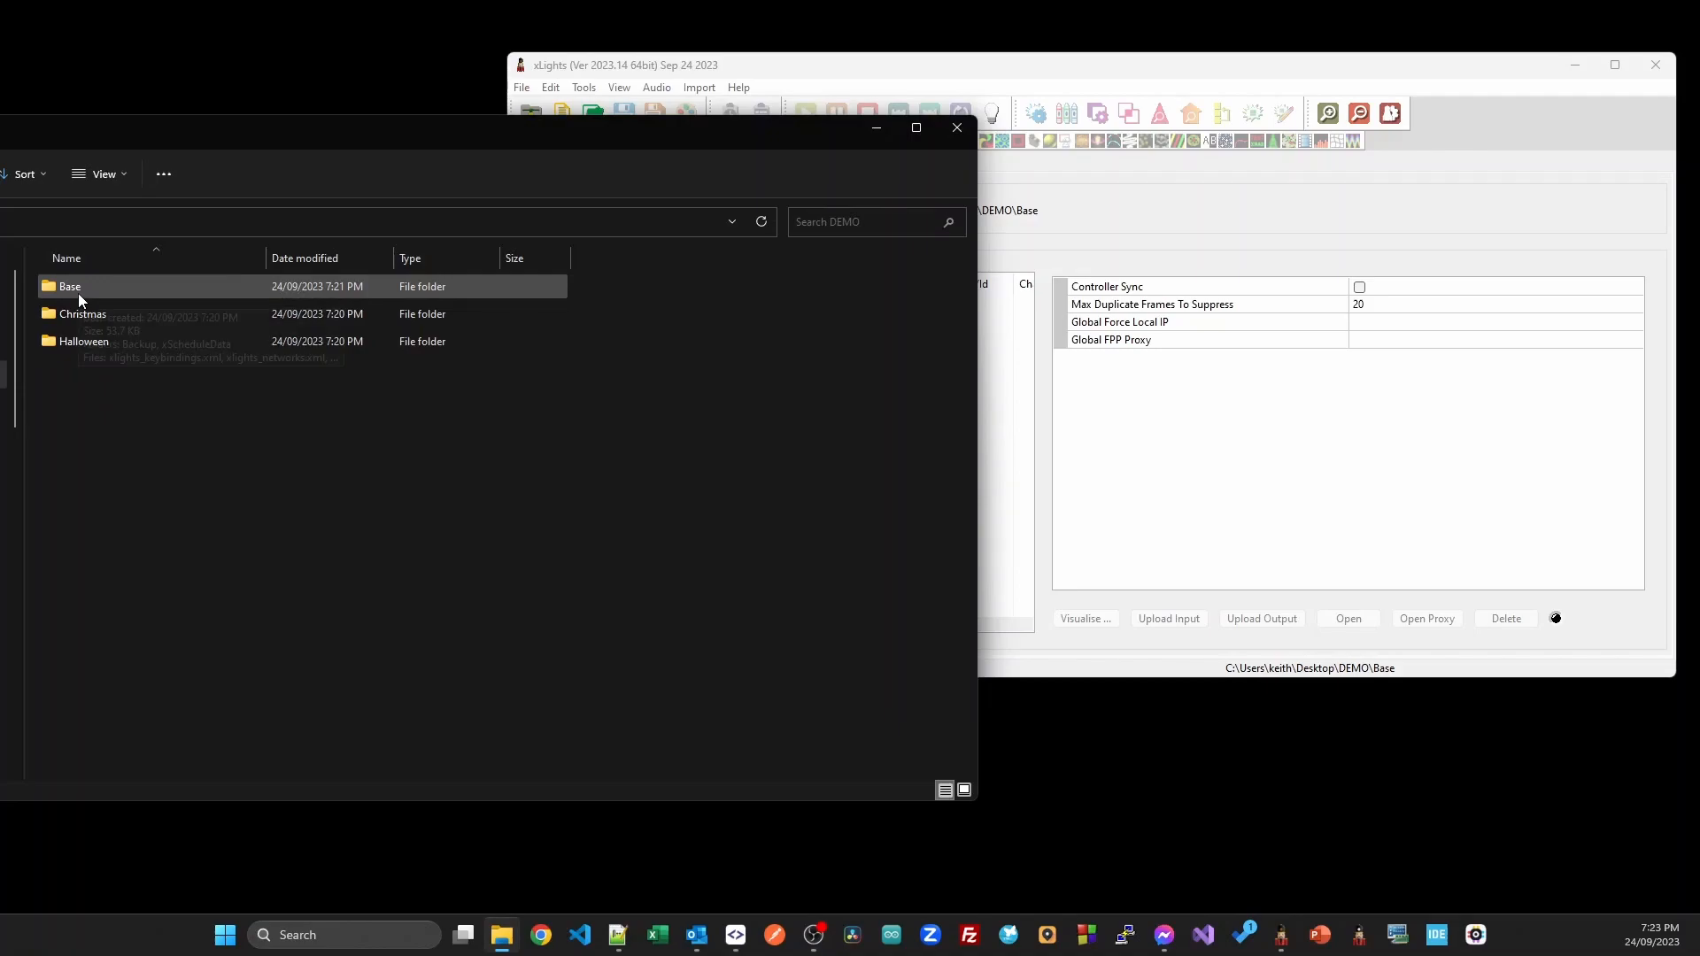
Select and open the Base folder inside DEMO to view its xLights setup files.
left_click(83, 341)
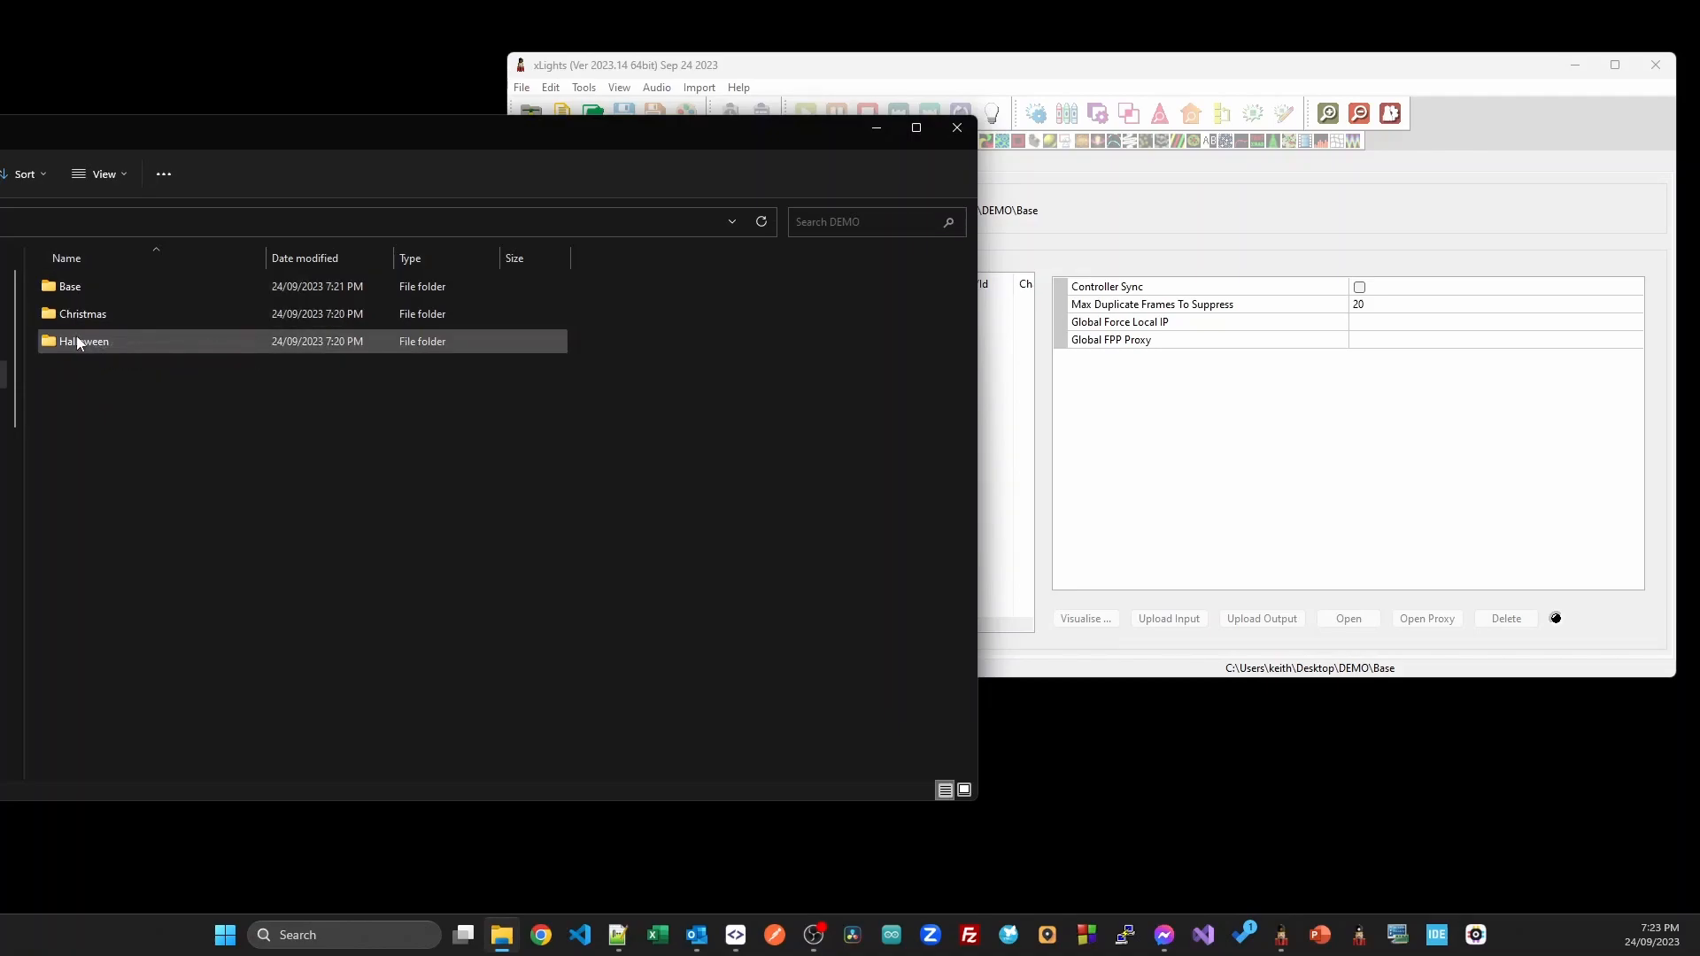
double_click(70, 286)
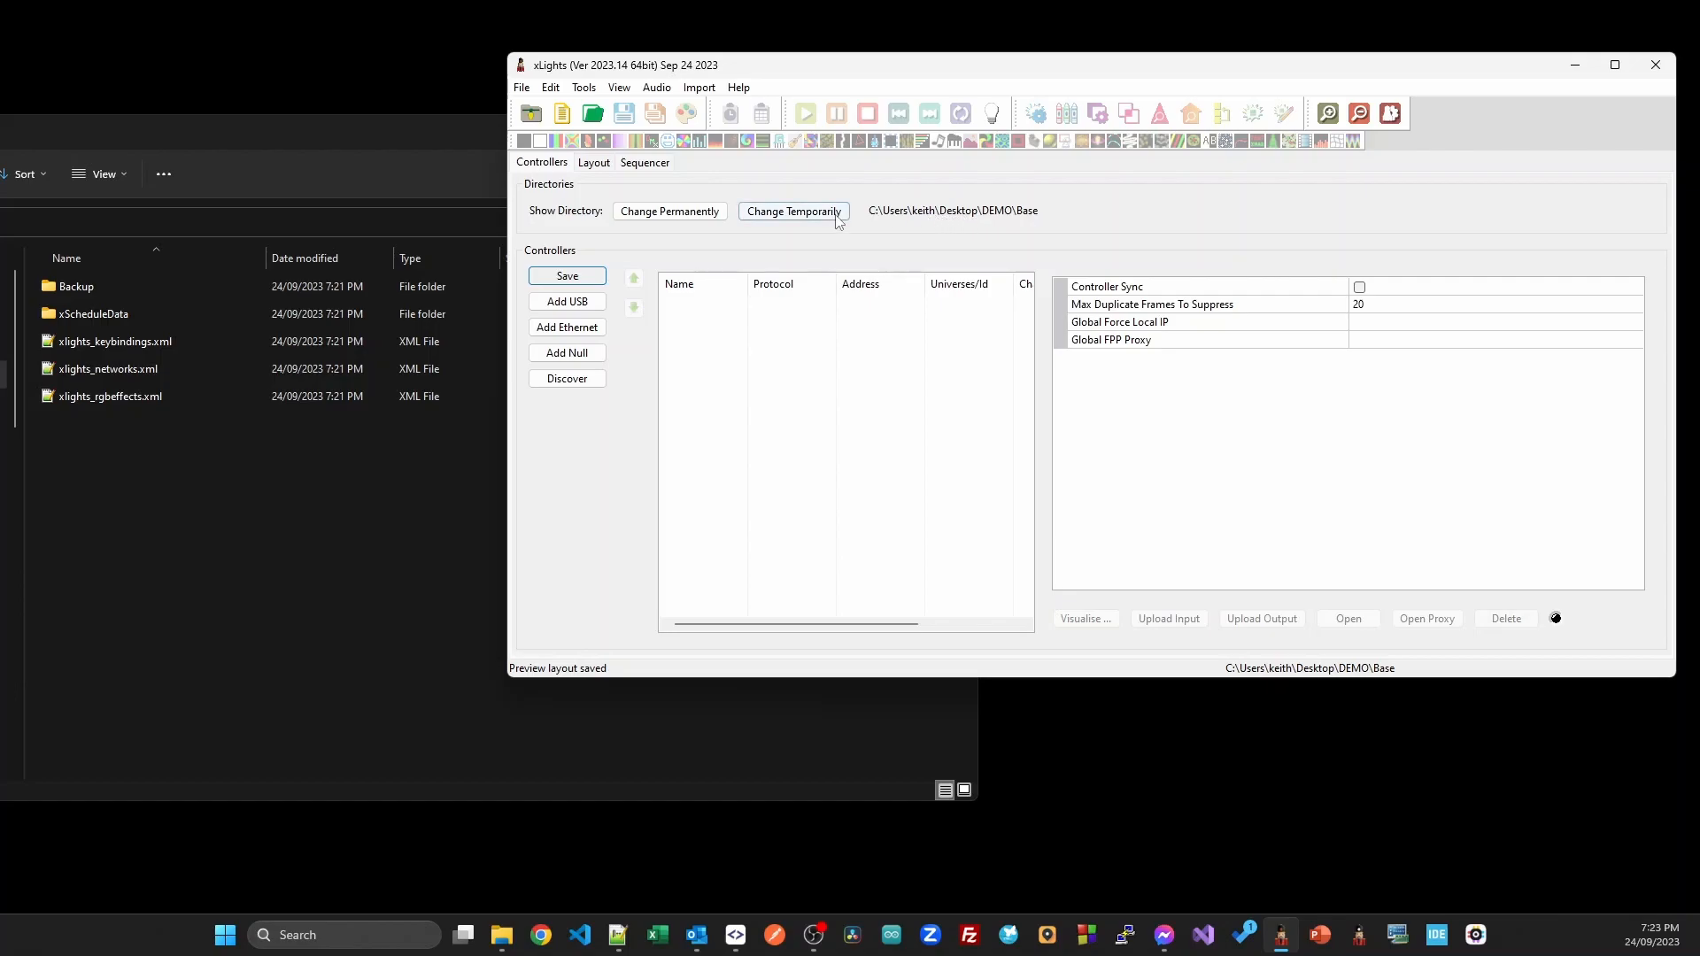
View the Base show's empty layout on the Layout tab.
left_click(593, 163)
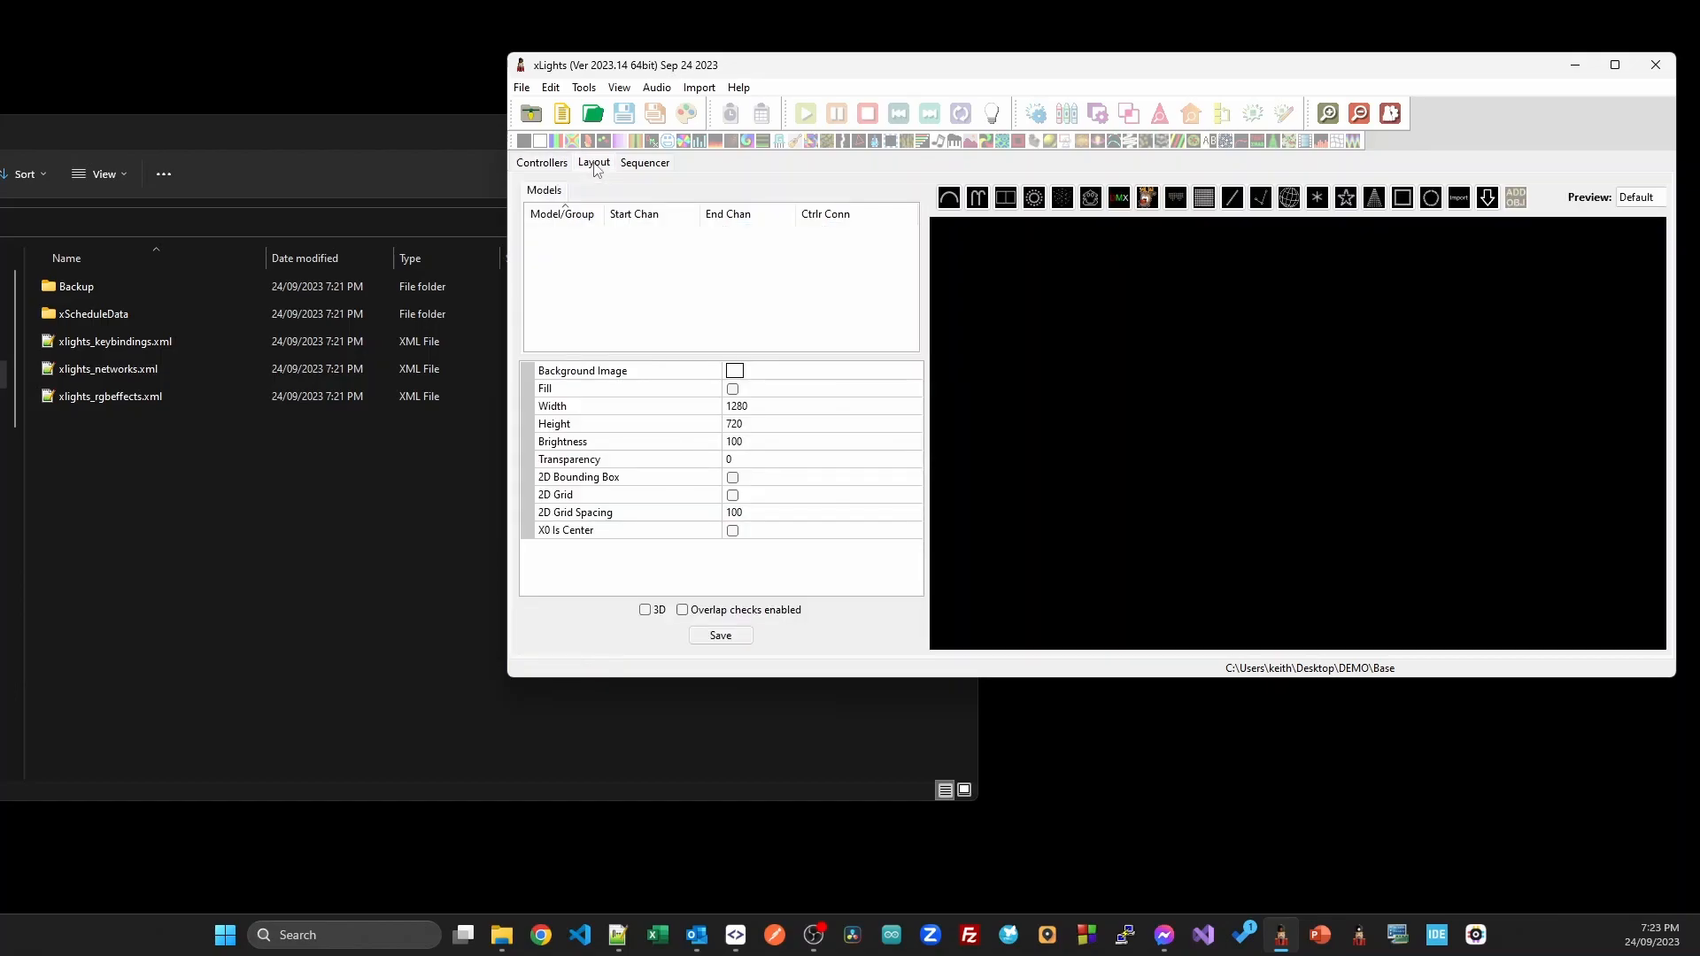
mouse_move(966, 435)
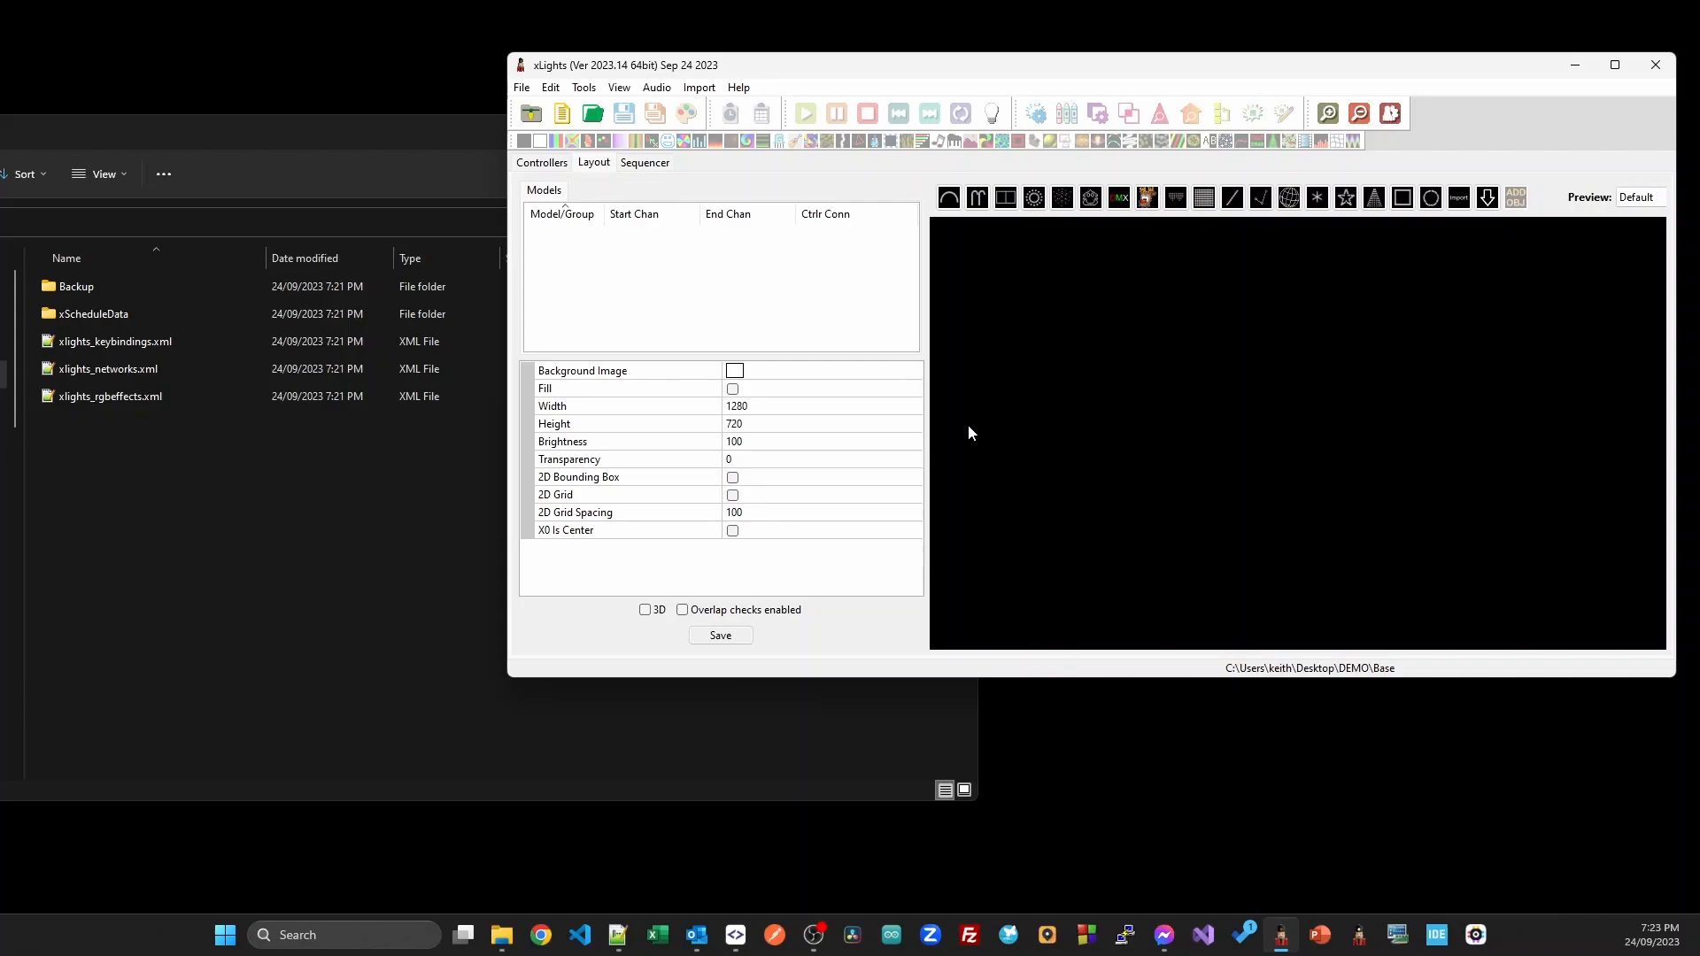
mouse_move(1184, 423)
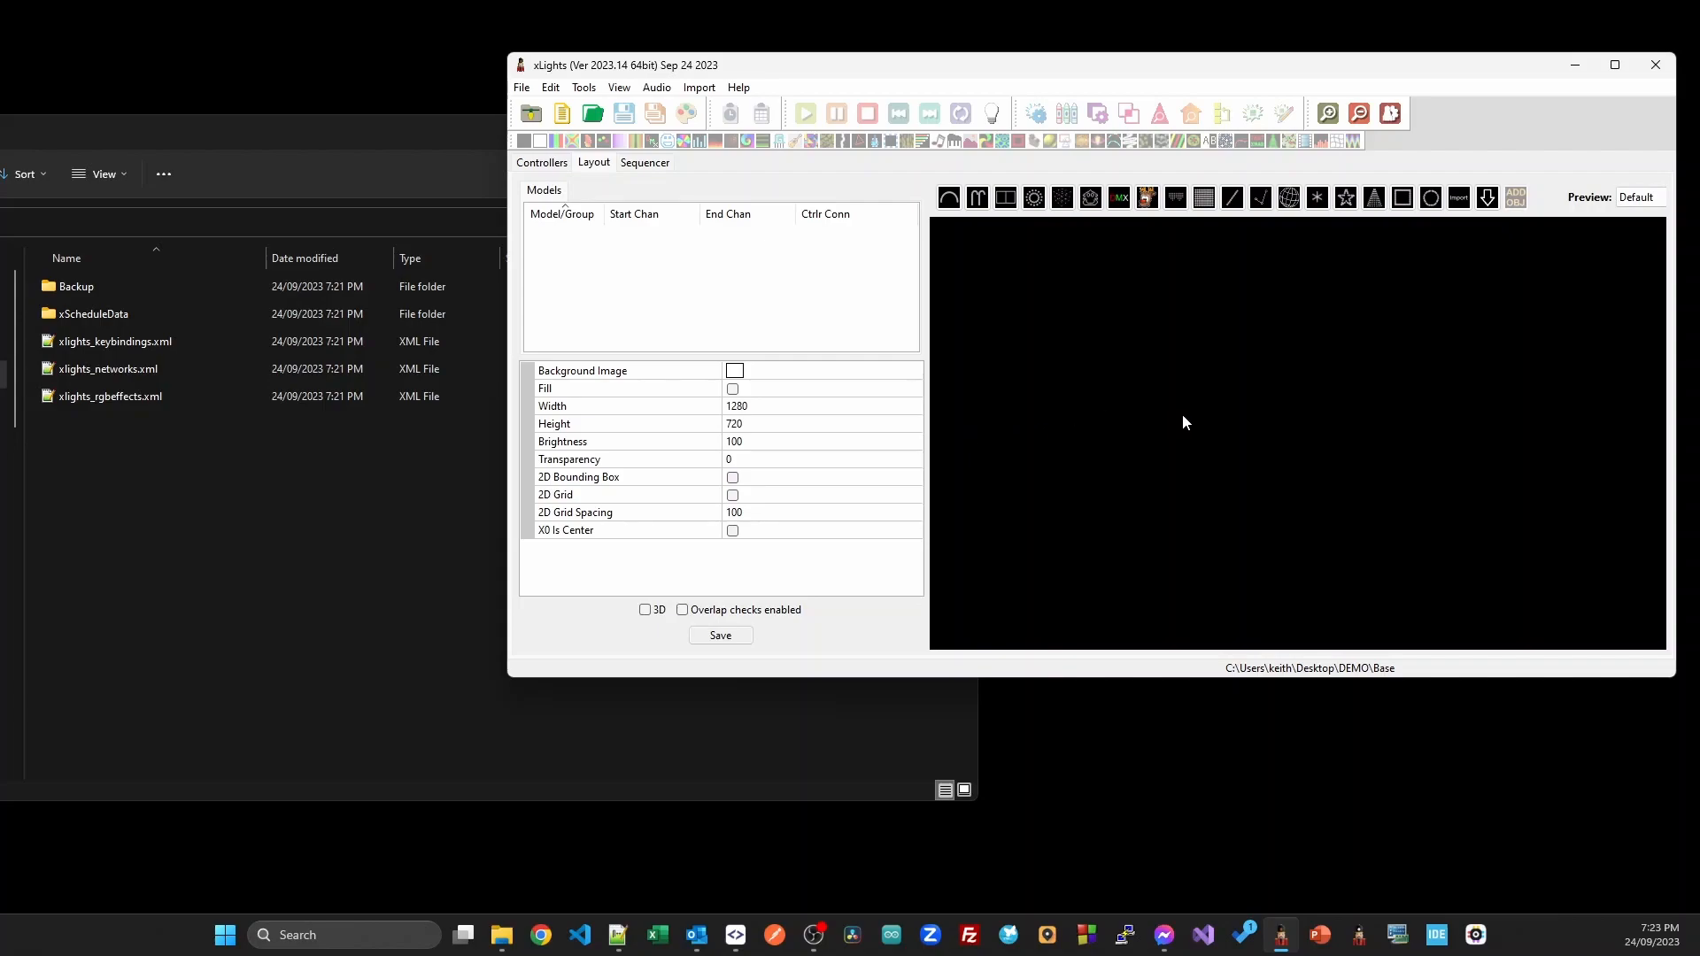
mouse_move(1247, 276)
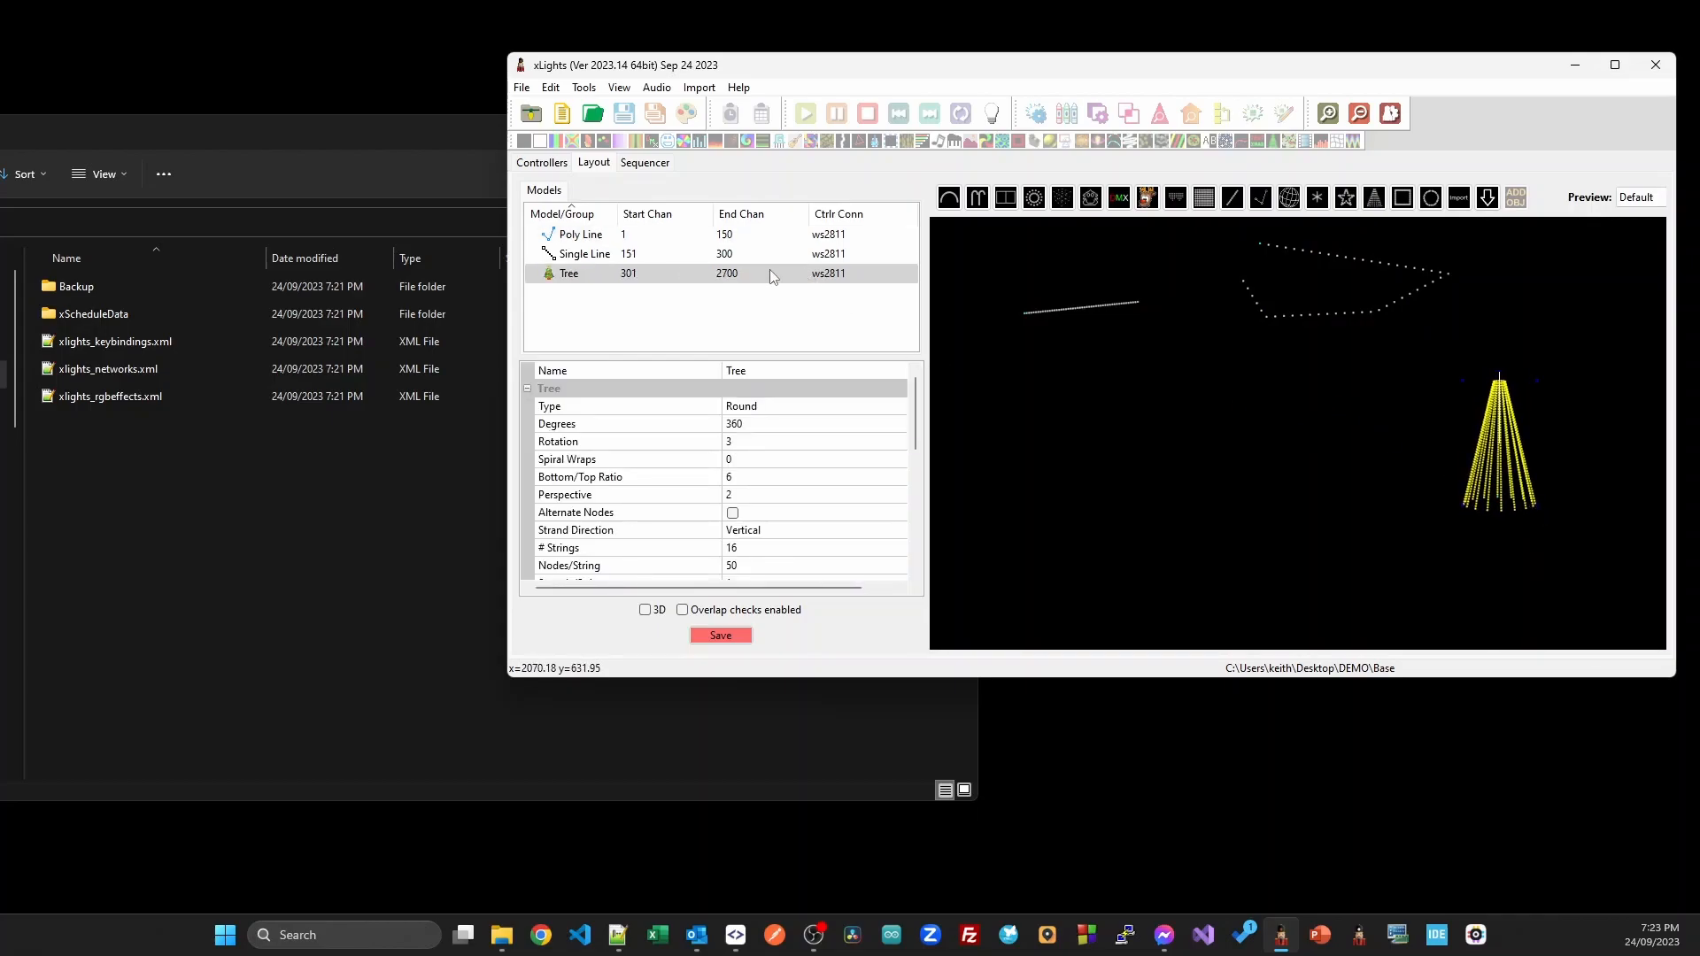
Add a Falcon F16V5 Ethernet controller with IP address 192.168.1.50.
left_click(541, 163)
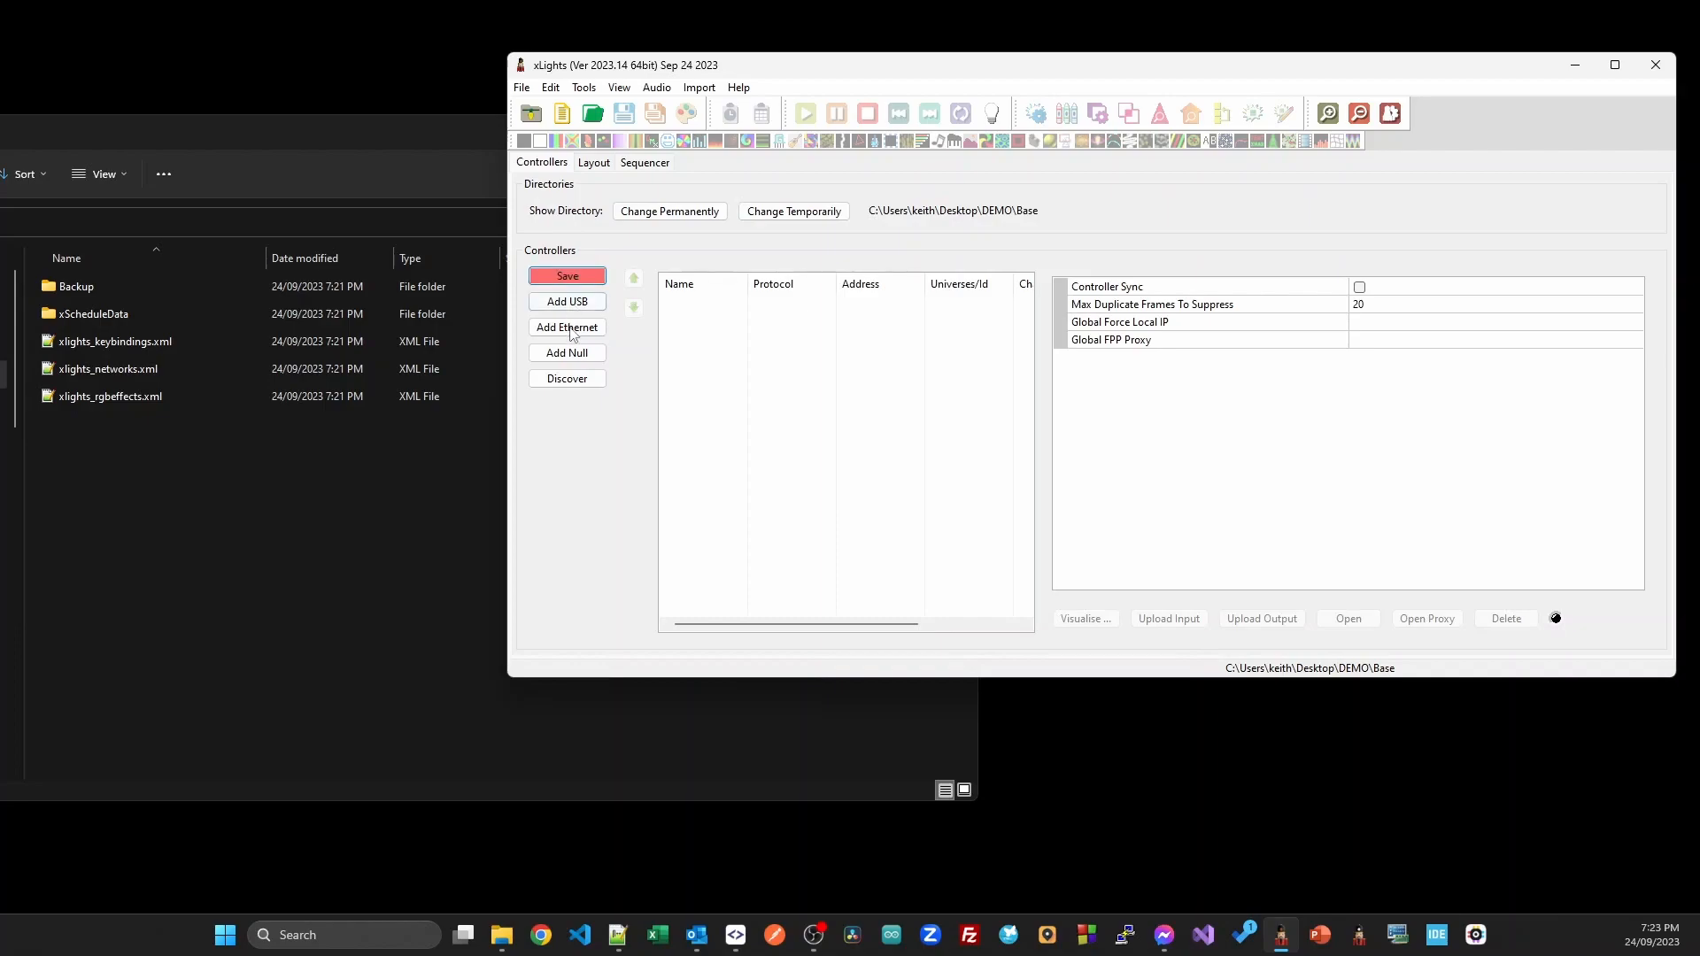
left_click(566, 327)
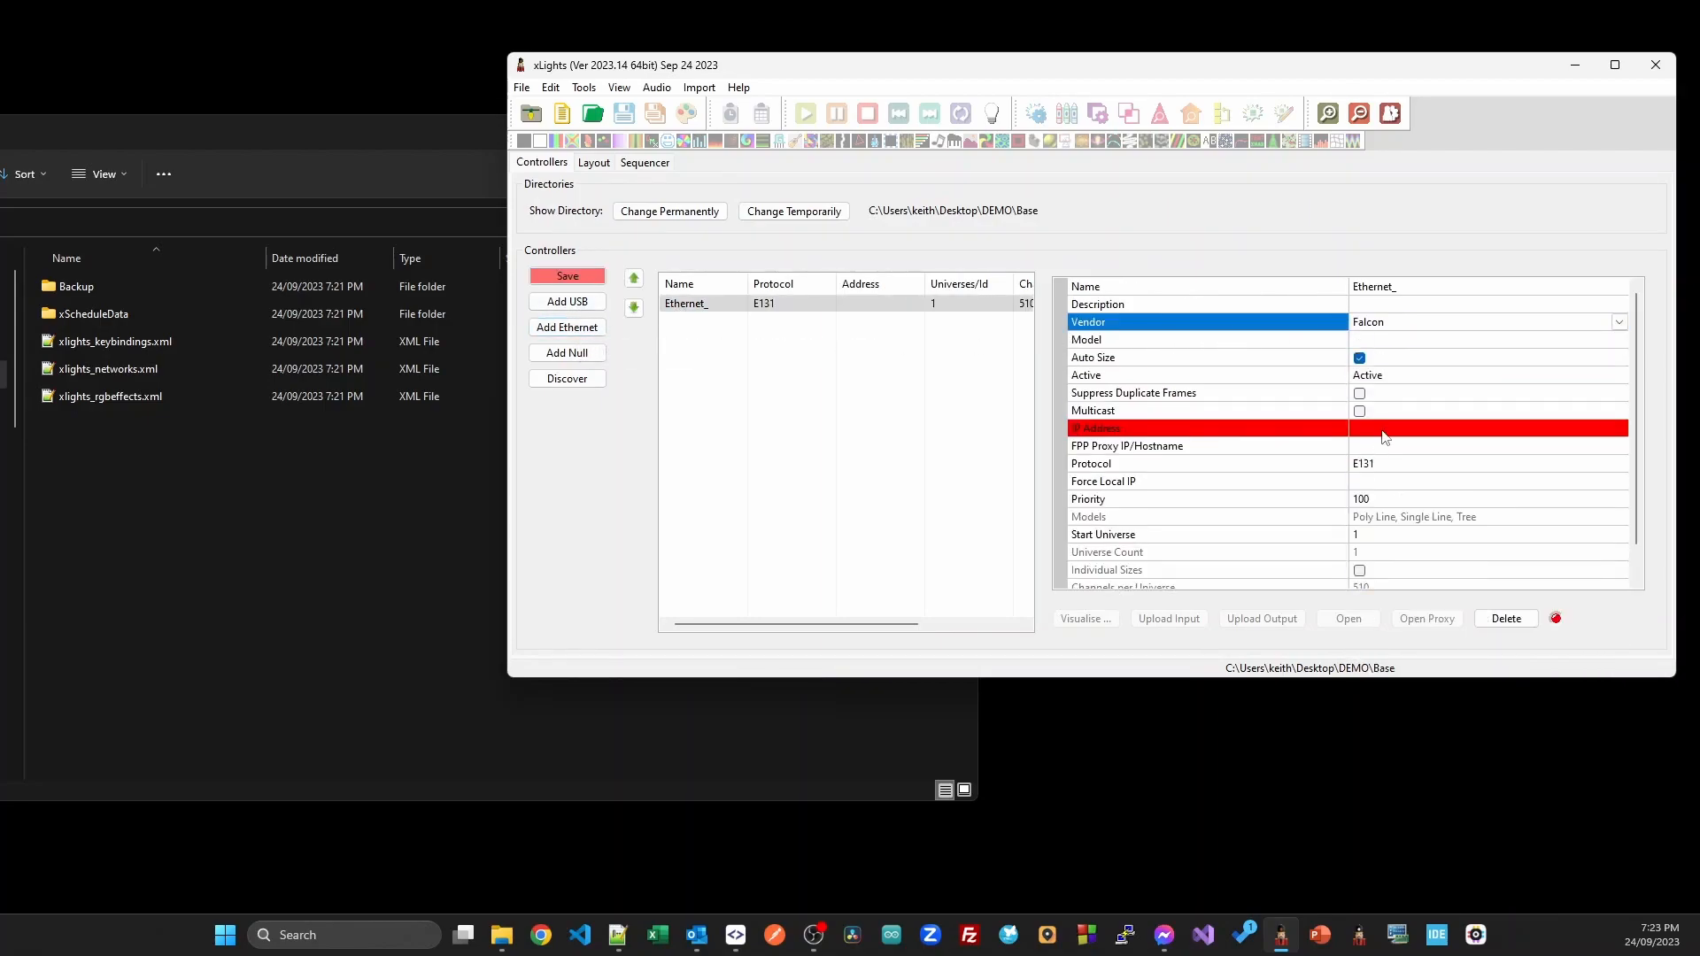
left_click(1618, 339)
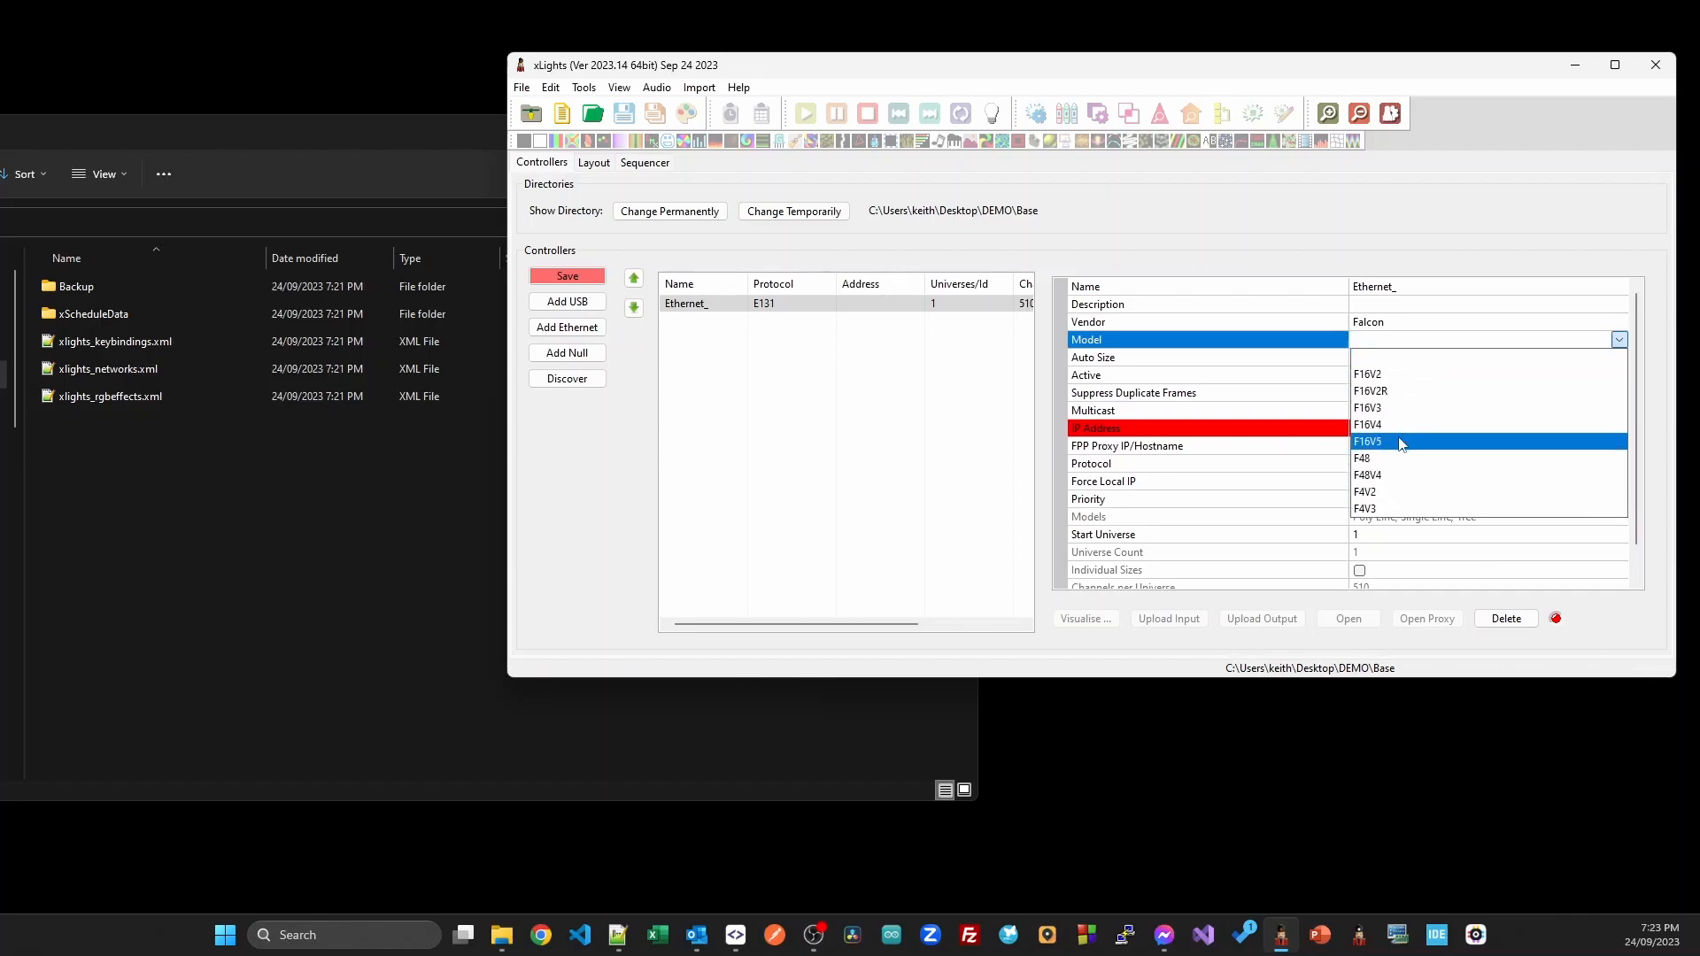
left_click(1367, 441)
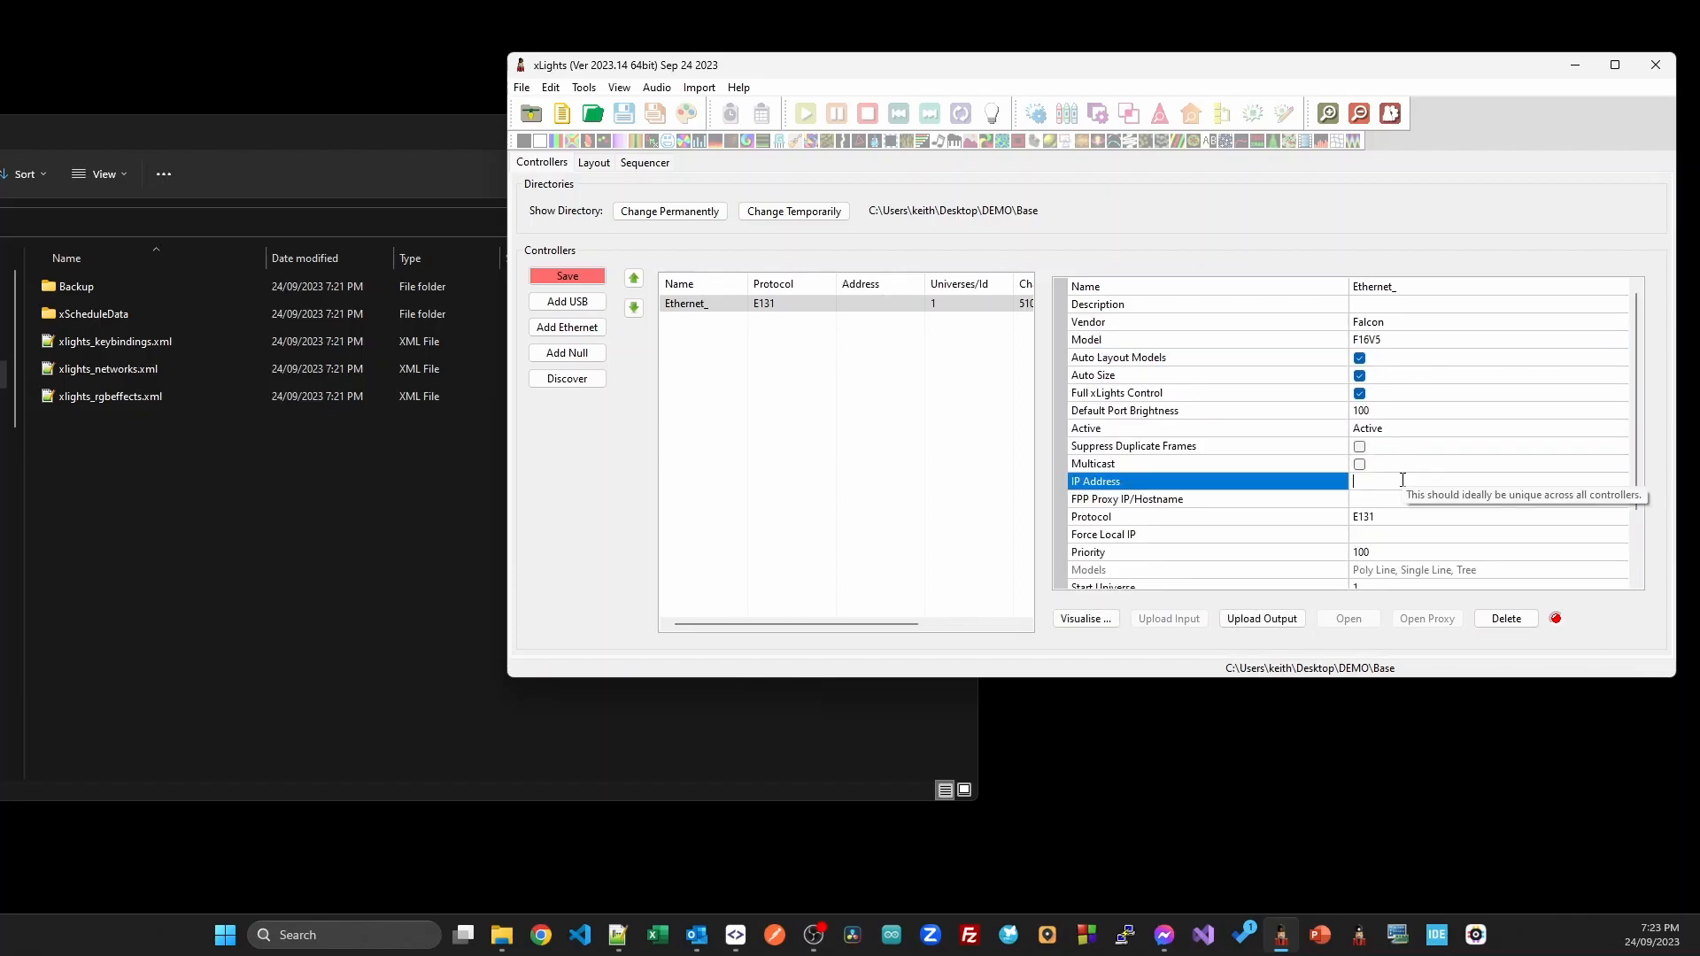
type("192.168.1.50")
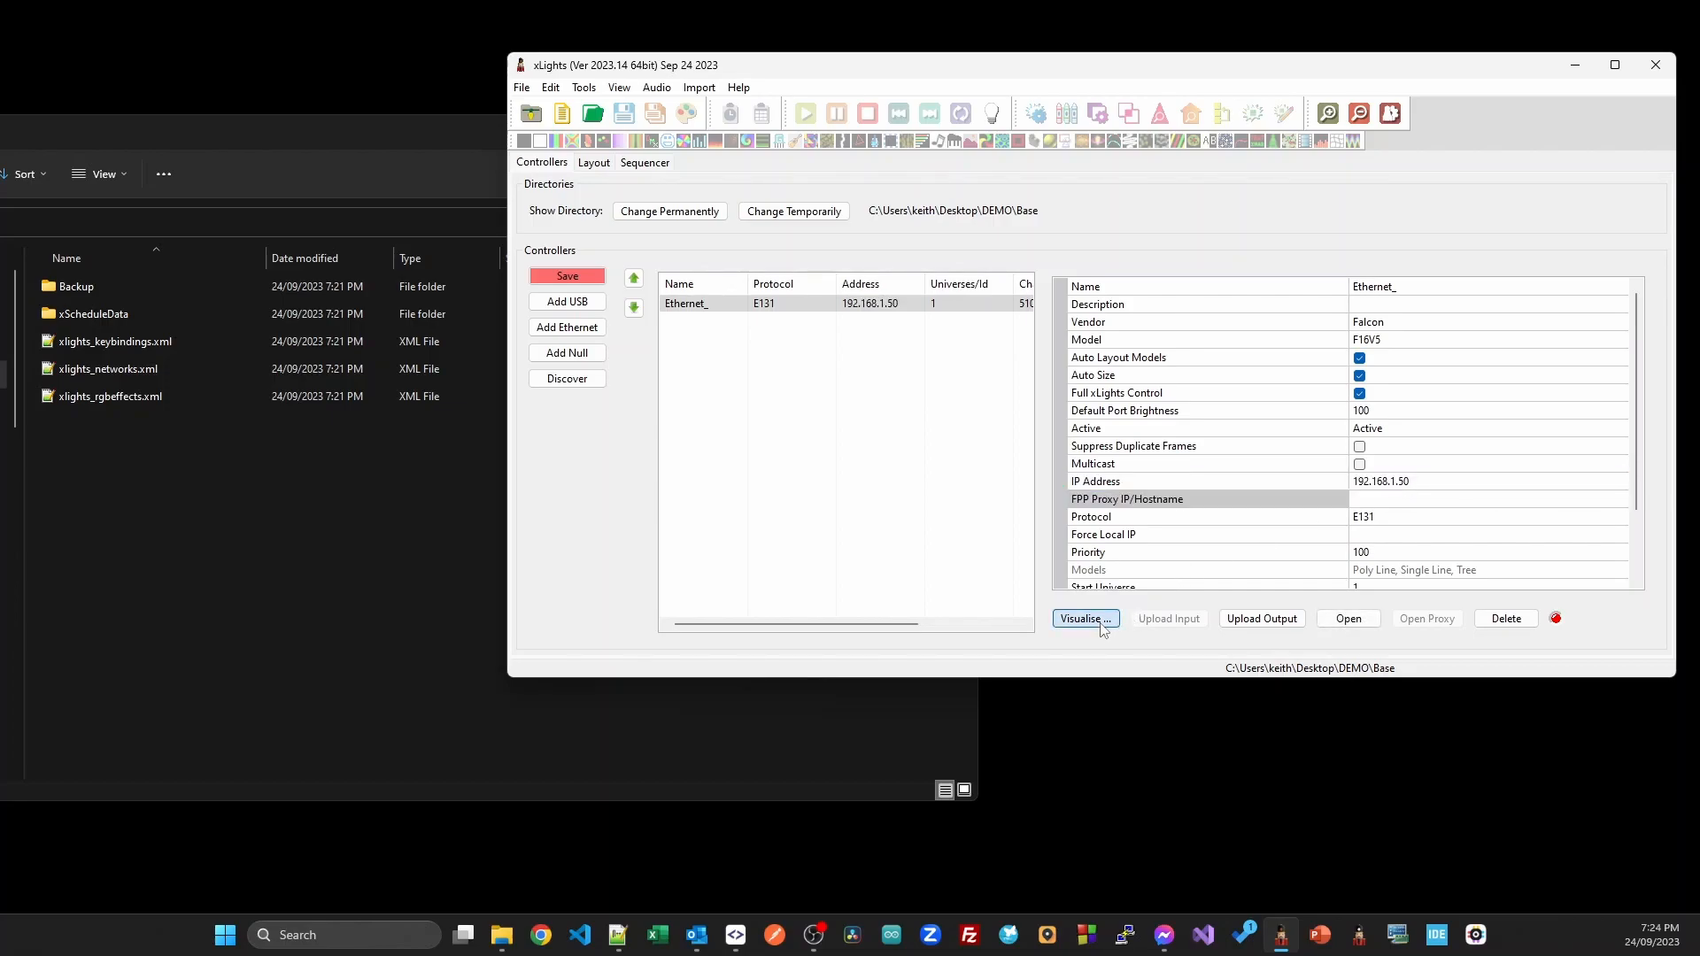
Wire the poly line, single line and tree onto F16V5 pixel ports from port 1.
left_click(1082, 618)
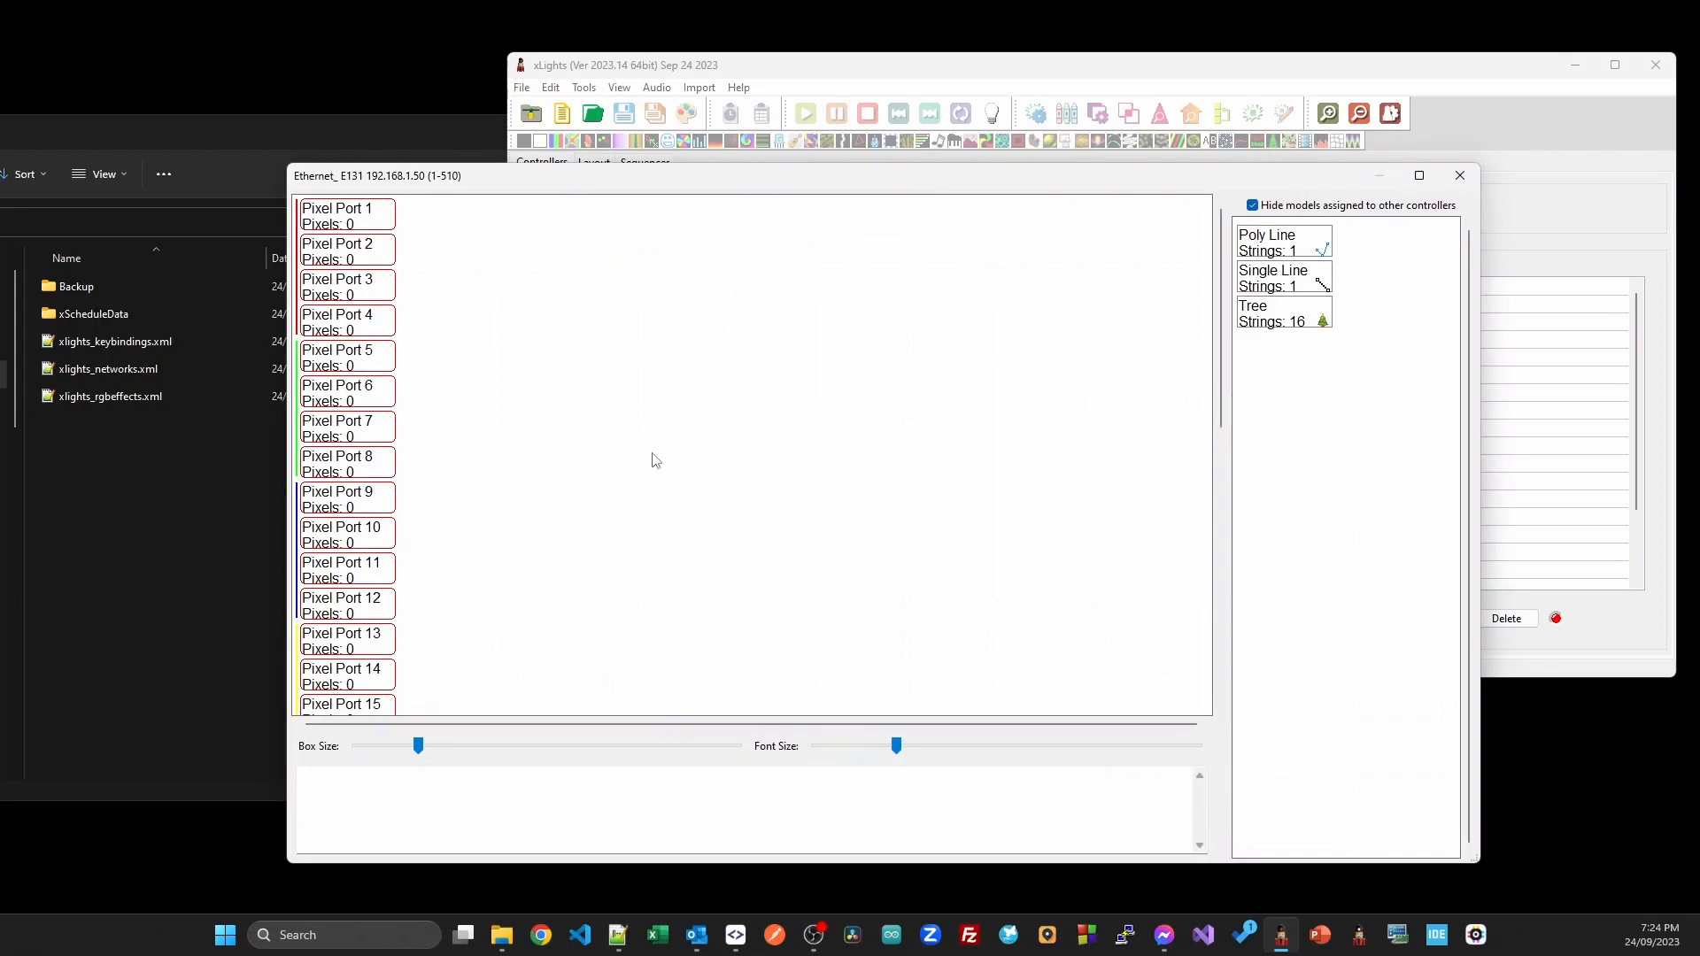
left_click(345, 215)
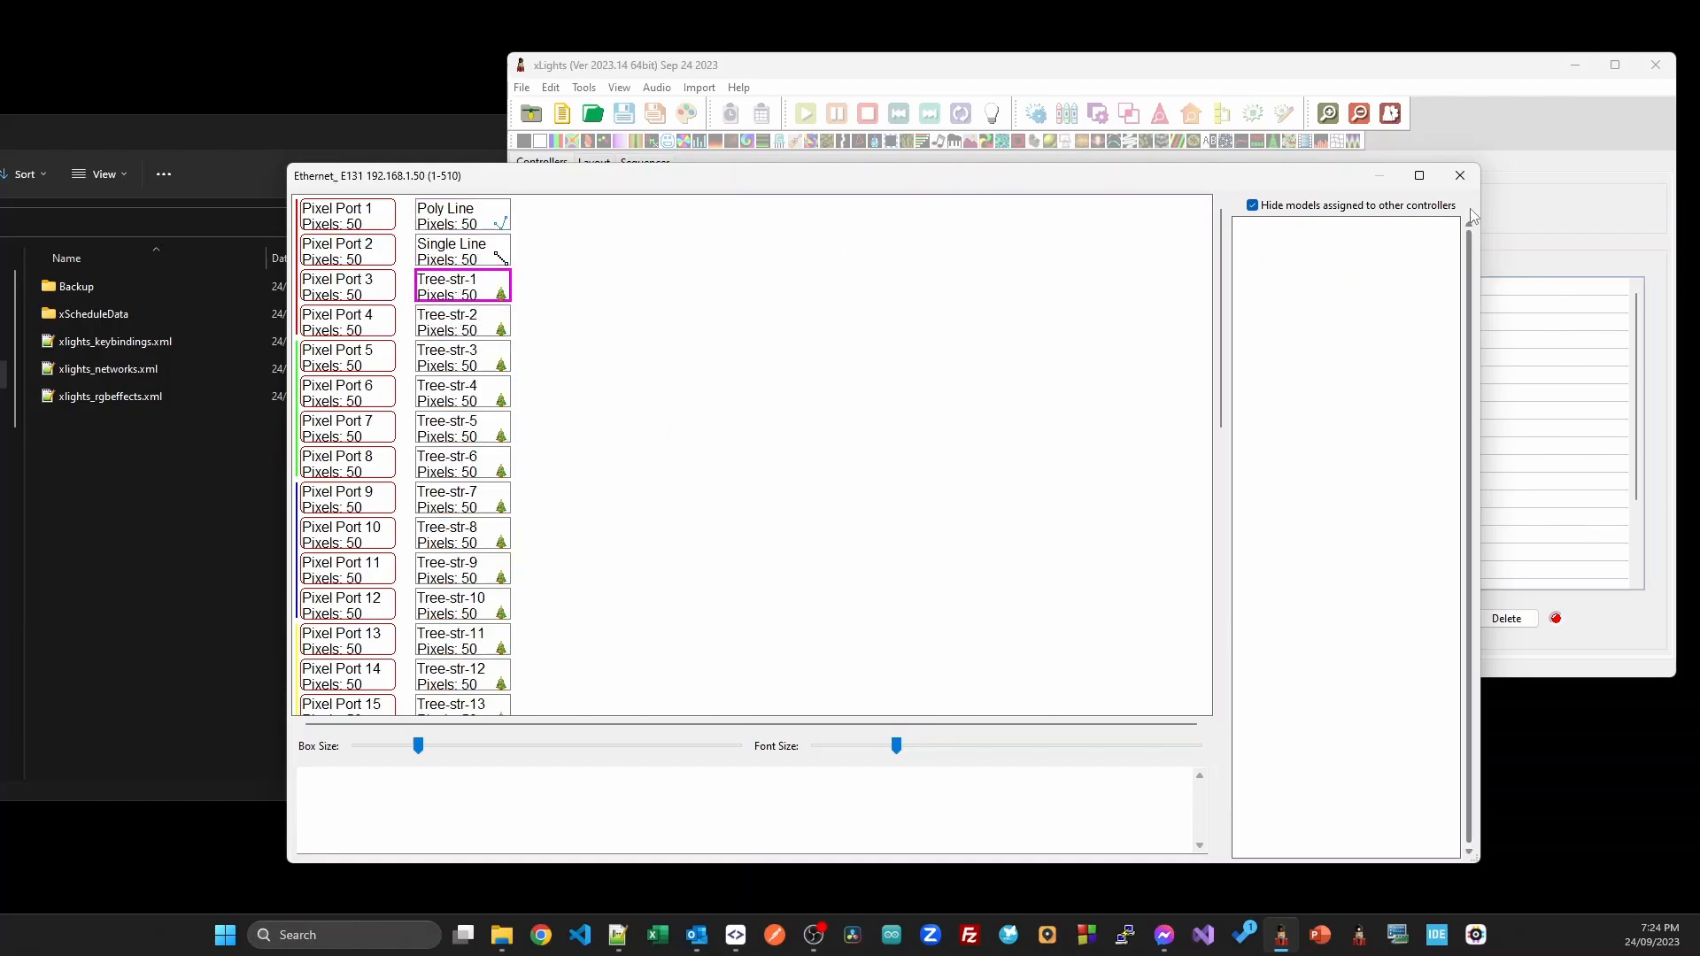
left_click(594, 163)
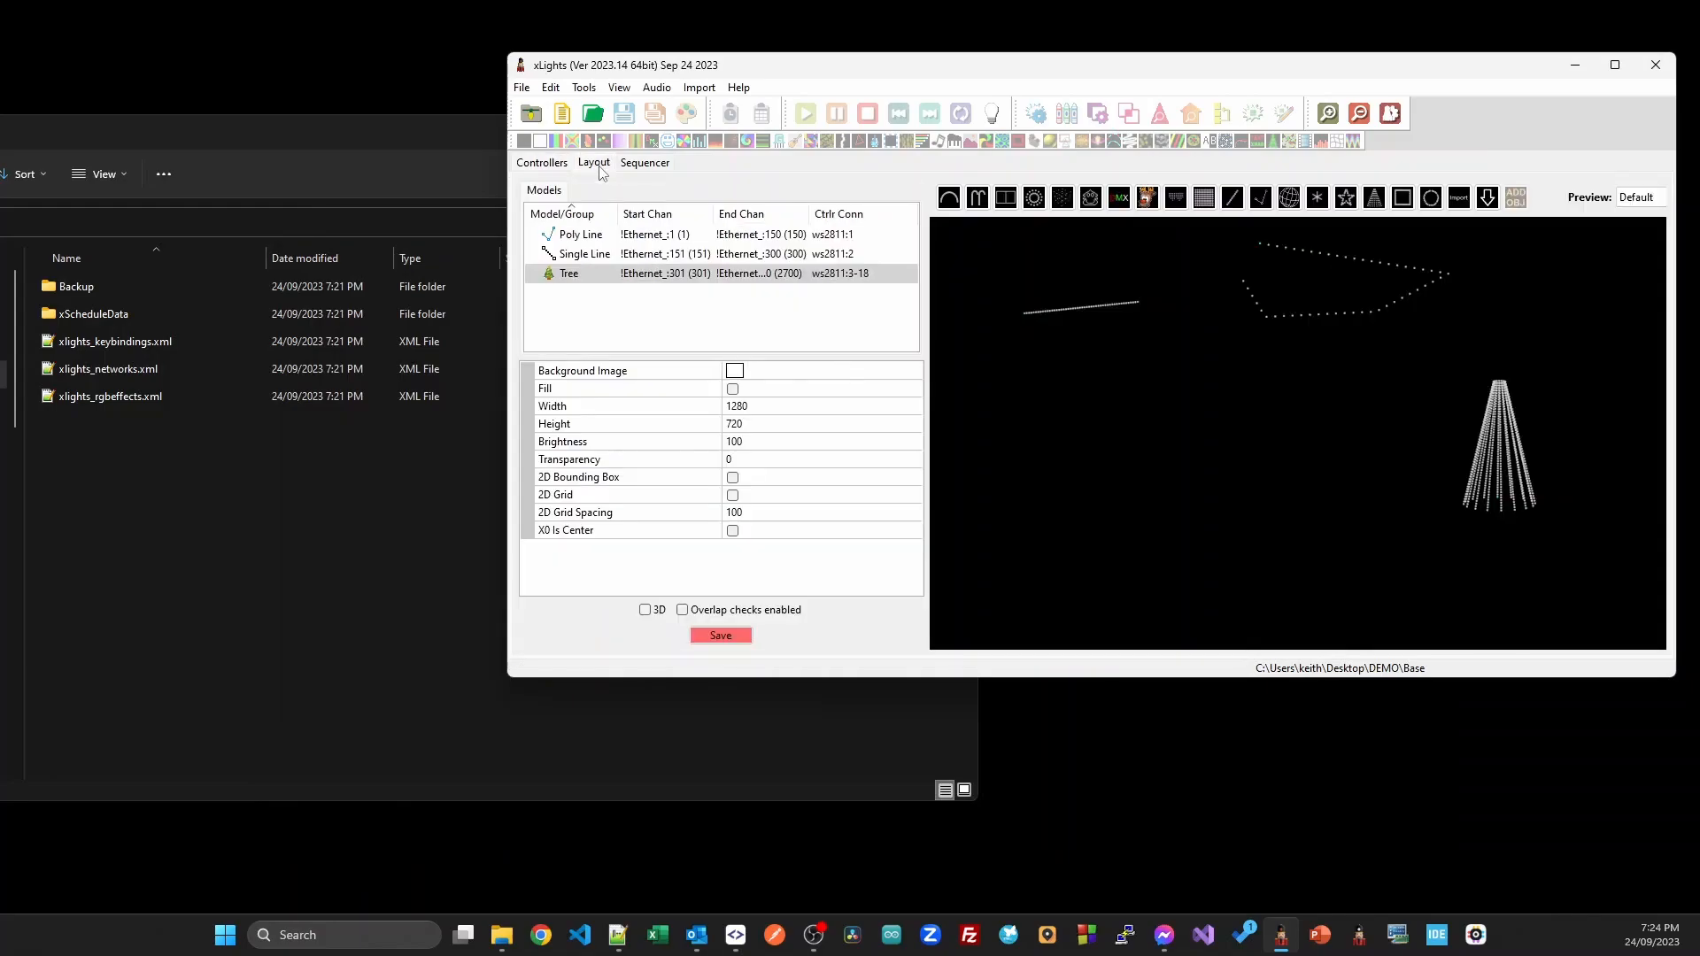
Select the Tree model to edit its string settings.
left_click(570, 271)
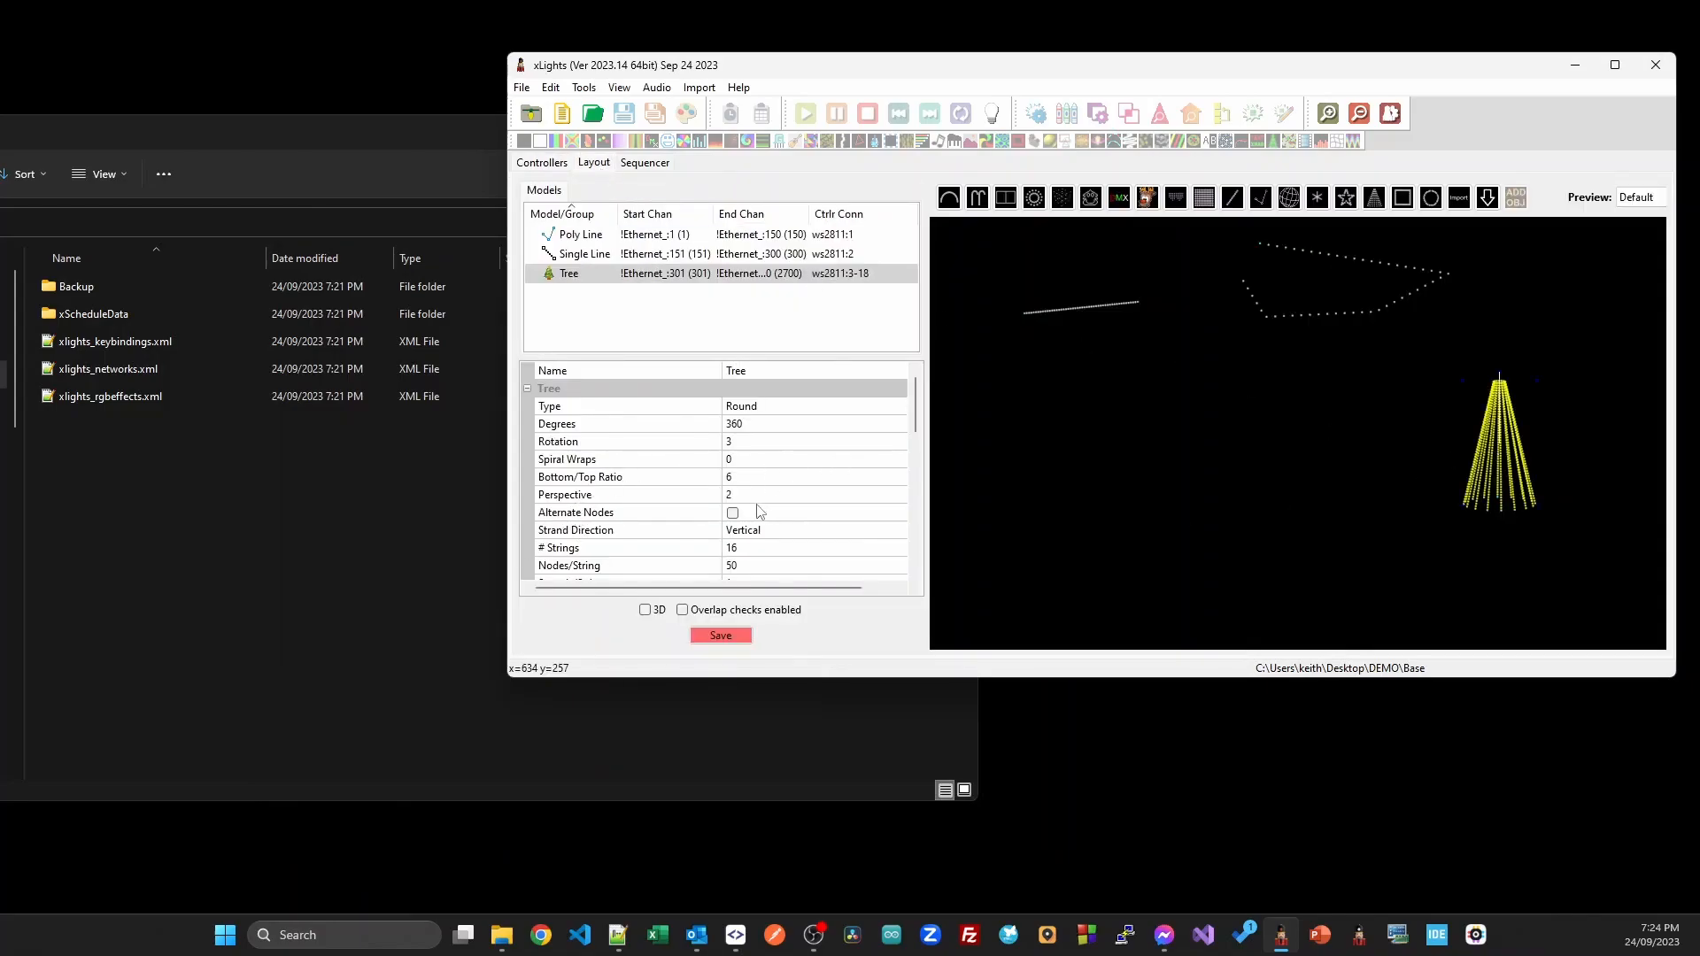
mouse_move(752, 554)
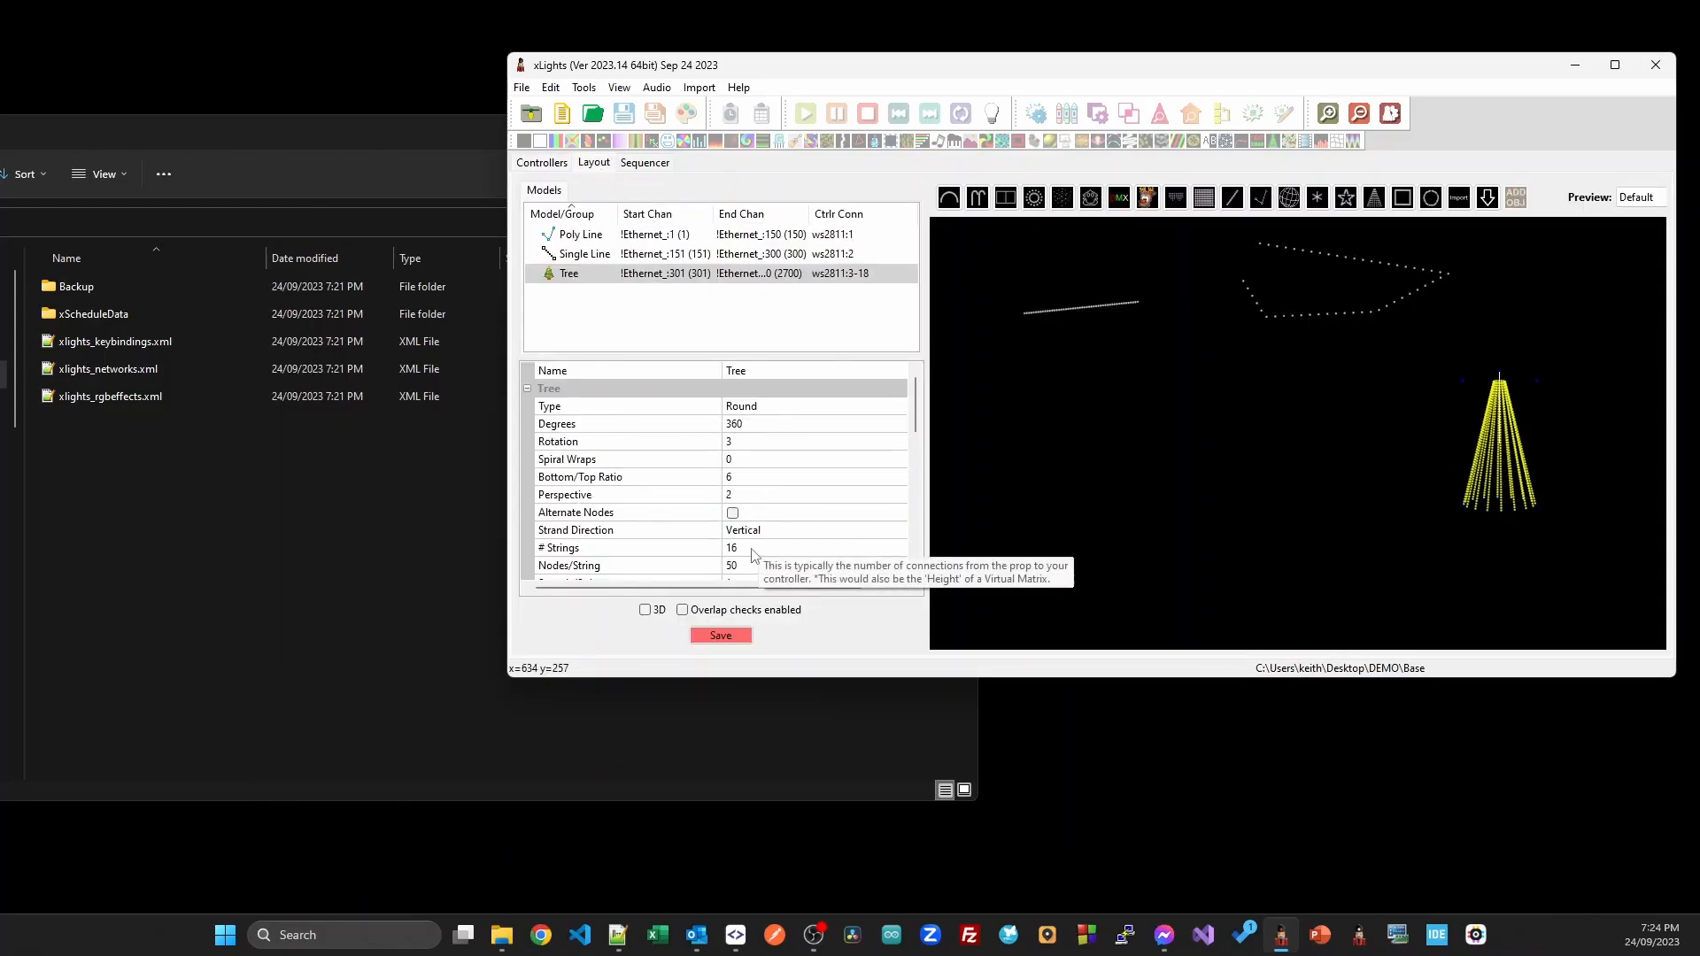
mouse_move(749, 571)
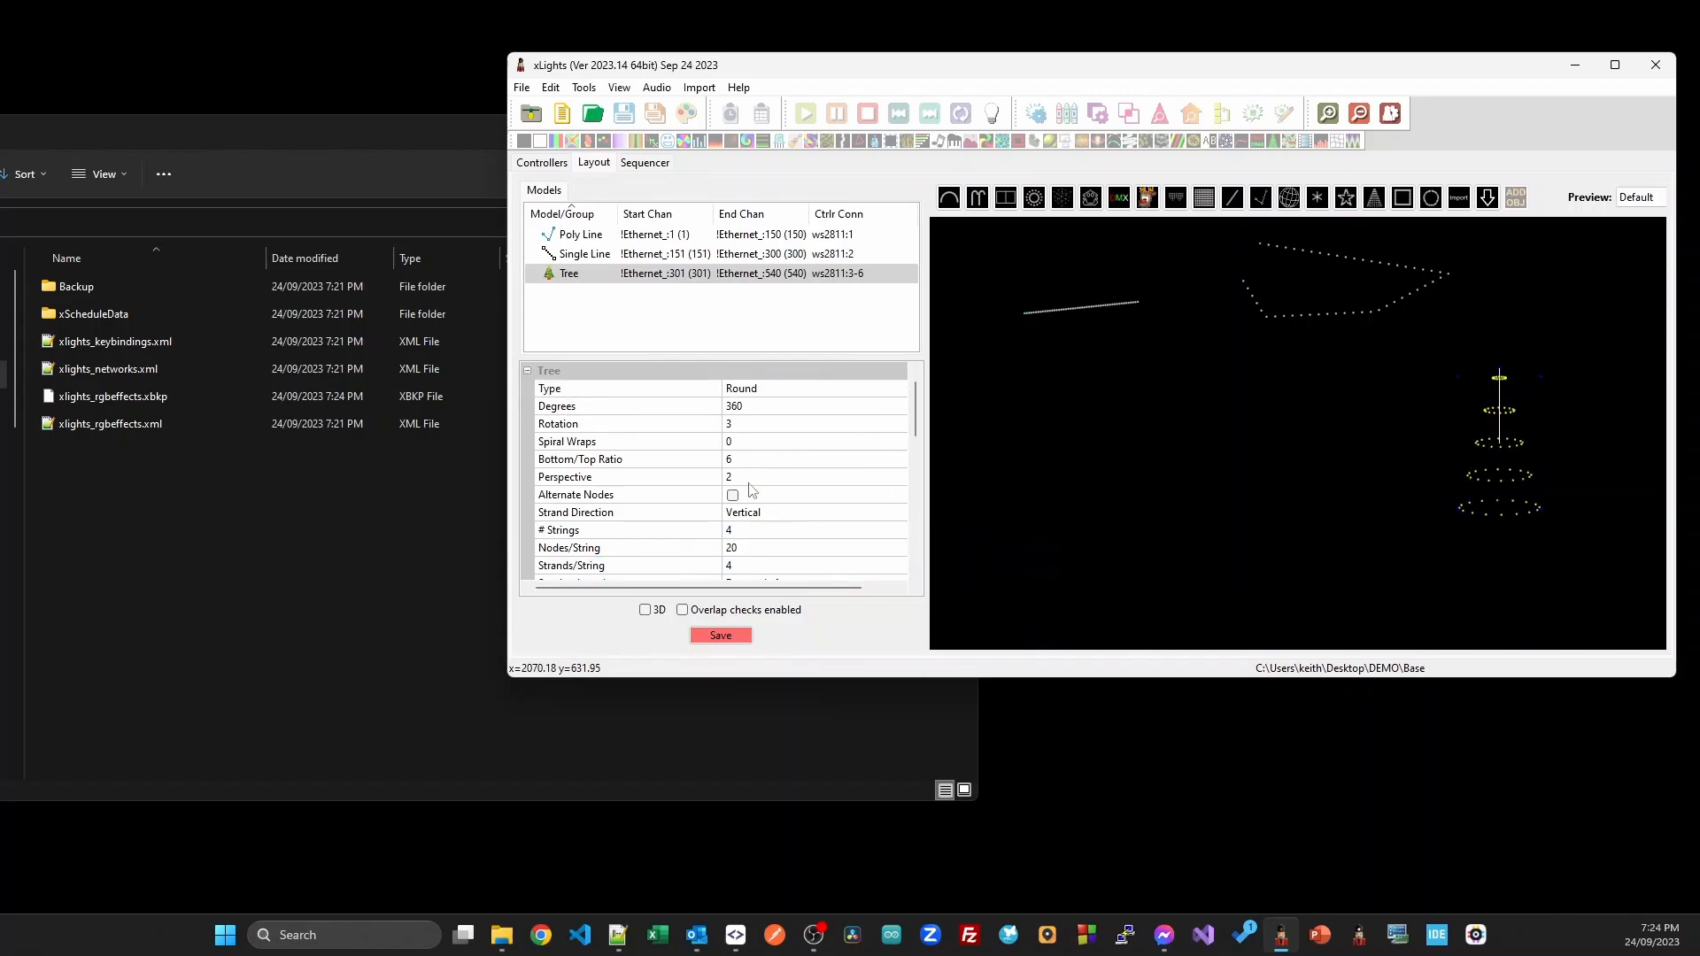
mouse_move(751, 531)
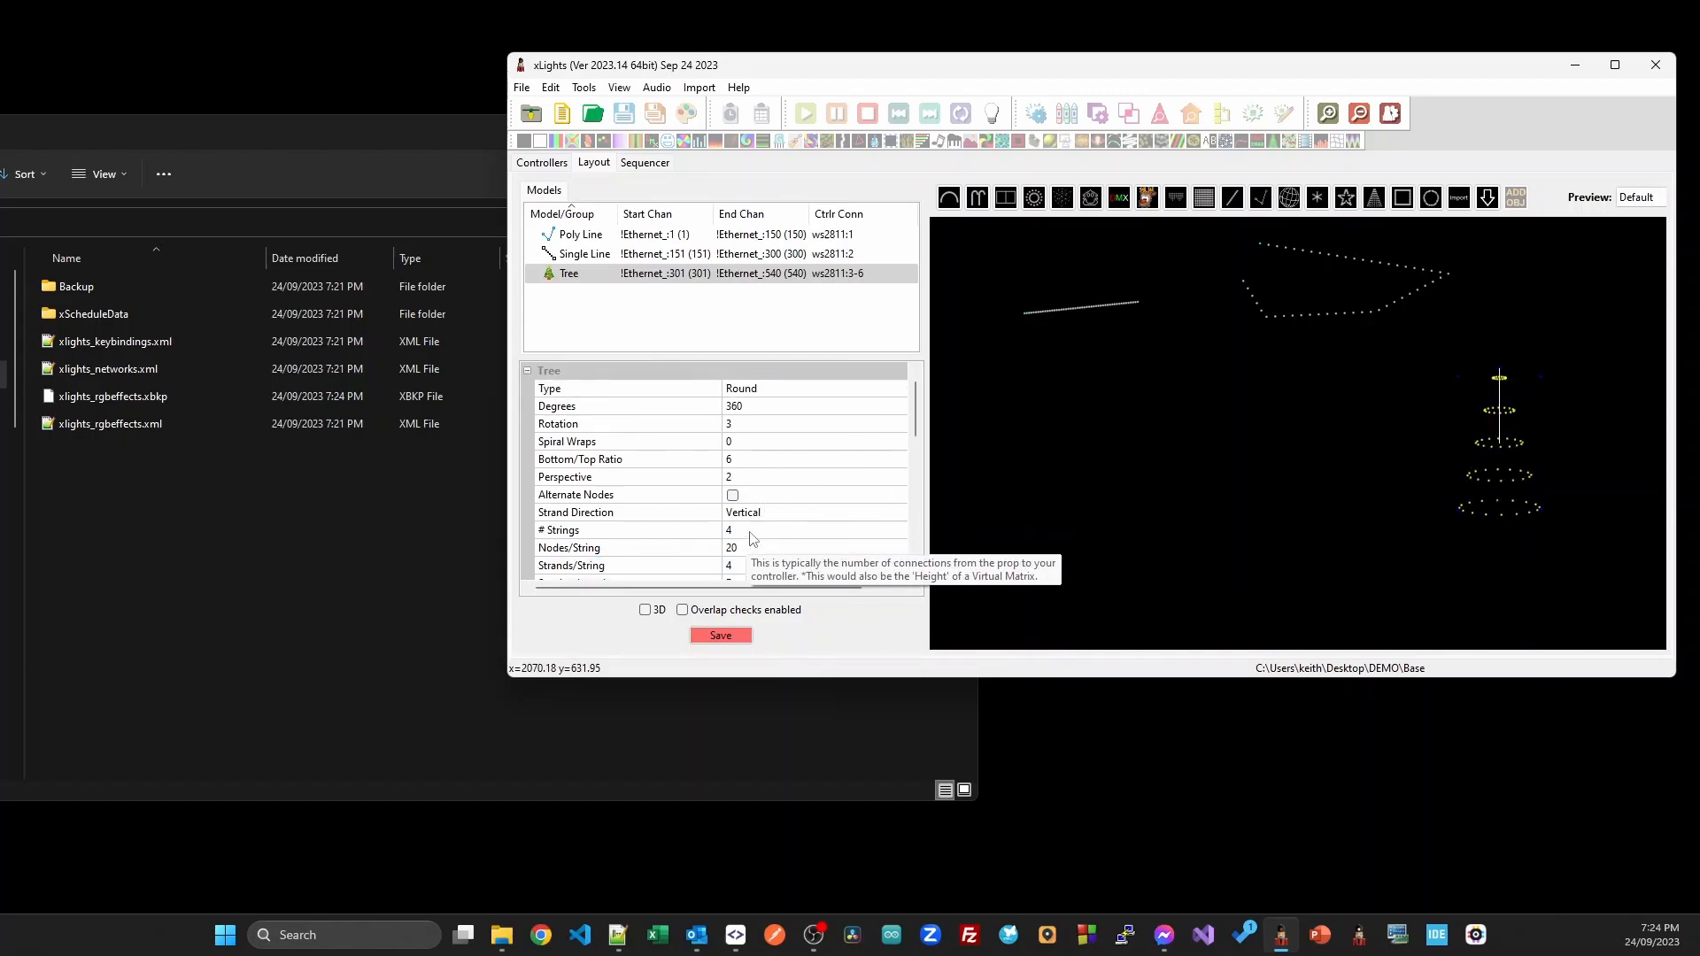
mouse_move(748, 552)
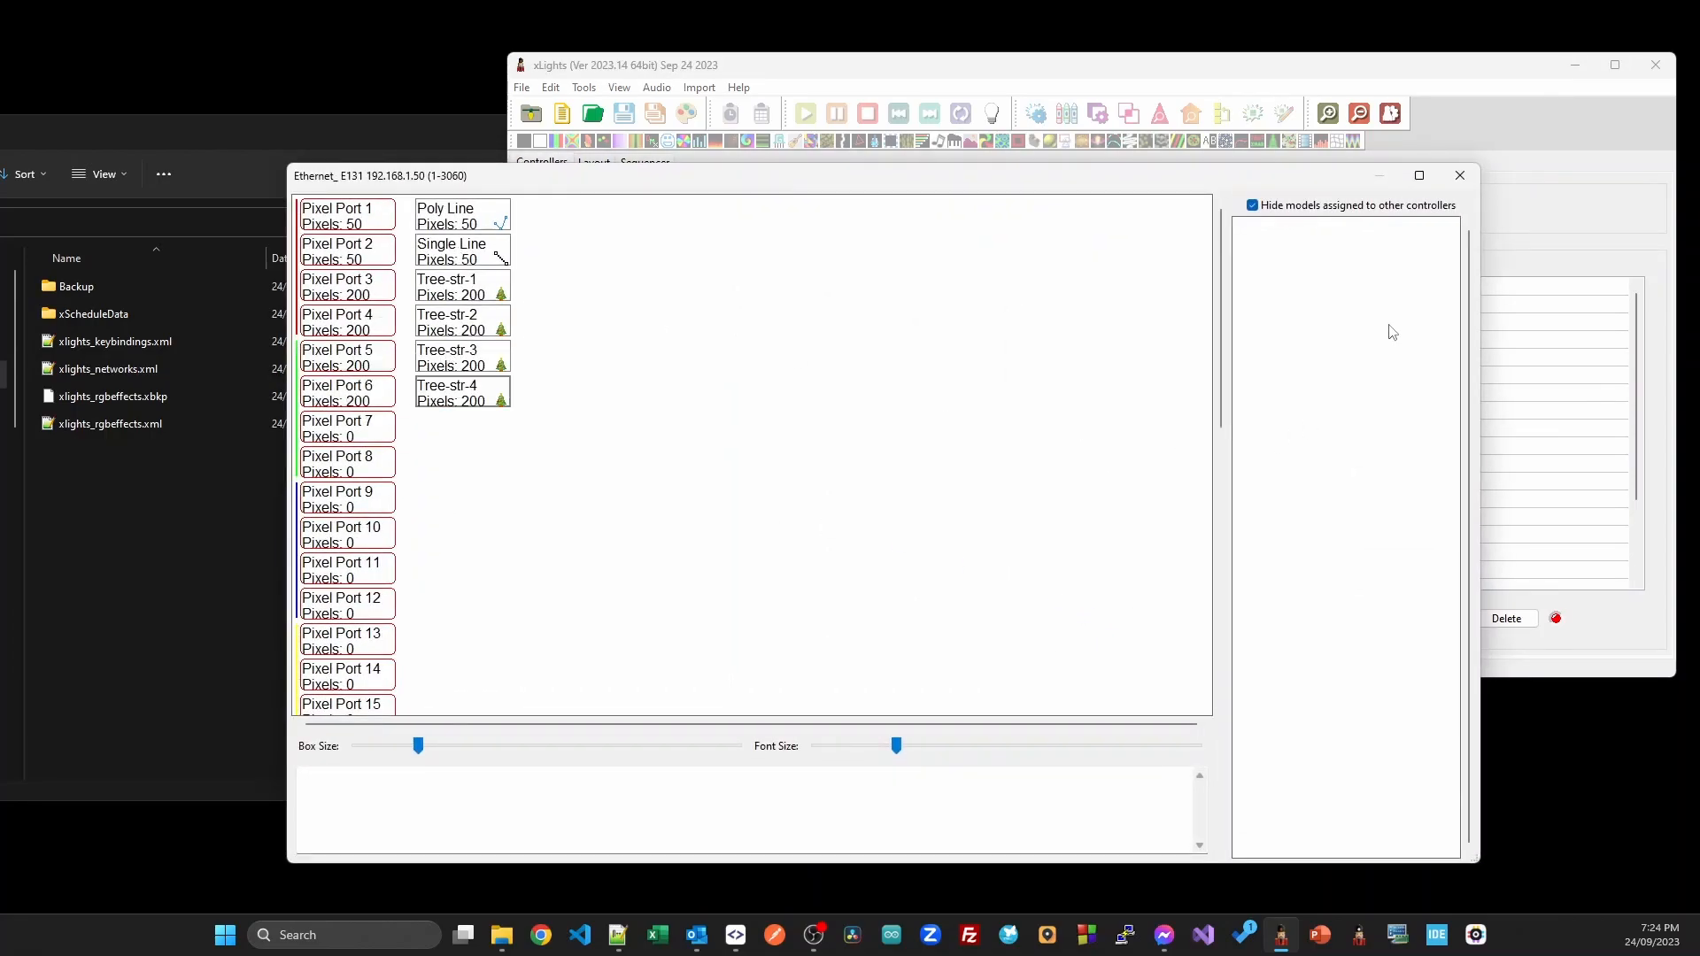
Save the Base setup and change the permanent show folder to DEMO\Halloween.
left_click(1460, 174)
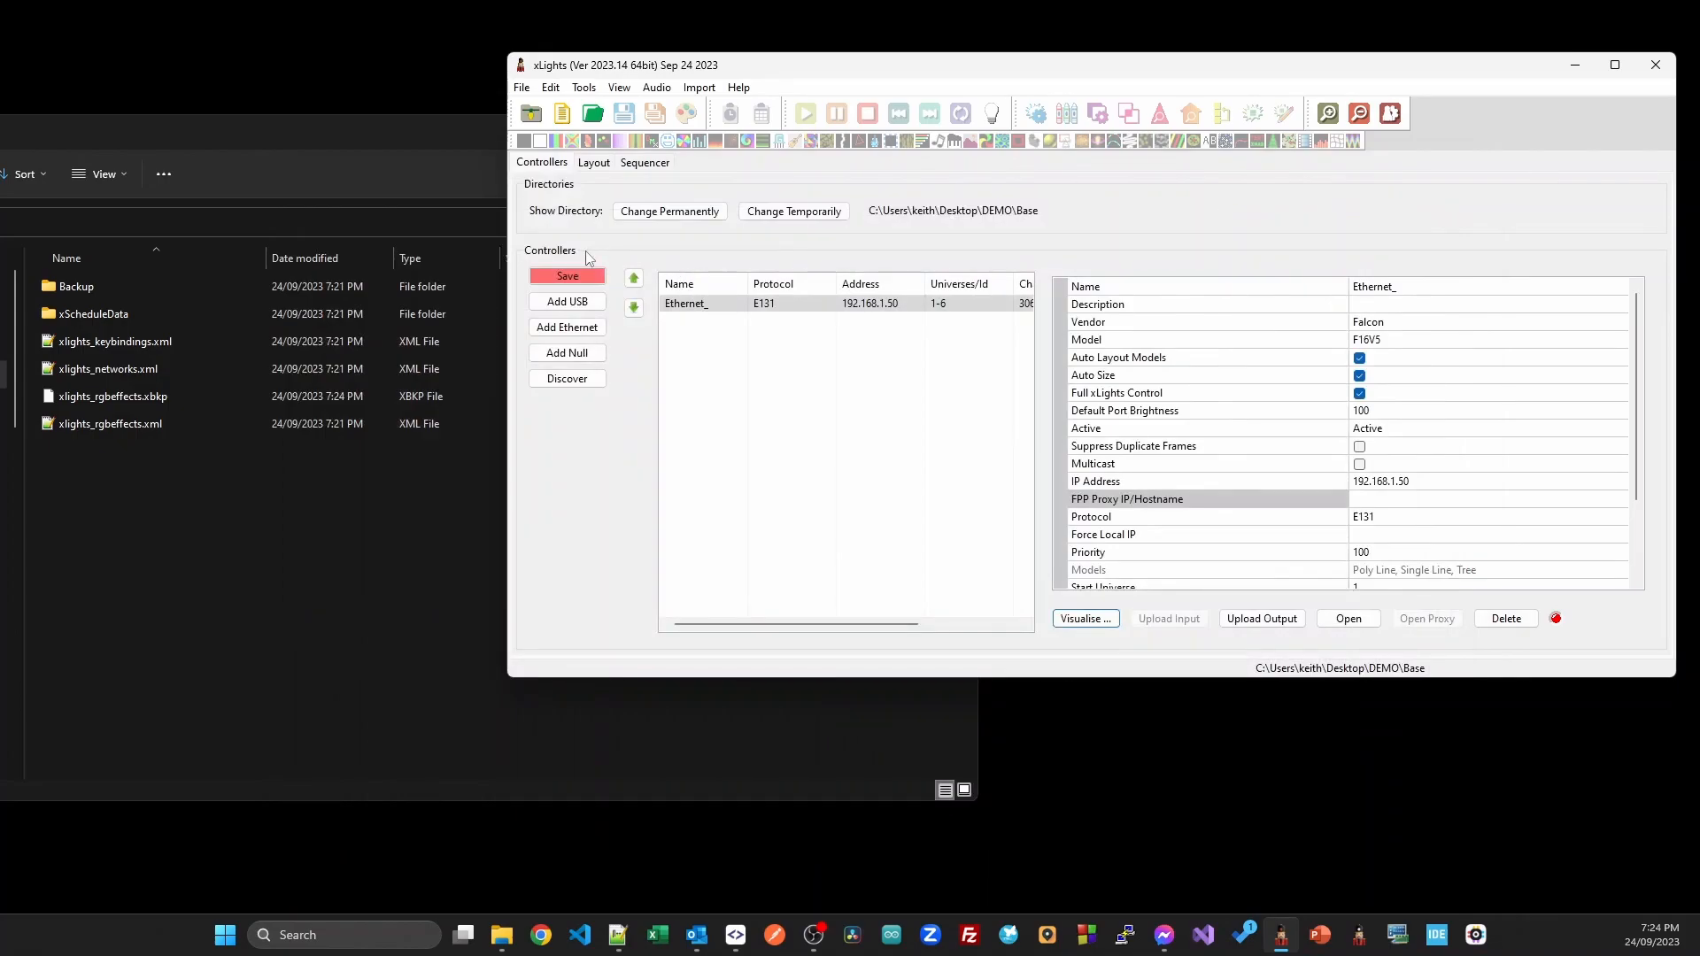
left_click(566, 275)
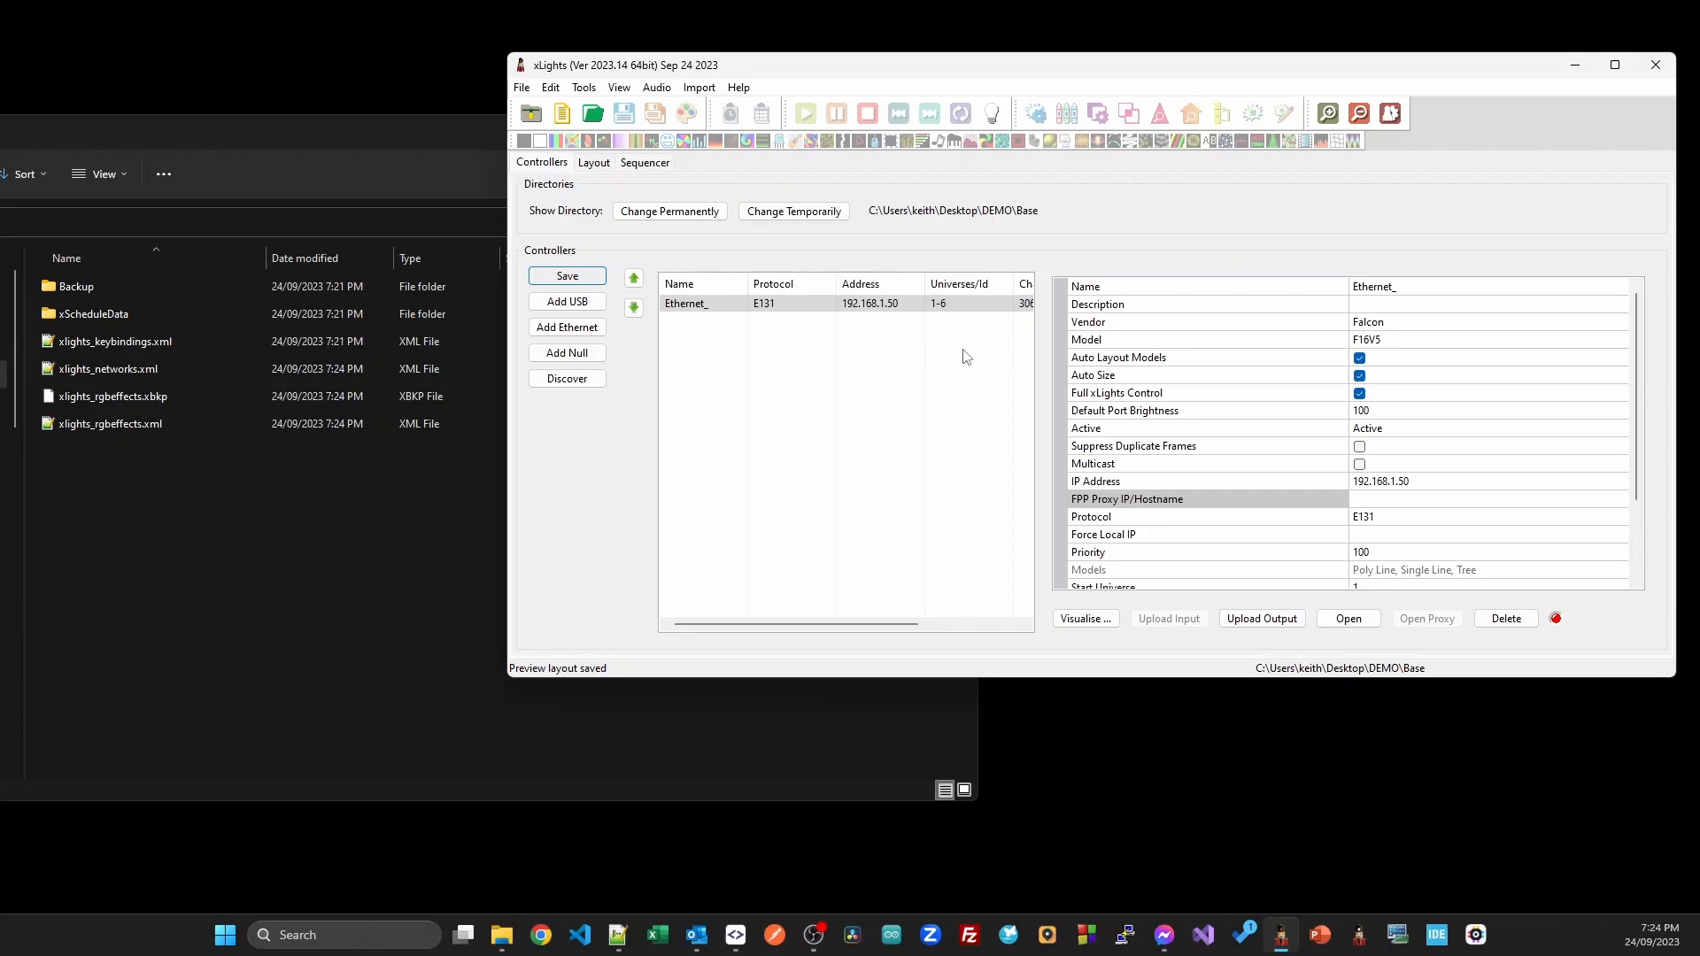
mouse_move(1396, 11)
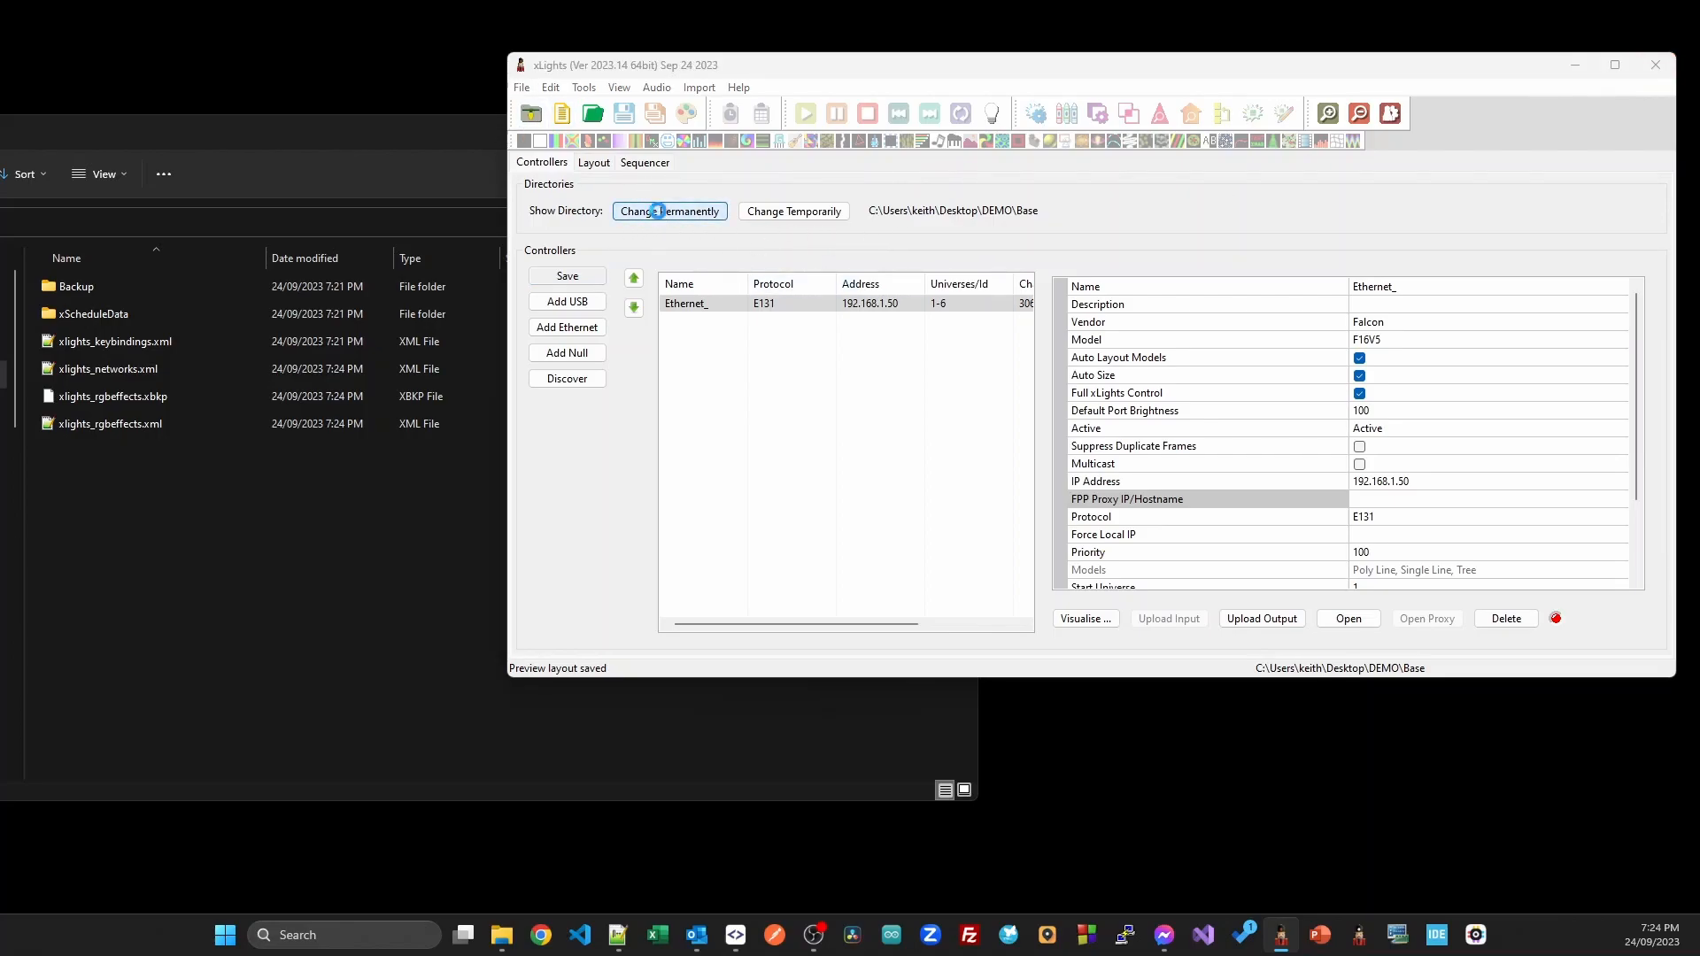
left_click(669, 212)
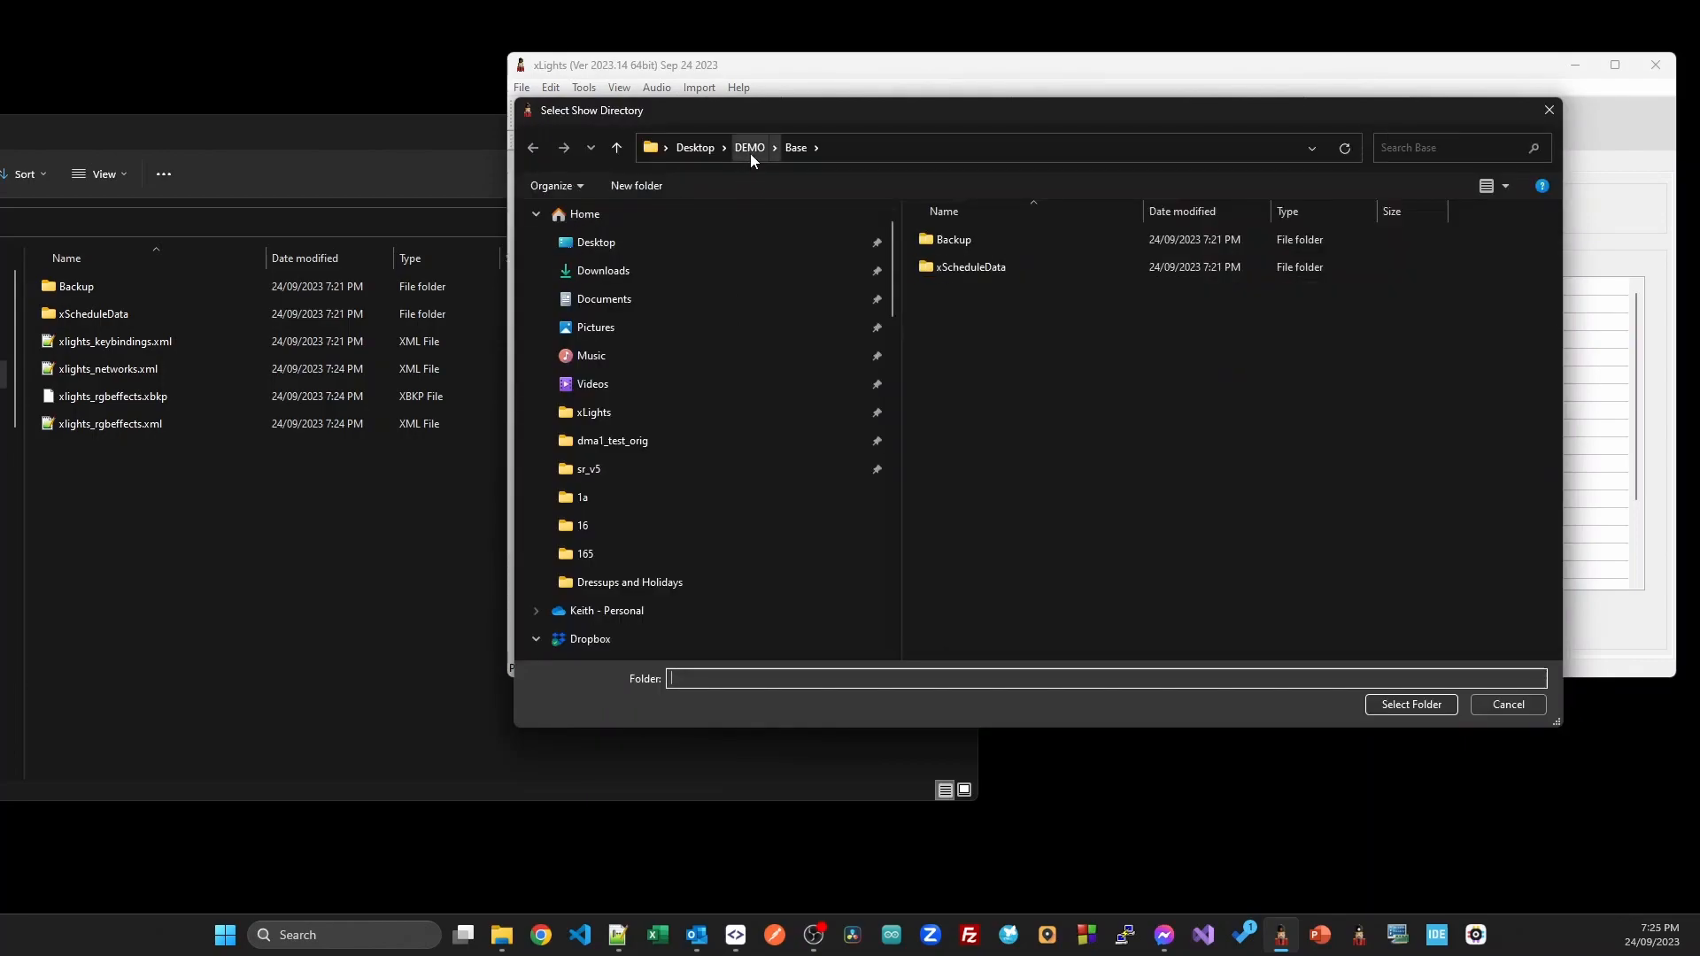
left_click(749, 148)
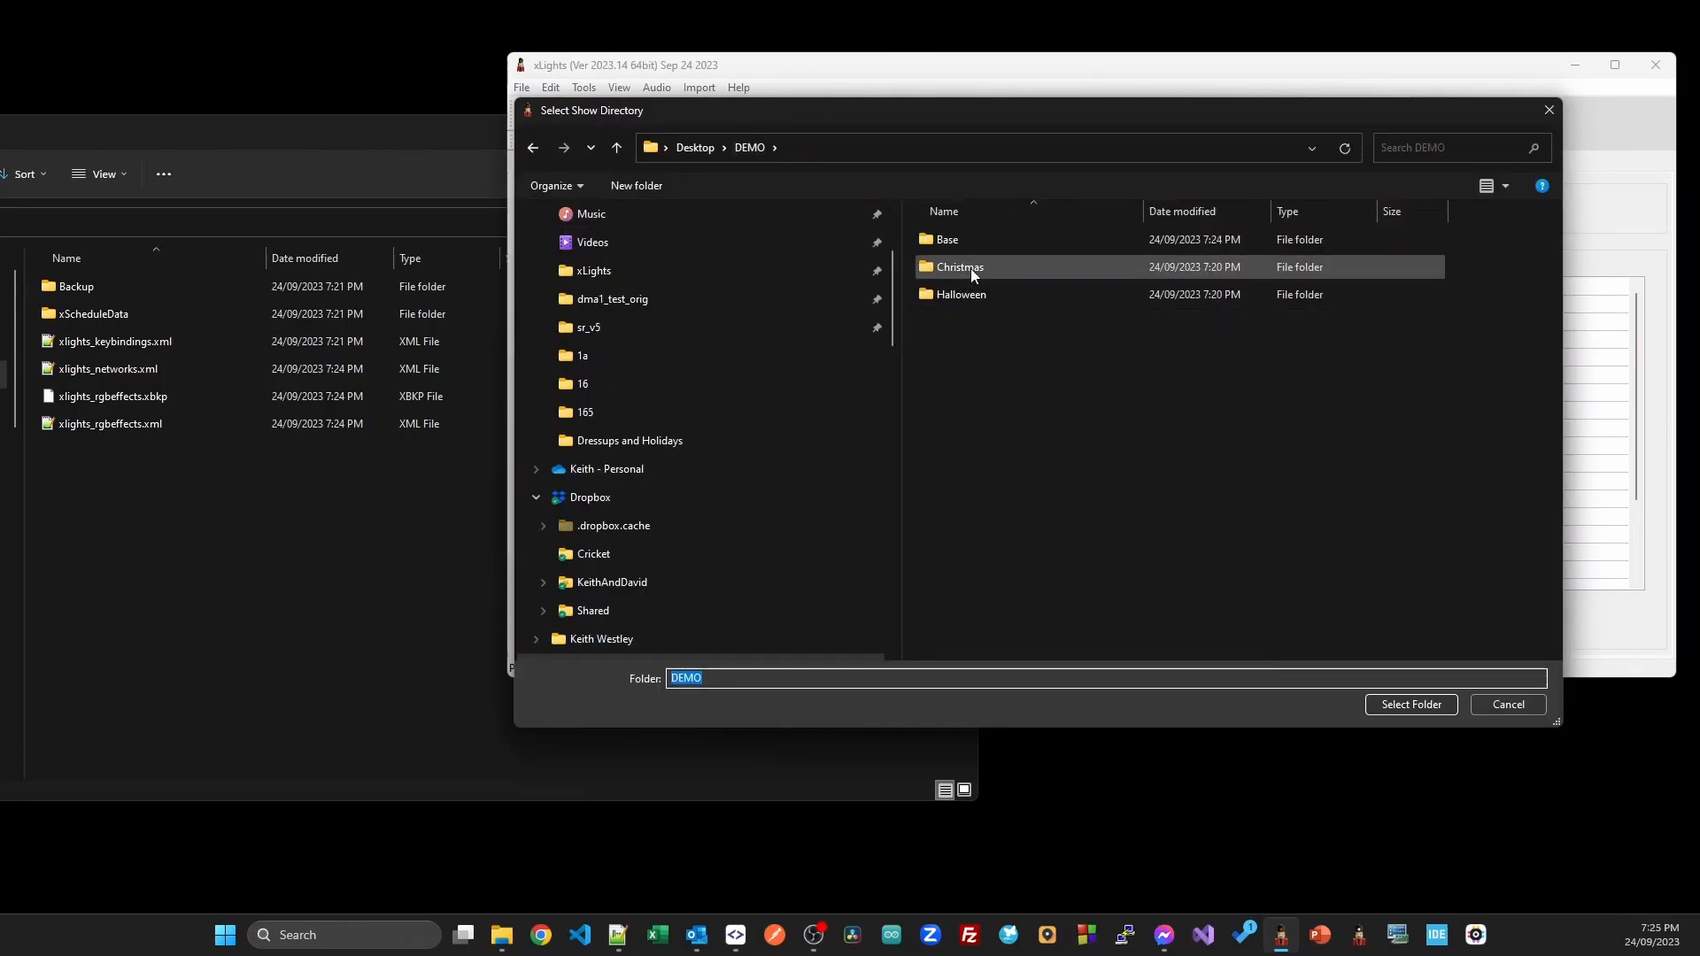
double_click(960, 267)
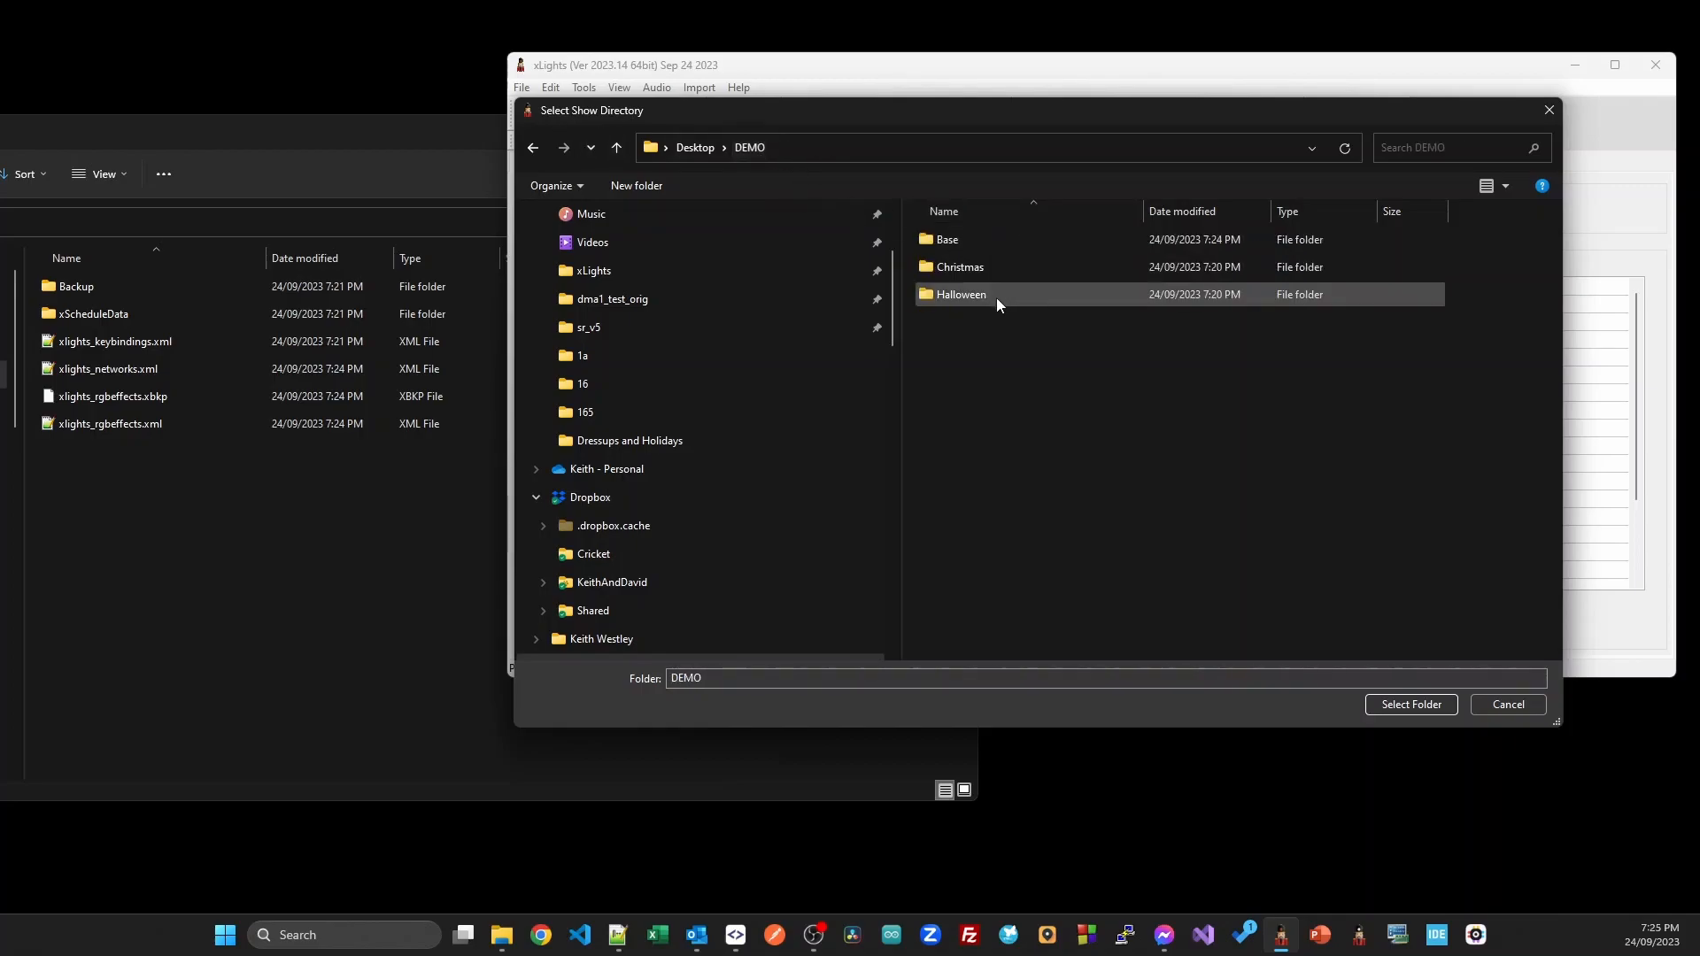
double_click(960, 294)
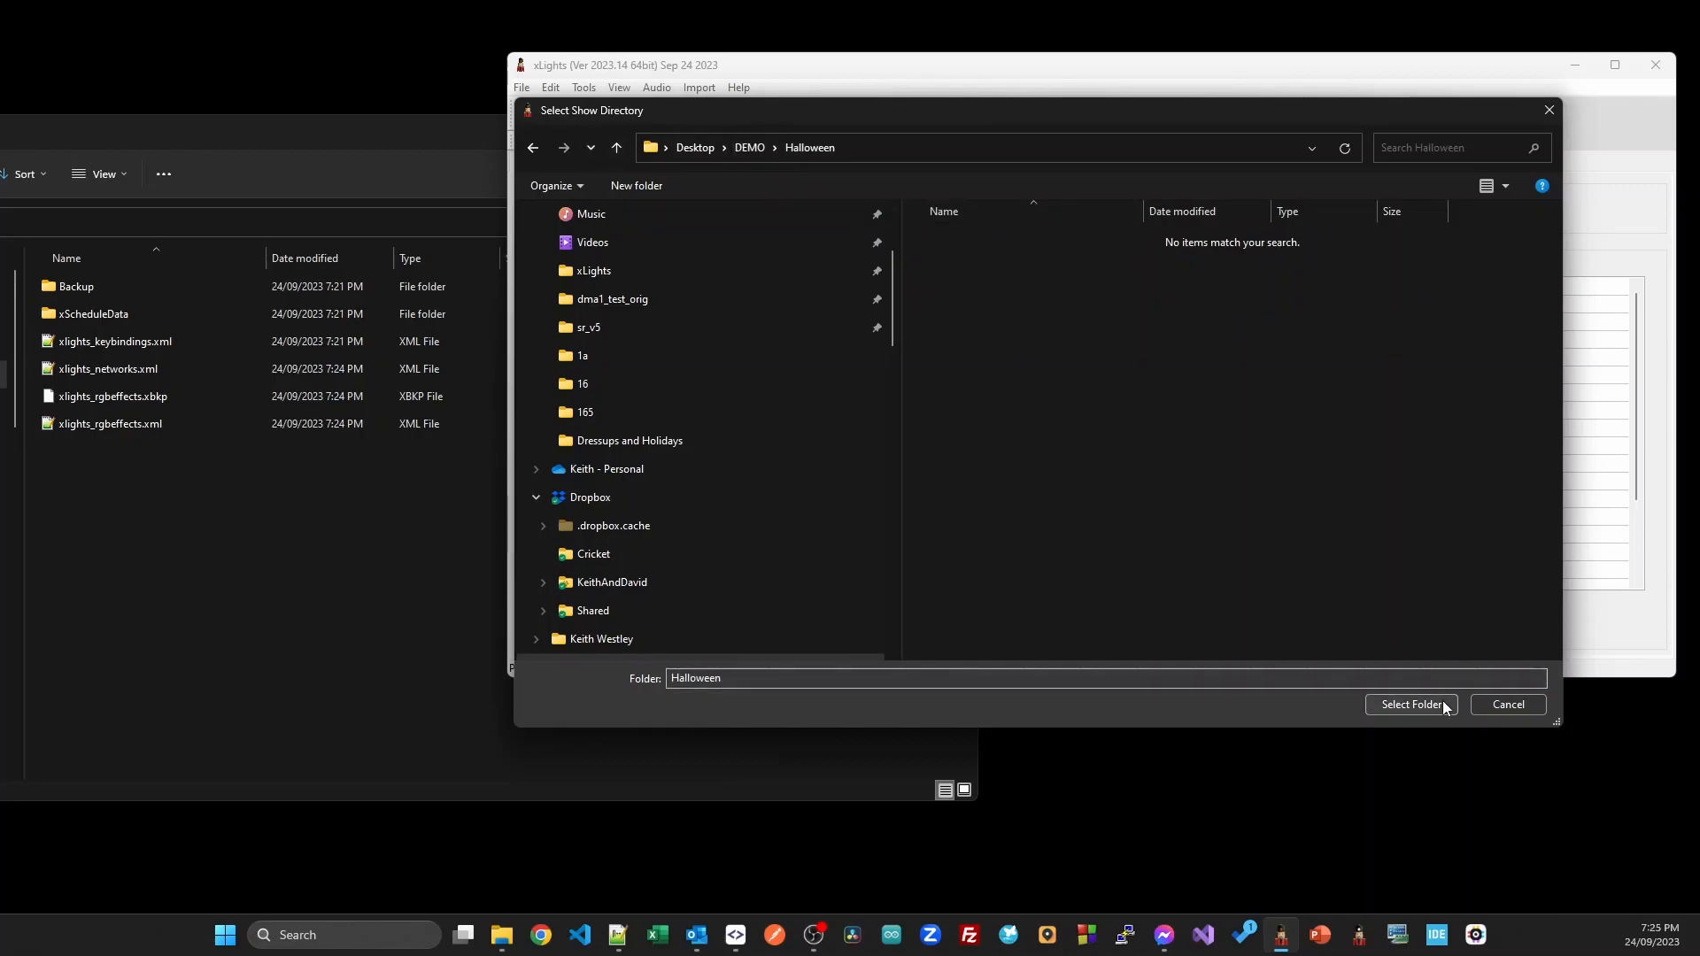
left_click(1411, 704)
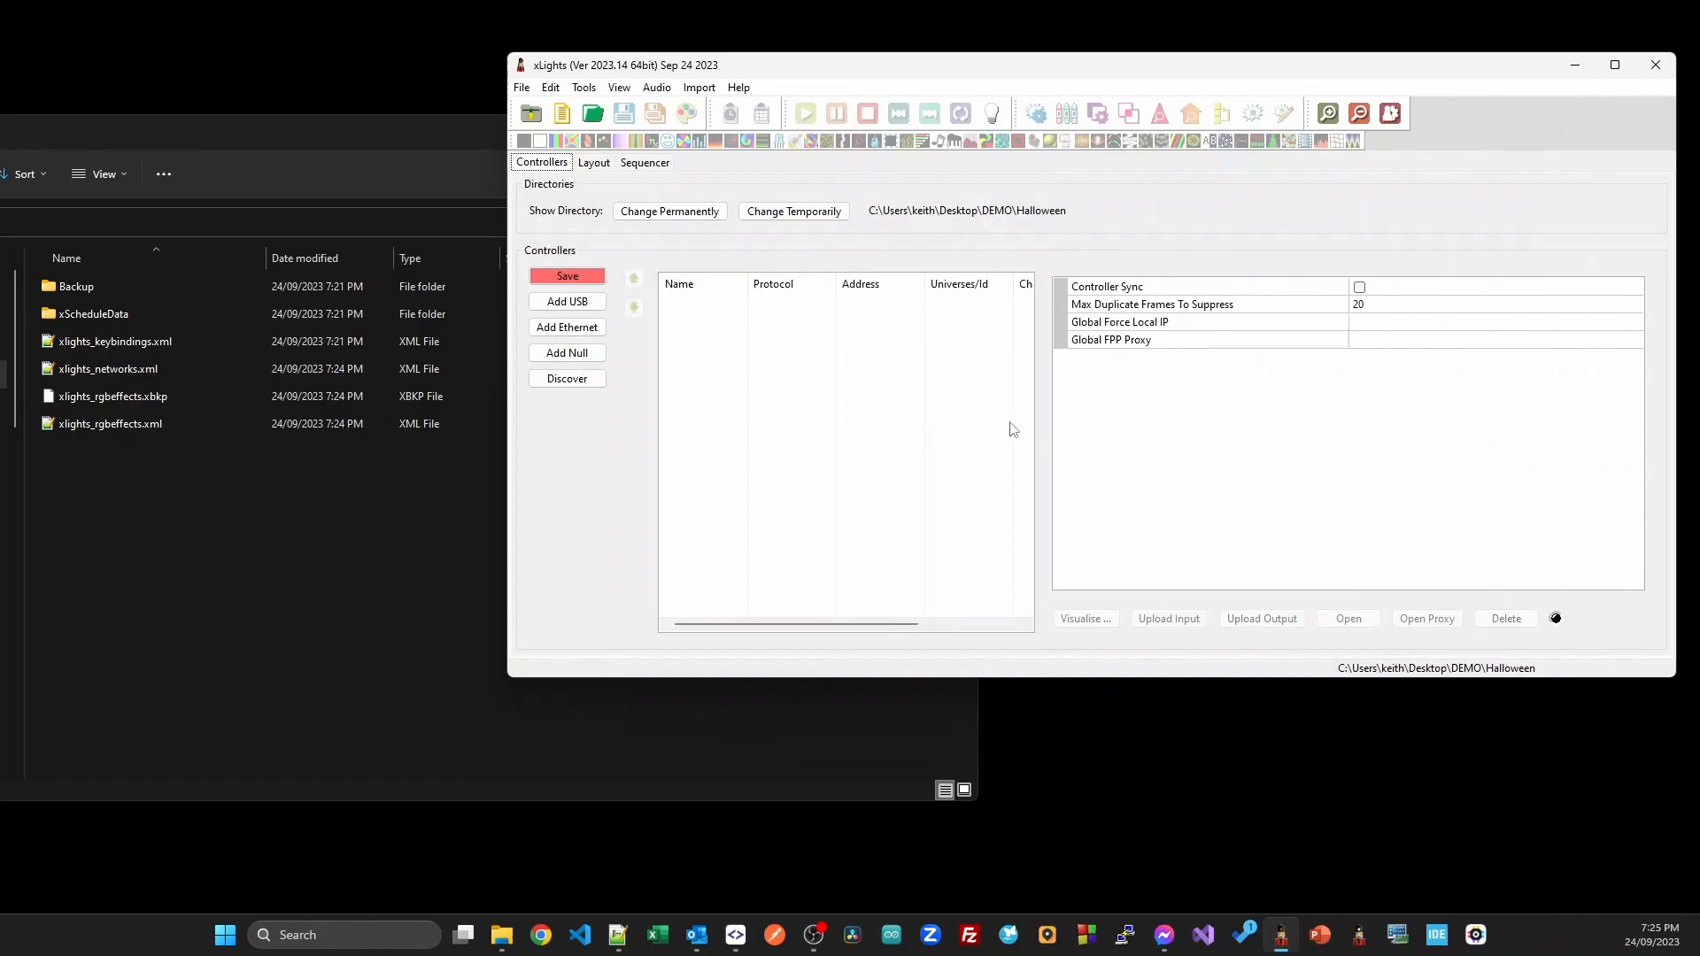
Tick Enable Base Show Folder Settings in Preferences and confirm.
left_click(594, 163)
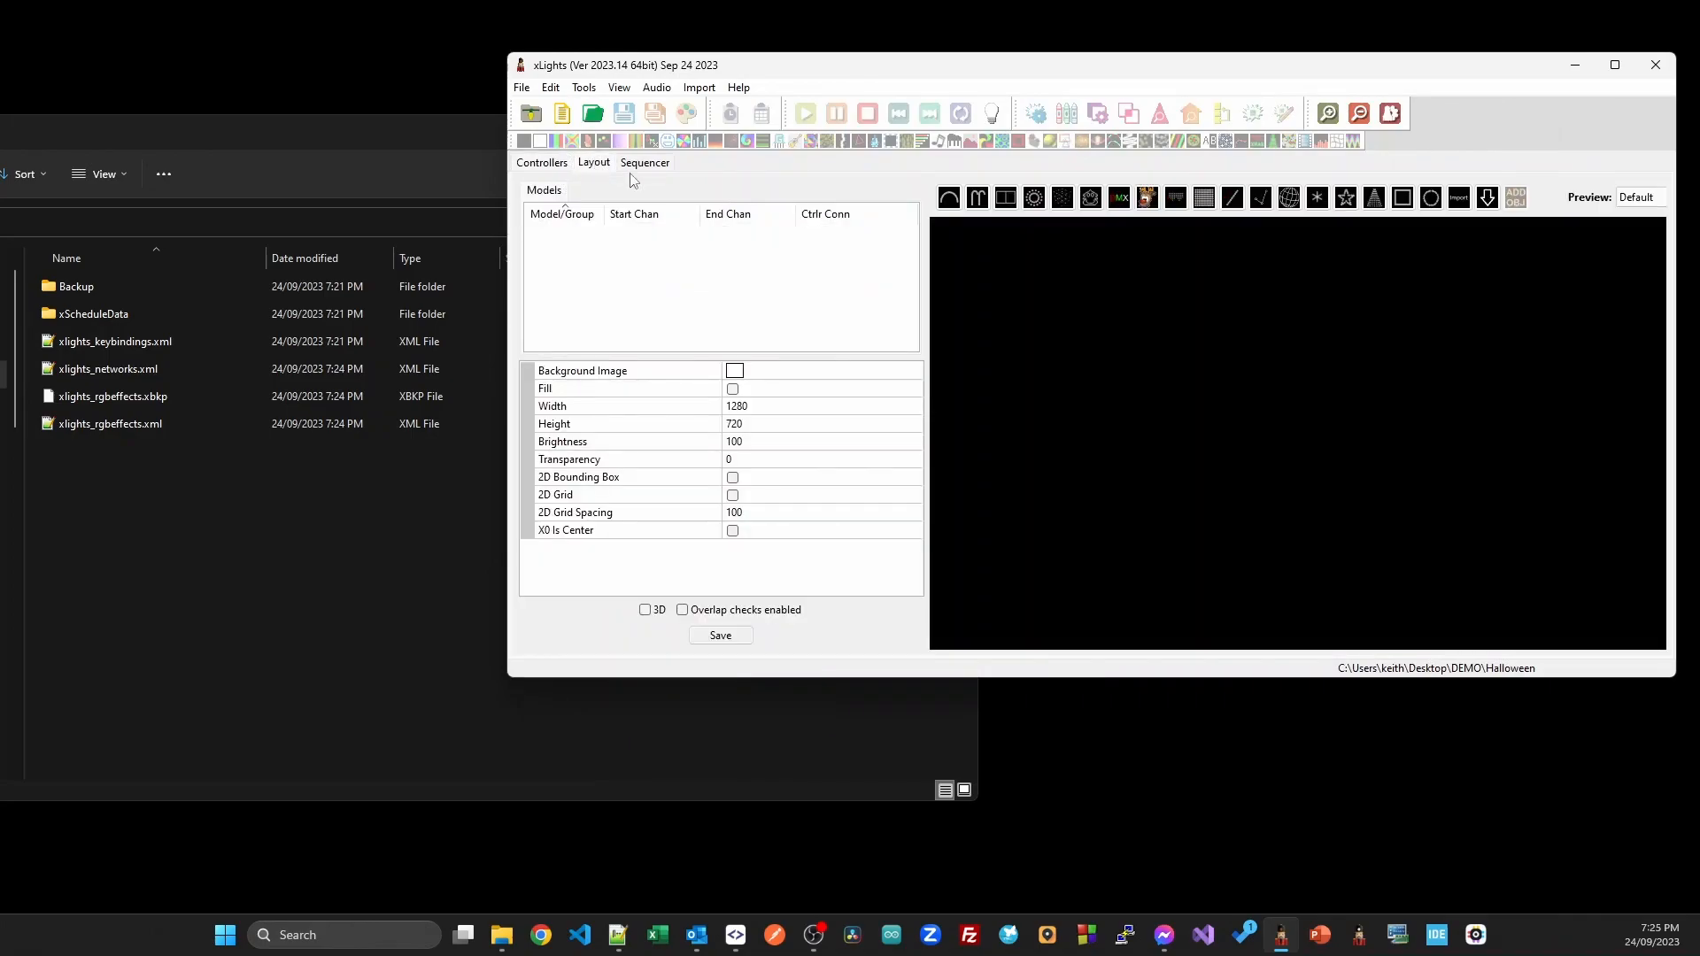
left_click(541, 163)
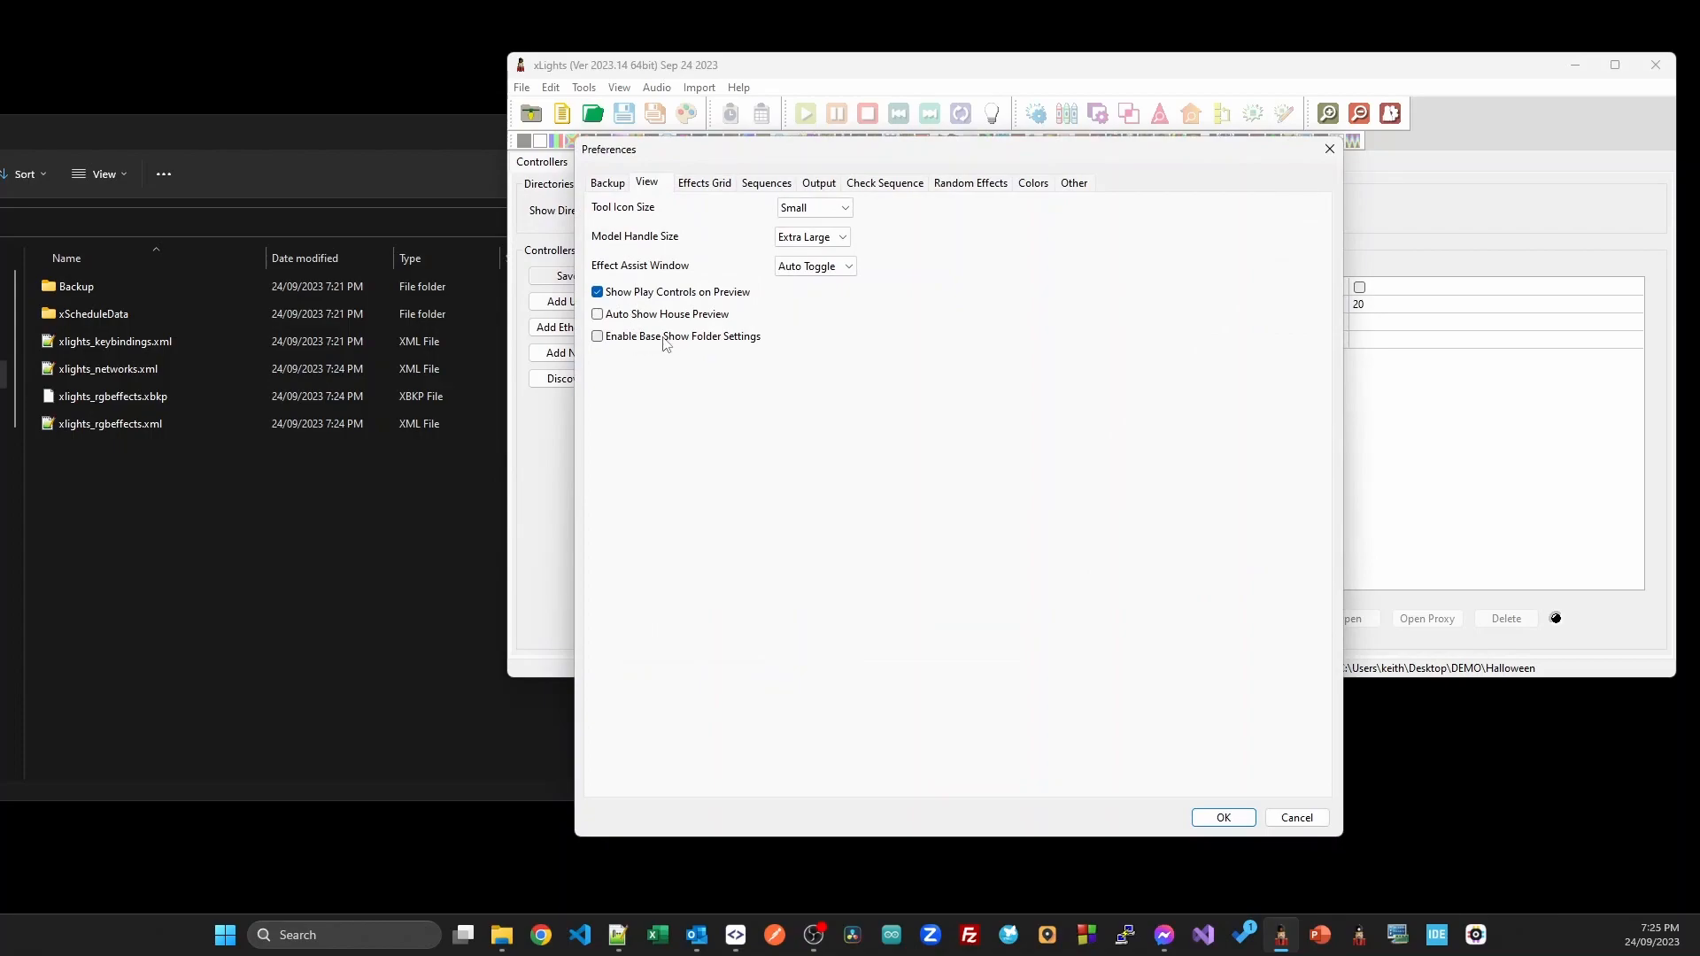
mouse_move(637, 347)
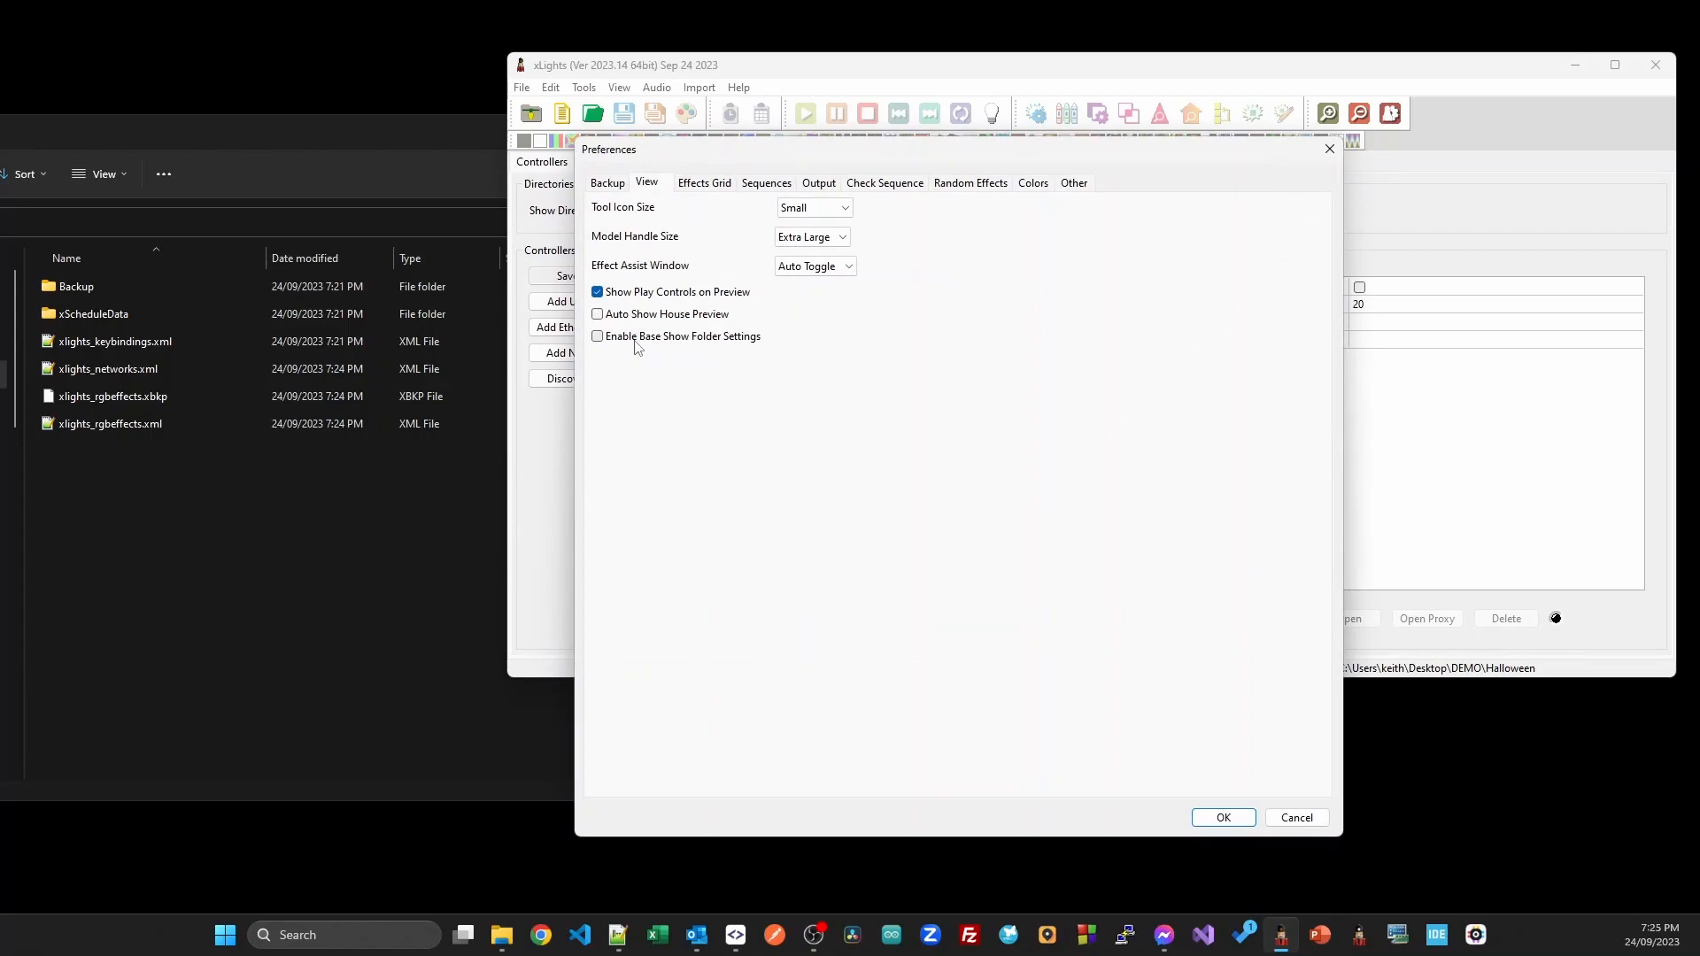
left_click(596, 336)
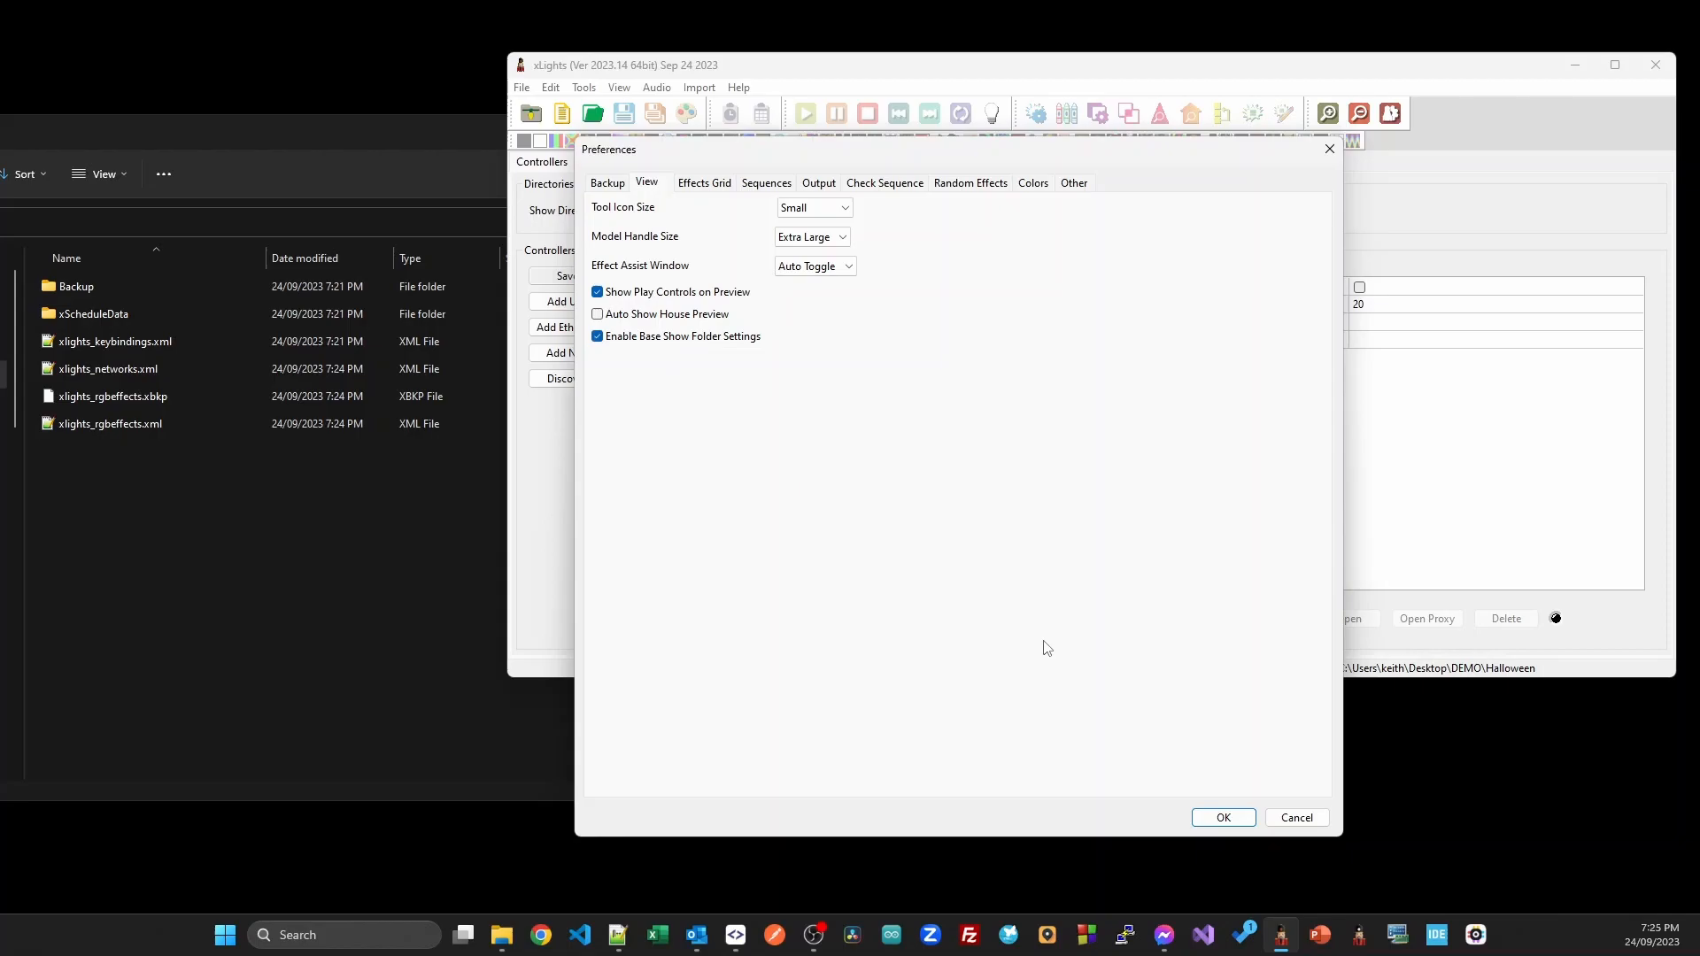
left_click(1222, 817)
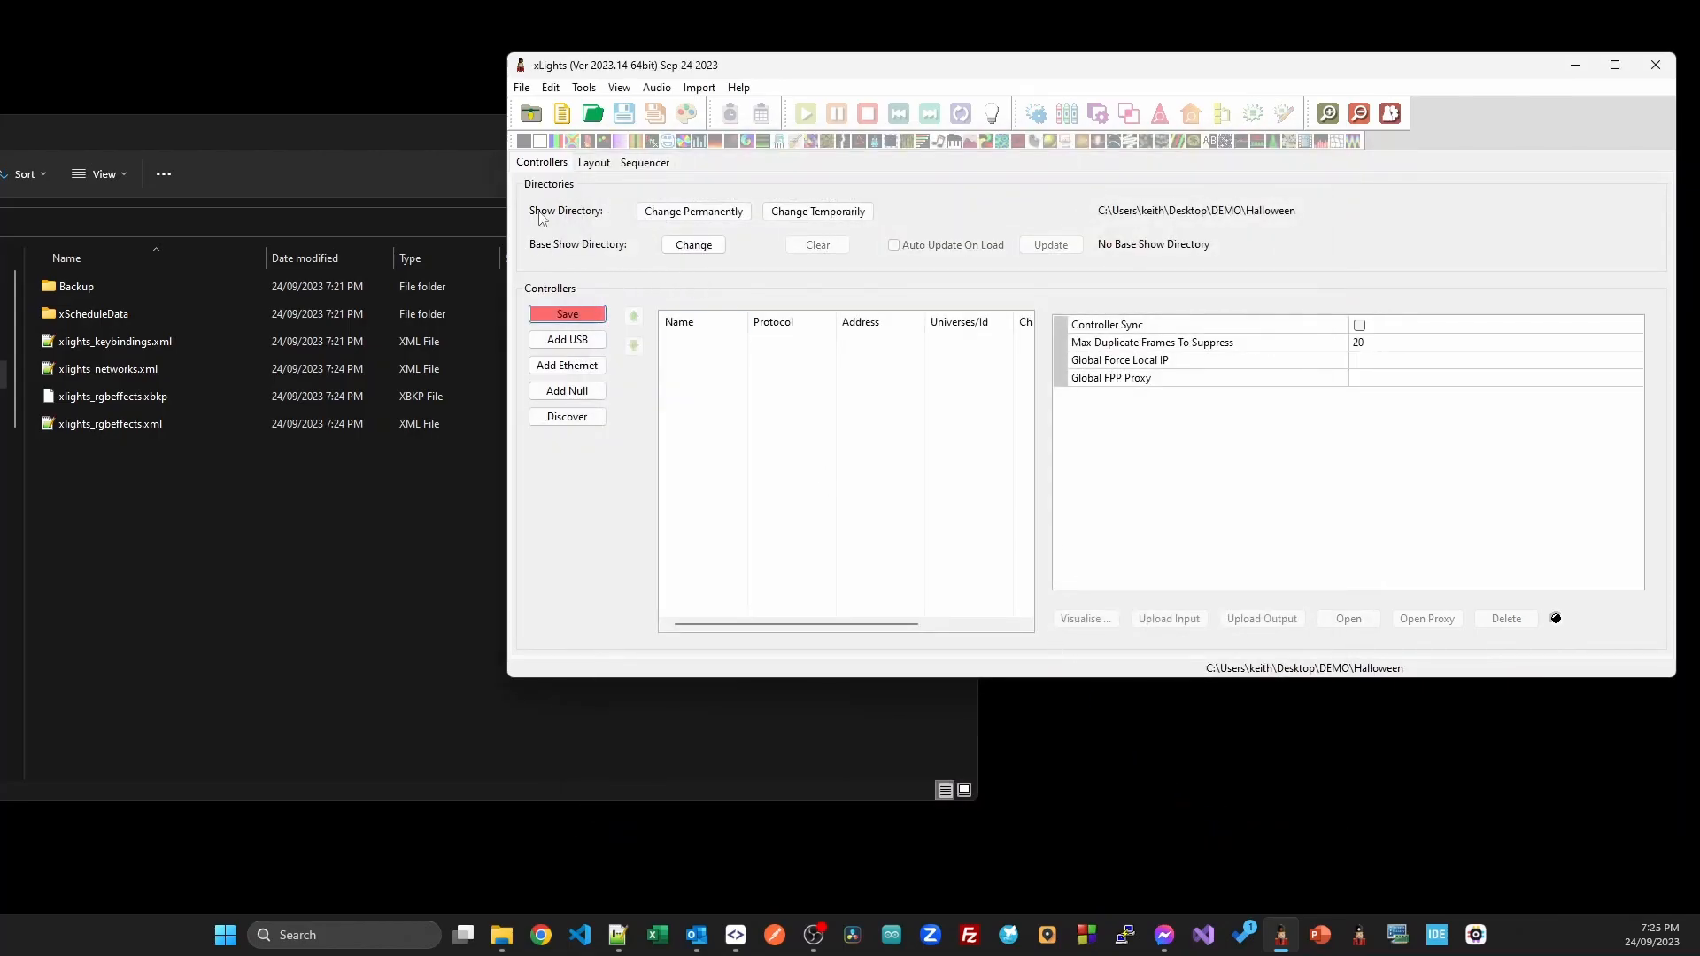
mouse_move(615, 254)
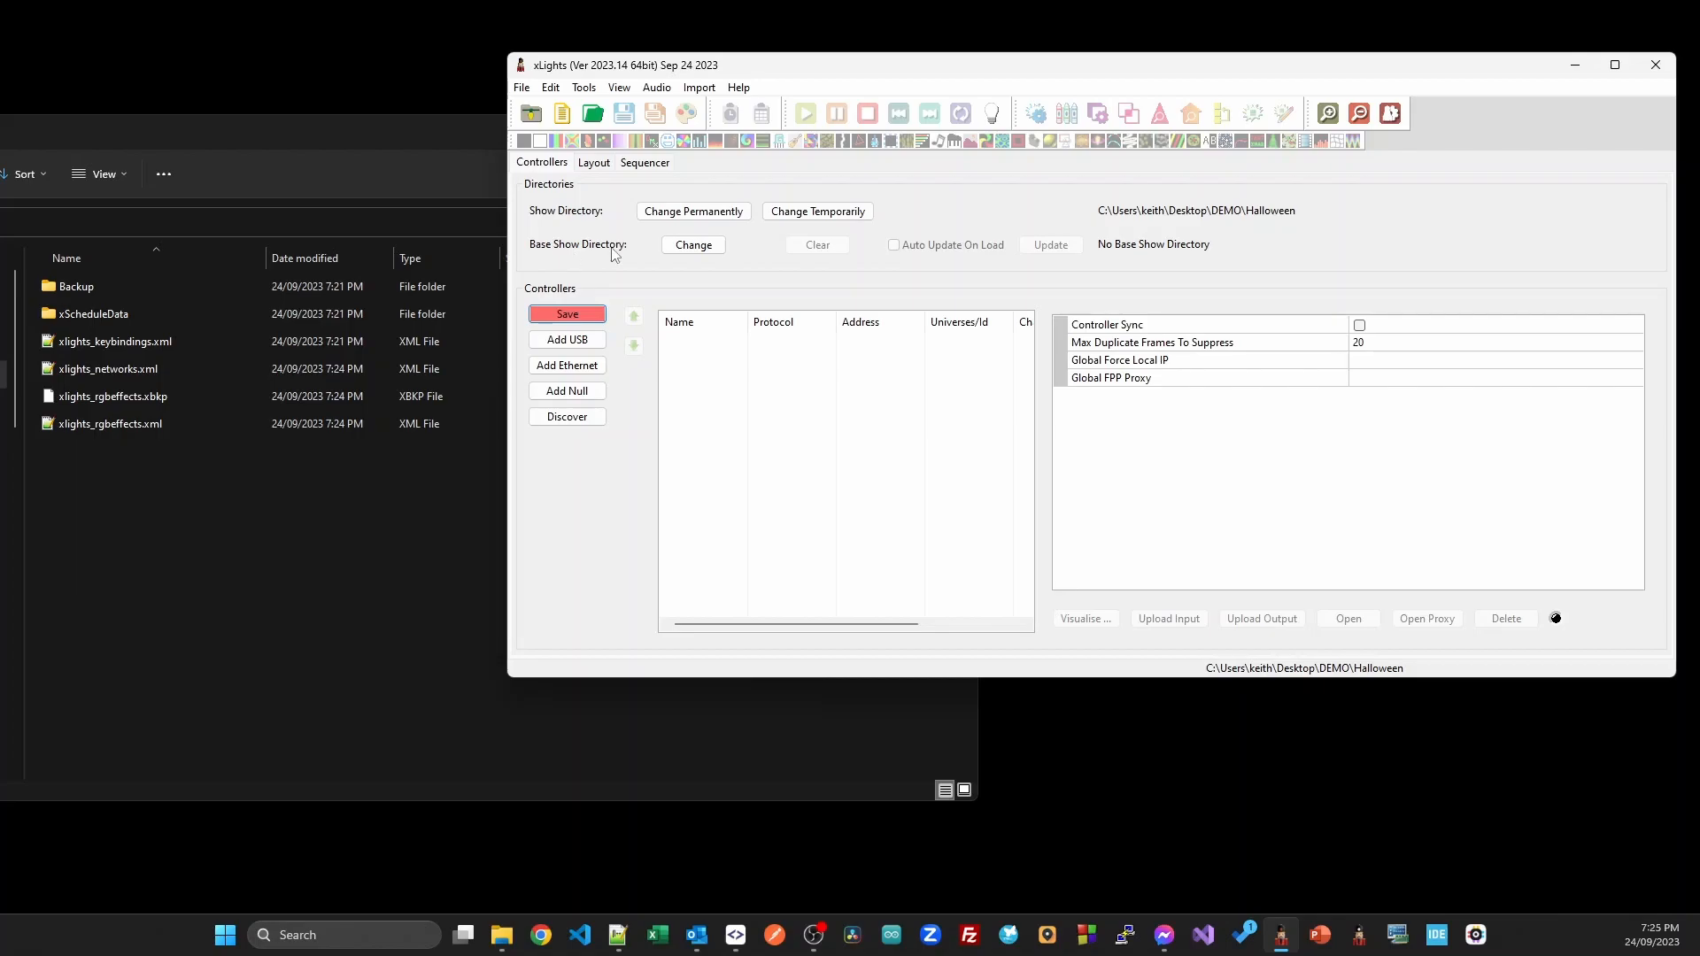
mouse_move(962, 257)
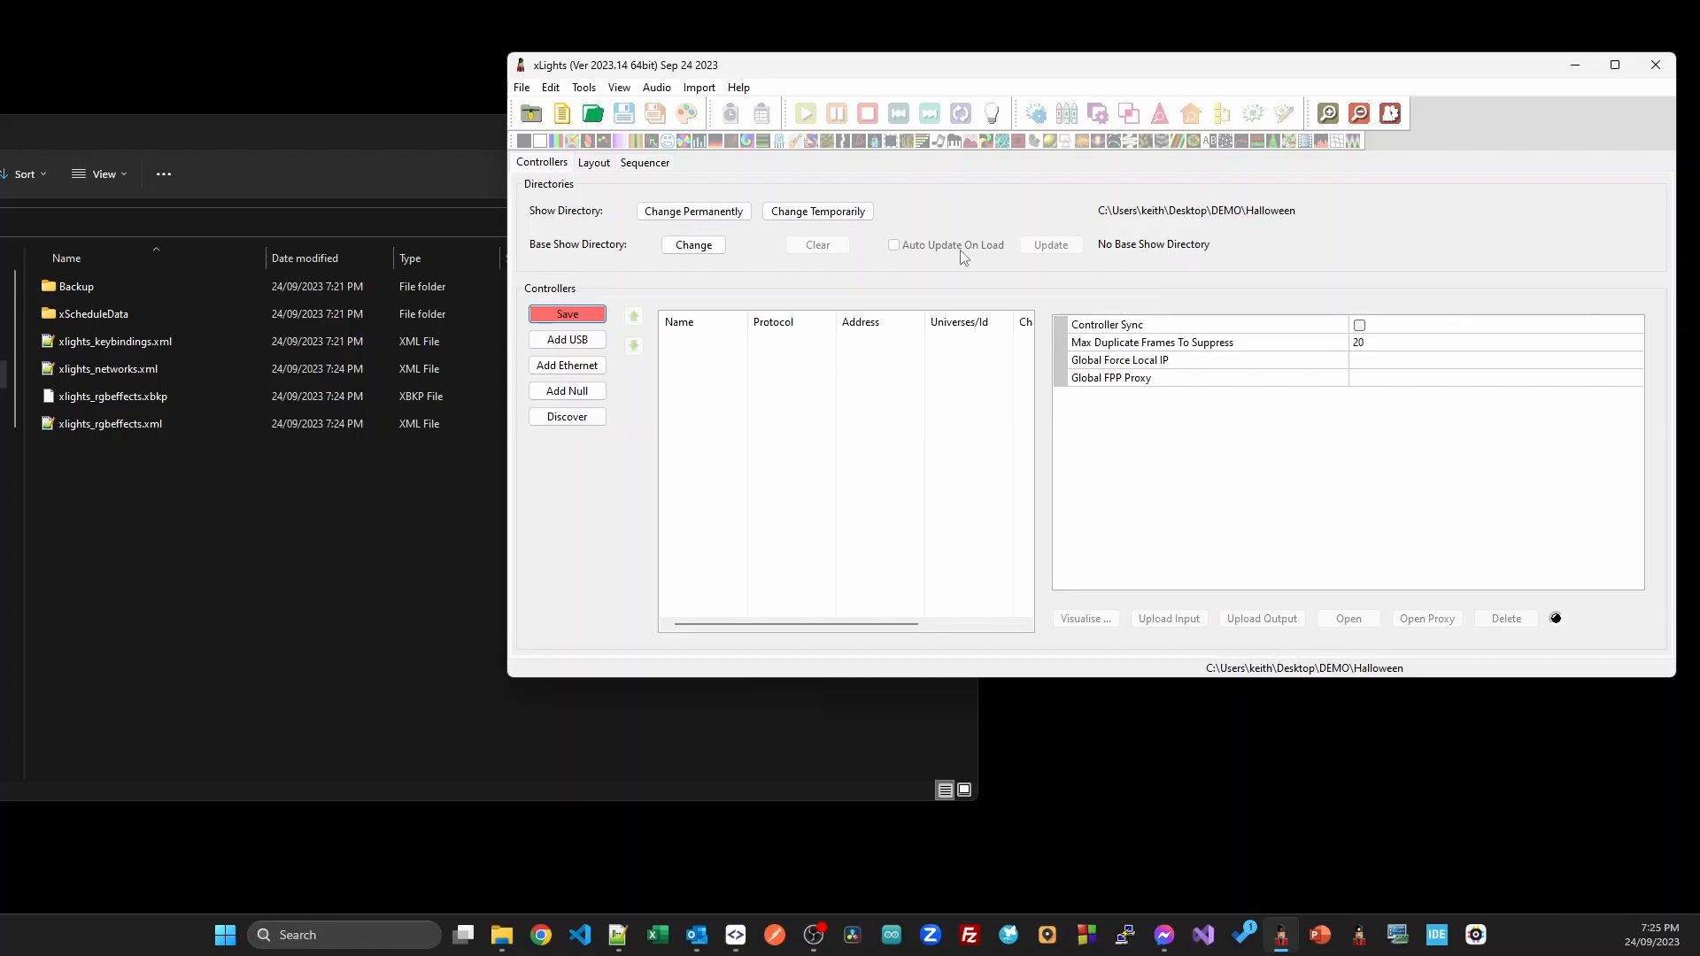
left_click(691, 244)
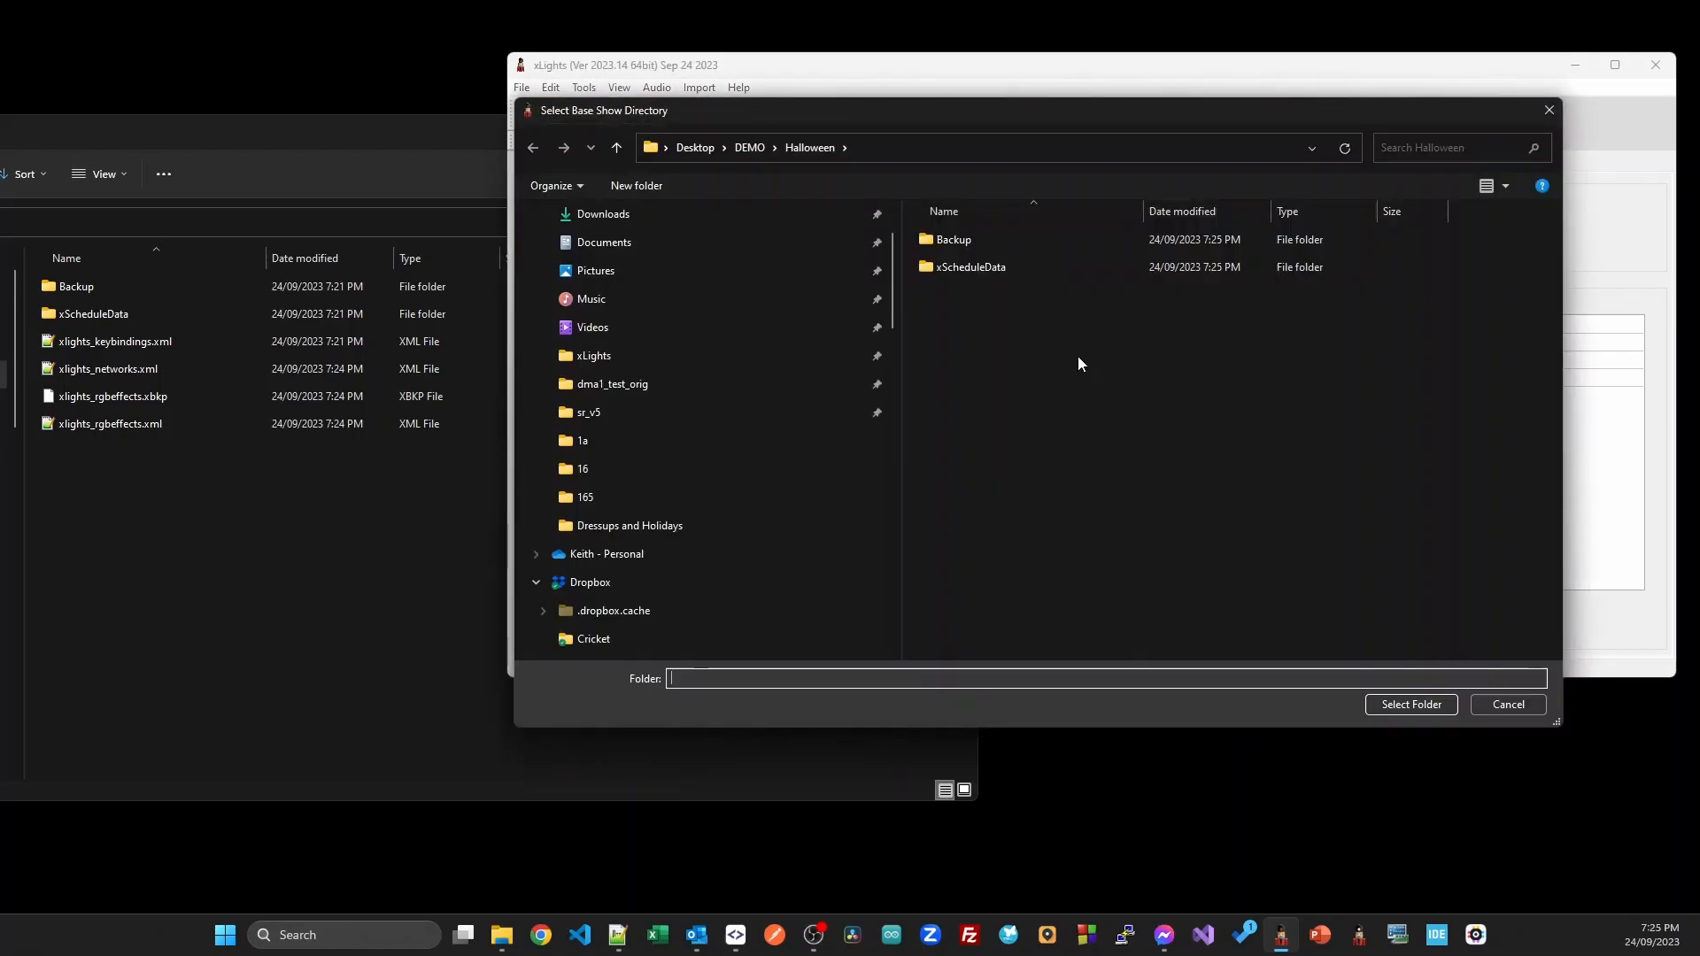
left_click(614, 148)
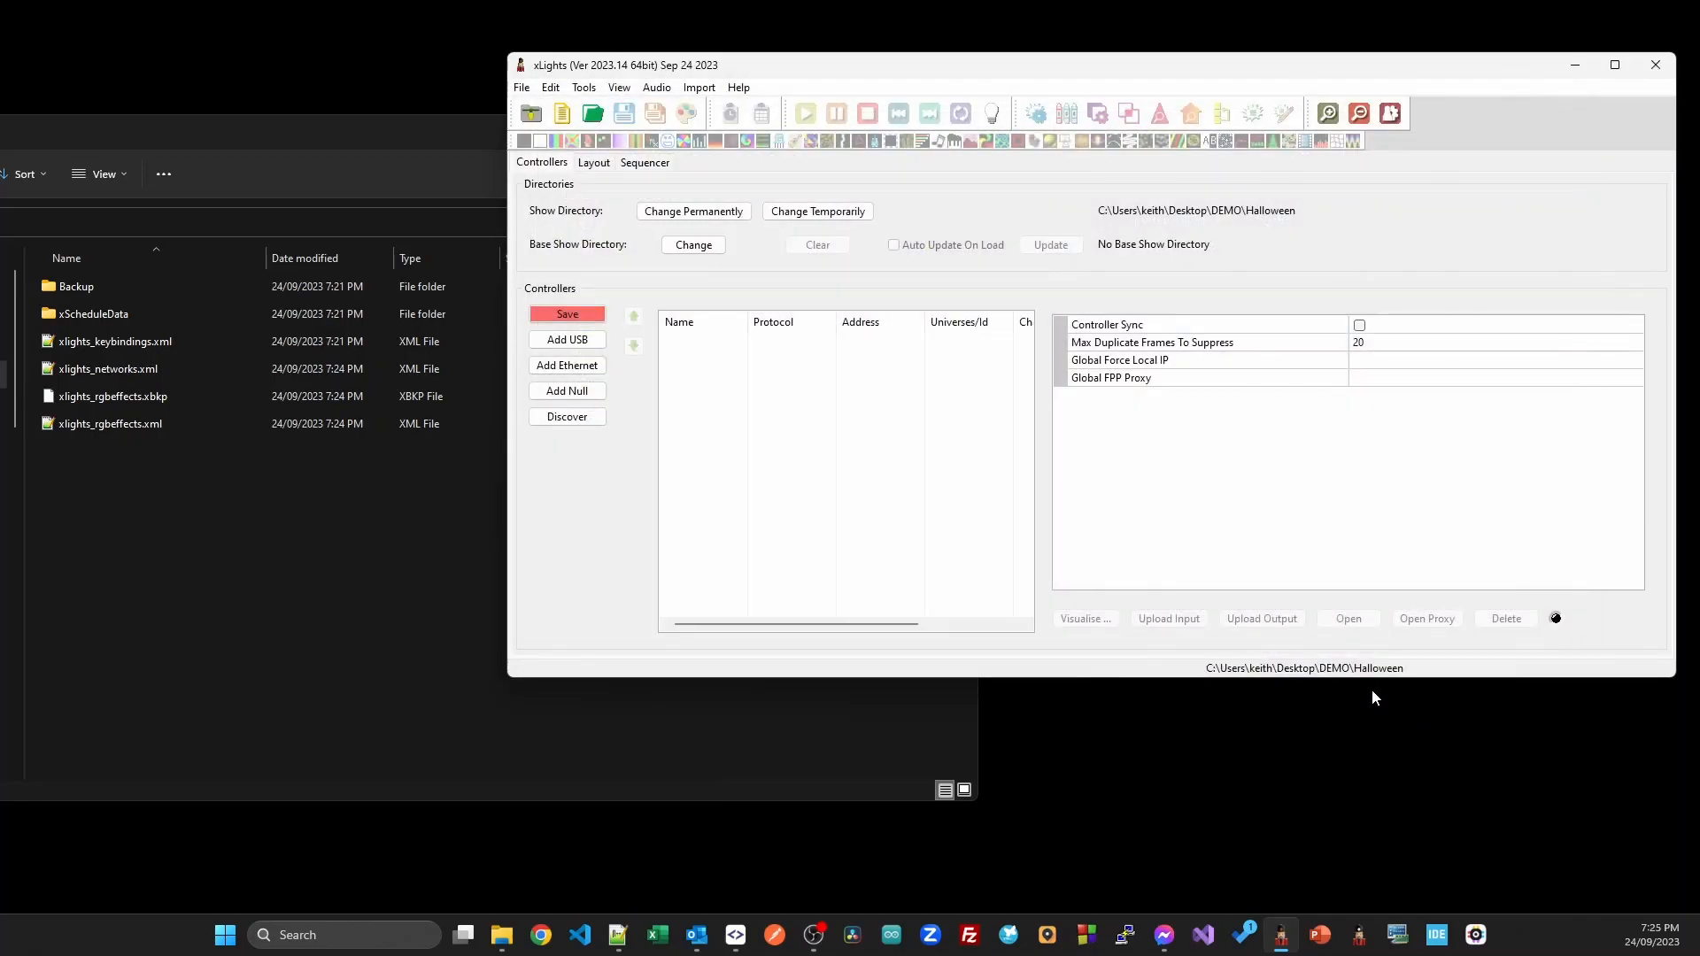
Set Base Show Directory to DEMO\Base, run Update, and keep Base's Gridlines on the clash.
left_click(692, 244)
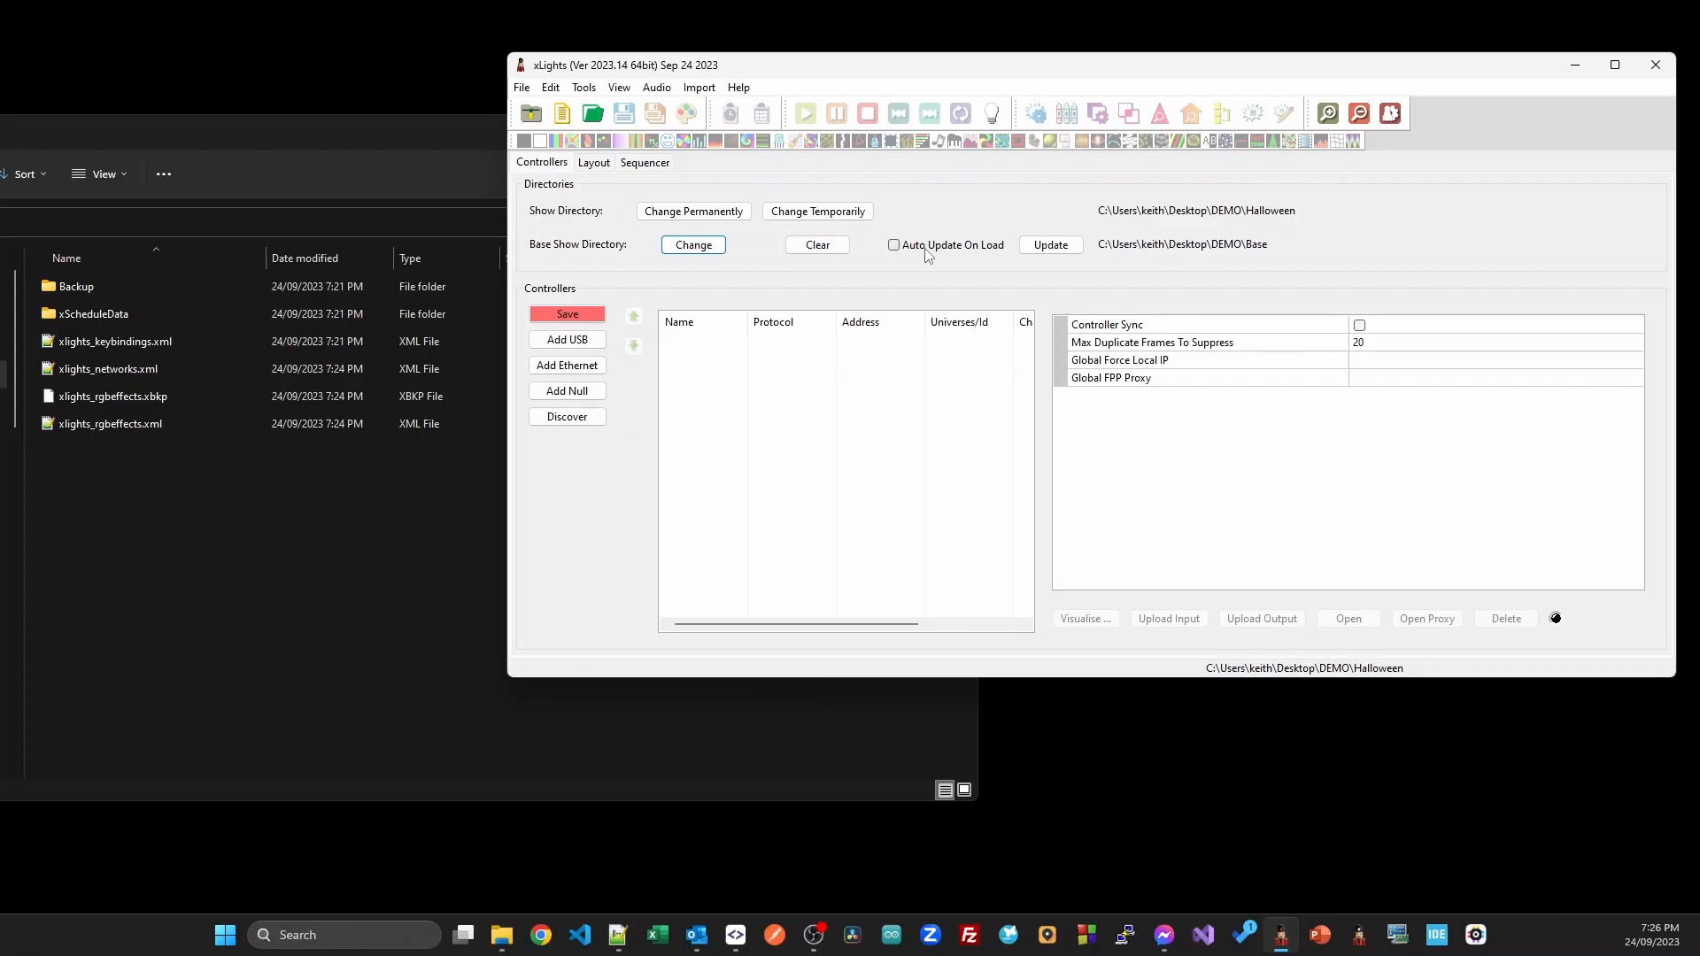
mouse_move(620, 319)
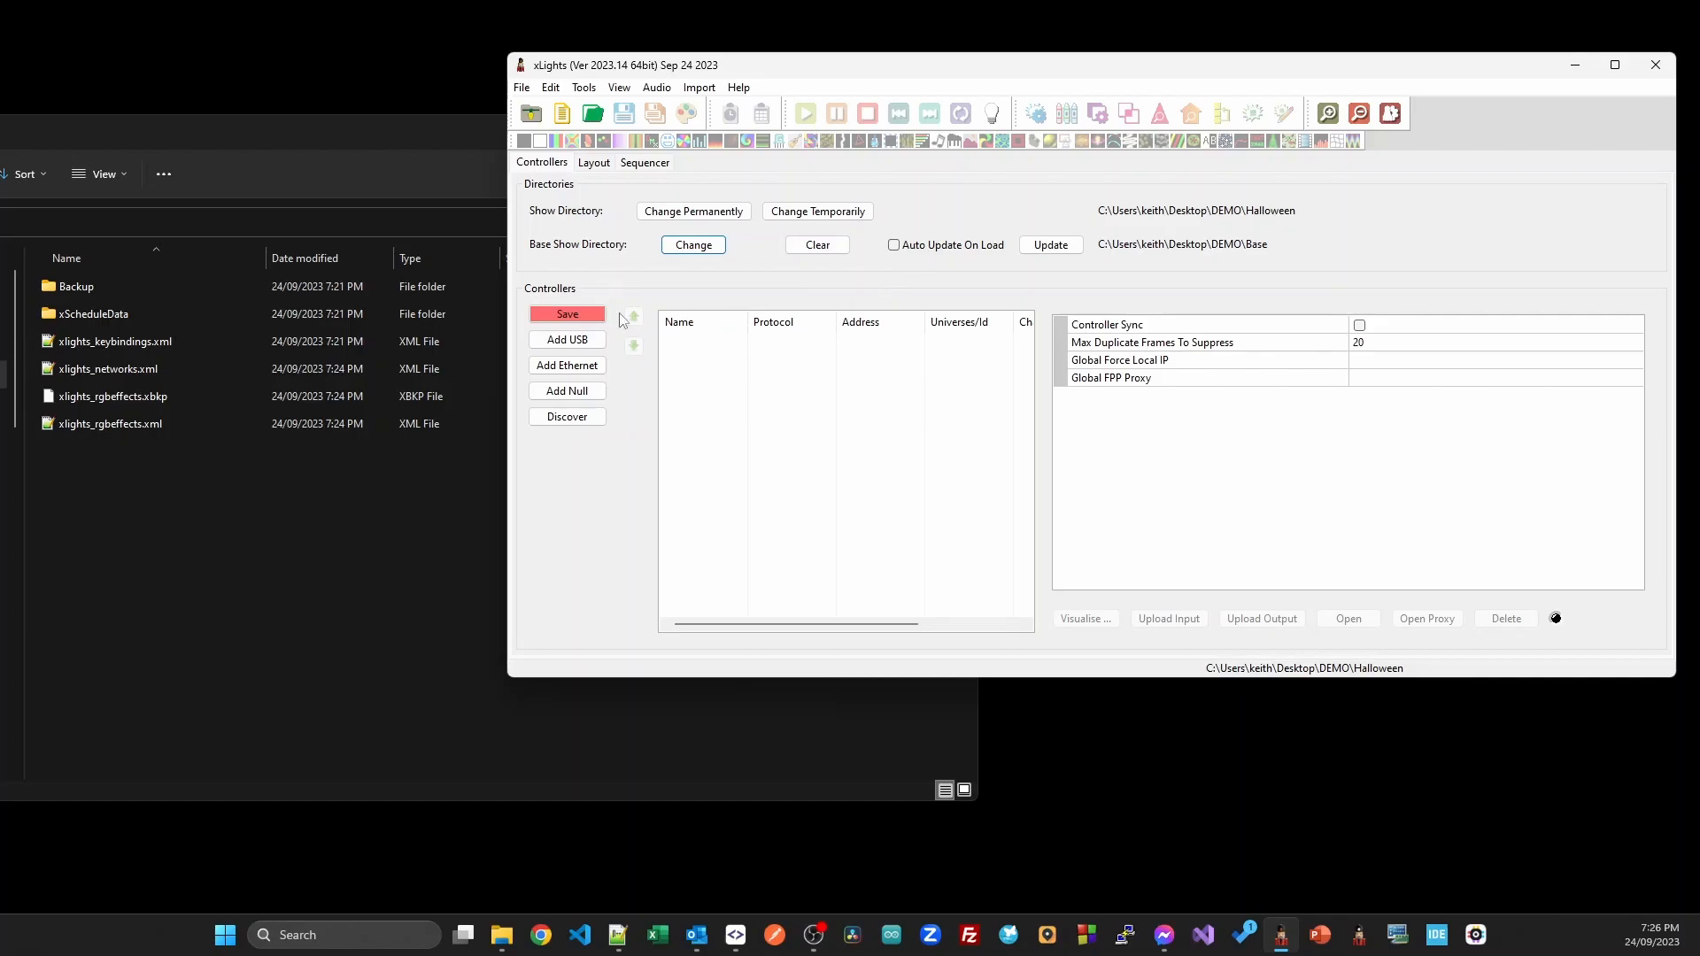
left_click(594, 163)
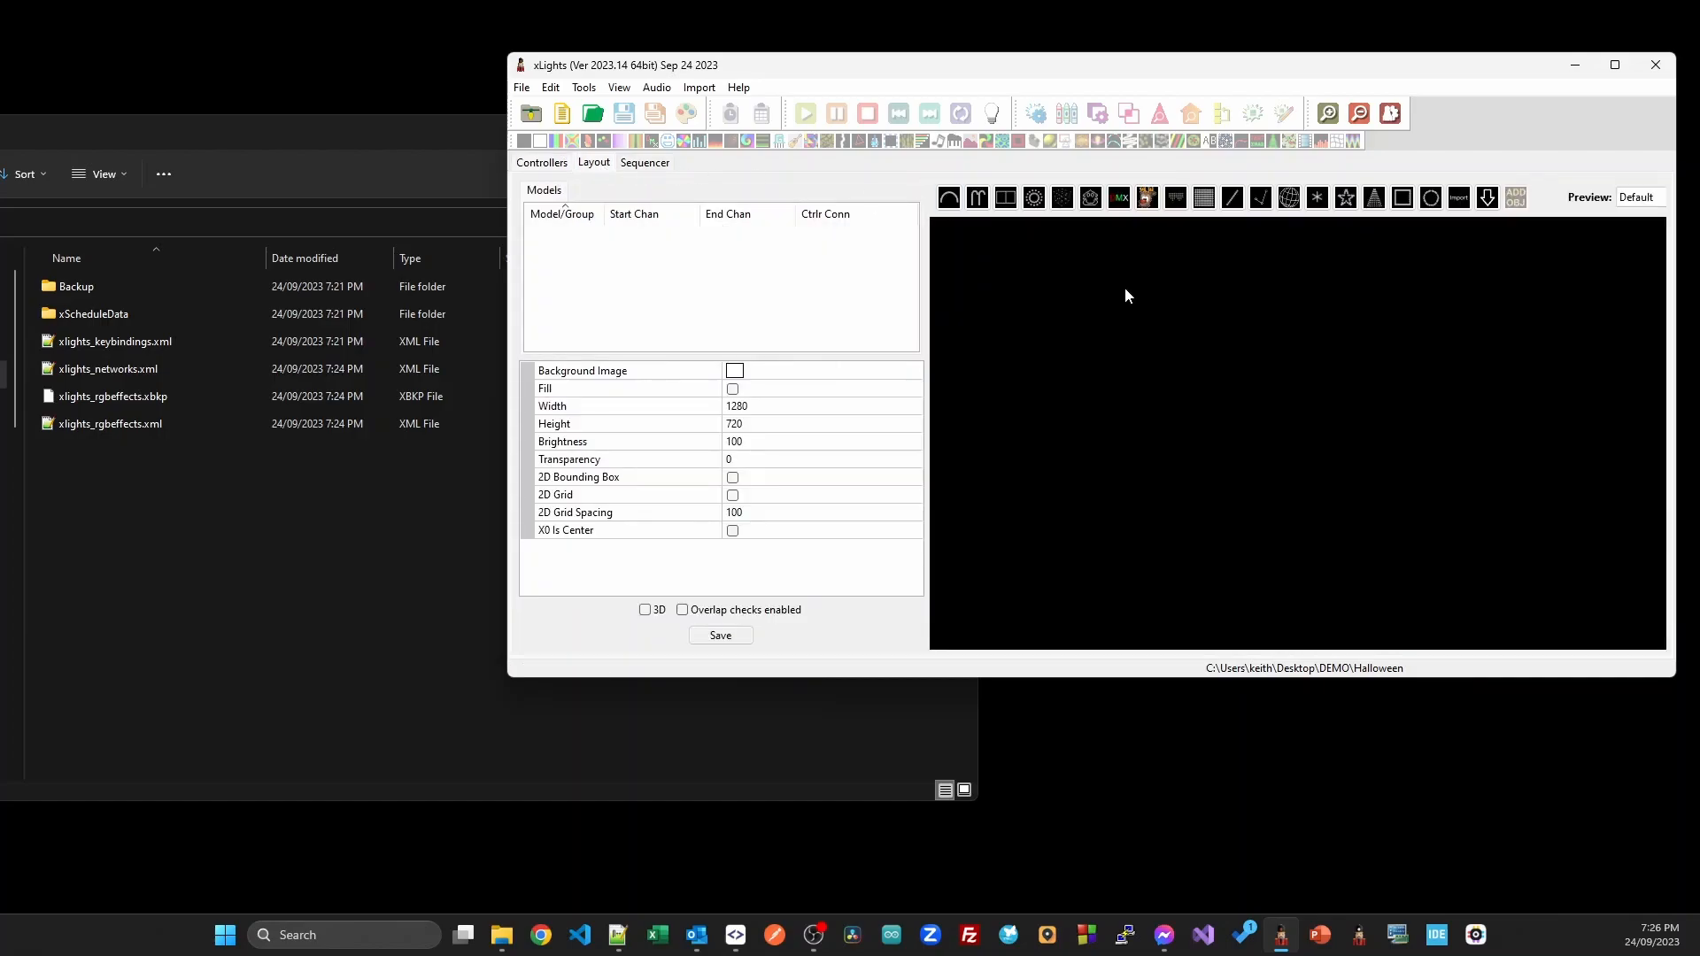
left_click(541, 163)
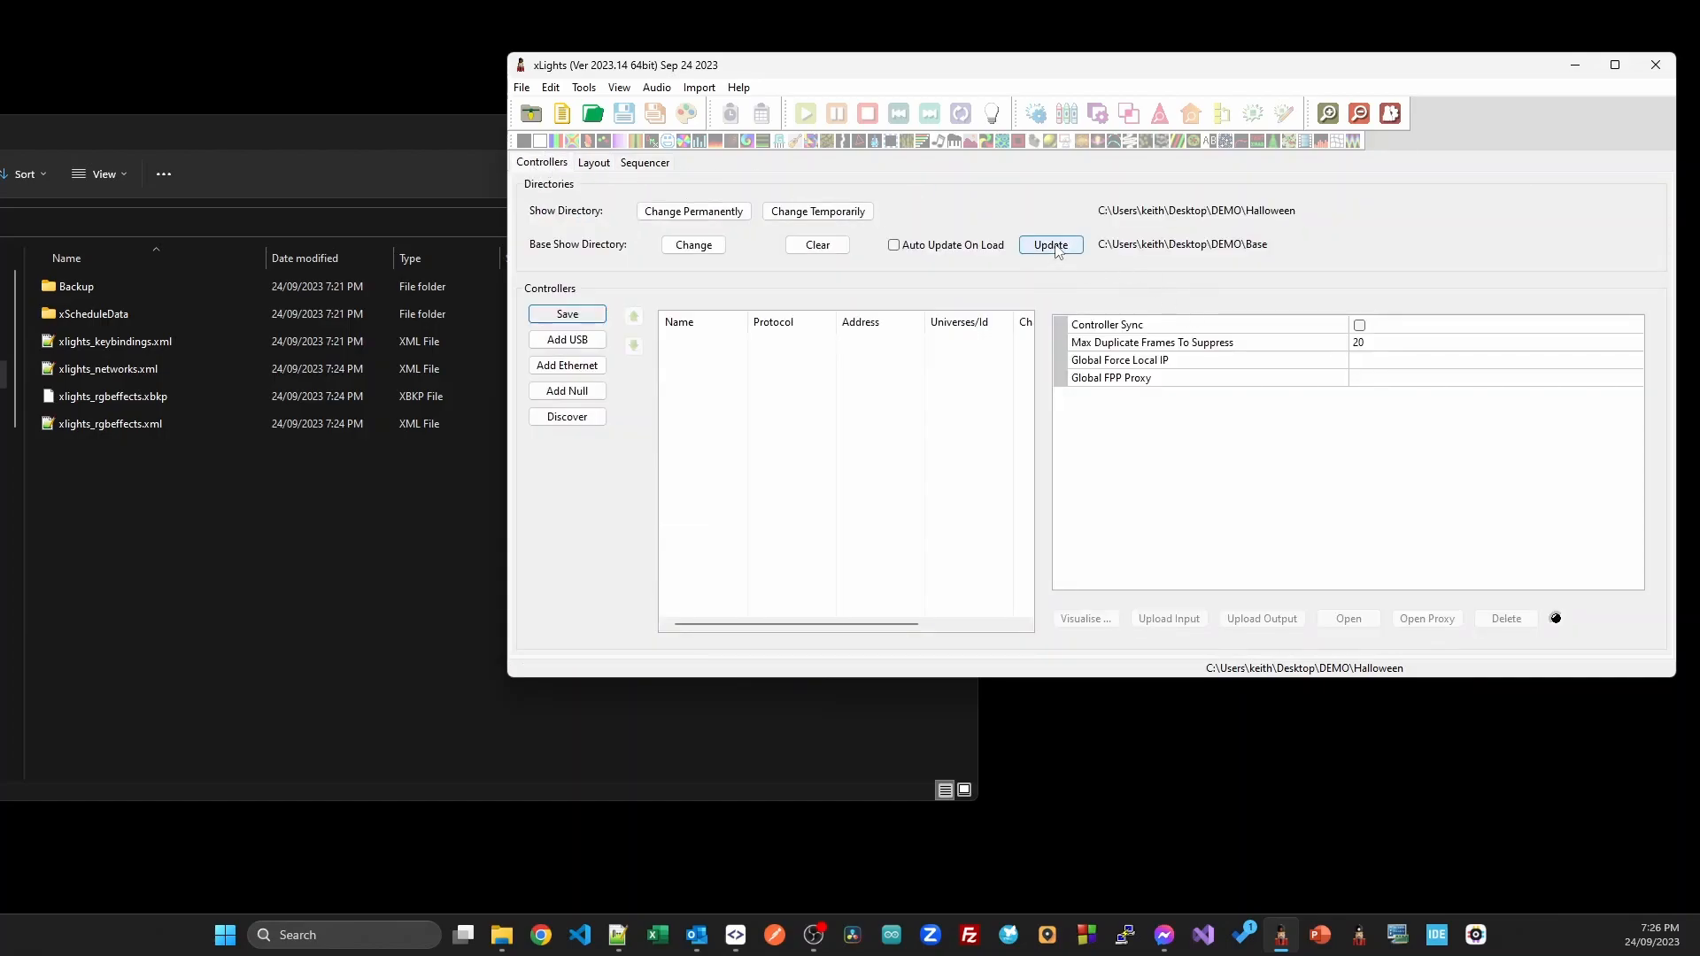
left_click(1049, 245)
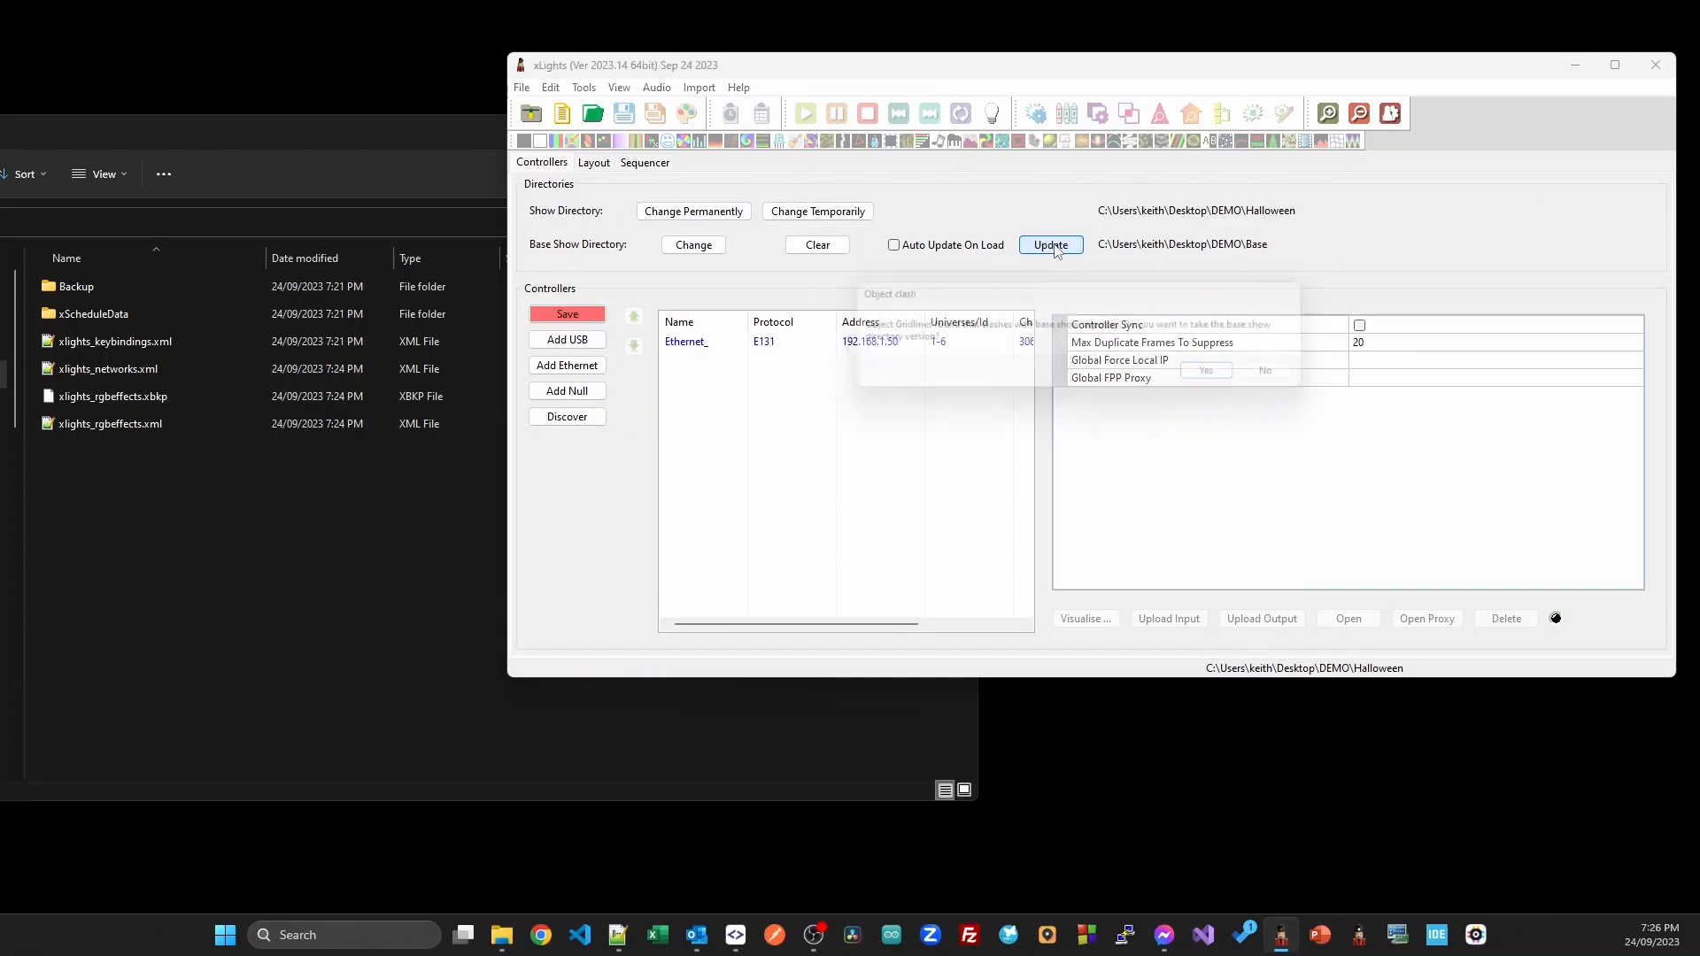
left_click(1048, 244)
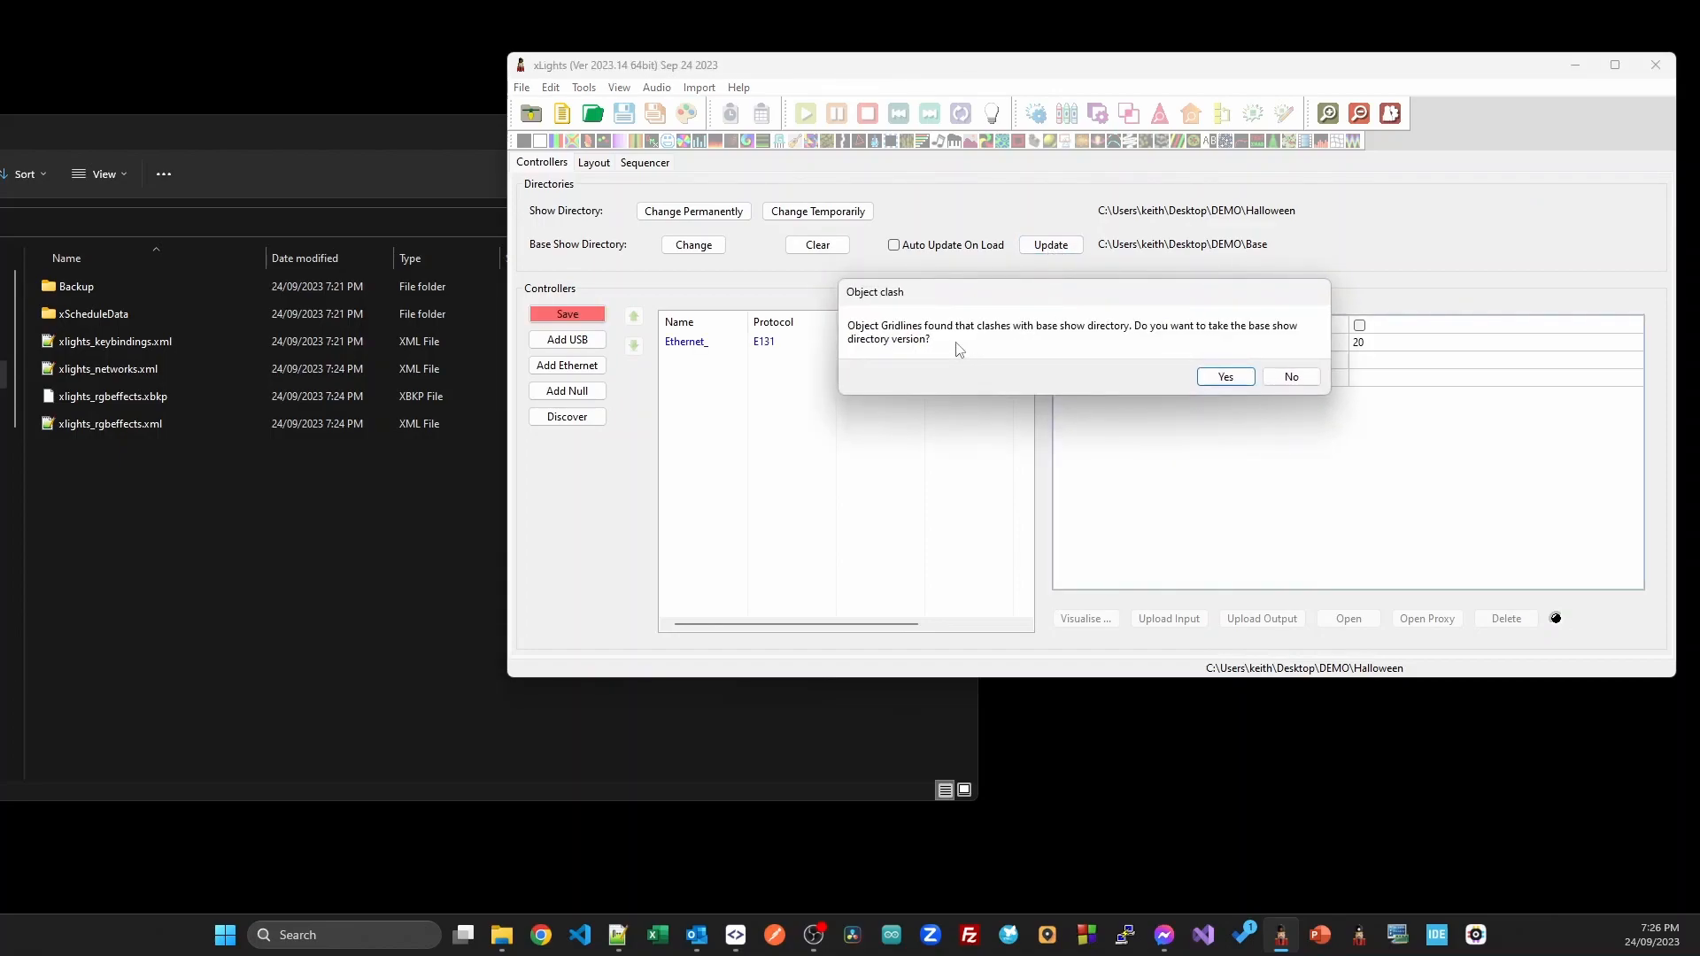
mouse_move(948, 344)
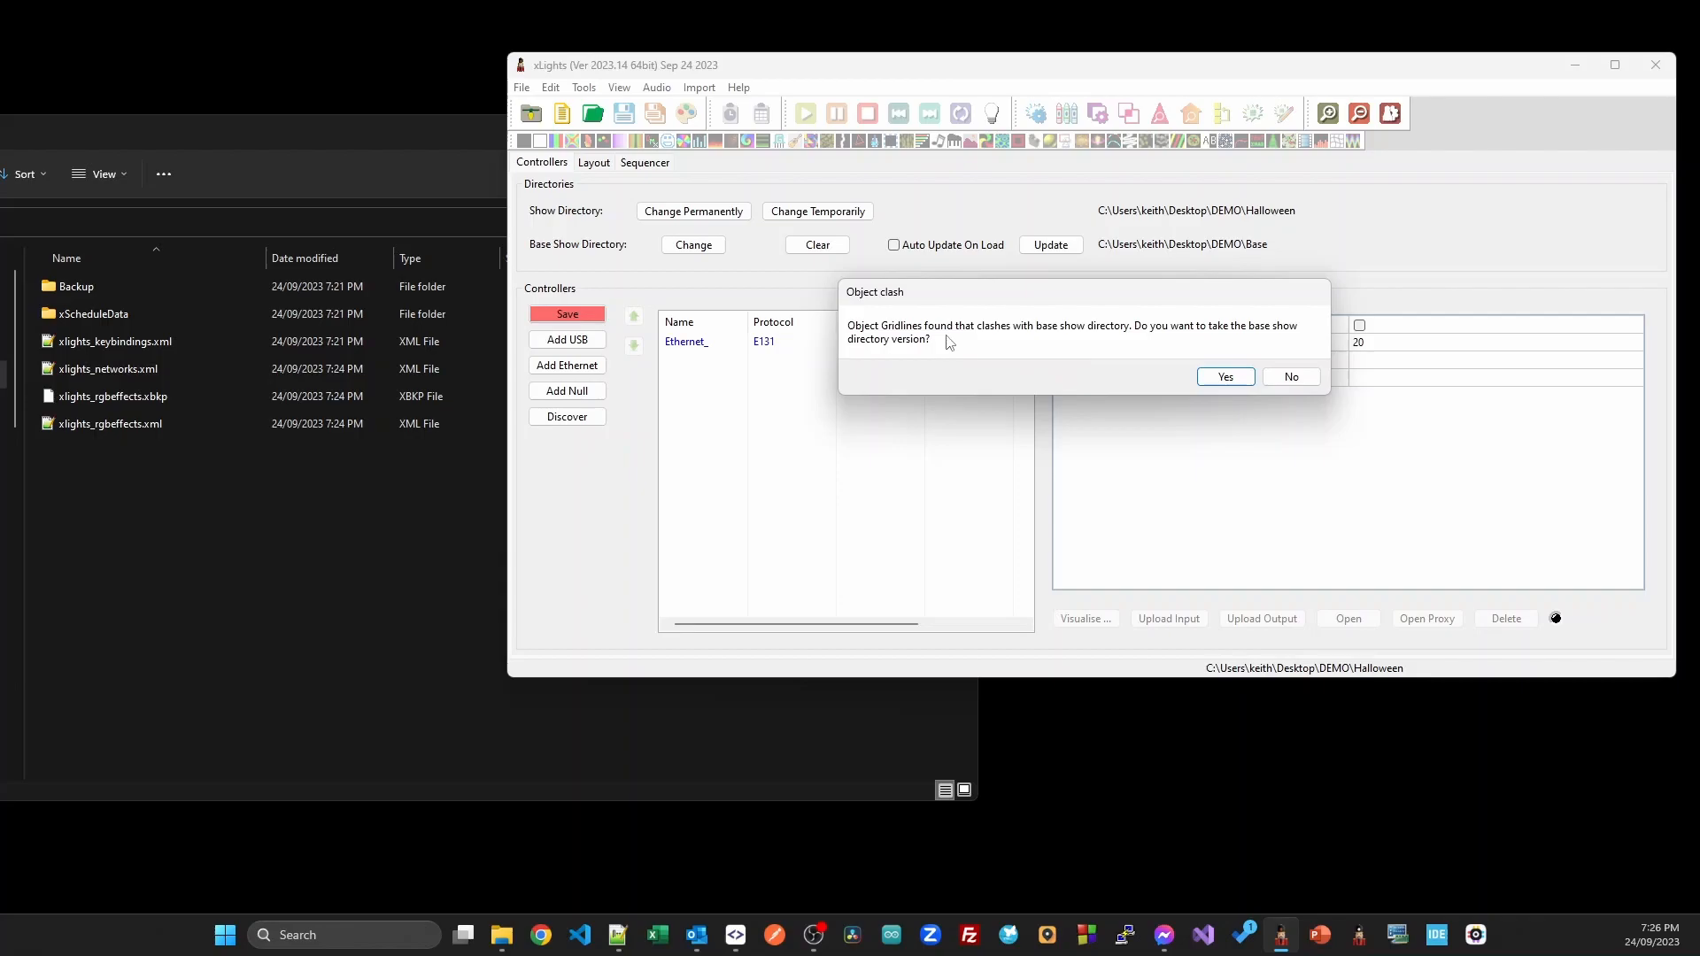
mouse_move(1127, 333)
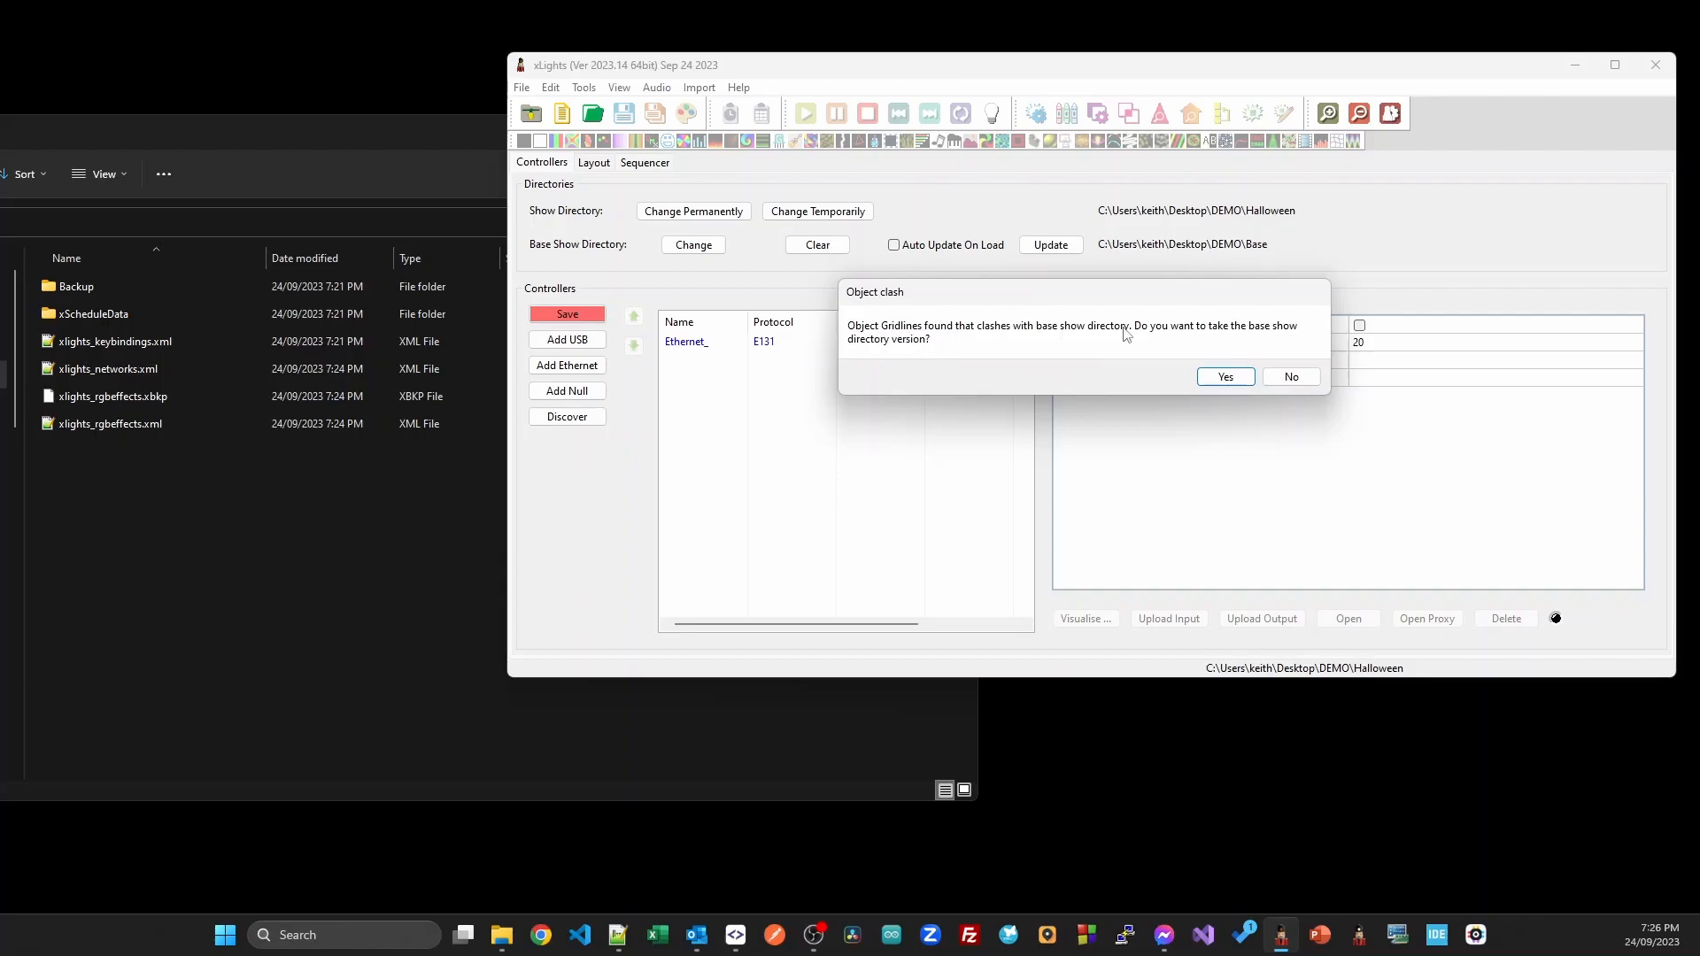
mouse_move(904, 358)
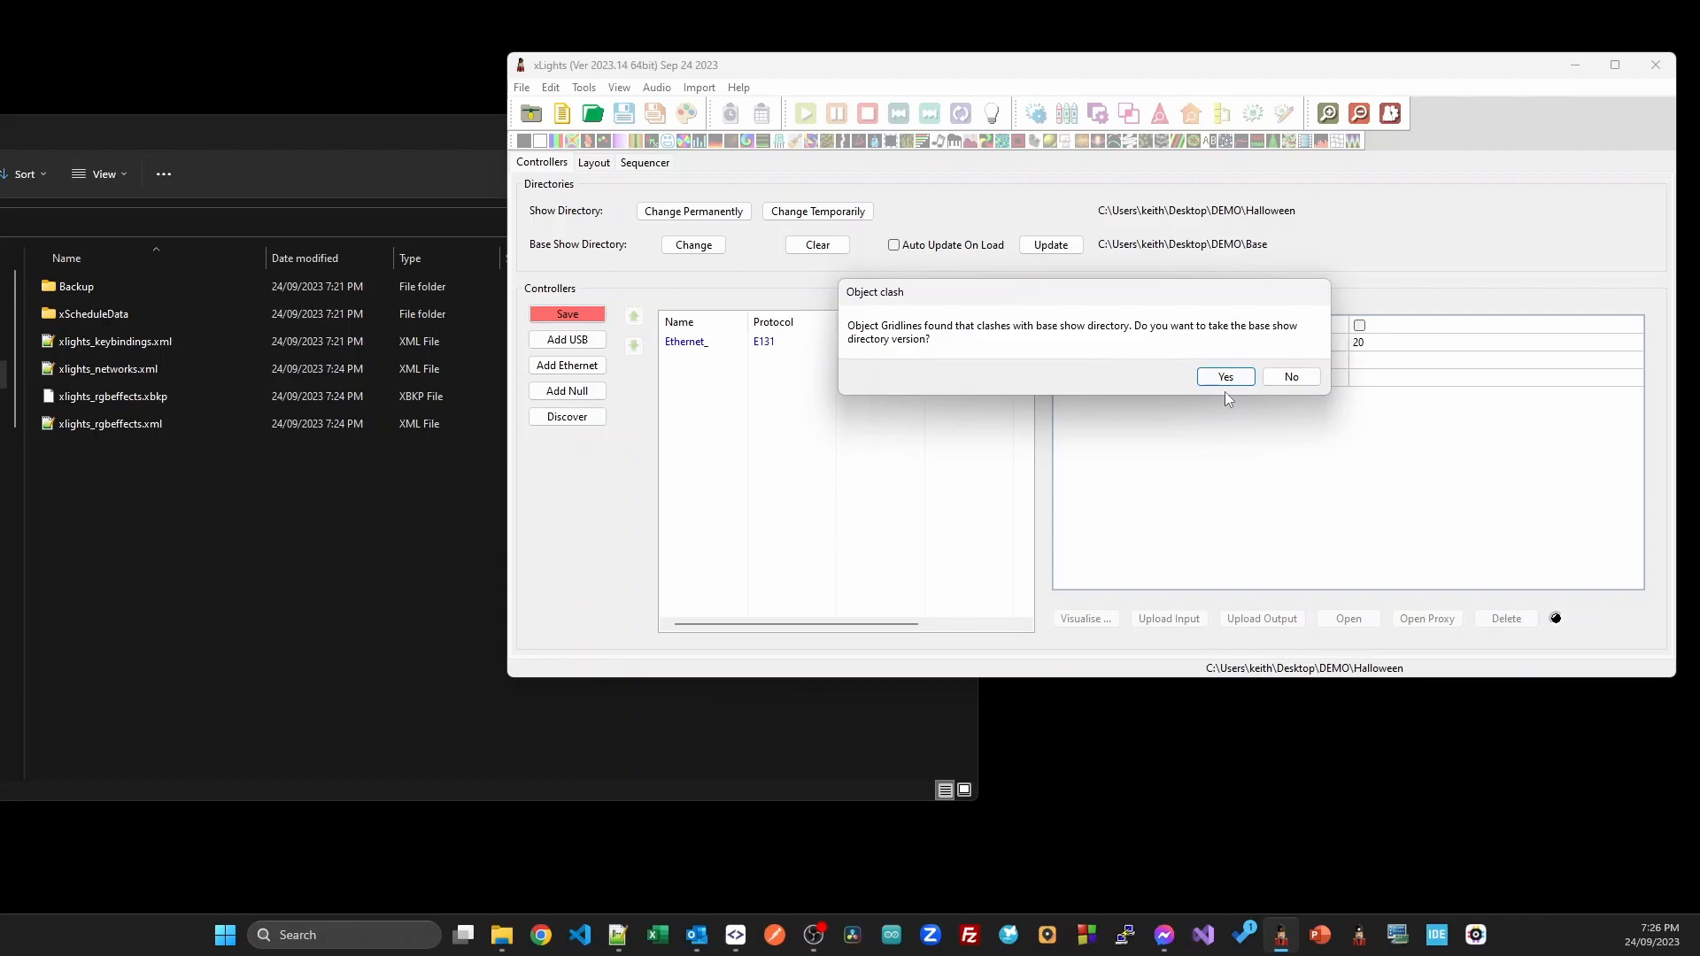
mouse_move(1163, 347)
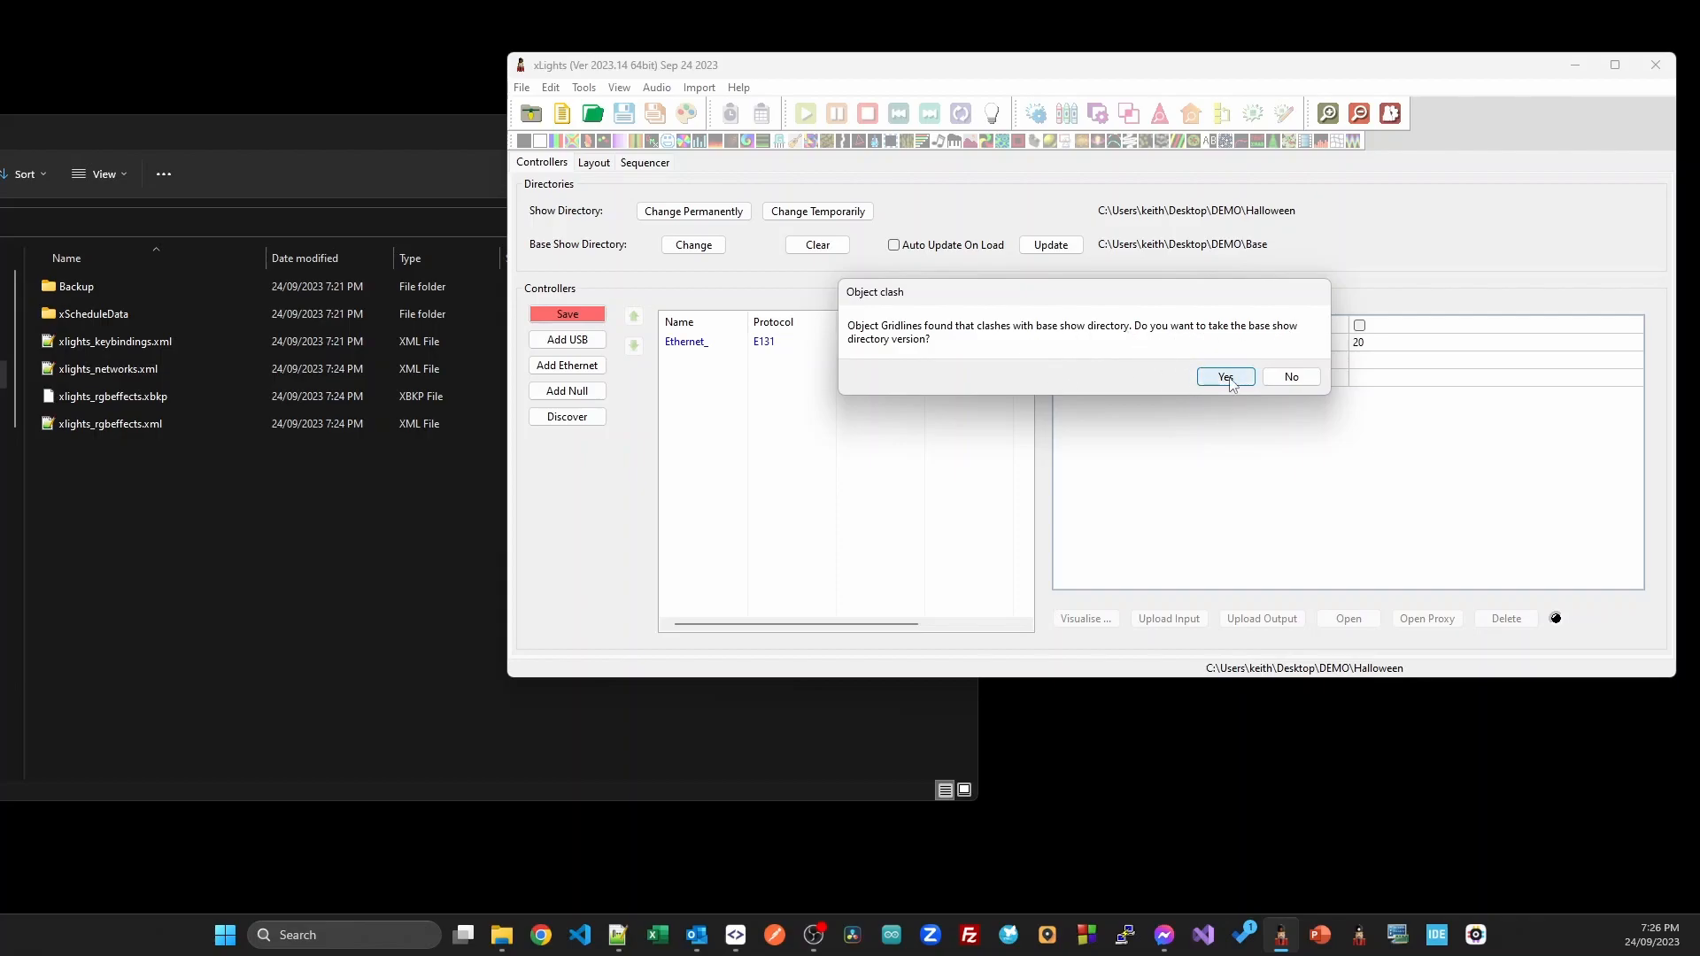
left_click(1224, 376)
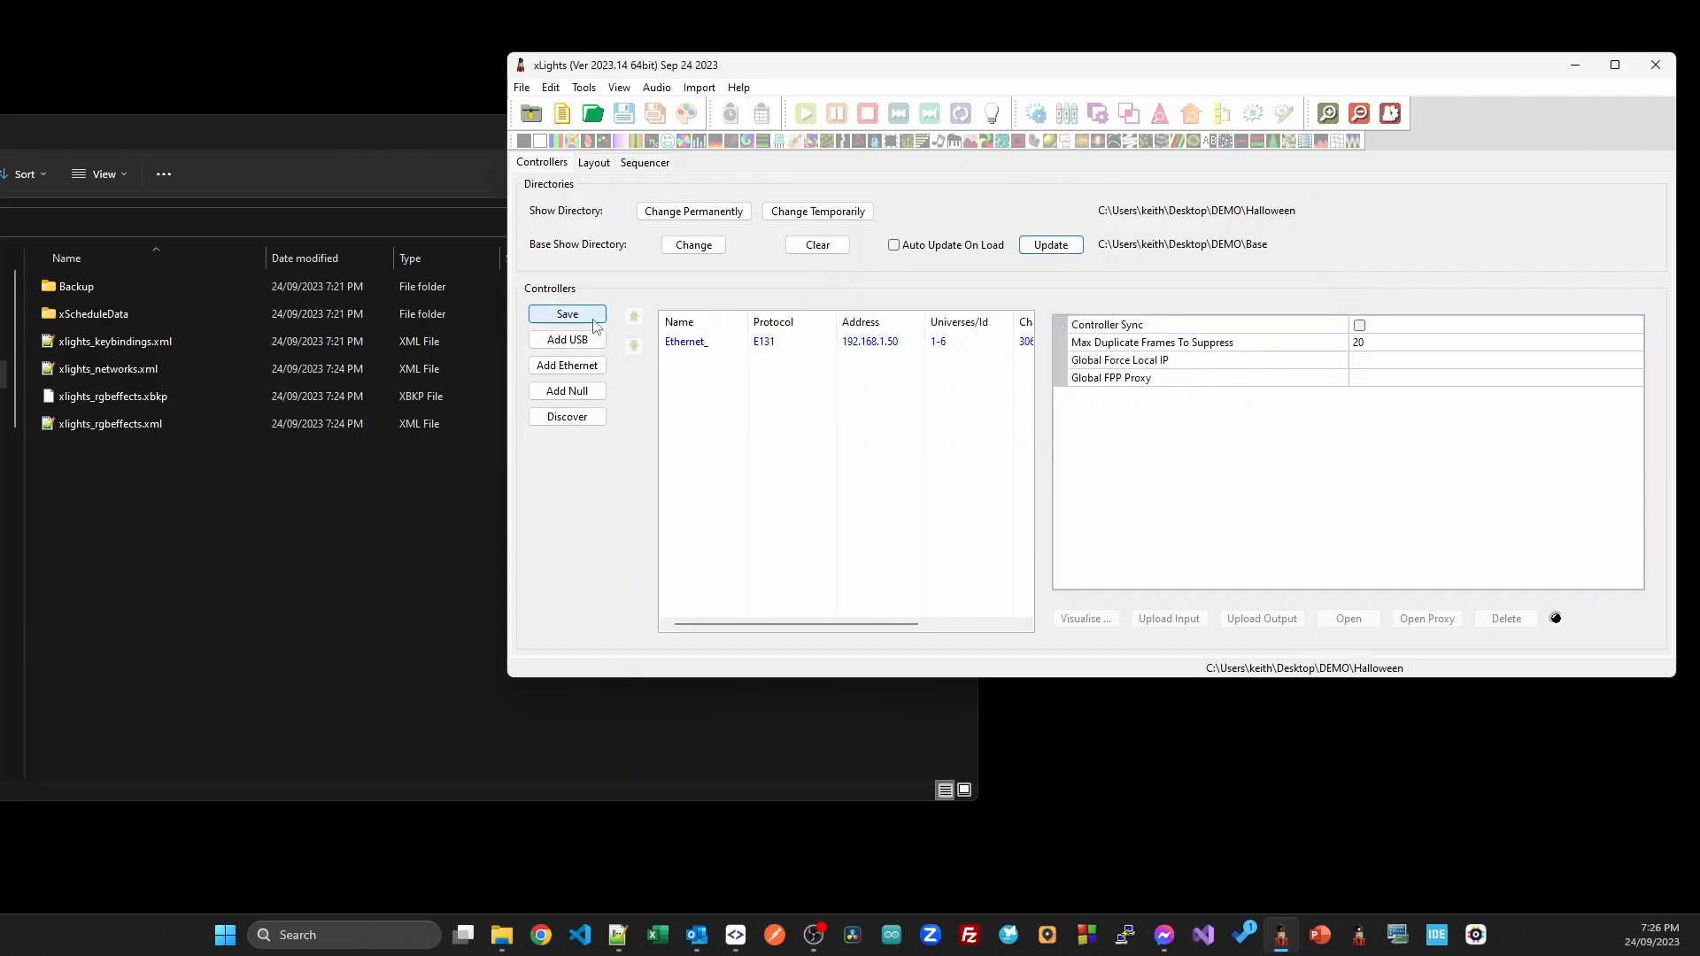
Save the setup, review the Ethernet_ controller's properties, and view the inherited layout.
left_click(566, 314)
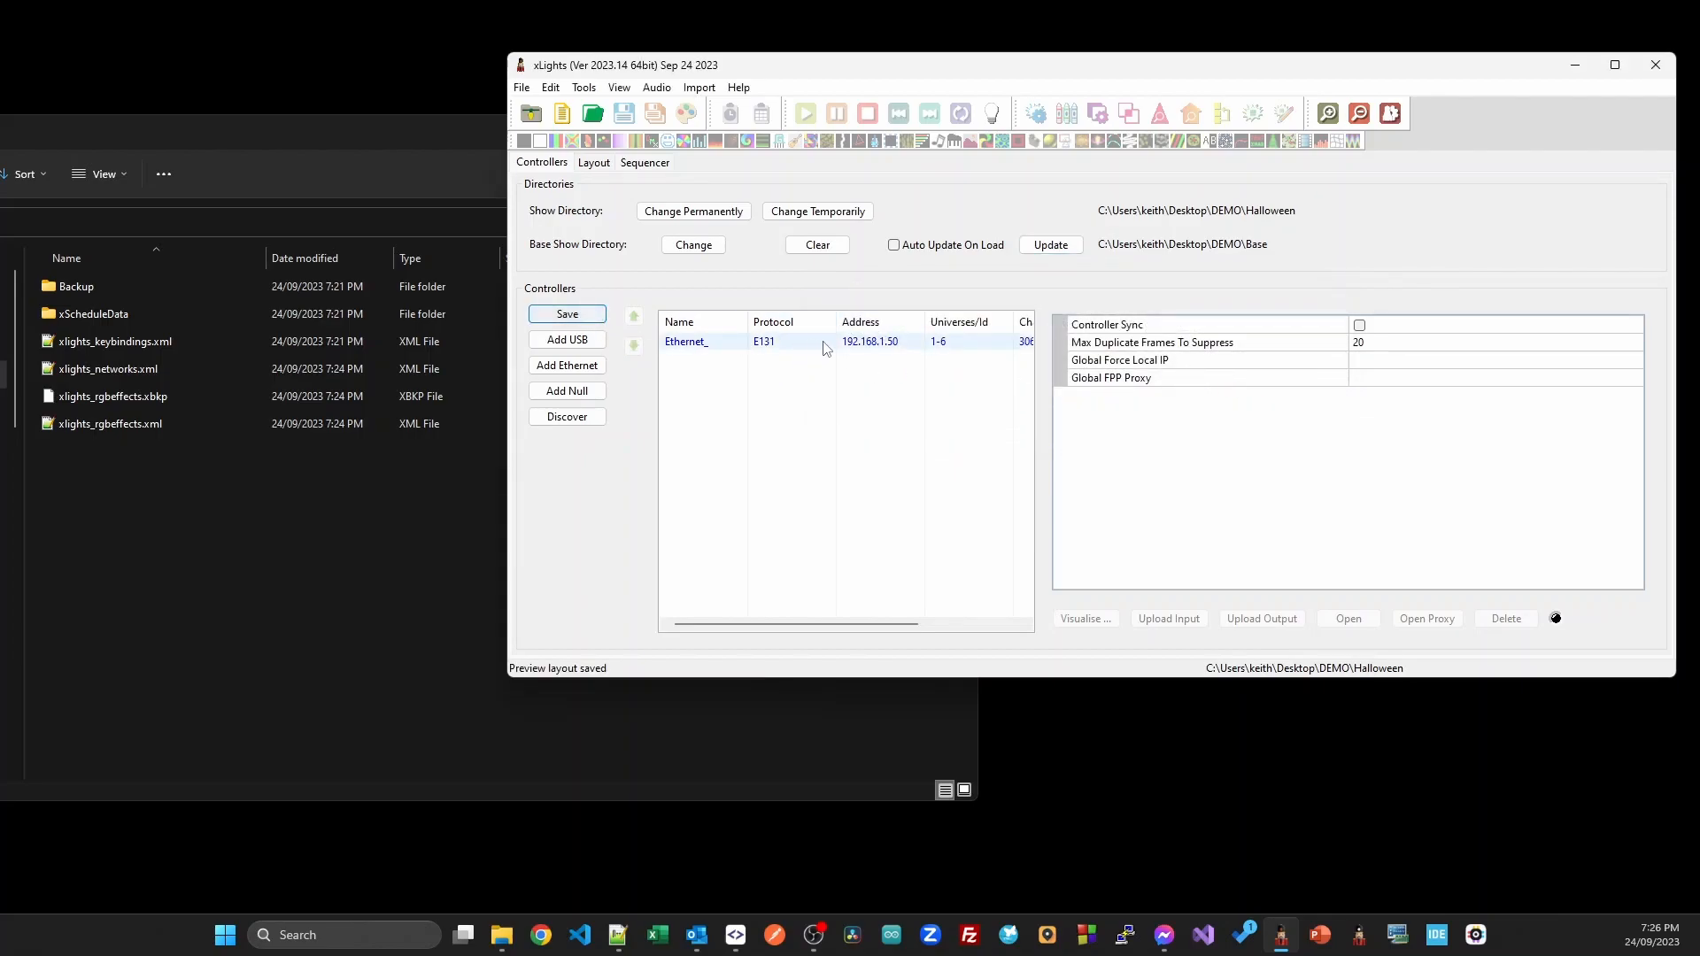
left_click(686, 340)
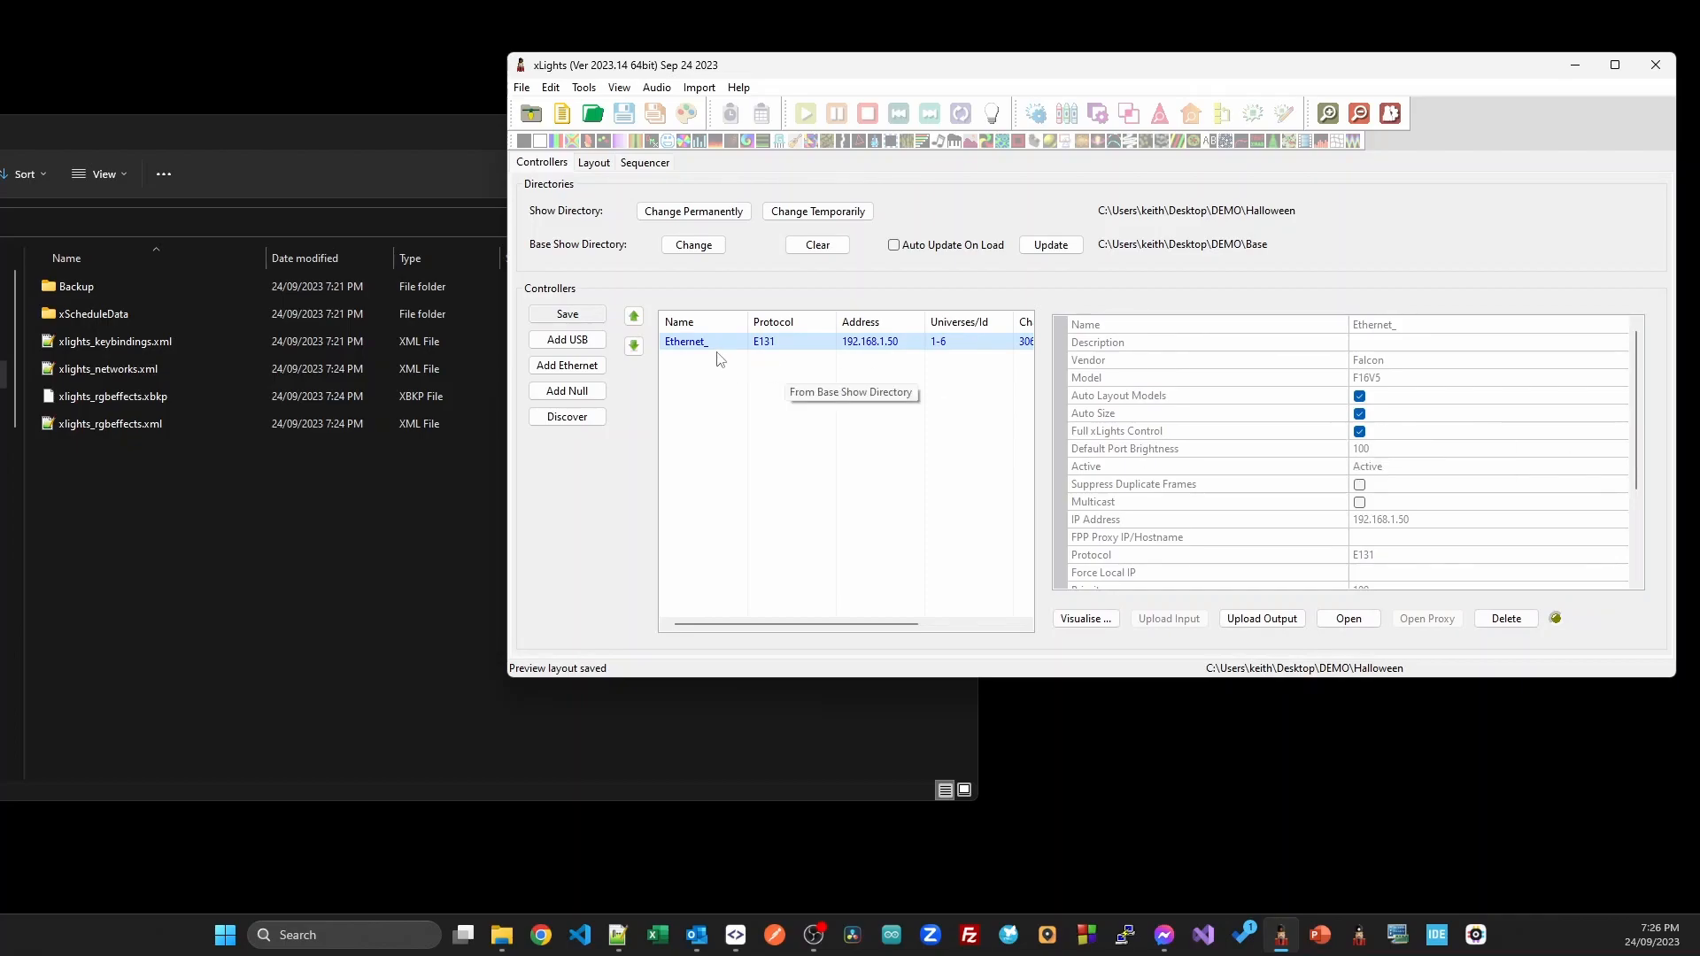
scroll("down", 3)
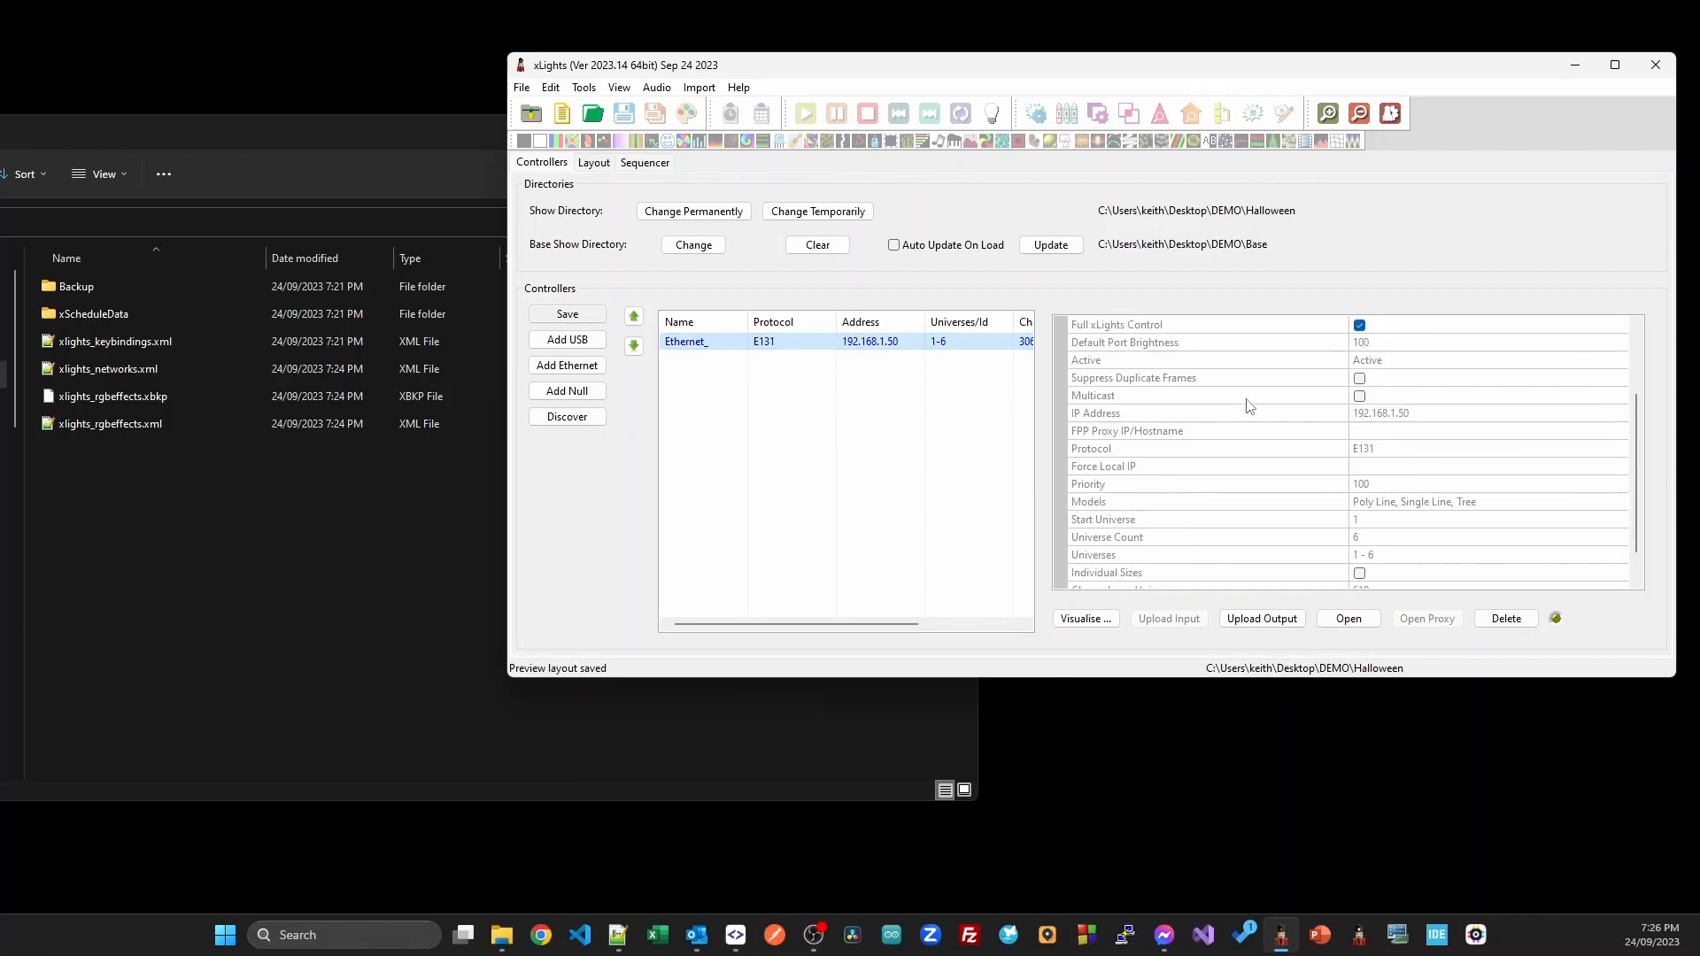
scroll("up", 3)
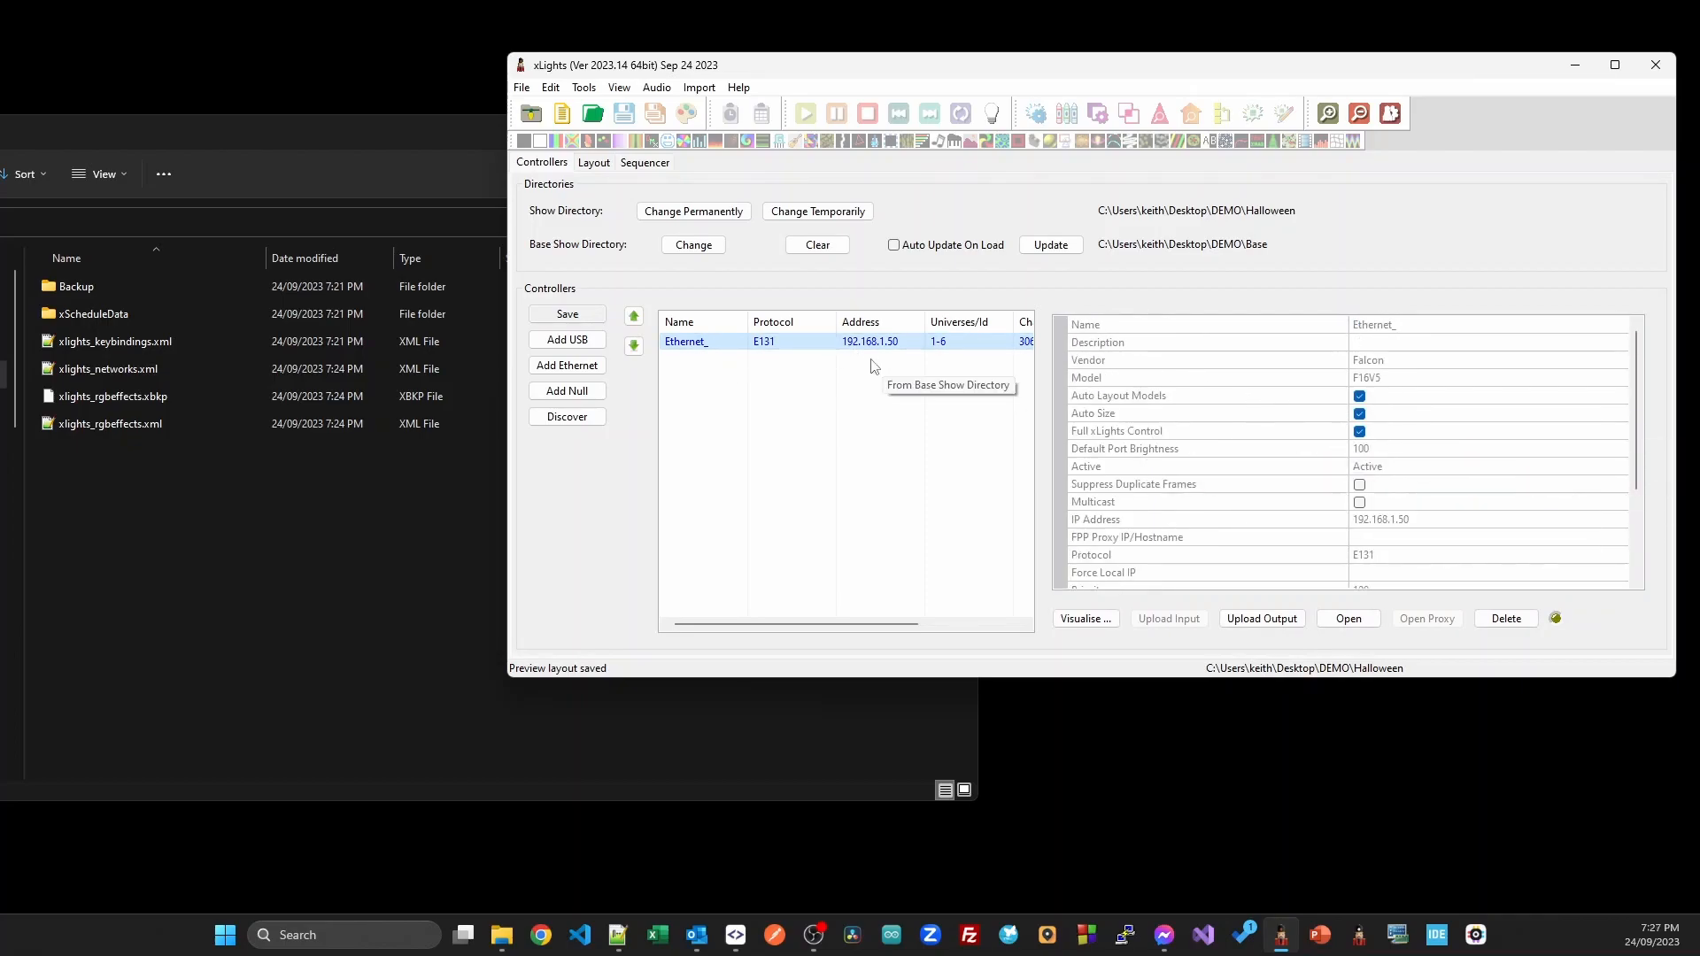
mouse_move(908, 361)
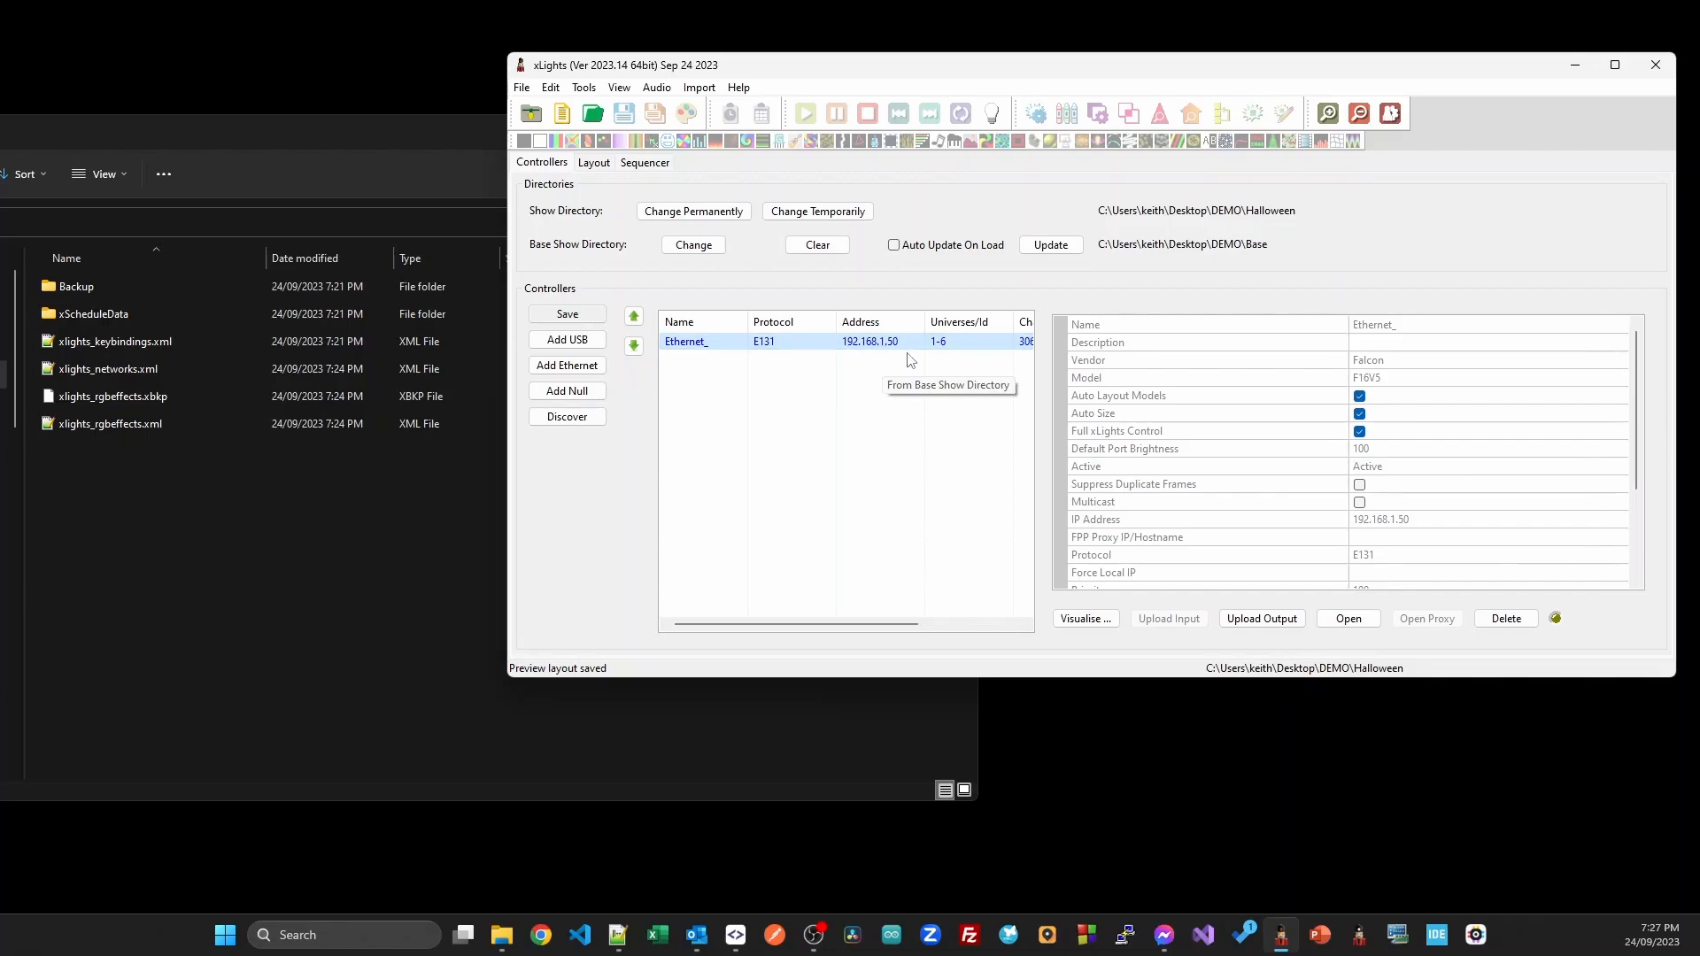
mouse_move(1116, 618)
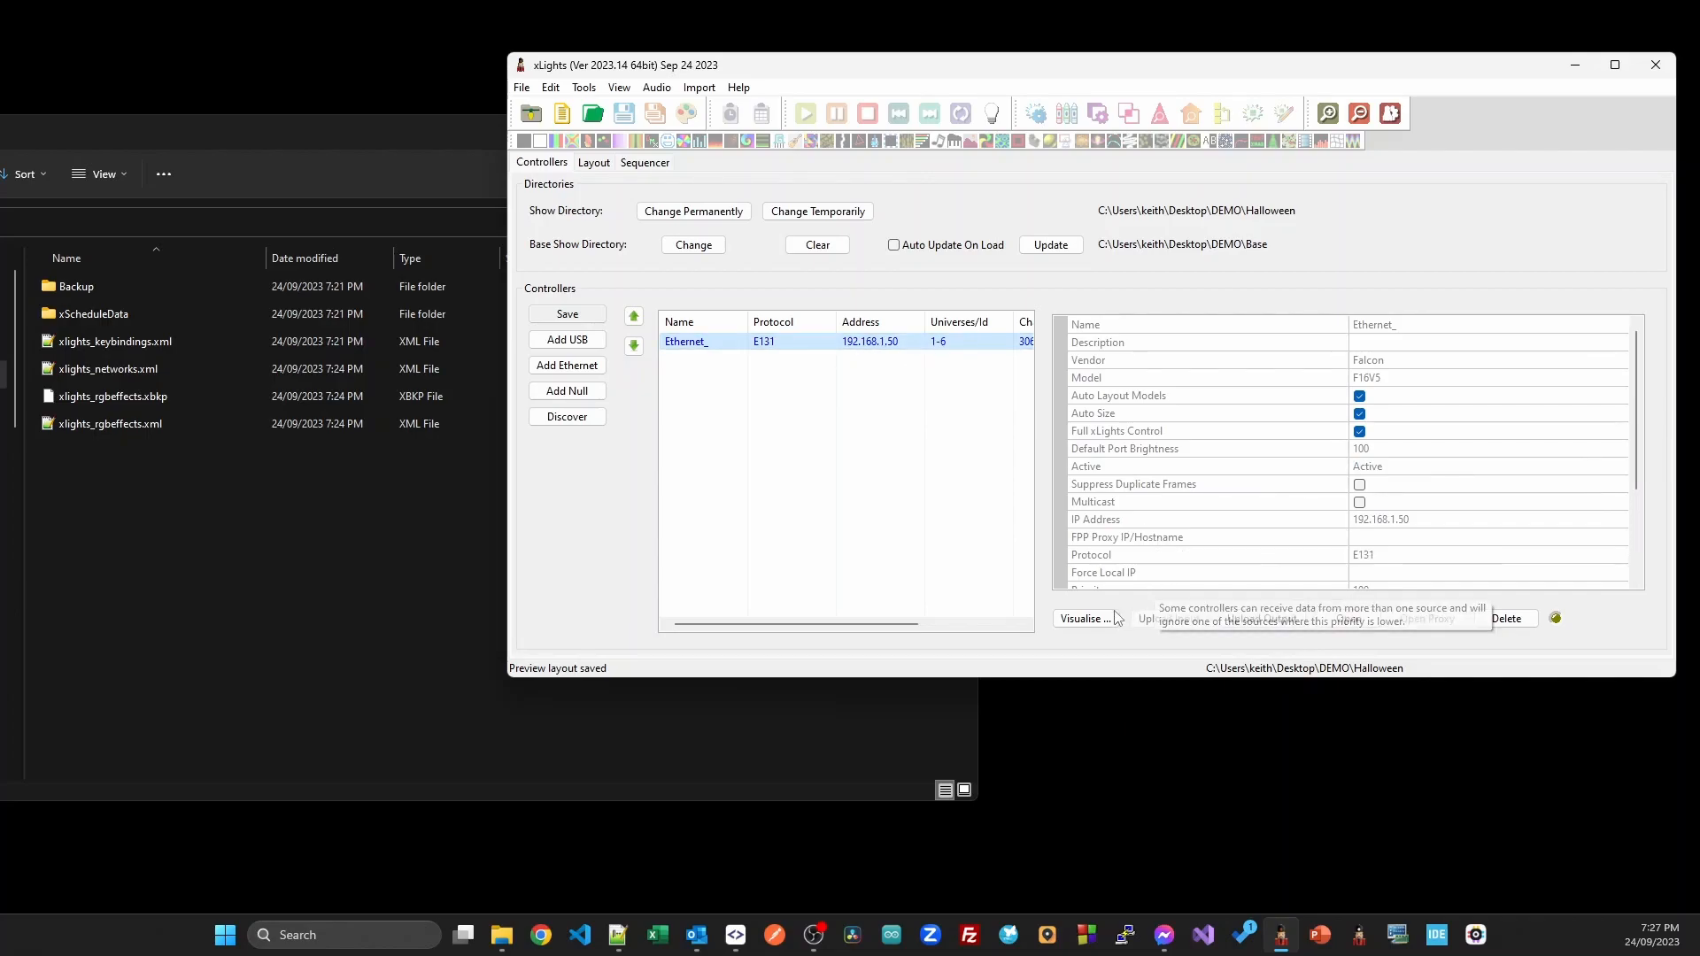
mouse_move(1163, 393)
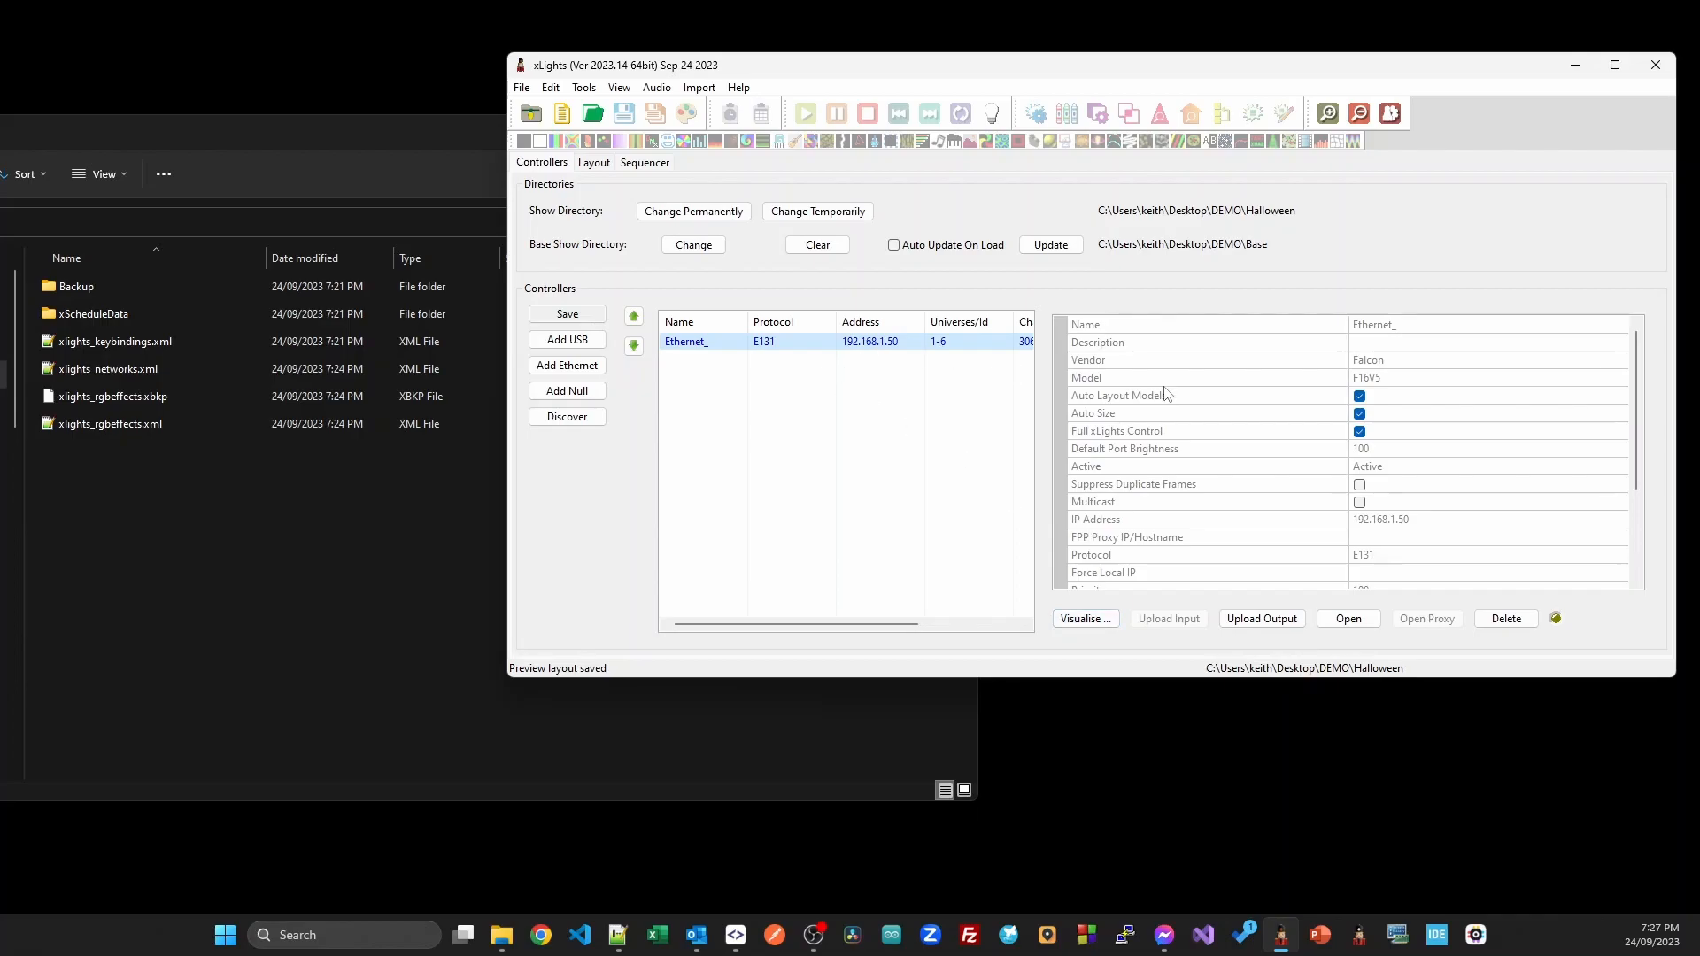
mouse_move(1290, 445)
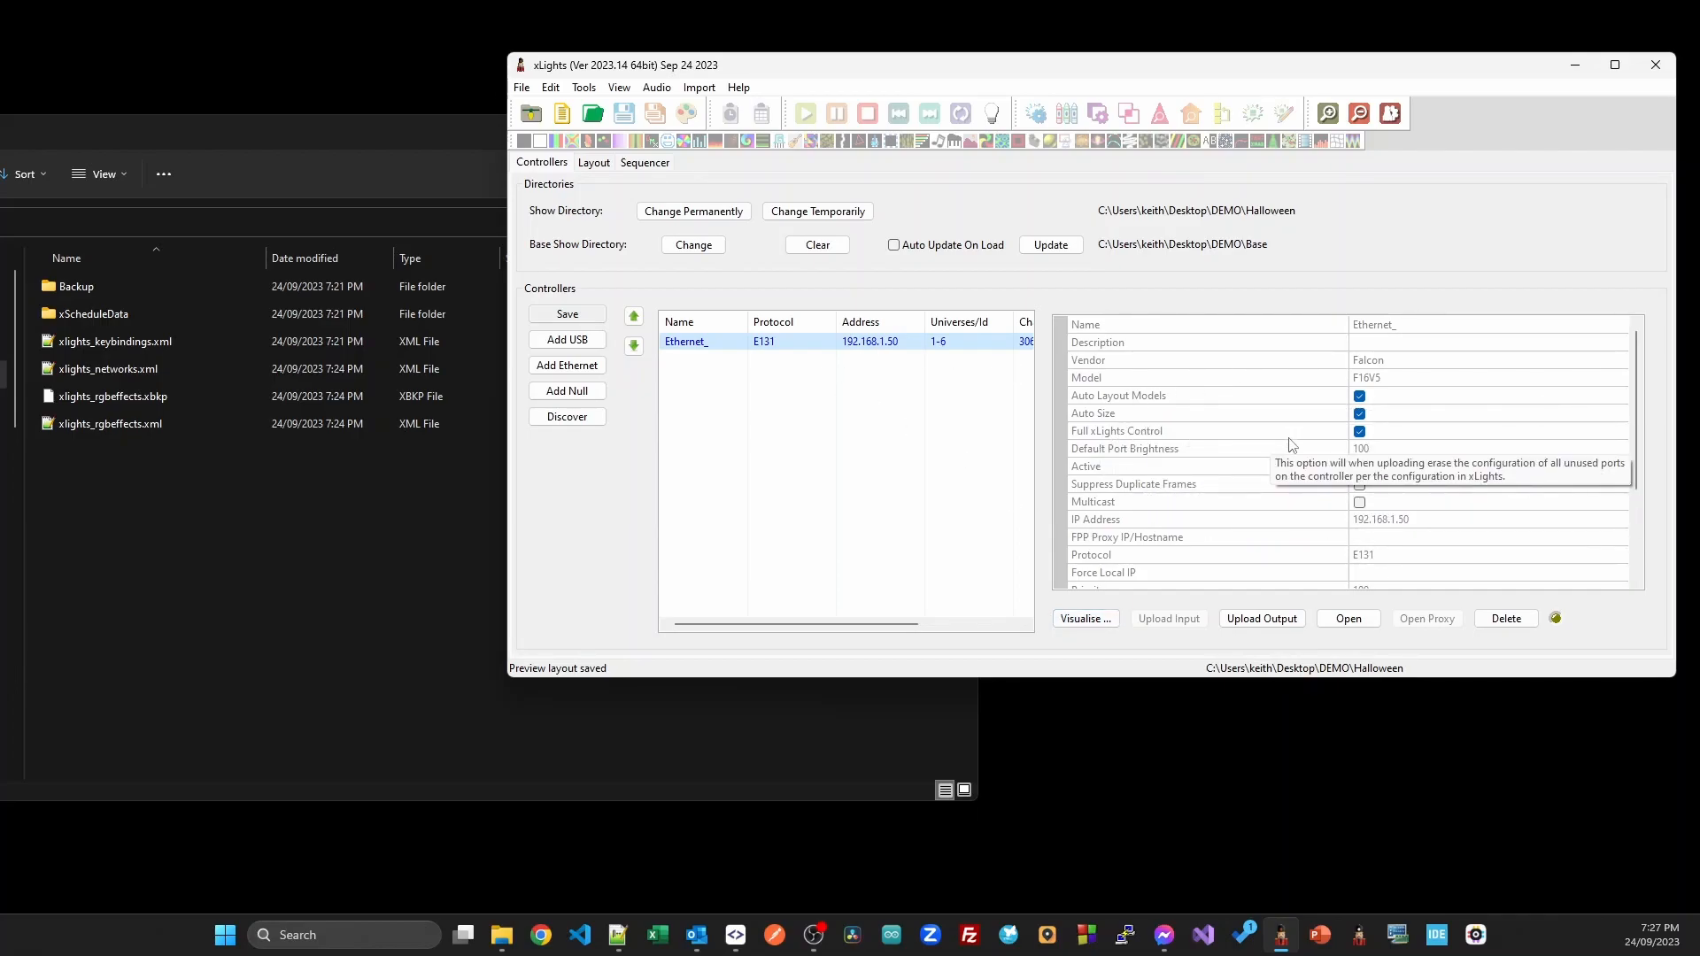
mouse_move(1404, 490)
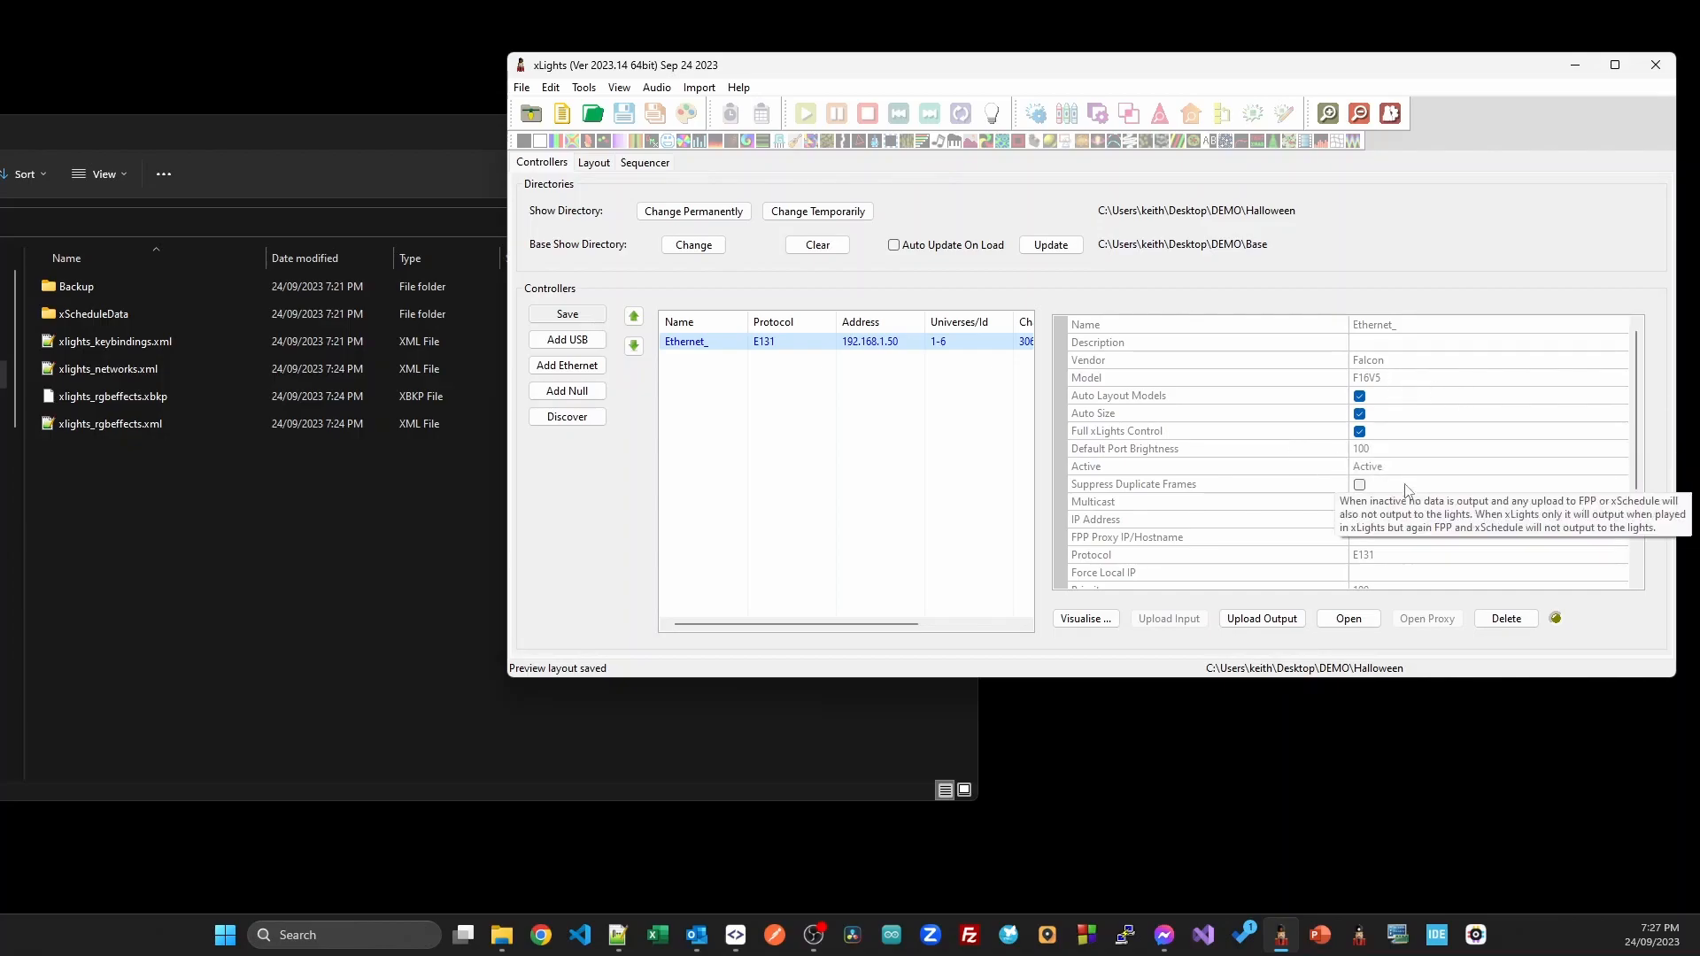
mouse_move(1187, 406)
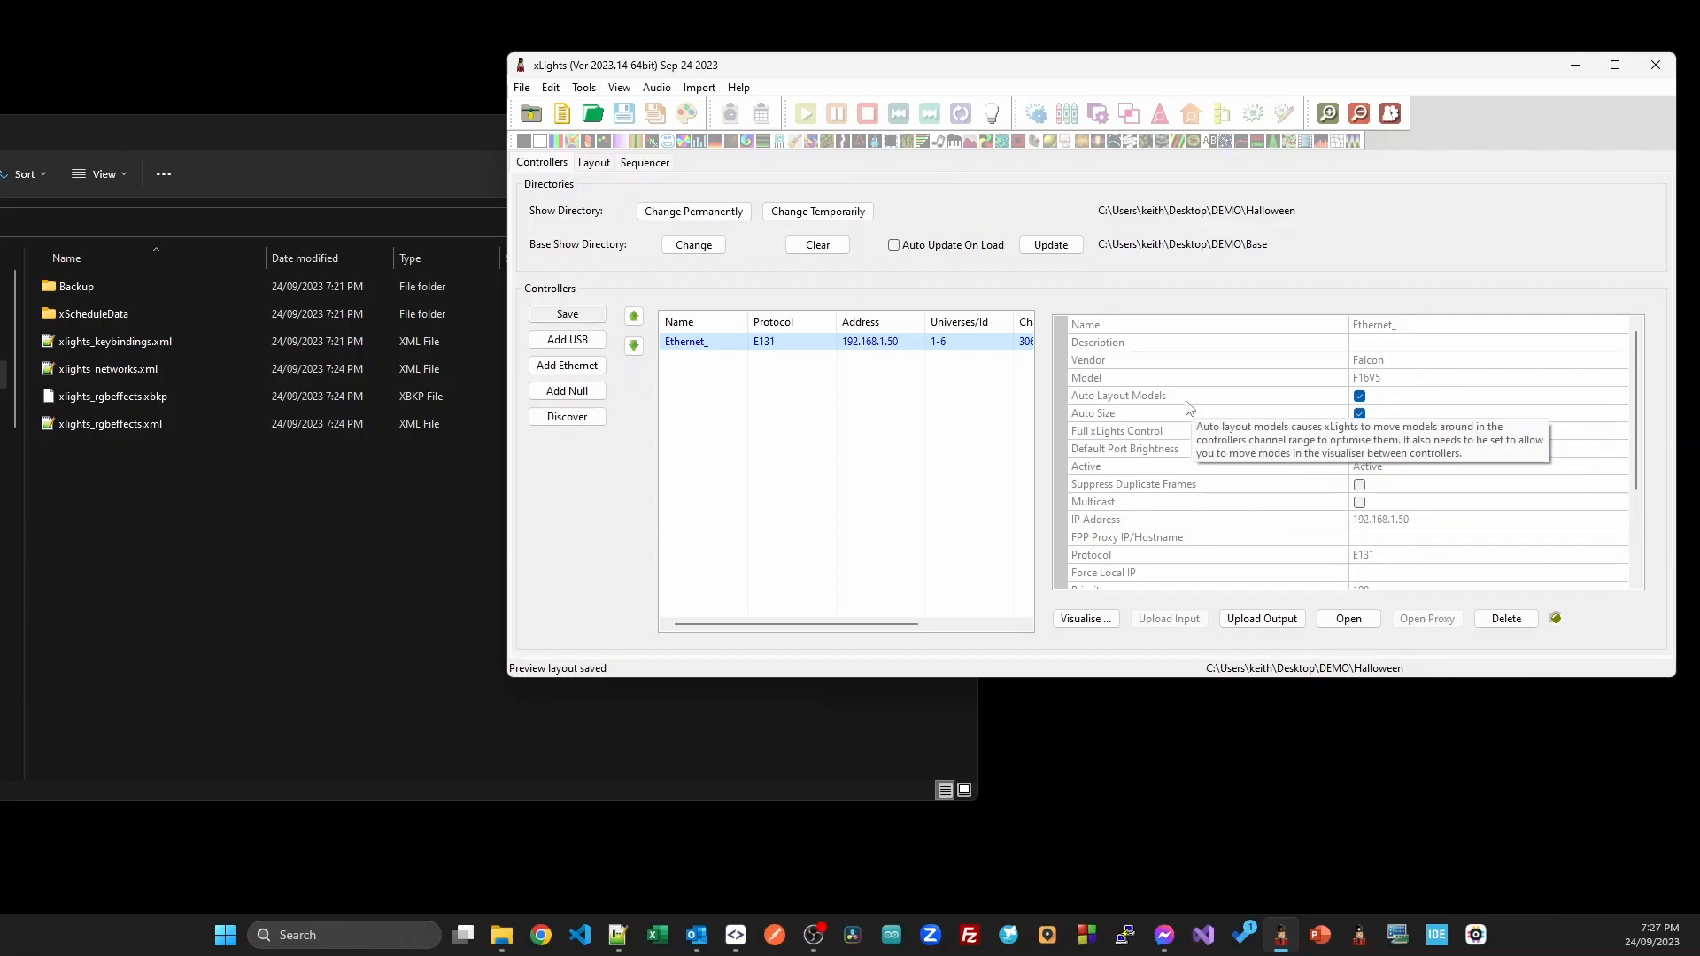
left_click(593, 163)
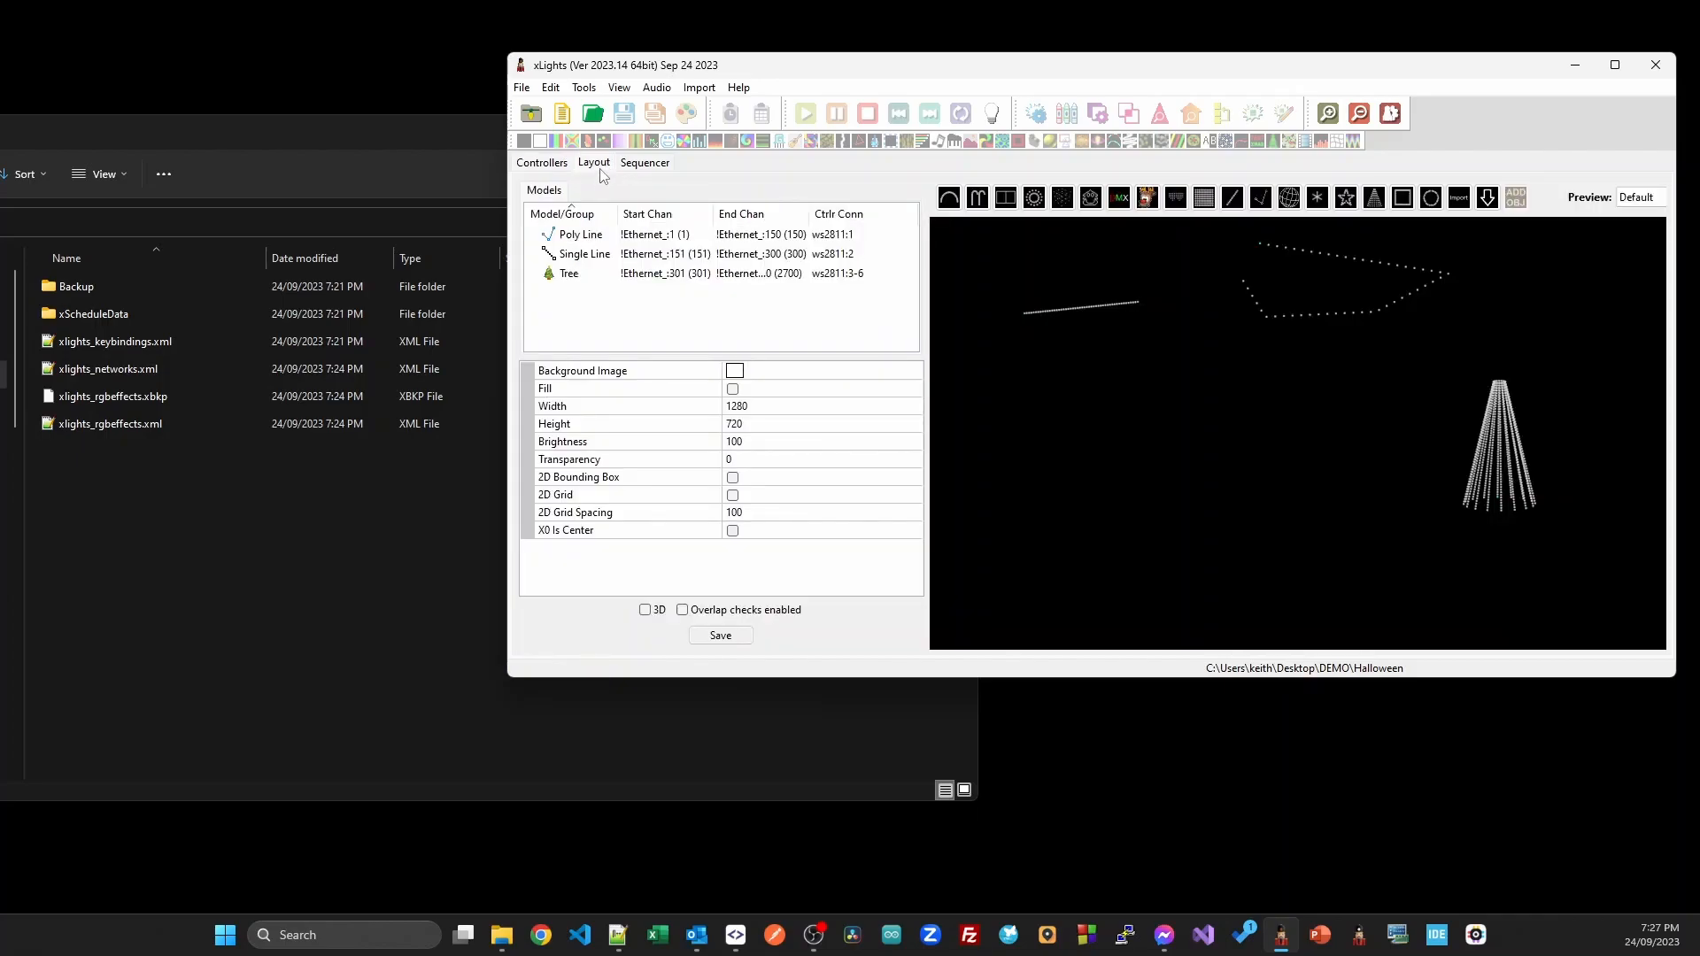
mouse_move(1095, 309)
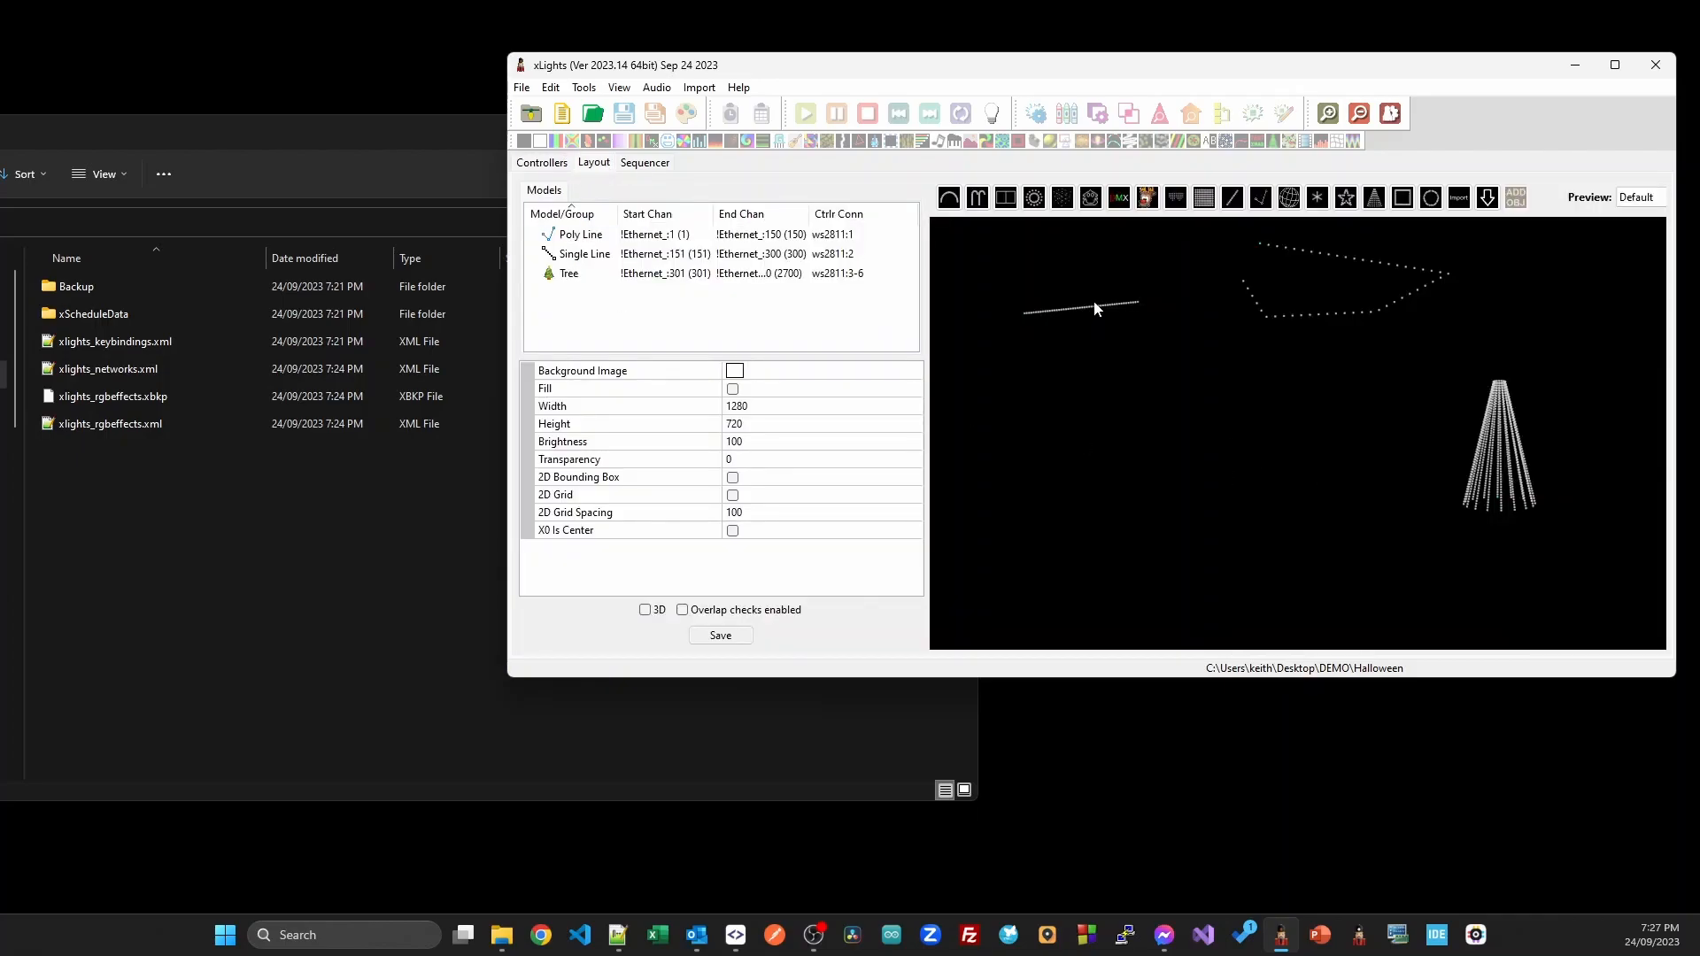
Inspect the Poly Line and Tree models, then open the vendor model download catalogue.
left_click(581, 233)
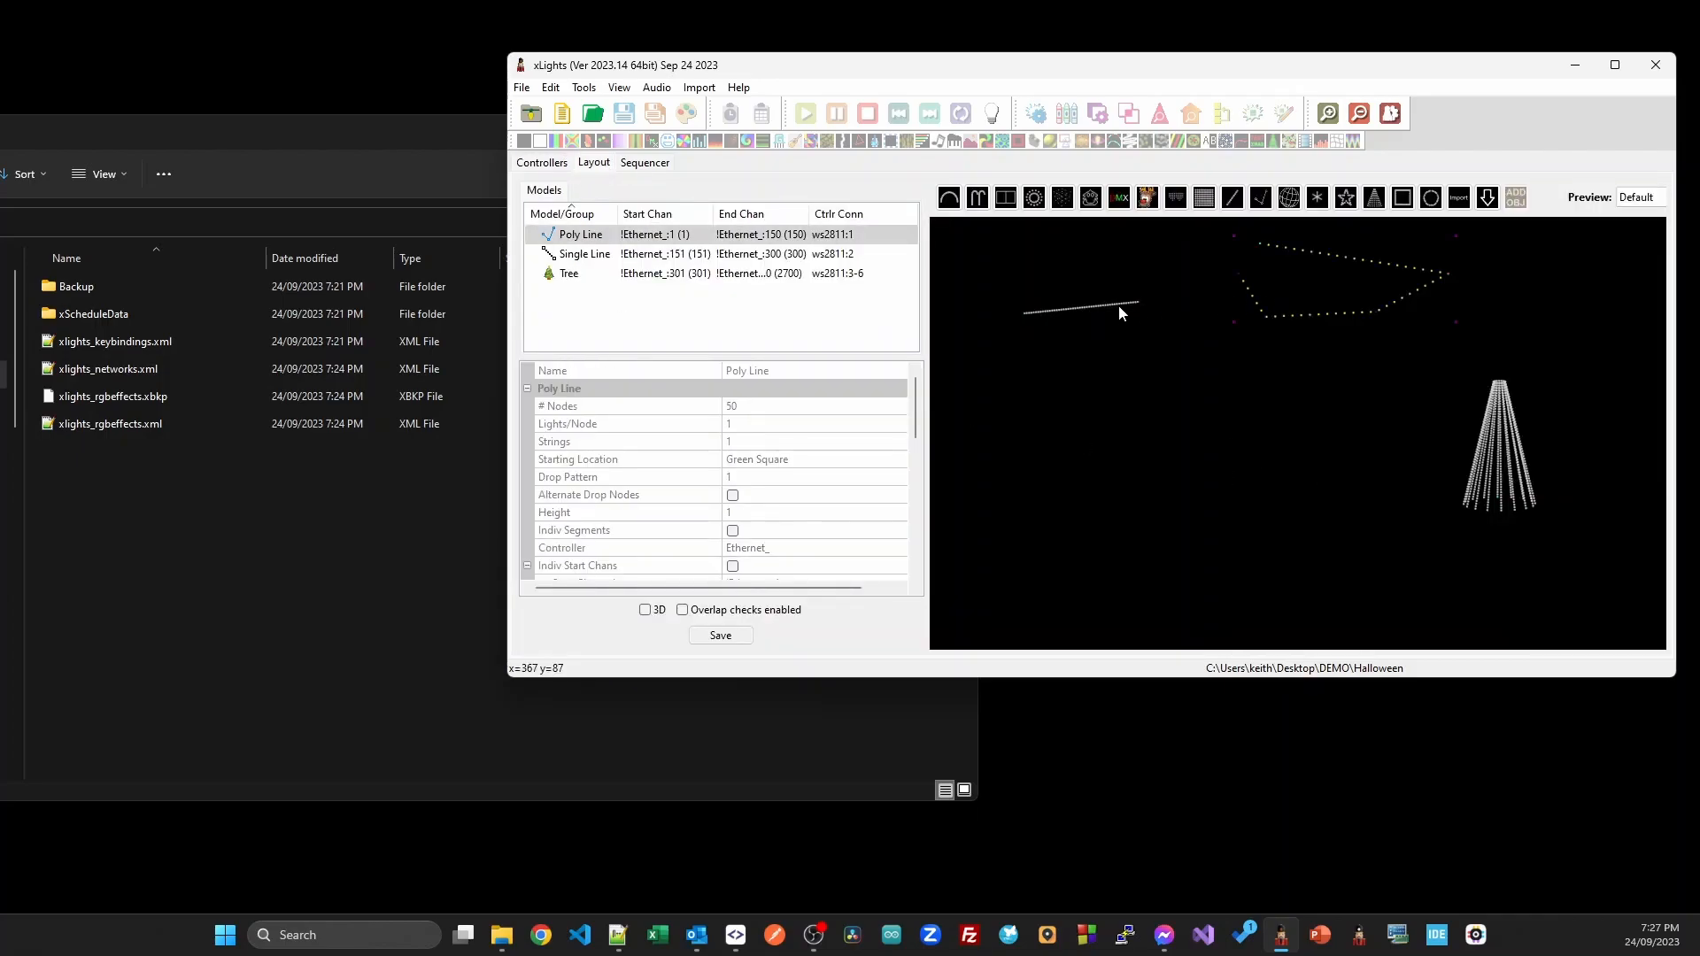
left_click(569, 272)
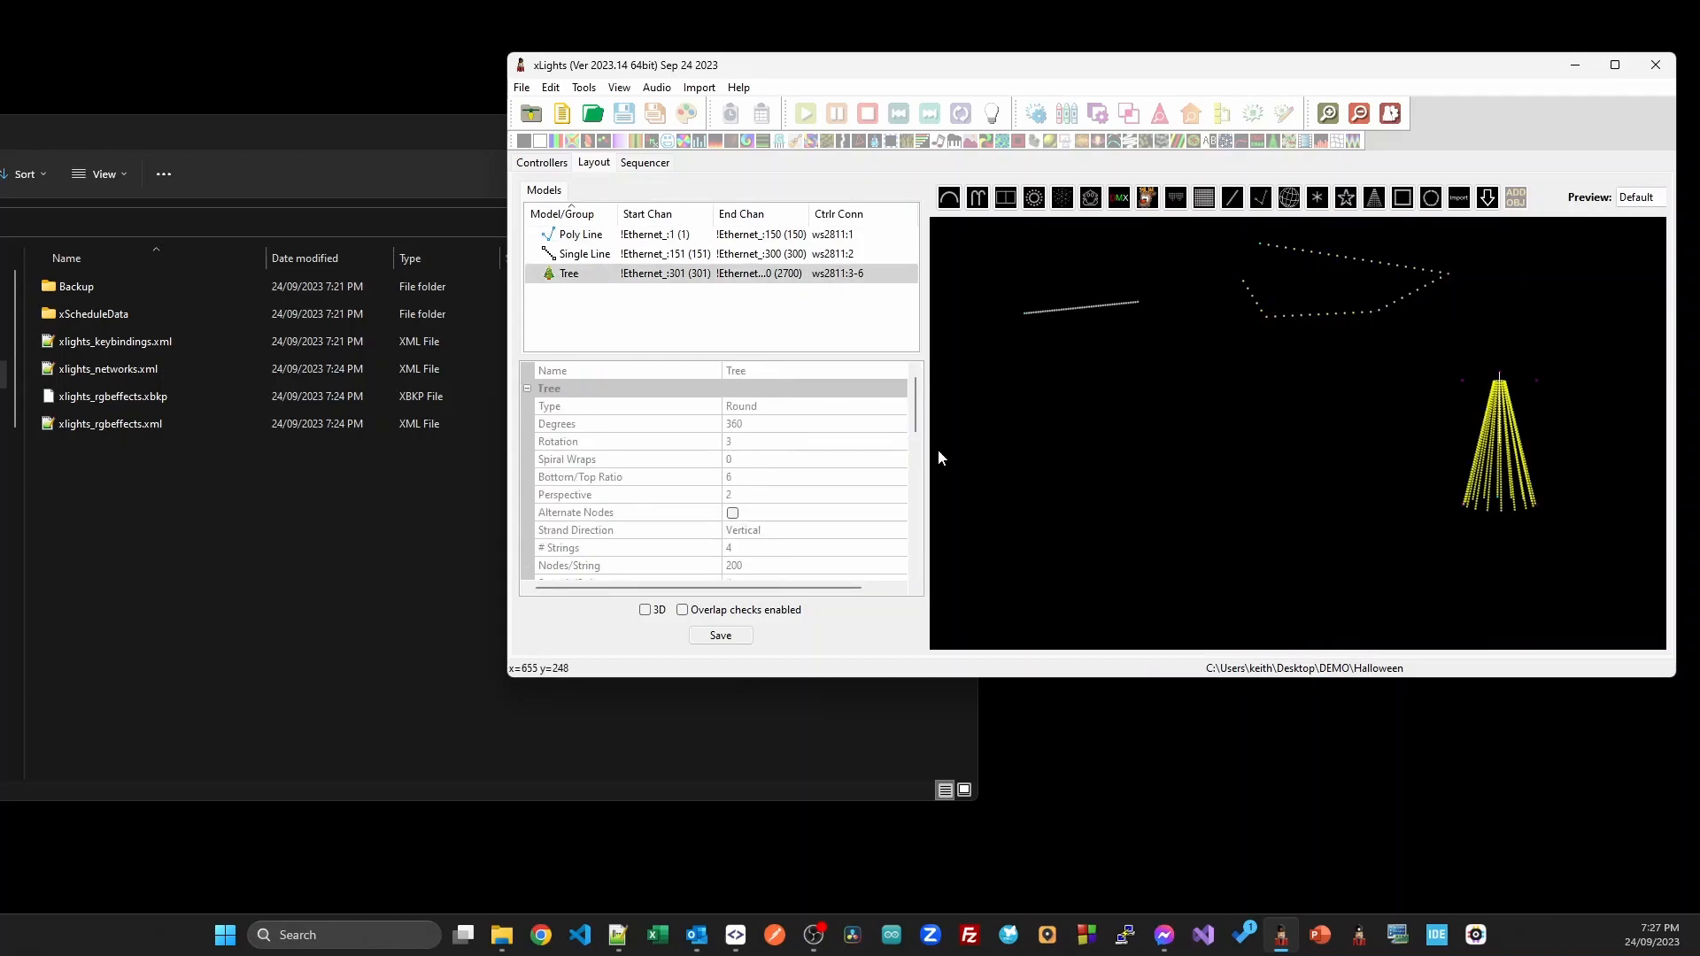
scroll("down", 3)
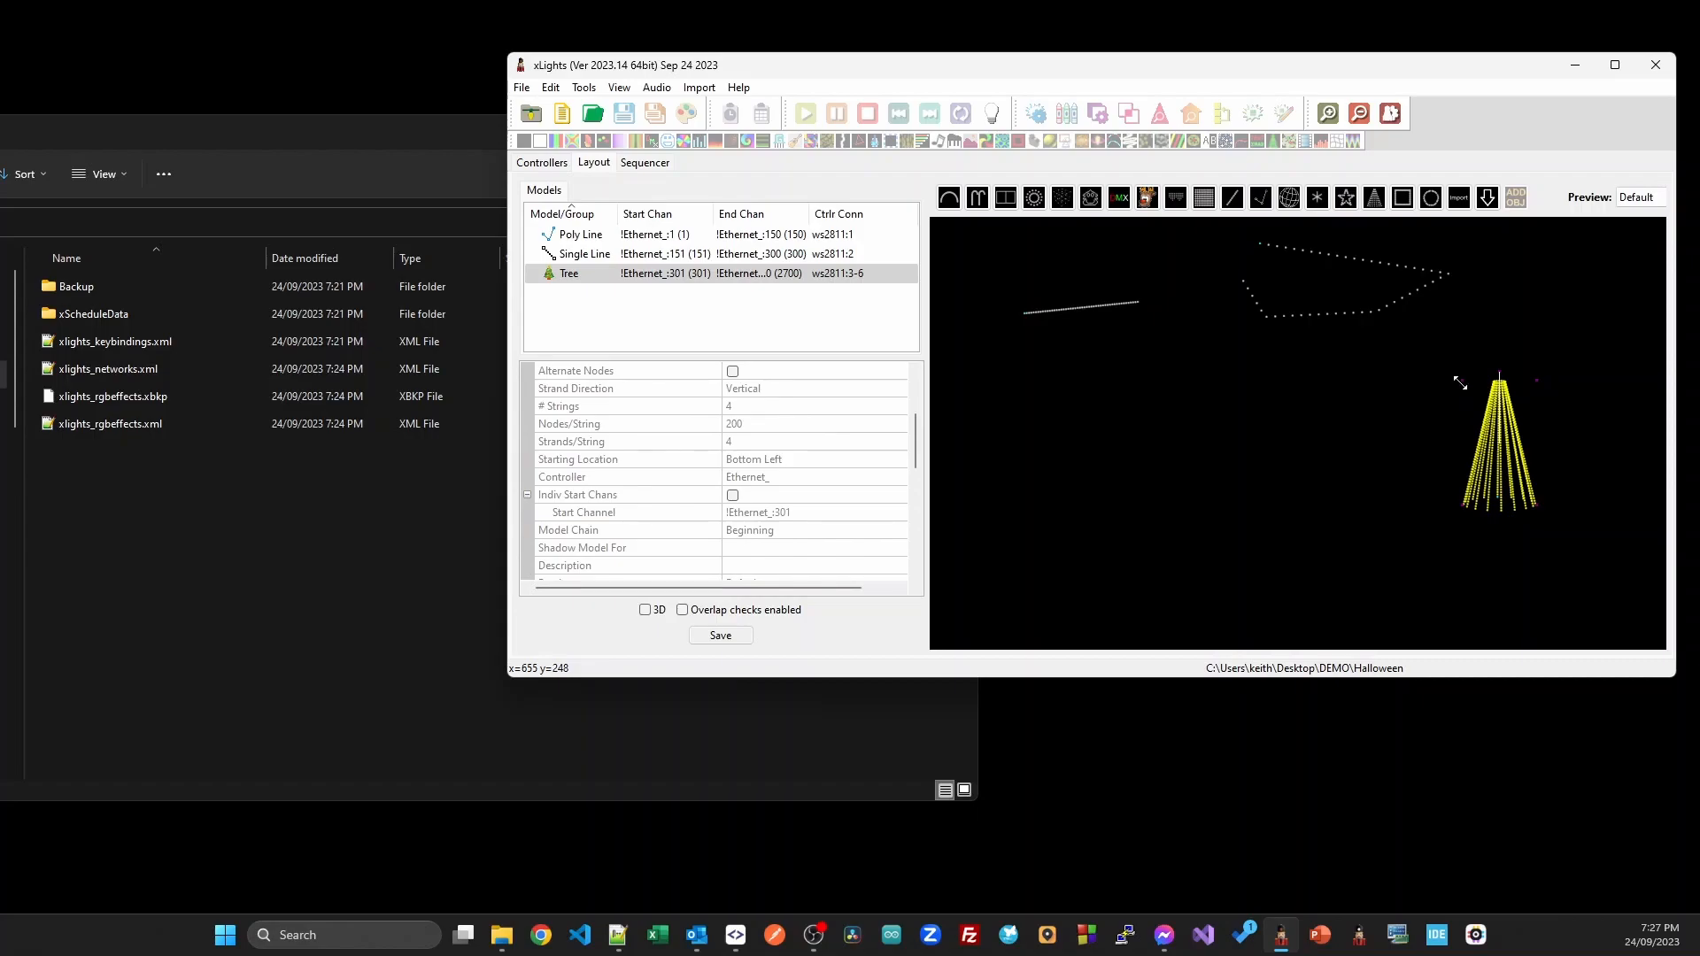
mouse_move(1537, 382)
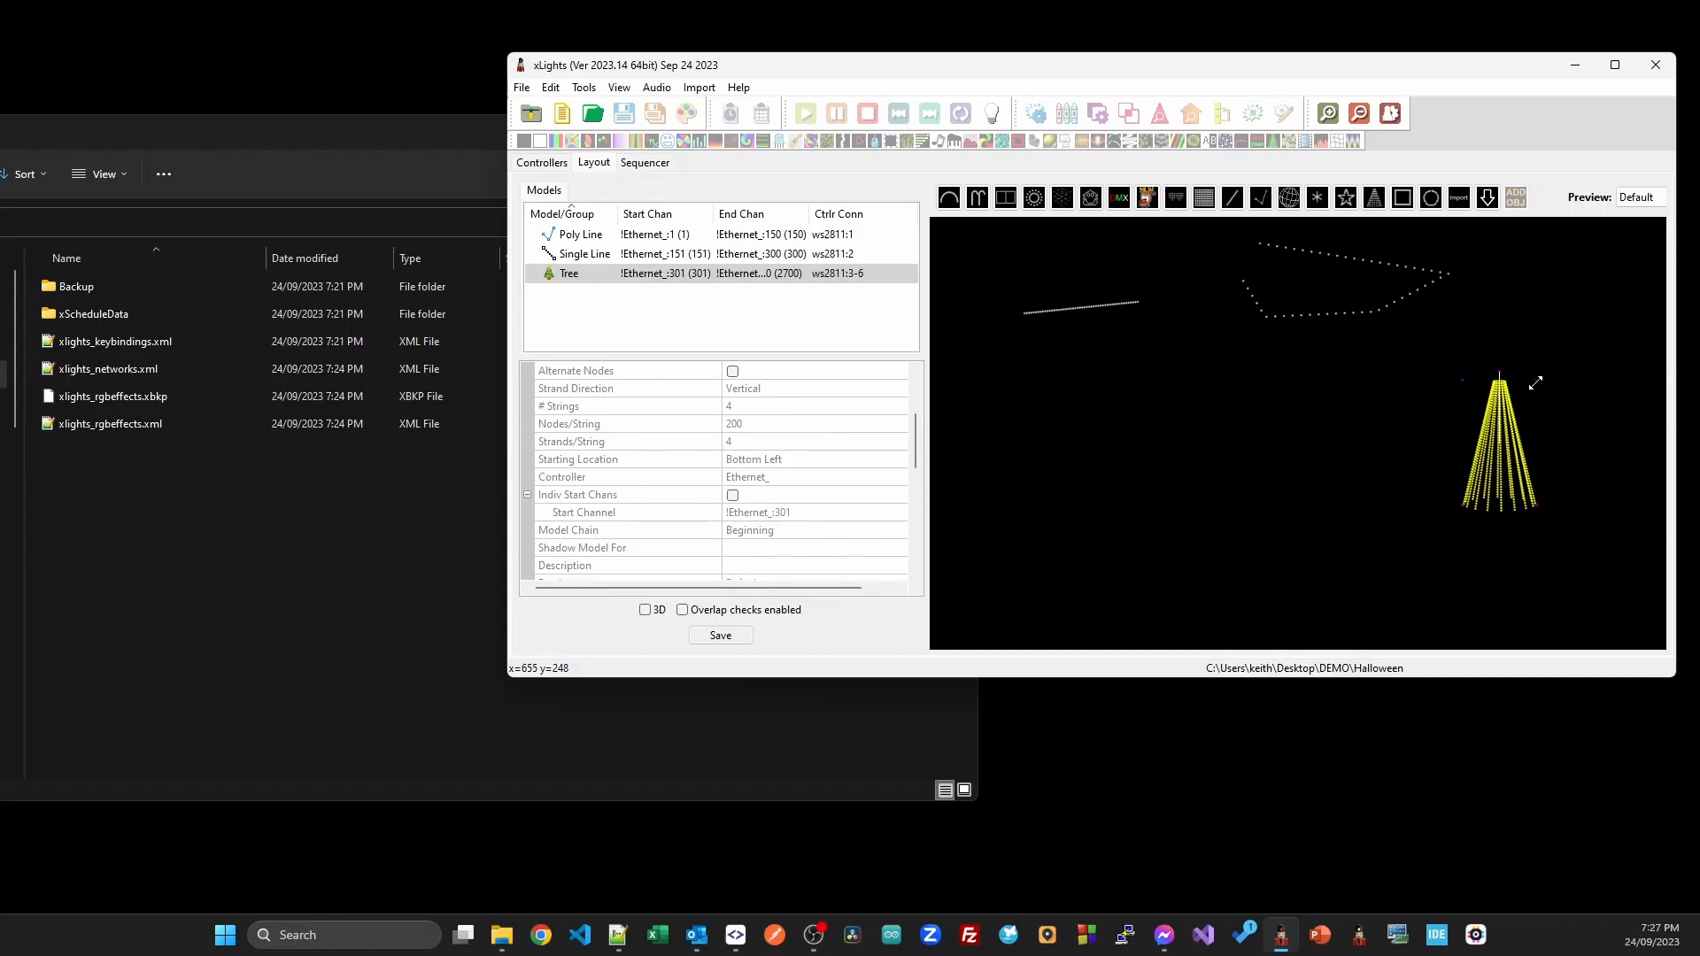
mouse_move(1486, 460)
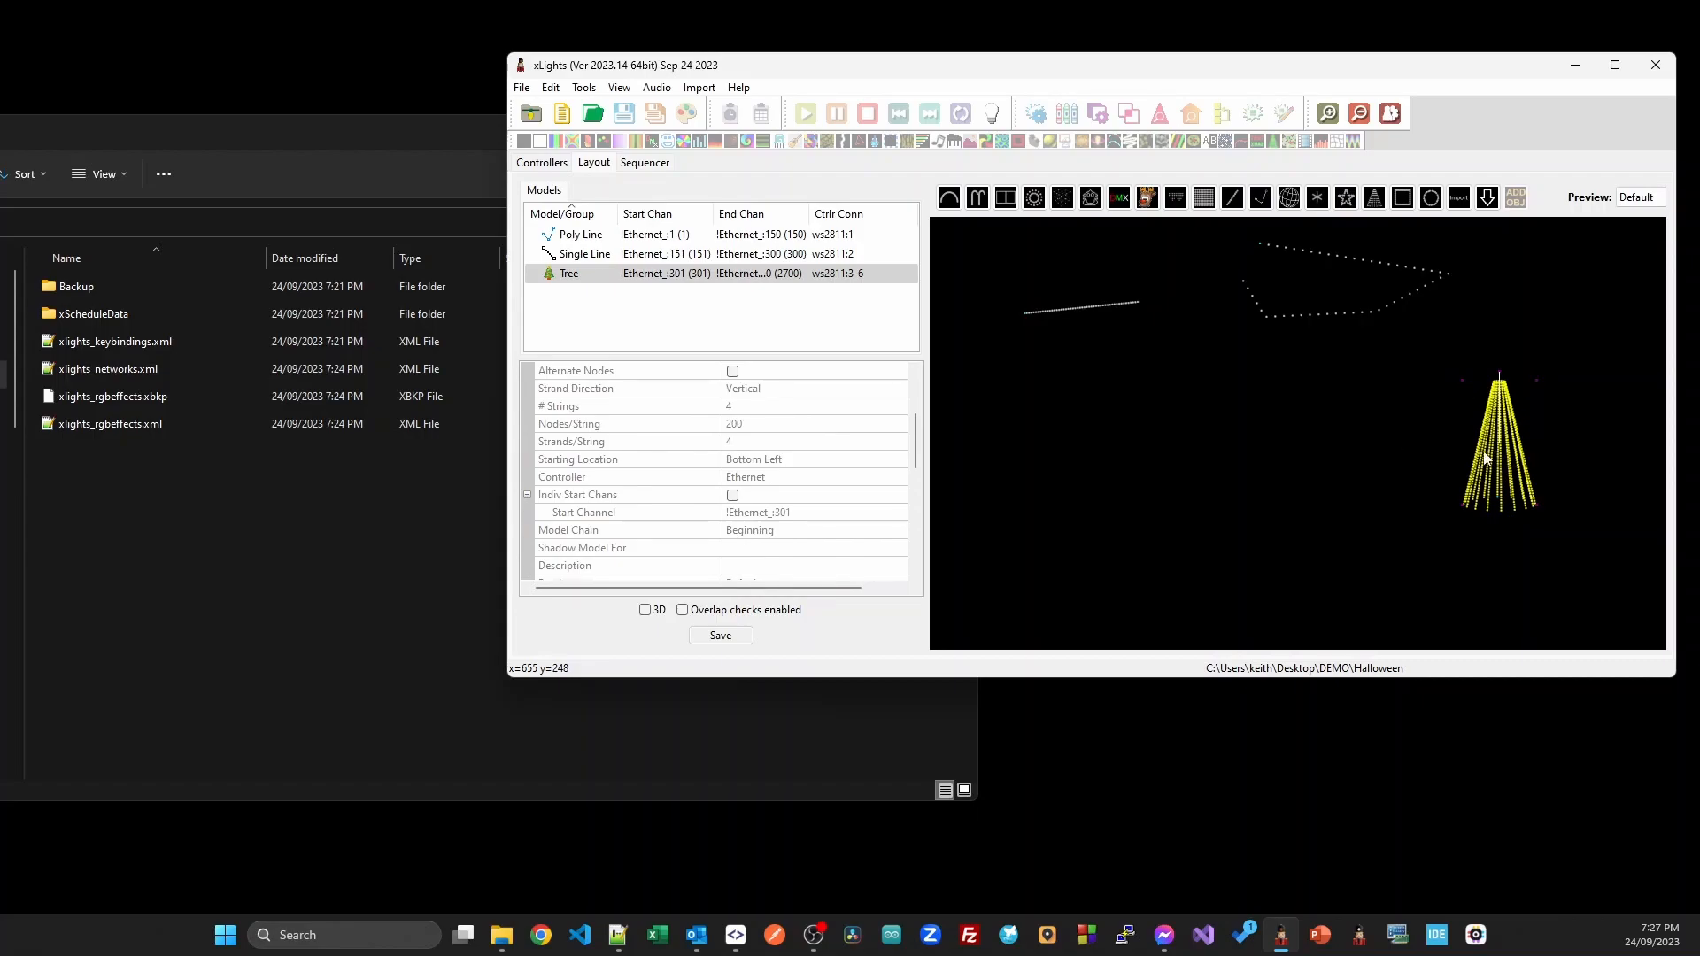
mouse_move(665, 274)
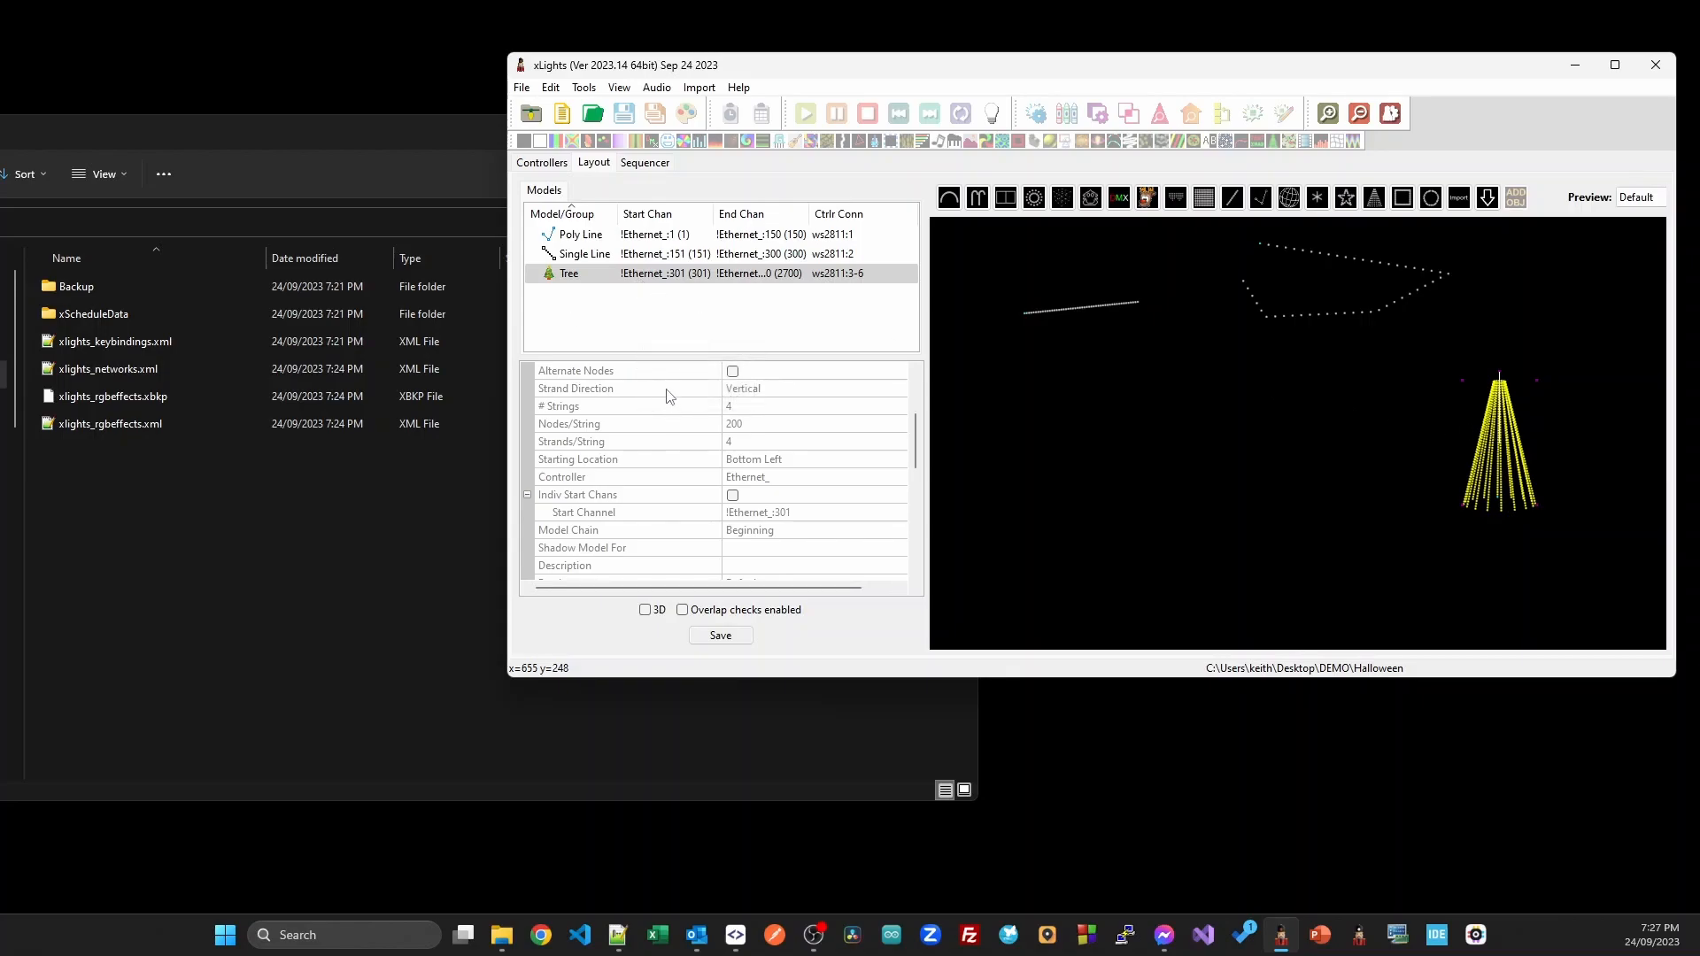
mouse_move(682, 348)
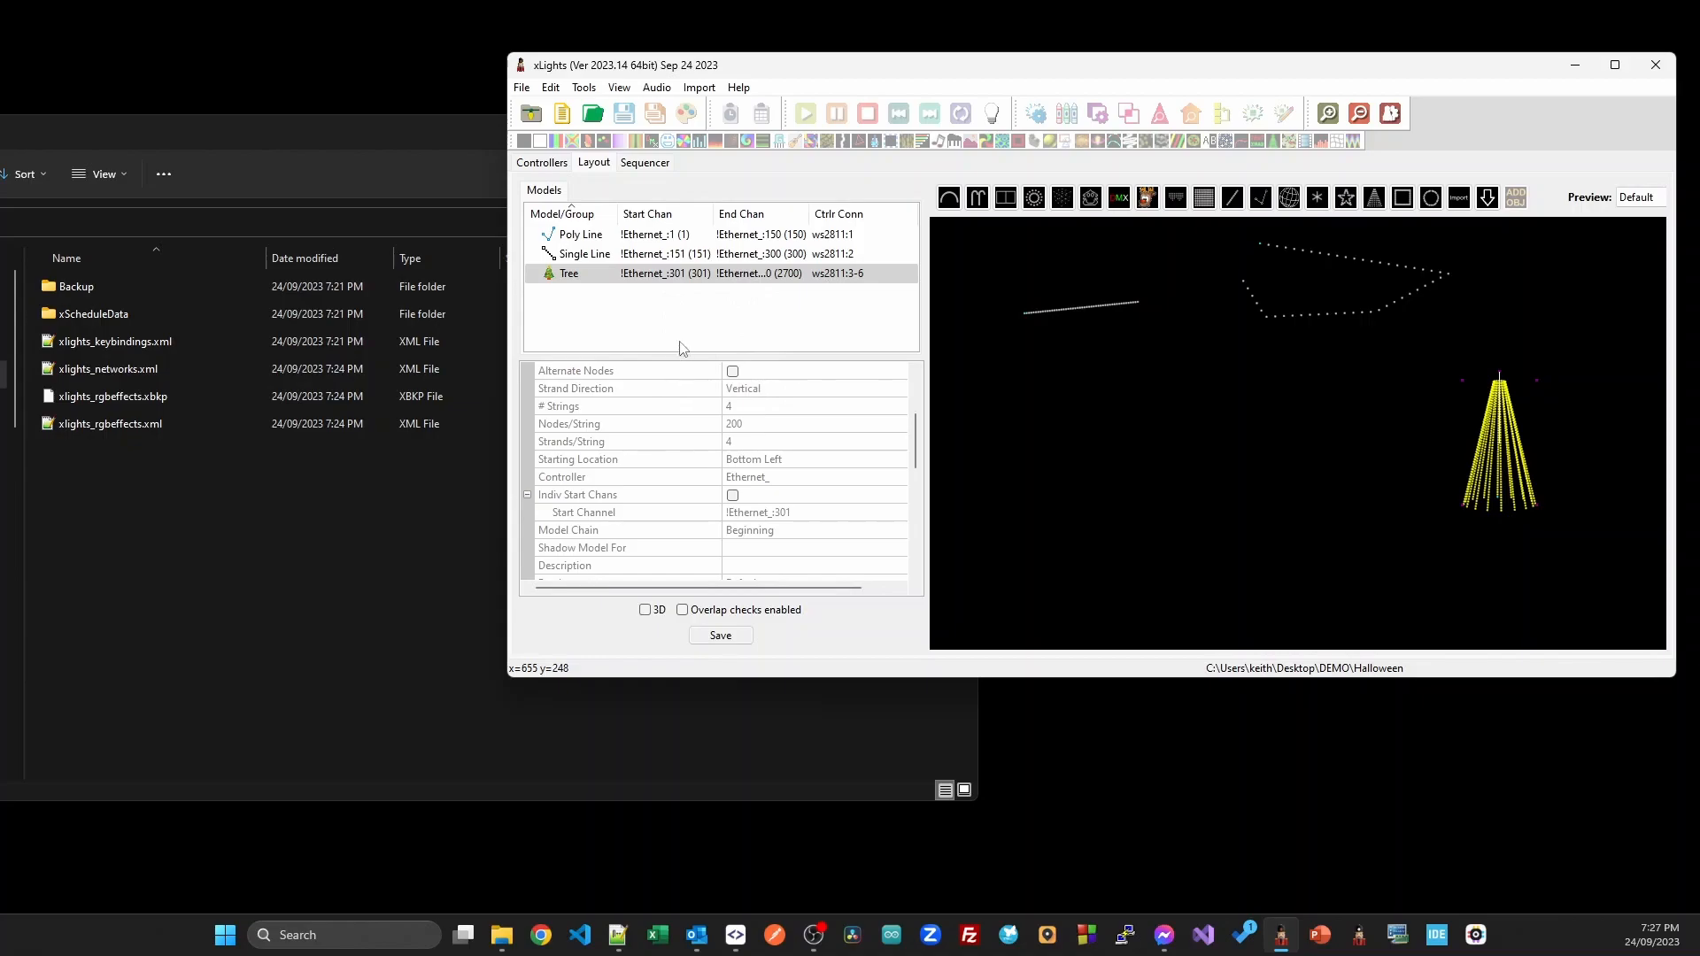
mouse_move(1429, 419)
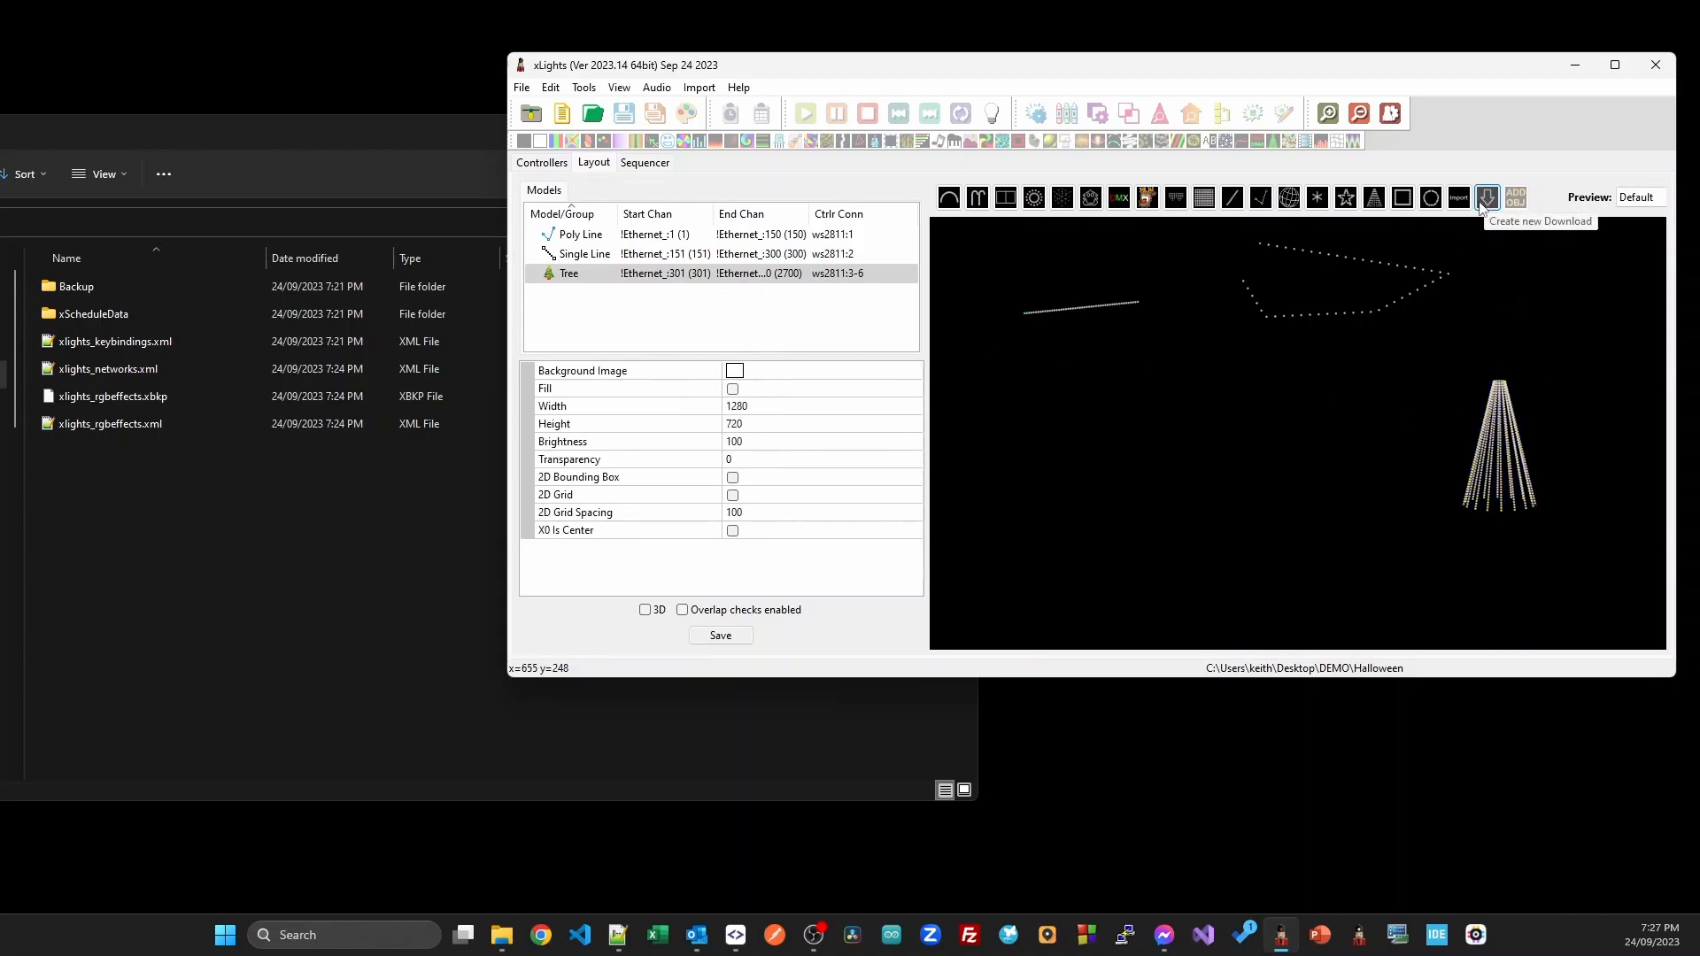
left_click(1487, 198)
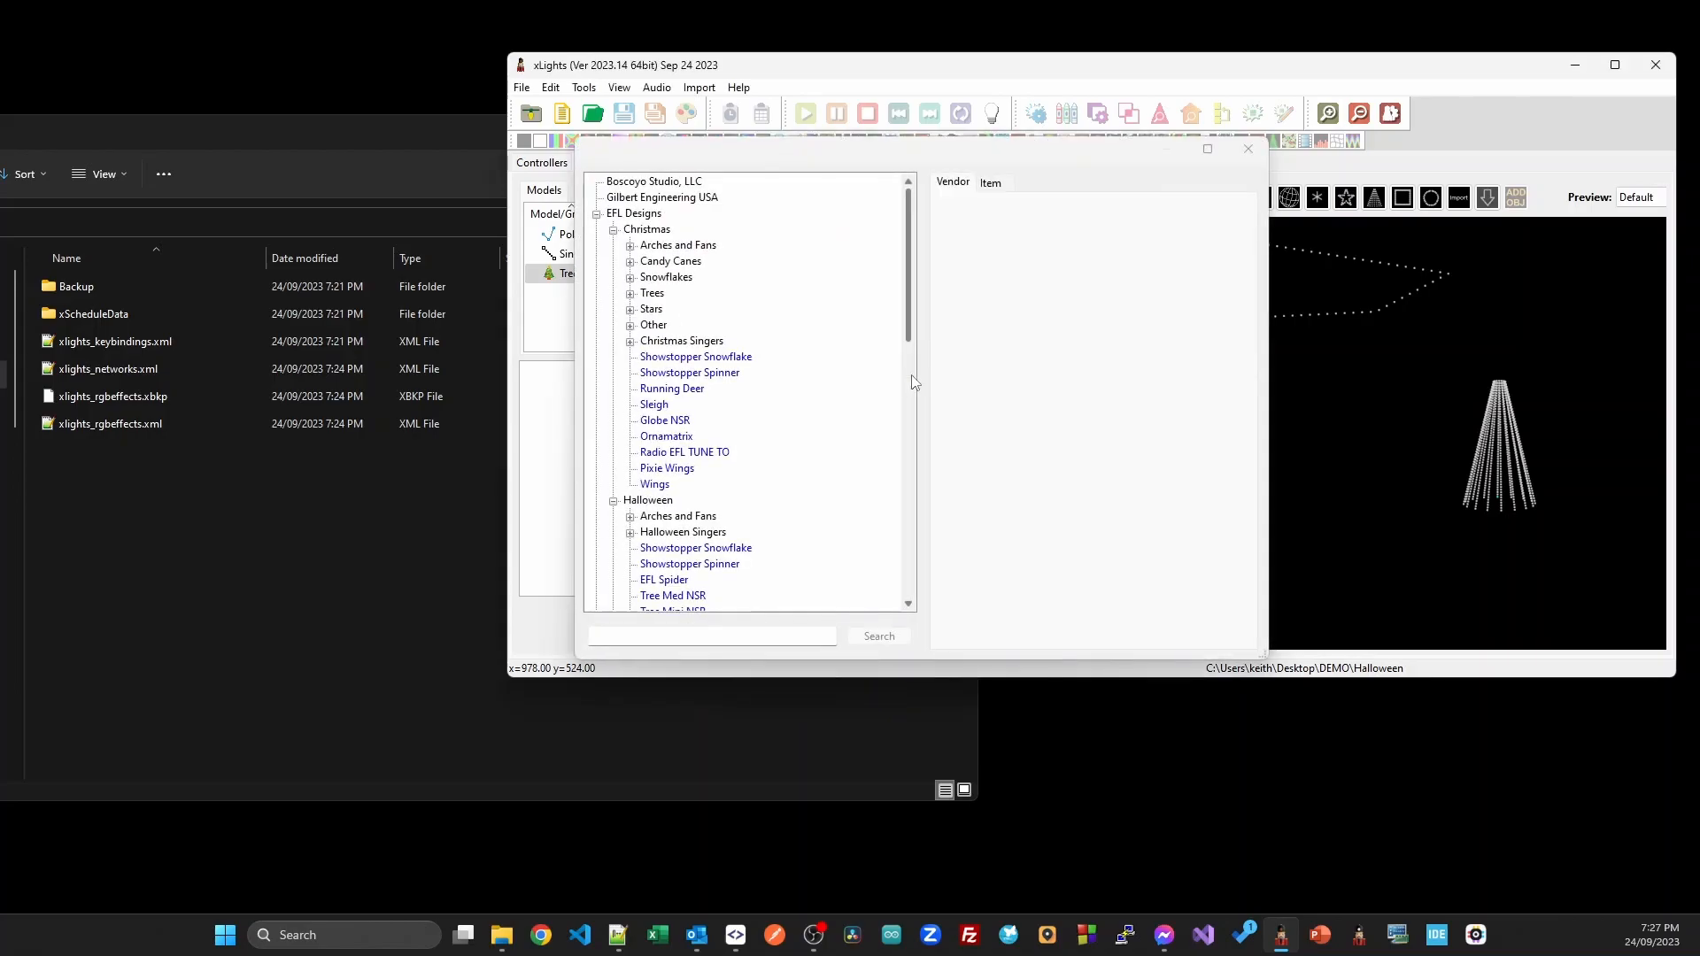
Search the vendor catalogue for 'Bat' and insert the EFL Designs Bat model.
left_click(653, 180)
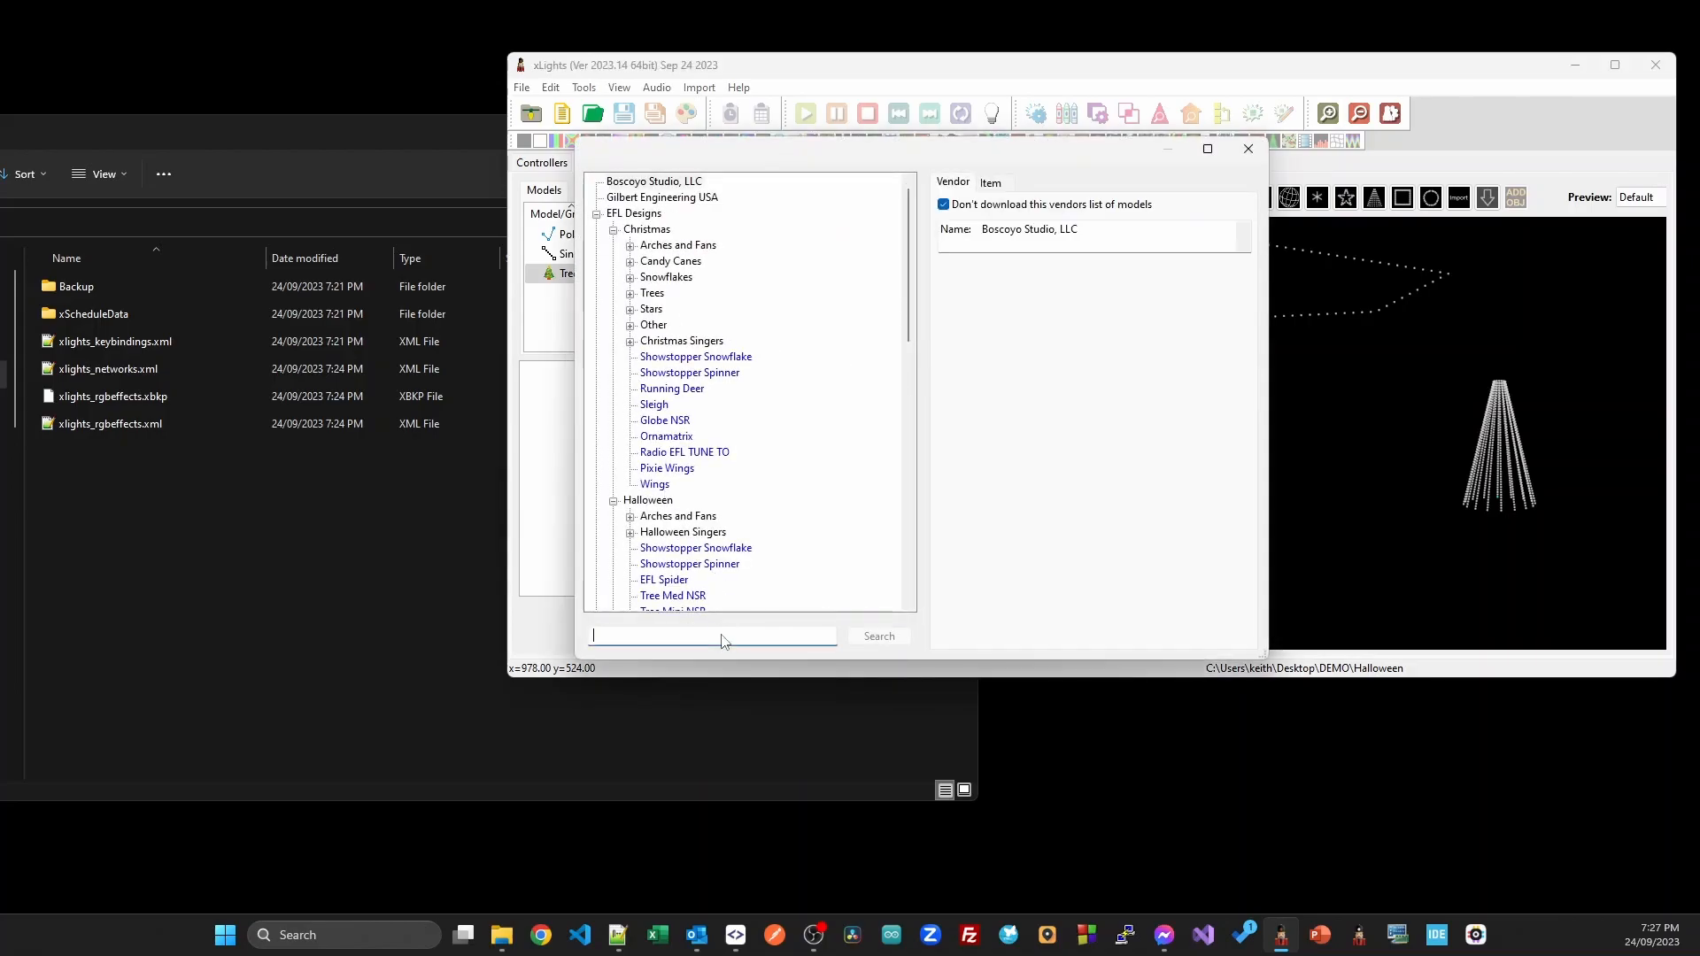
type("Bat")
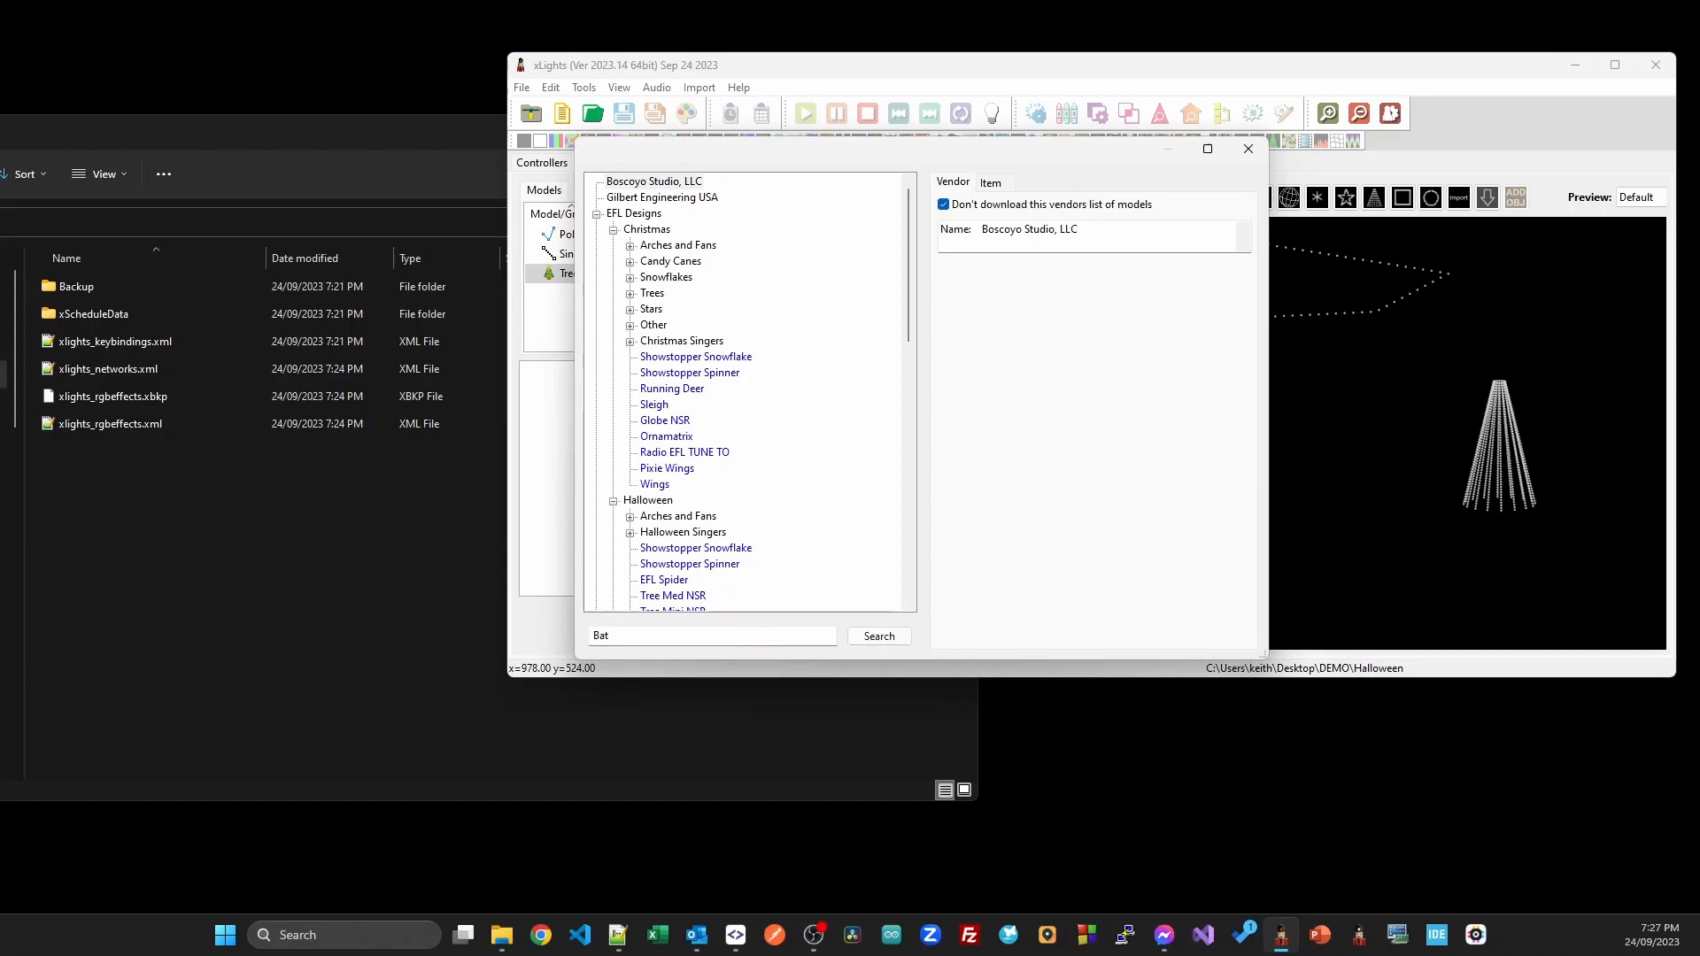
left_click(878, 636)
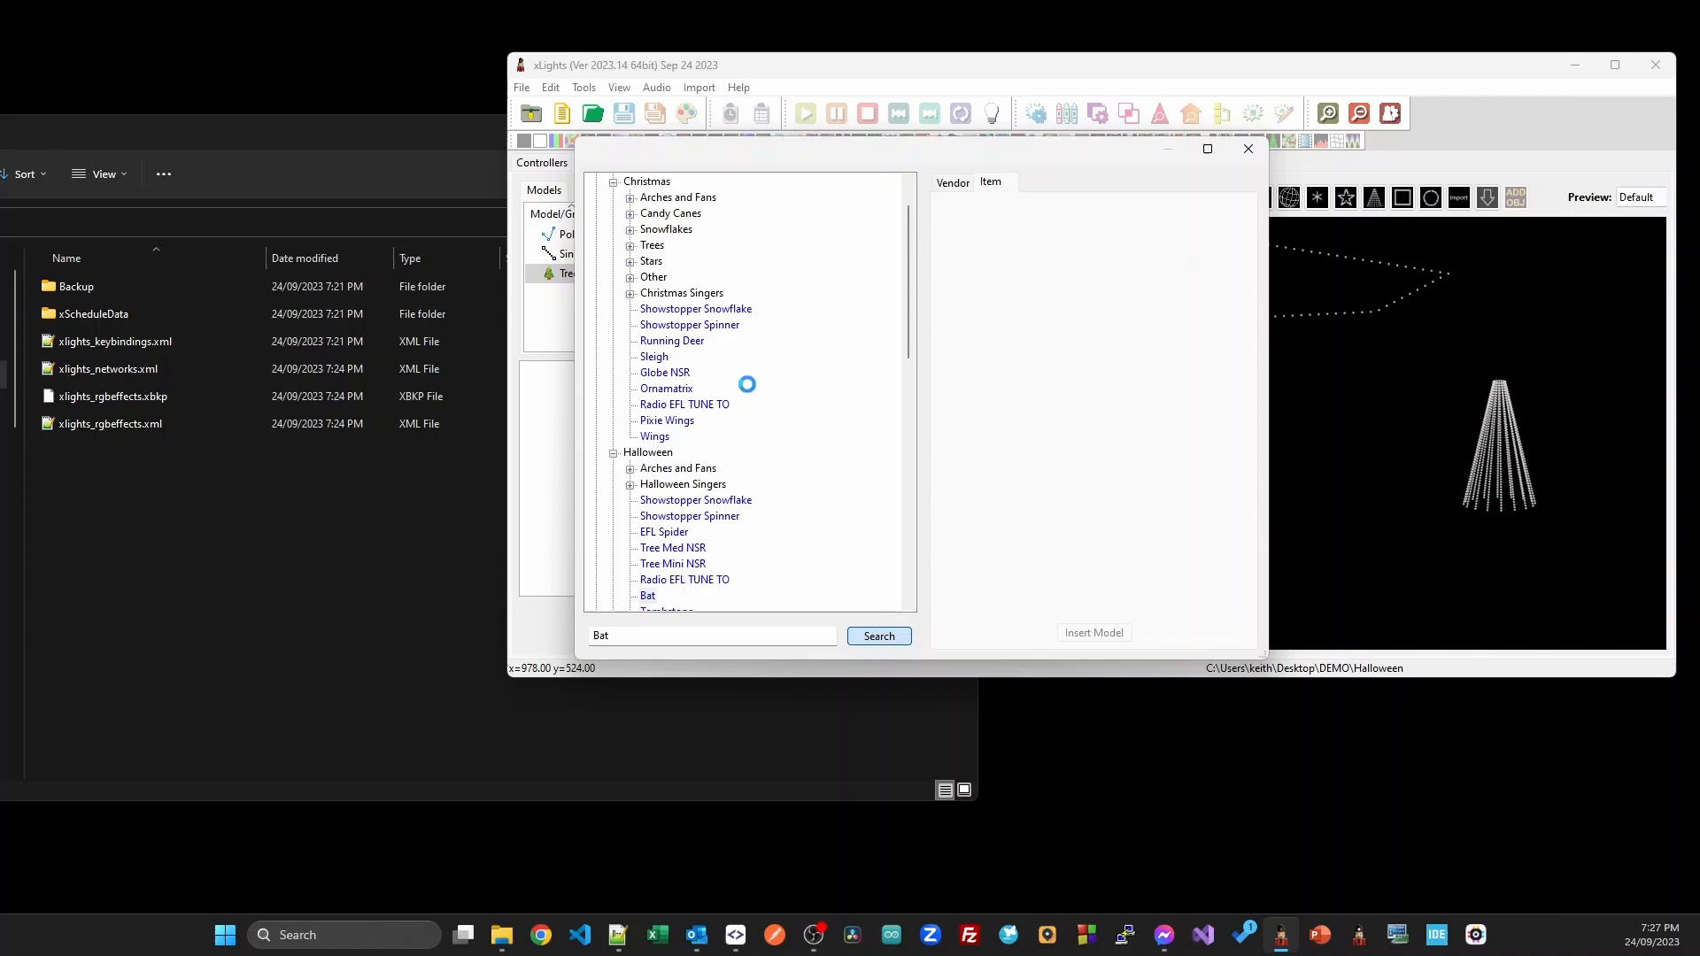
left_click(648, 595)
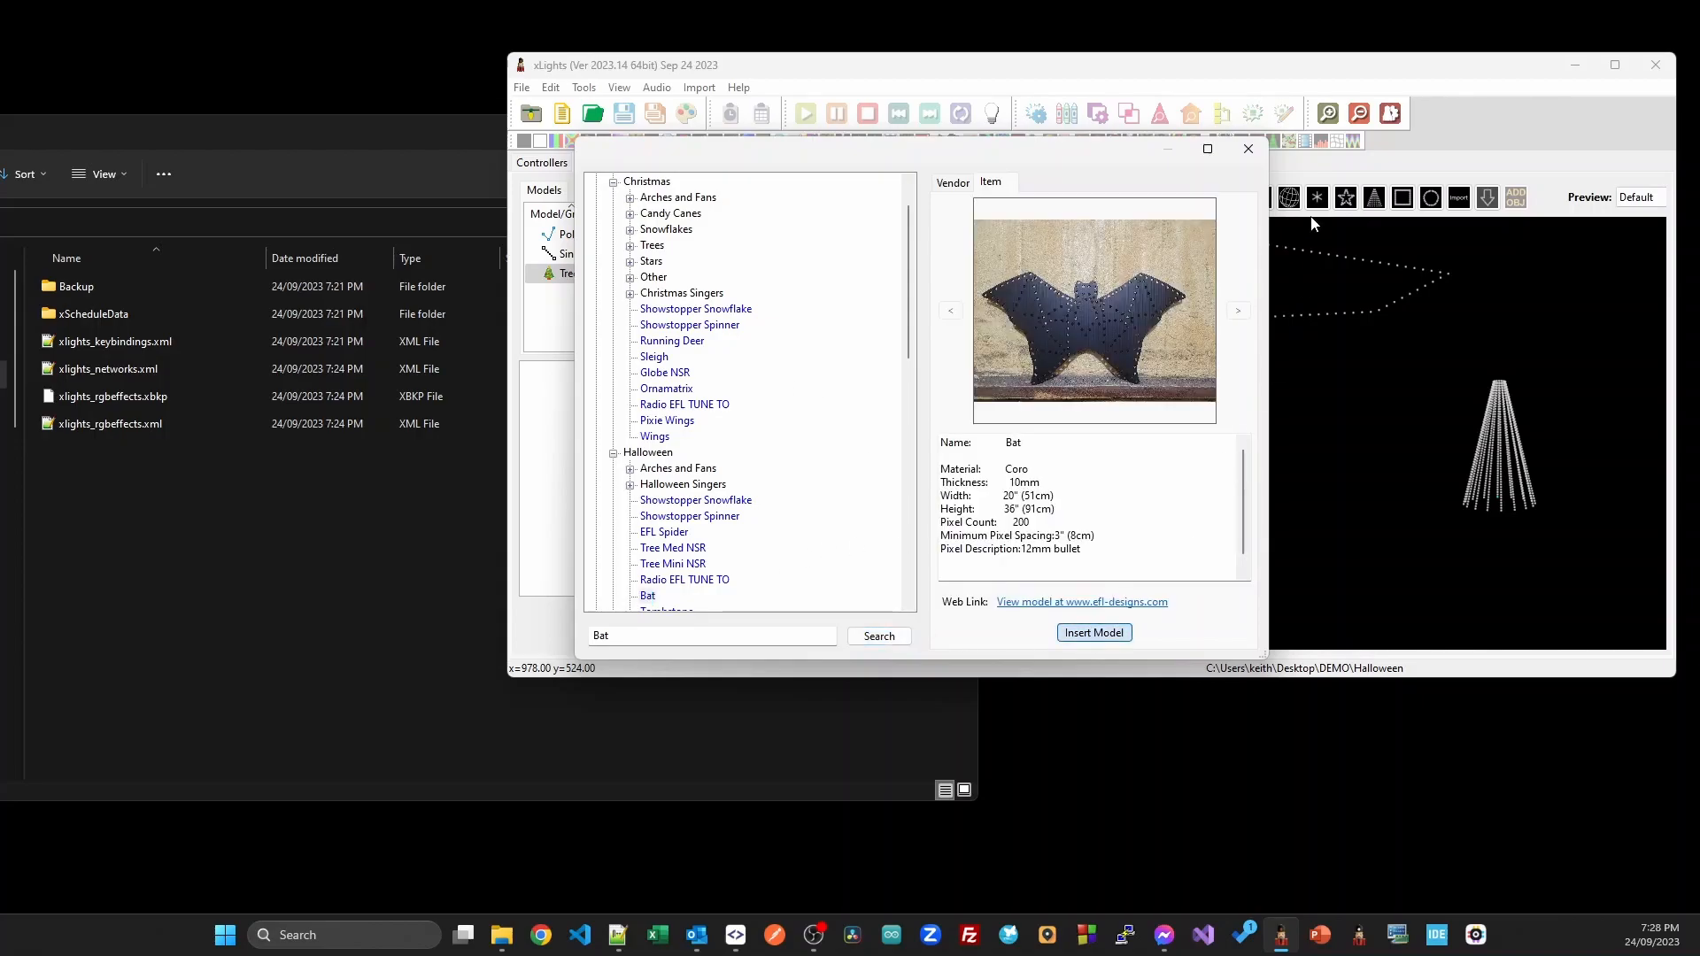
left_click(1093, 632)
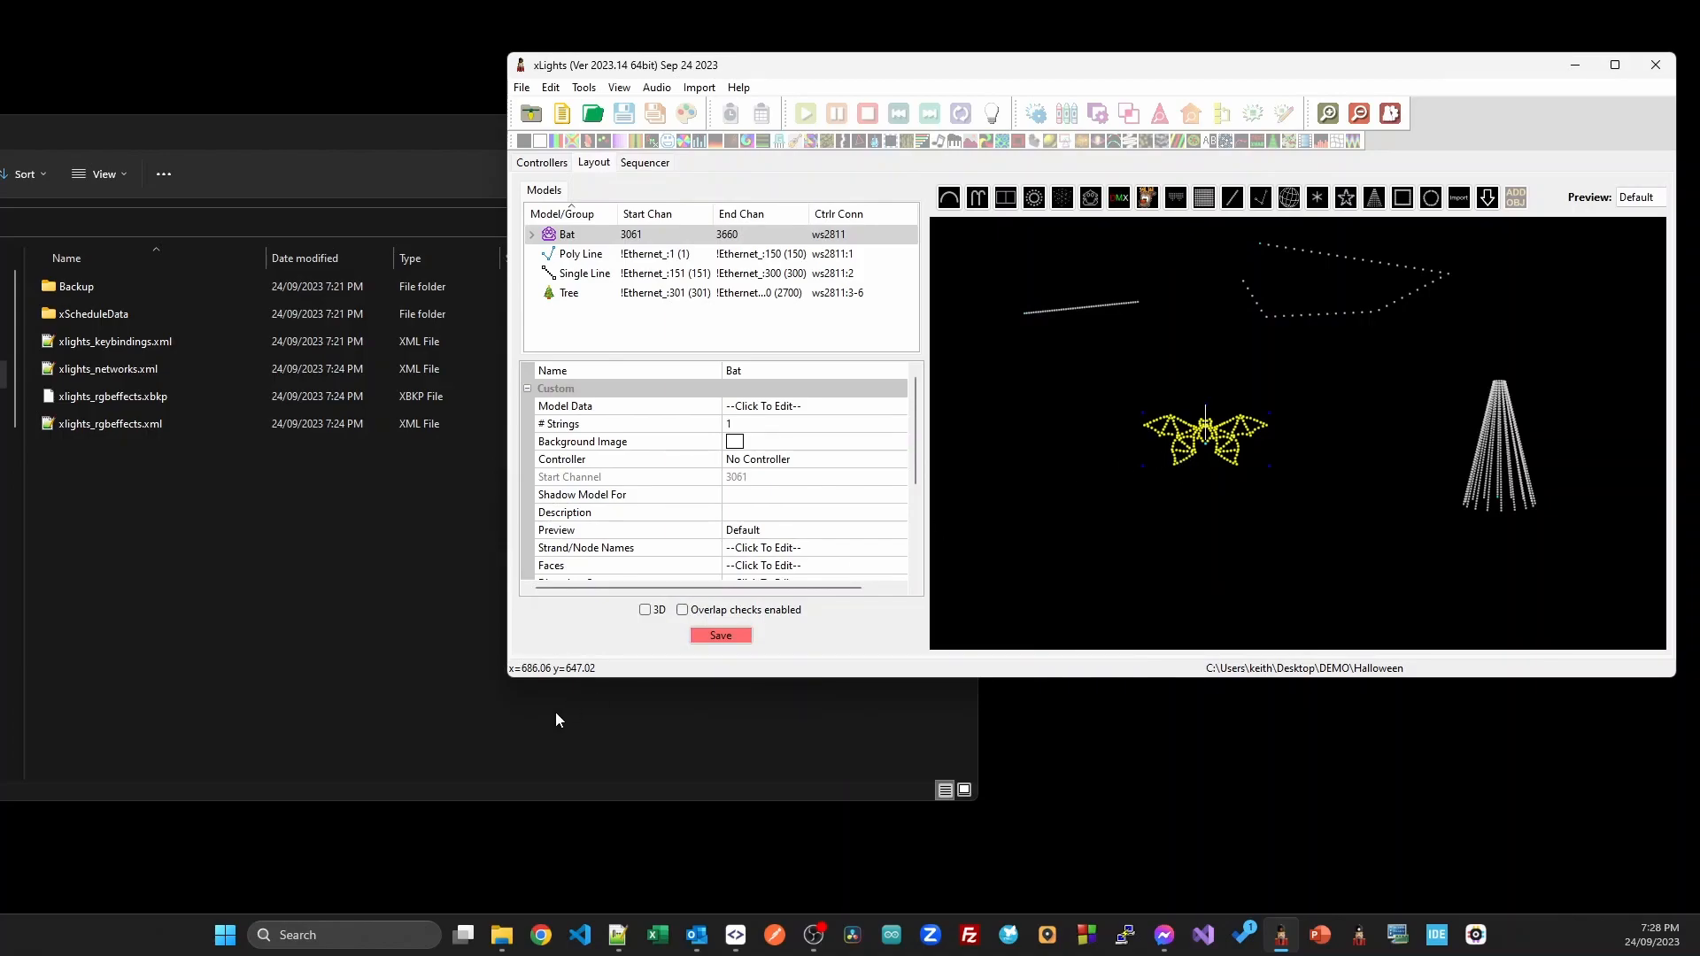
Save the layout, place the Bat on Ethernet_ pixel port 10, and save the controller.
left_click(720, 636)
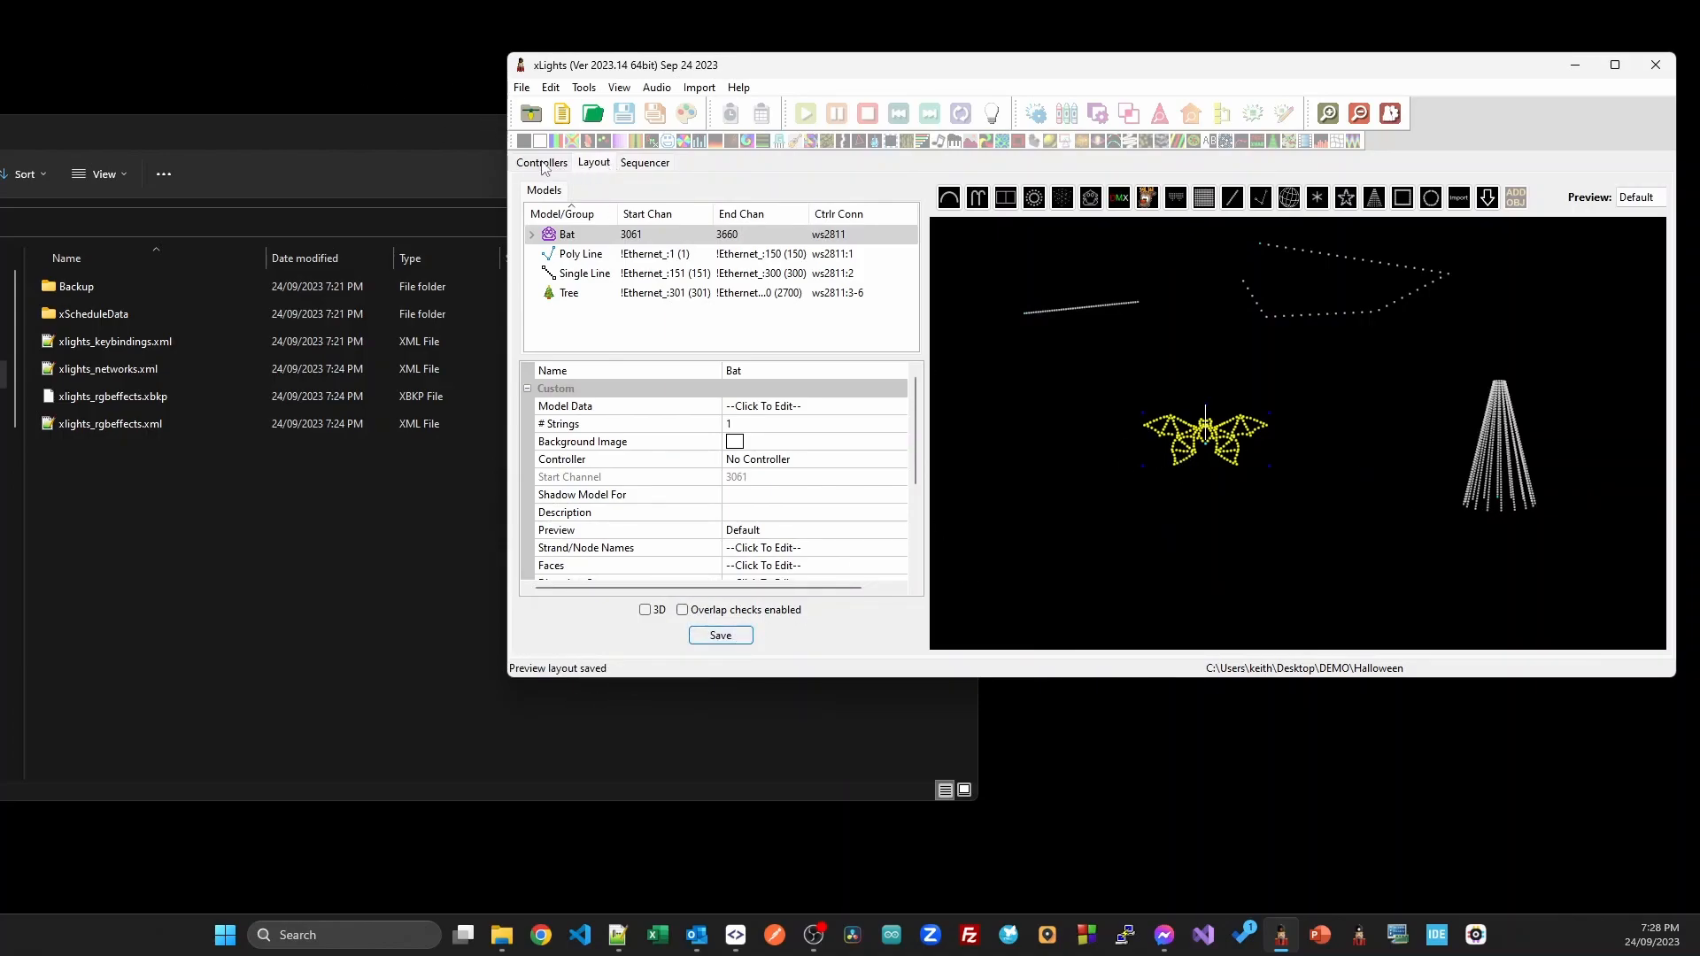
left_click(541, 163)
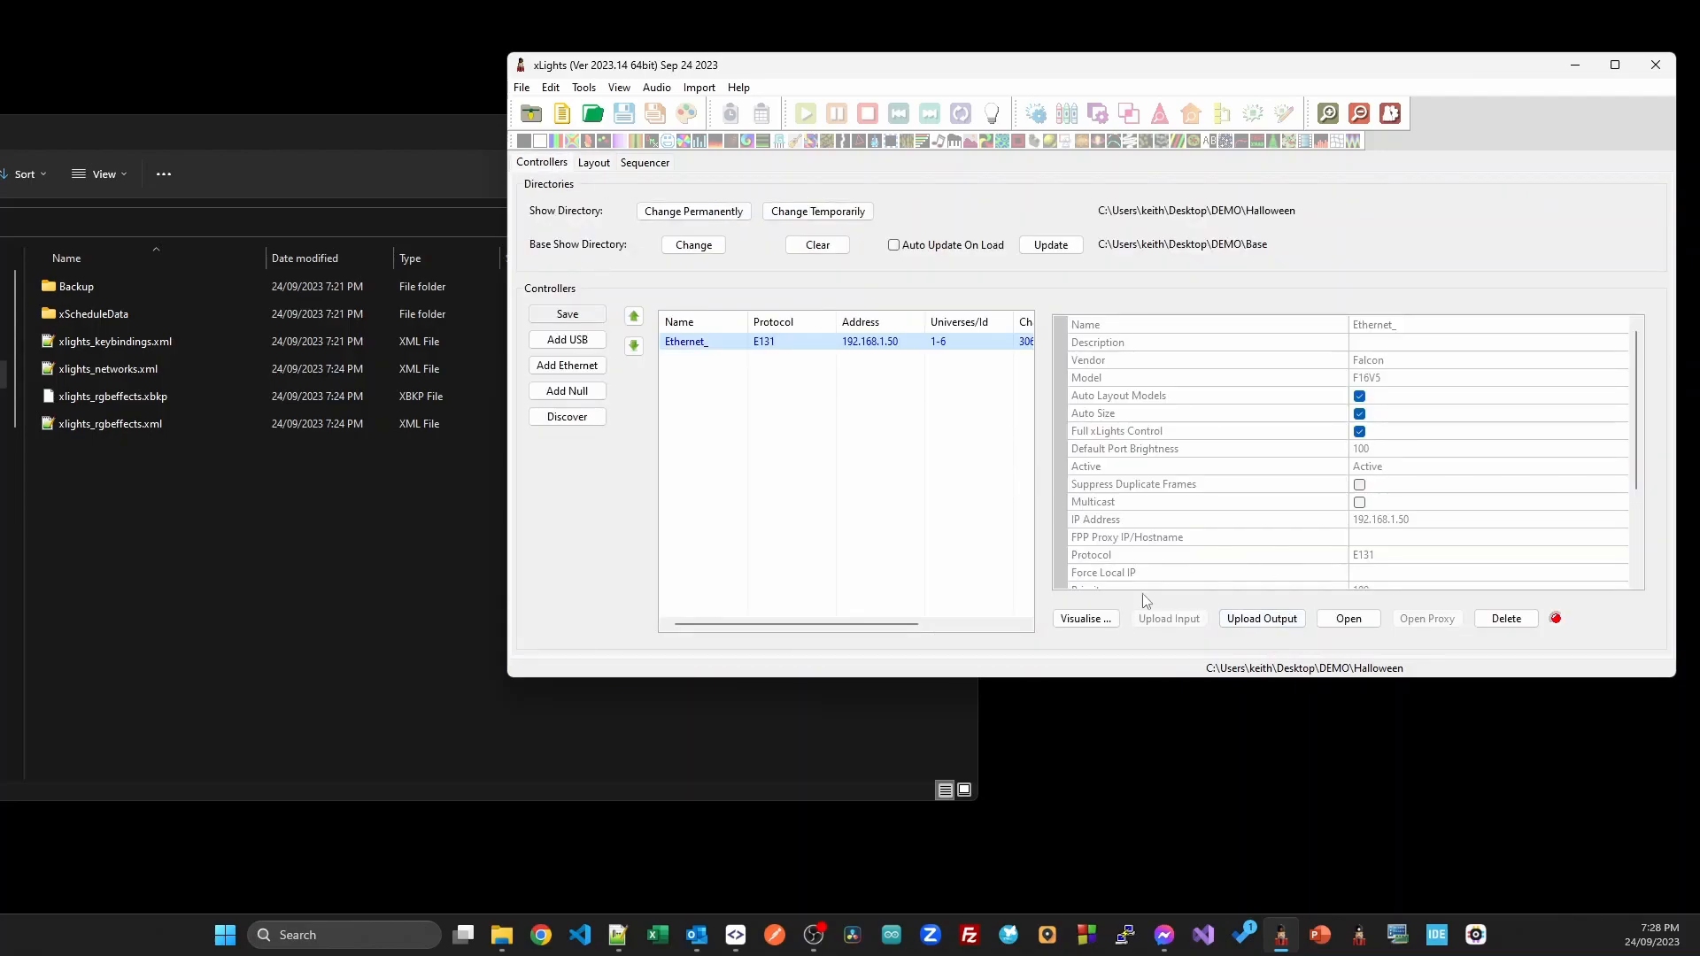
left_click(1084, 618)
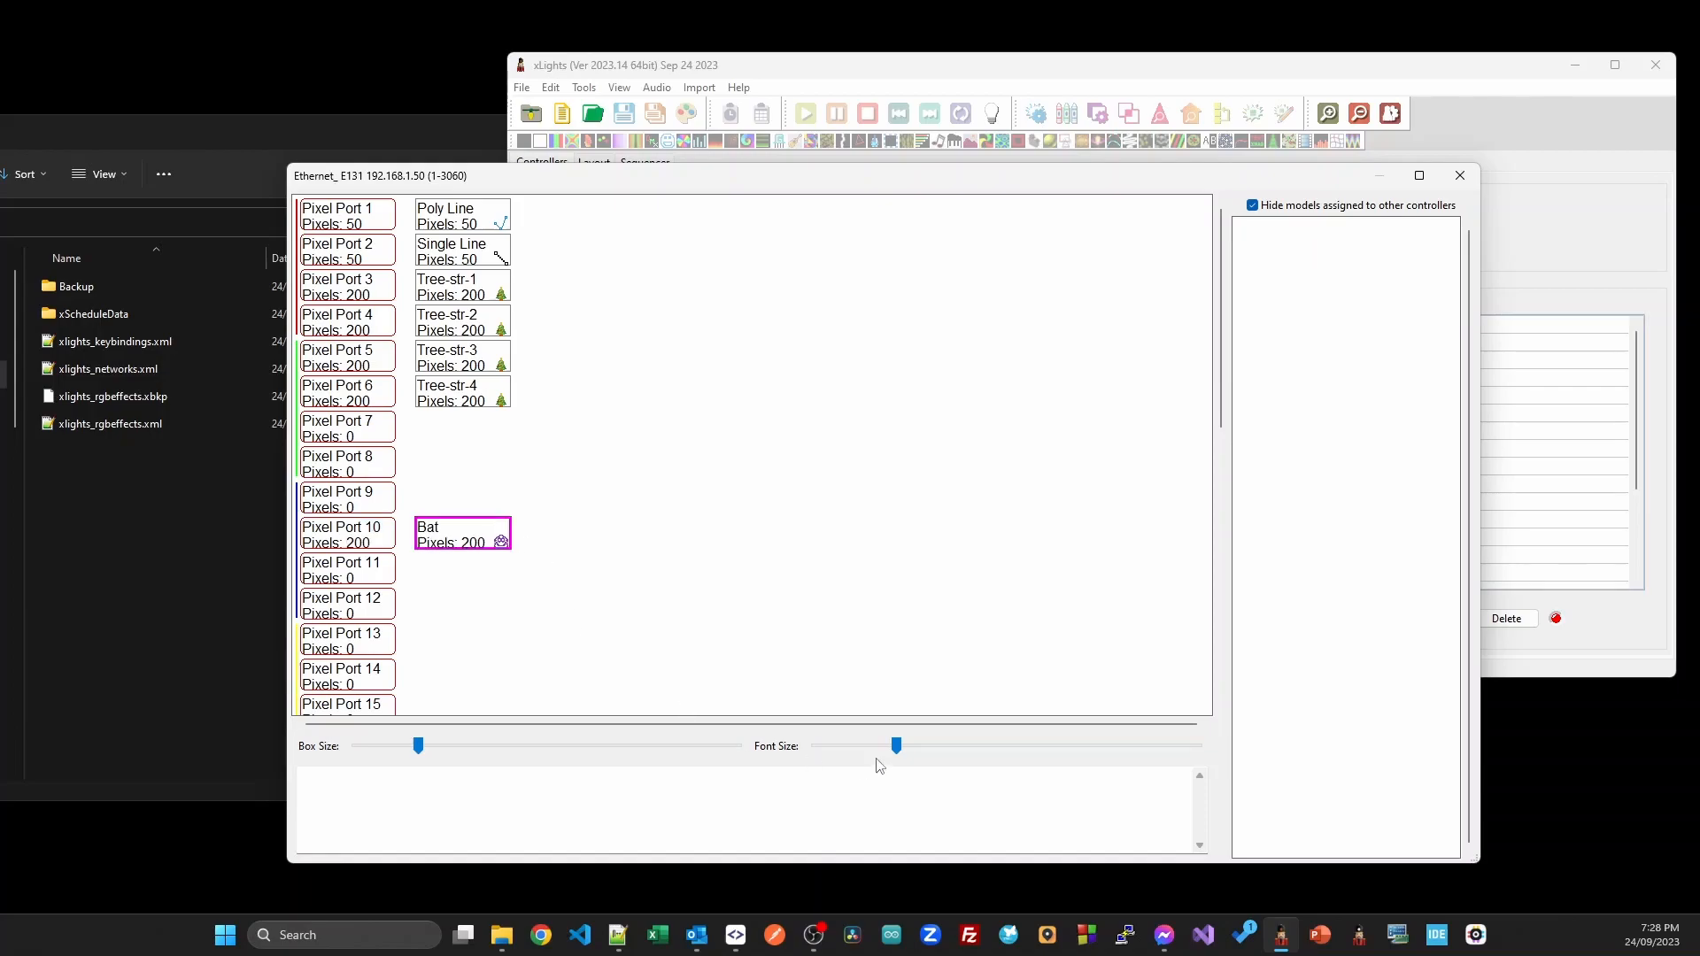
left_click(1460, 174)
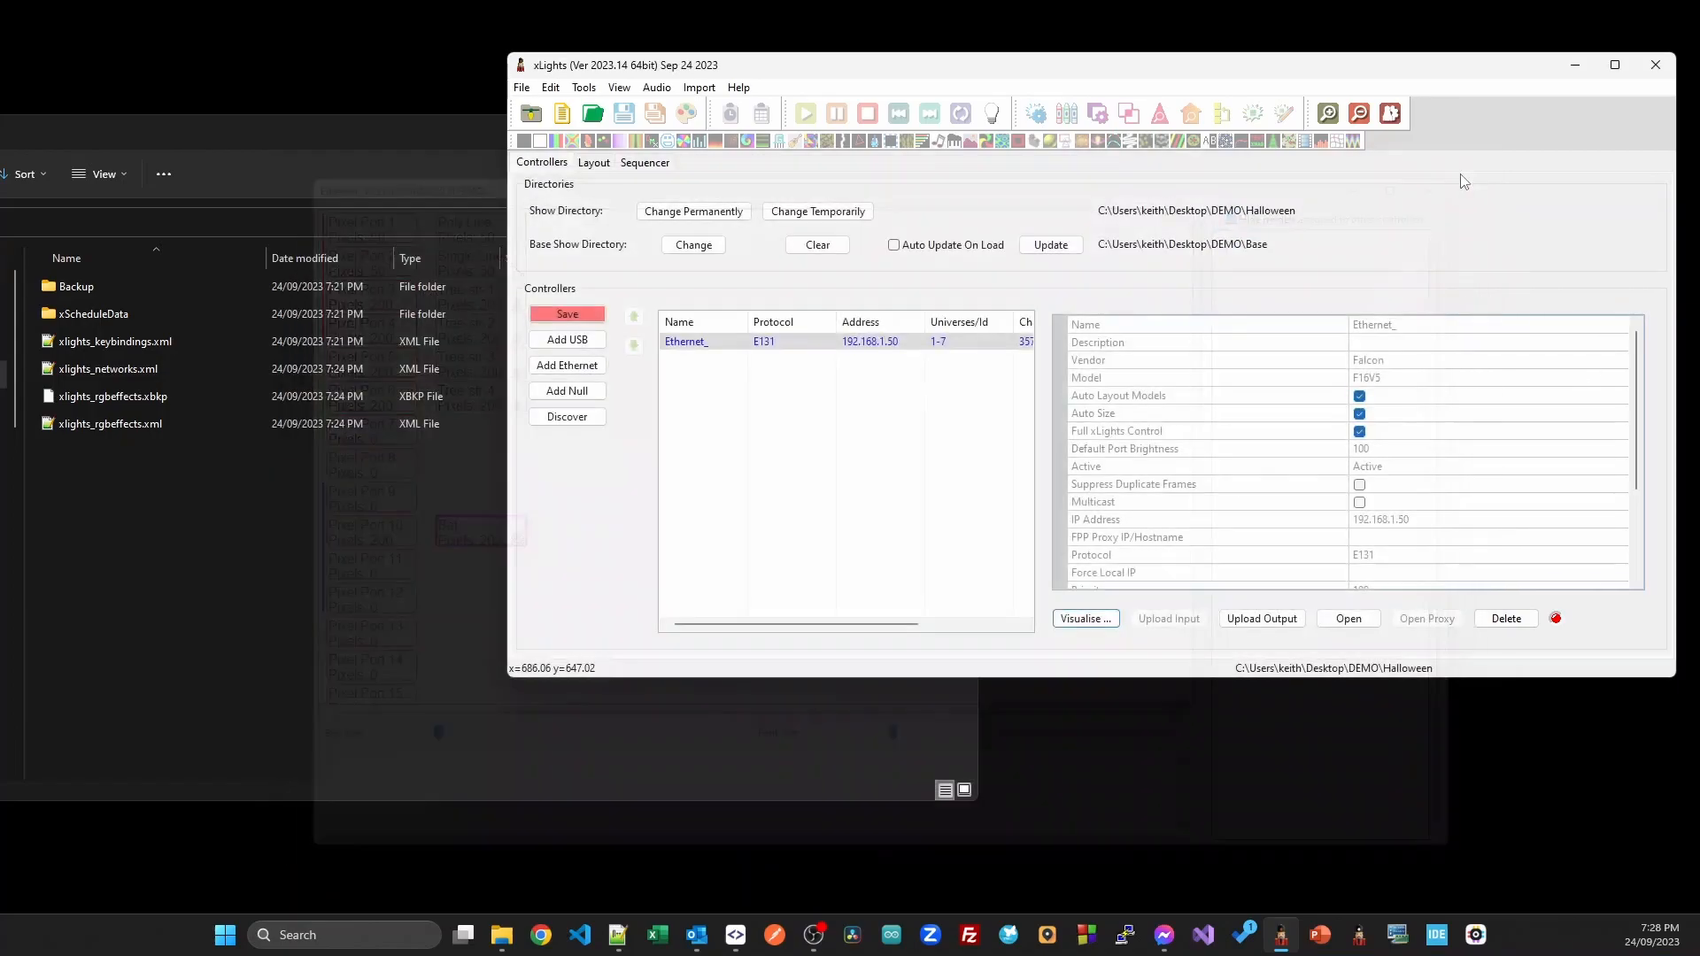
left_click(593, 163)
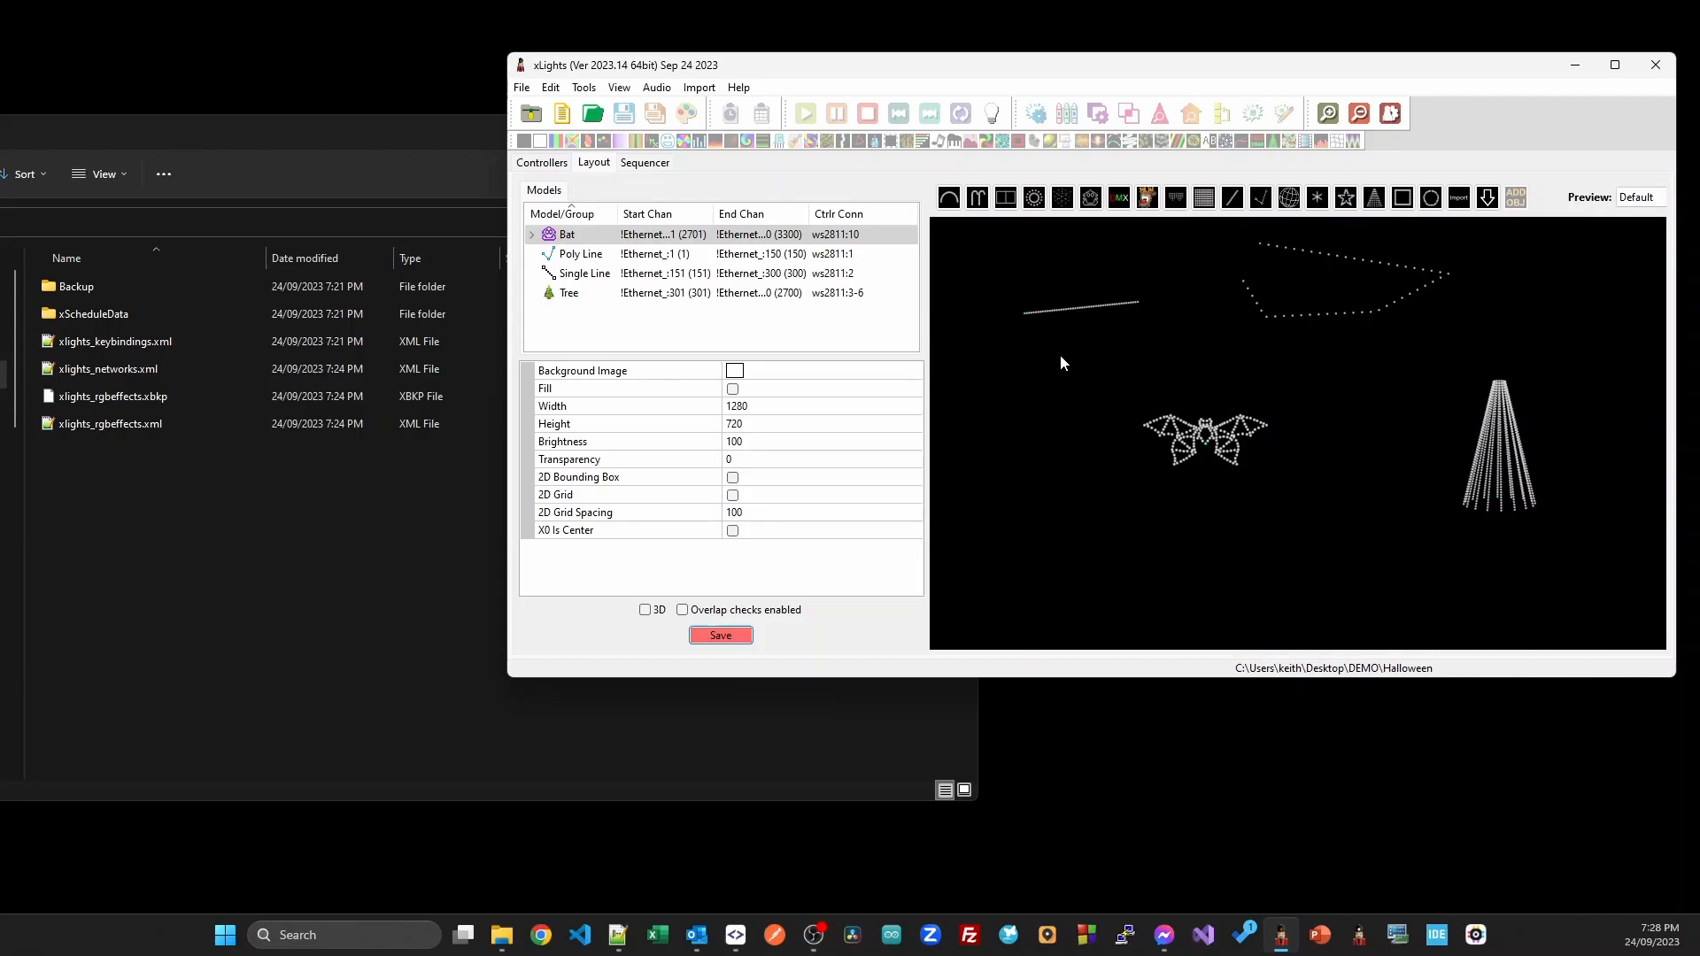
Save the Halloween layout with the Bat at channels 2701–3300.
left_click(719, 635)
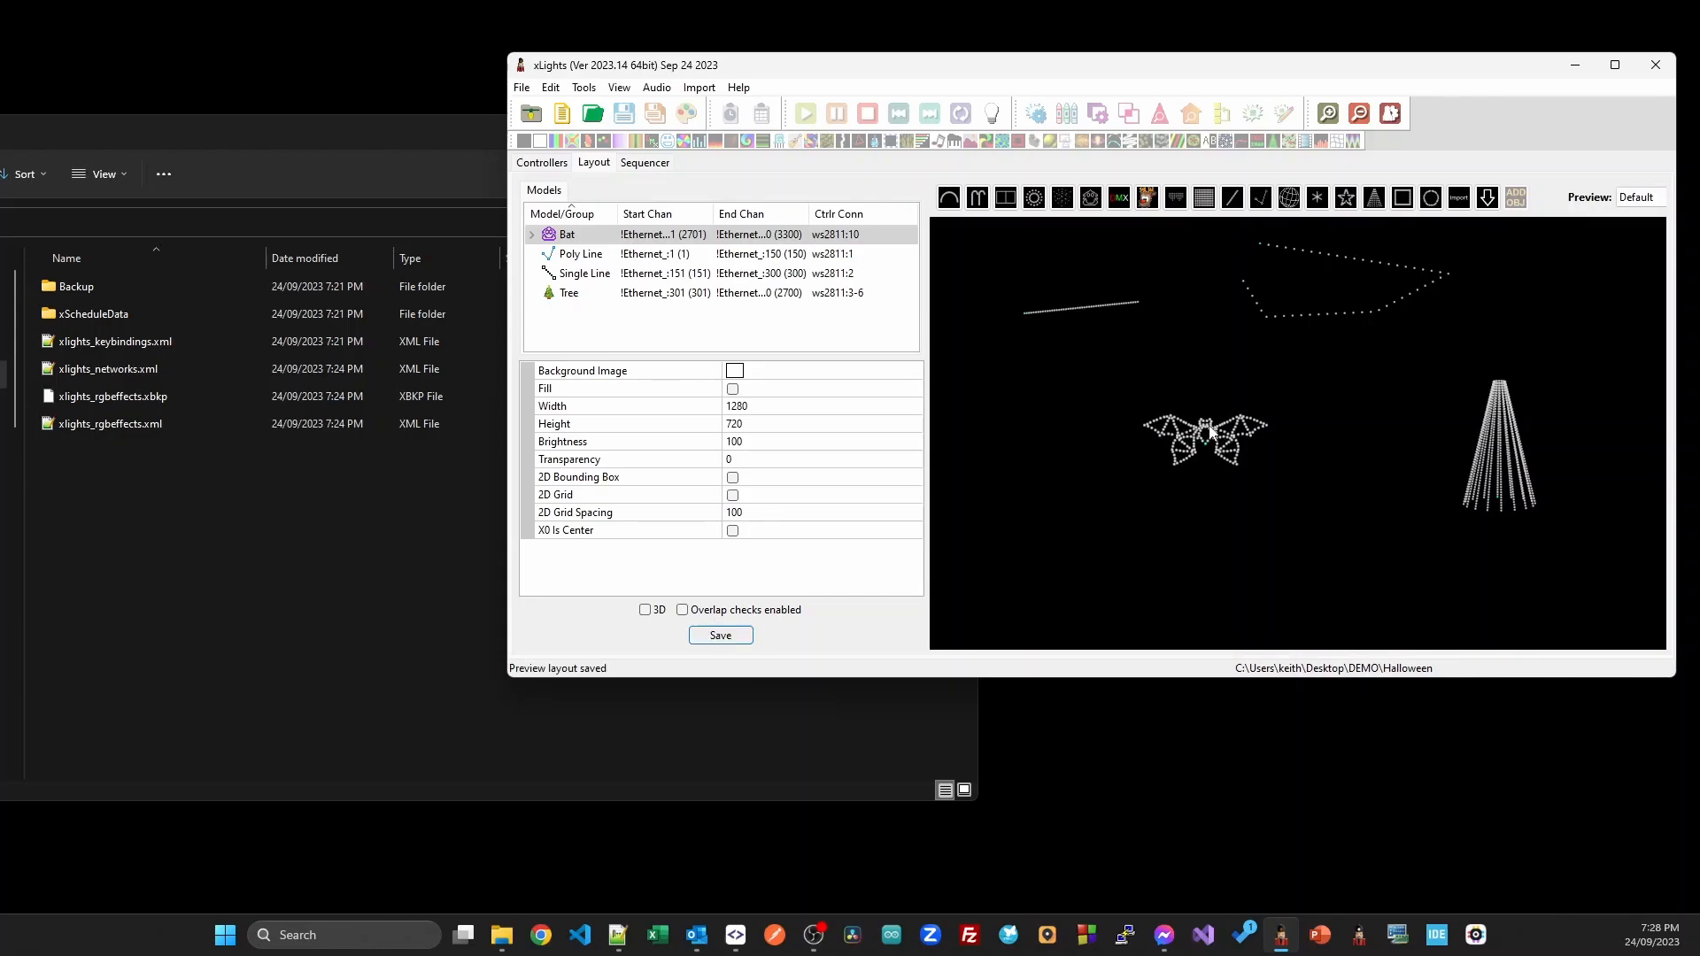
mouse_move(1491, 417)
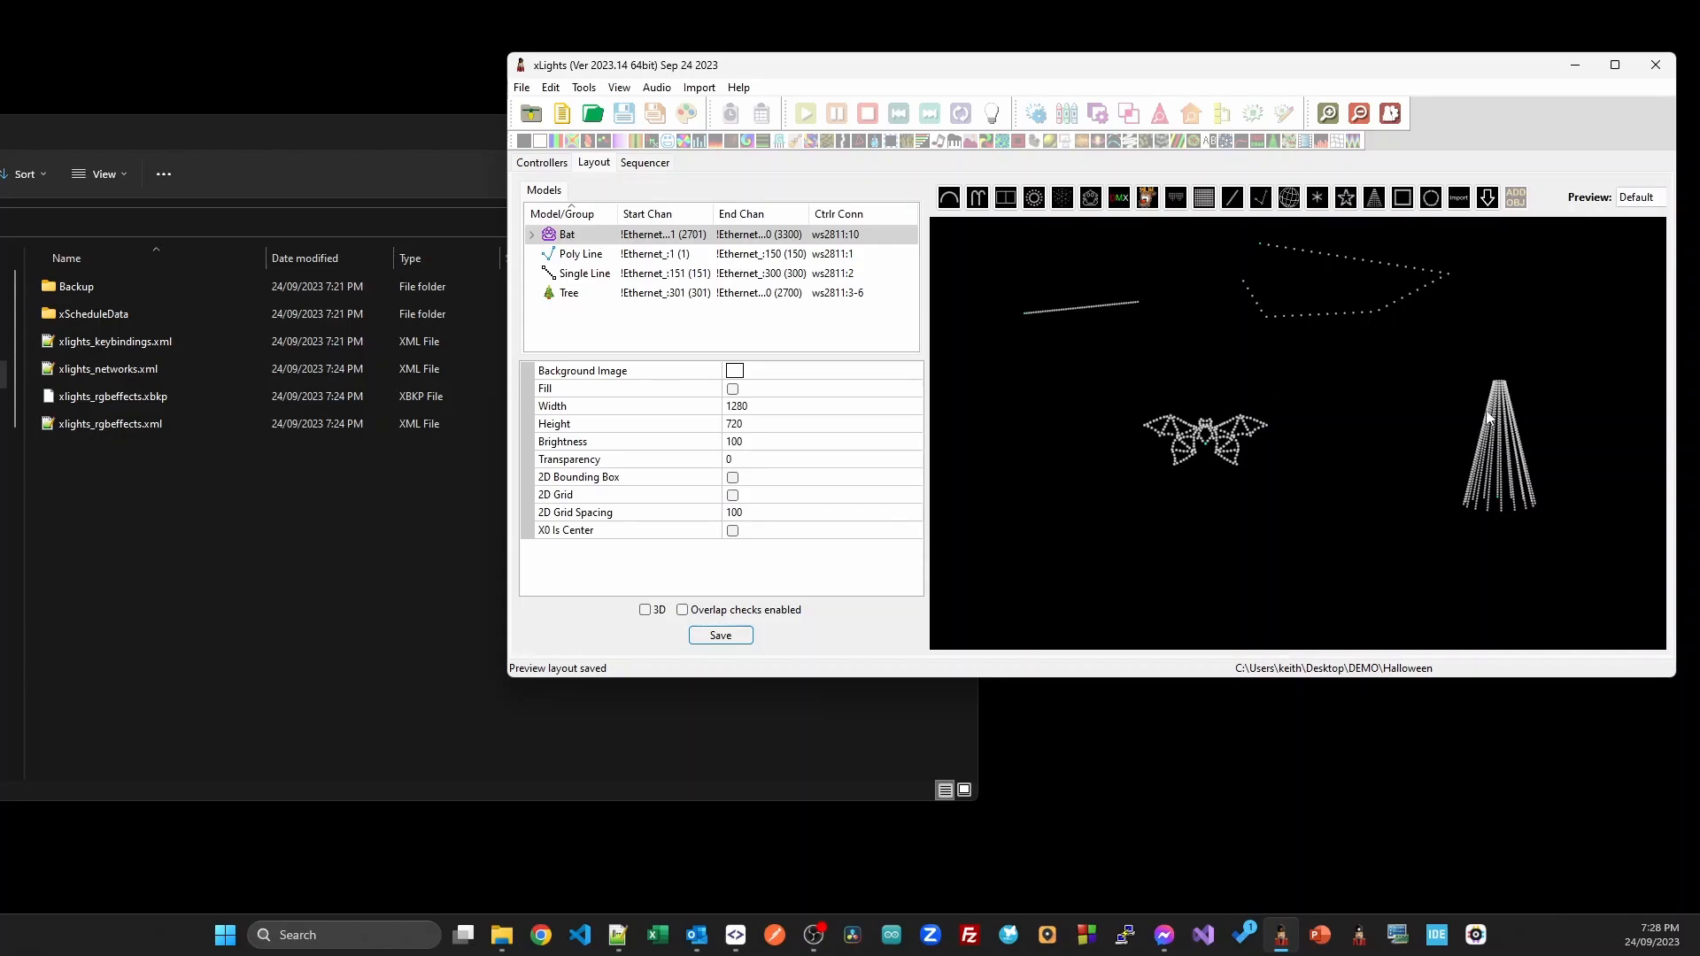
left_click(580, 254)
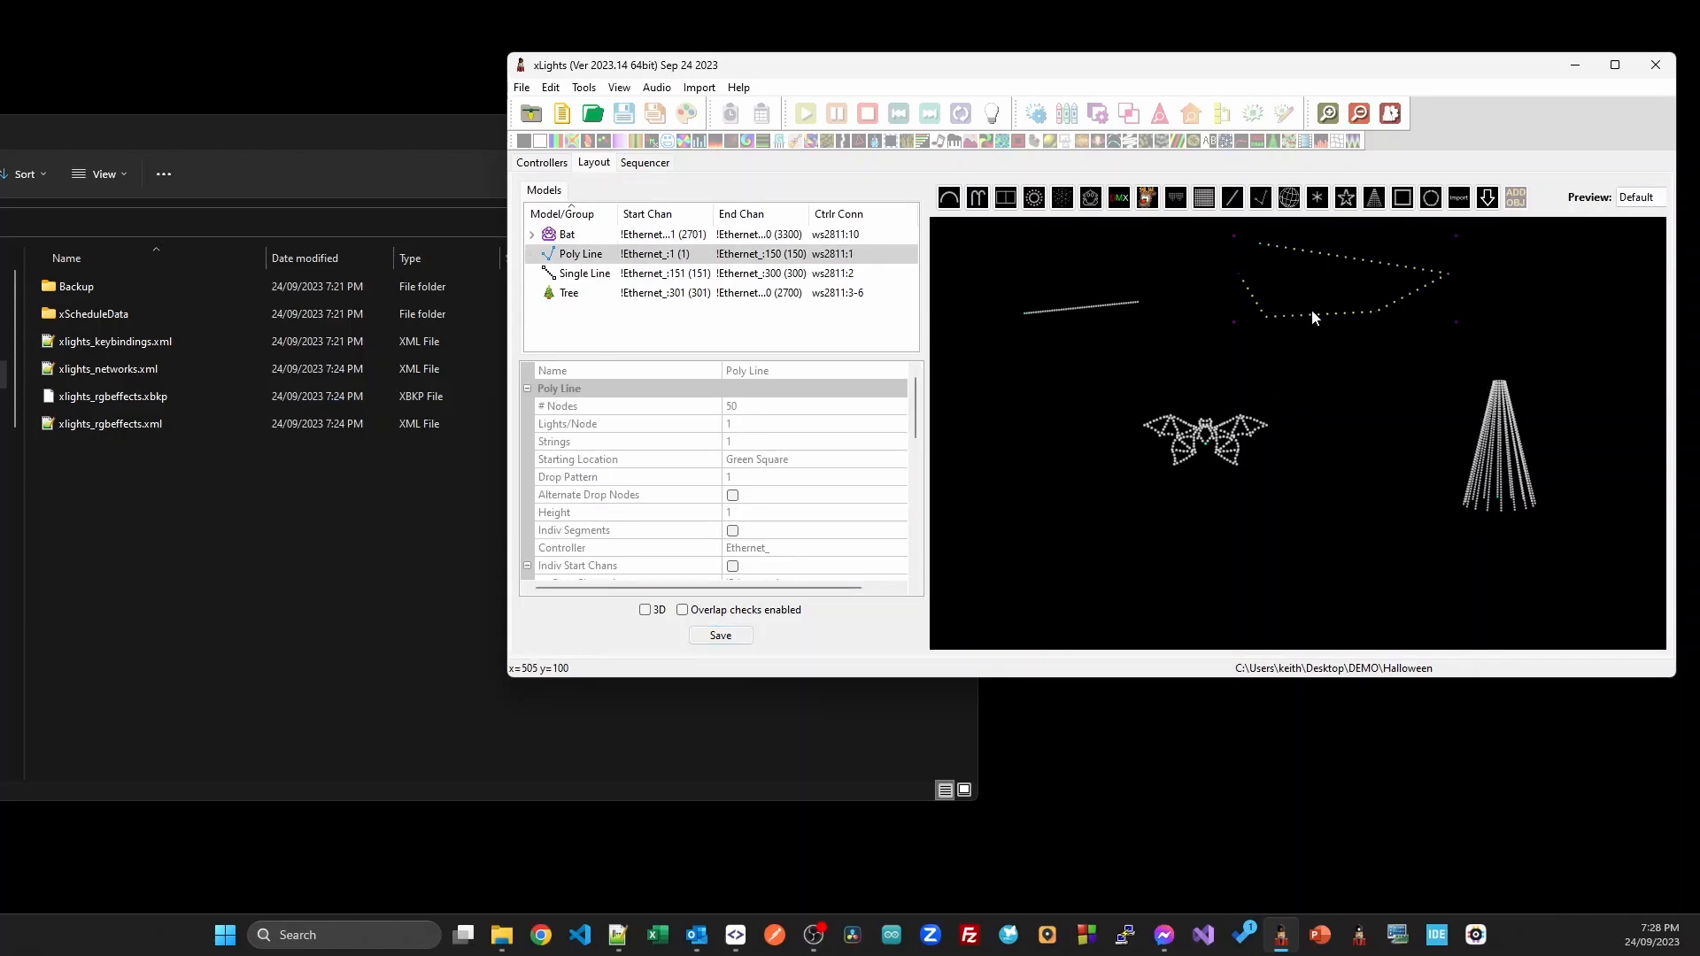
mouse_move(1382, 274)
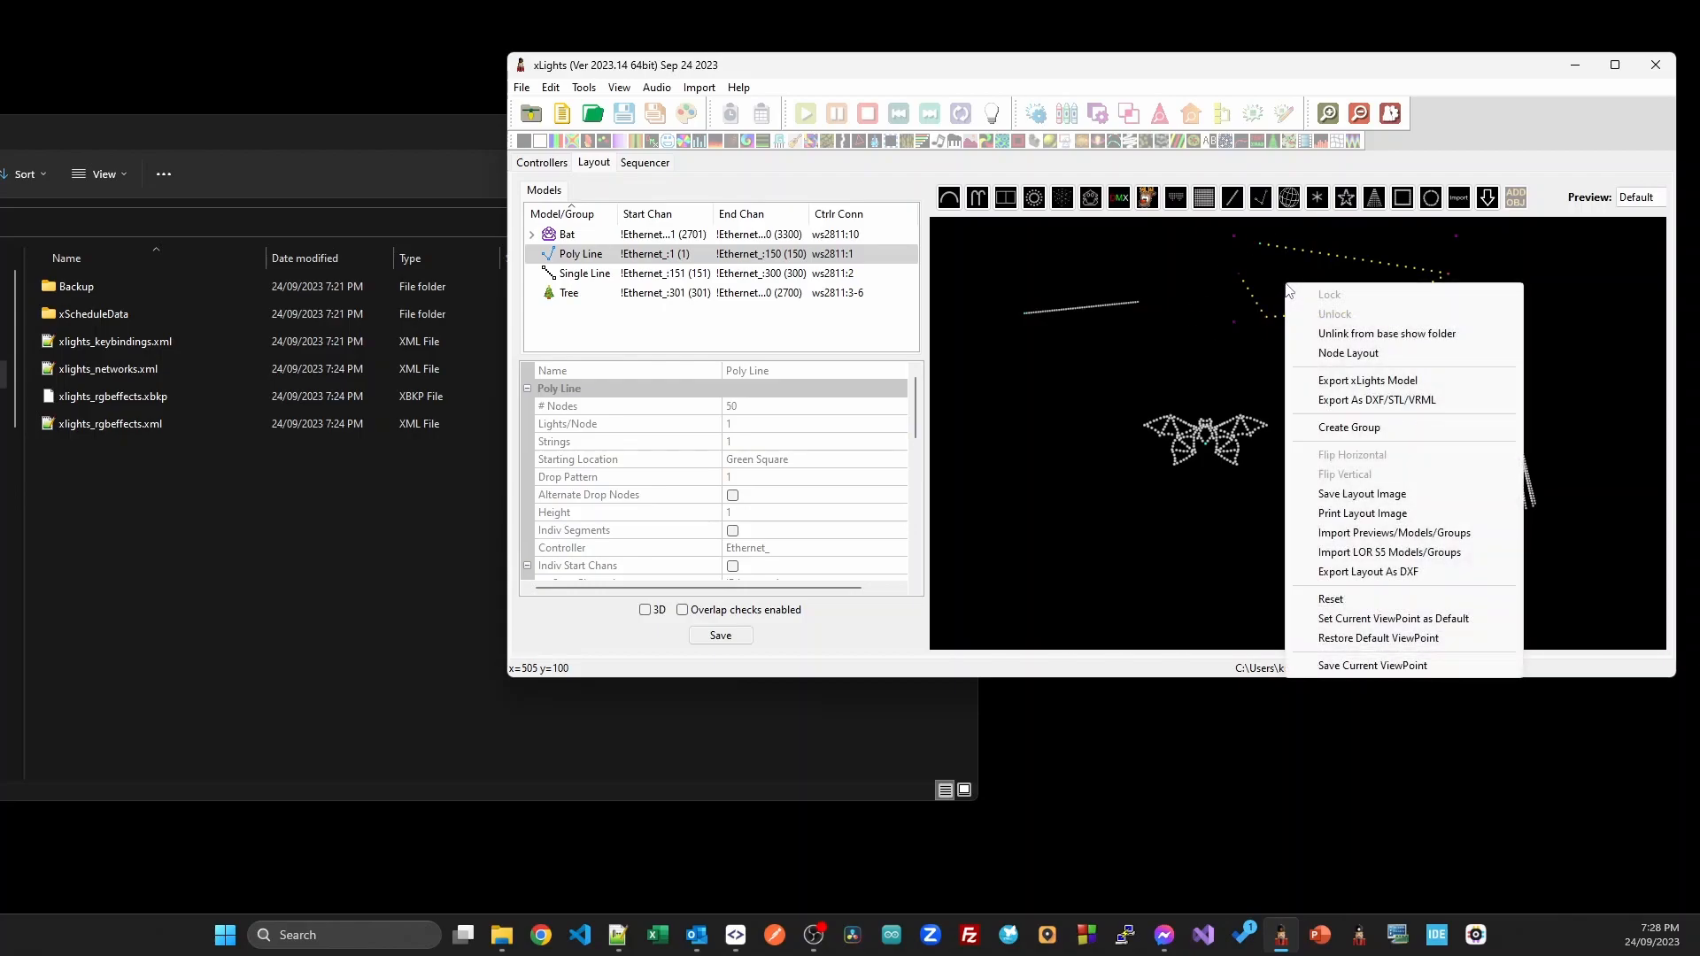
mouse_move(1397, 427)
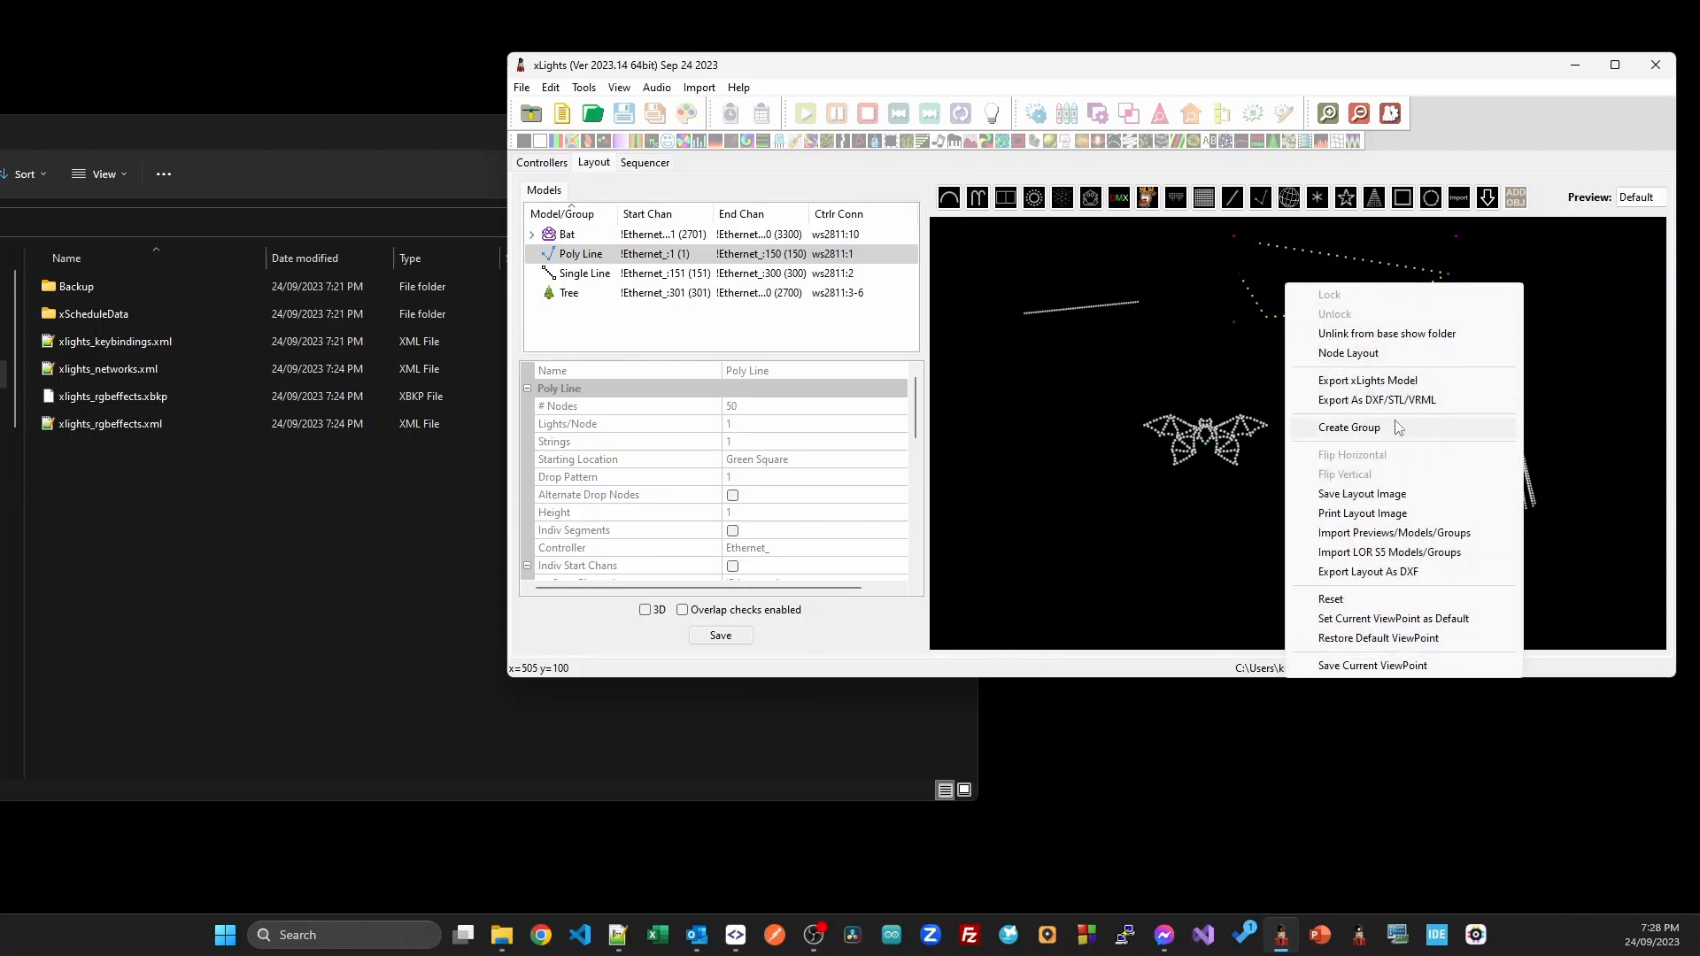
mouse_move(1385, 474)
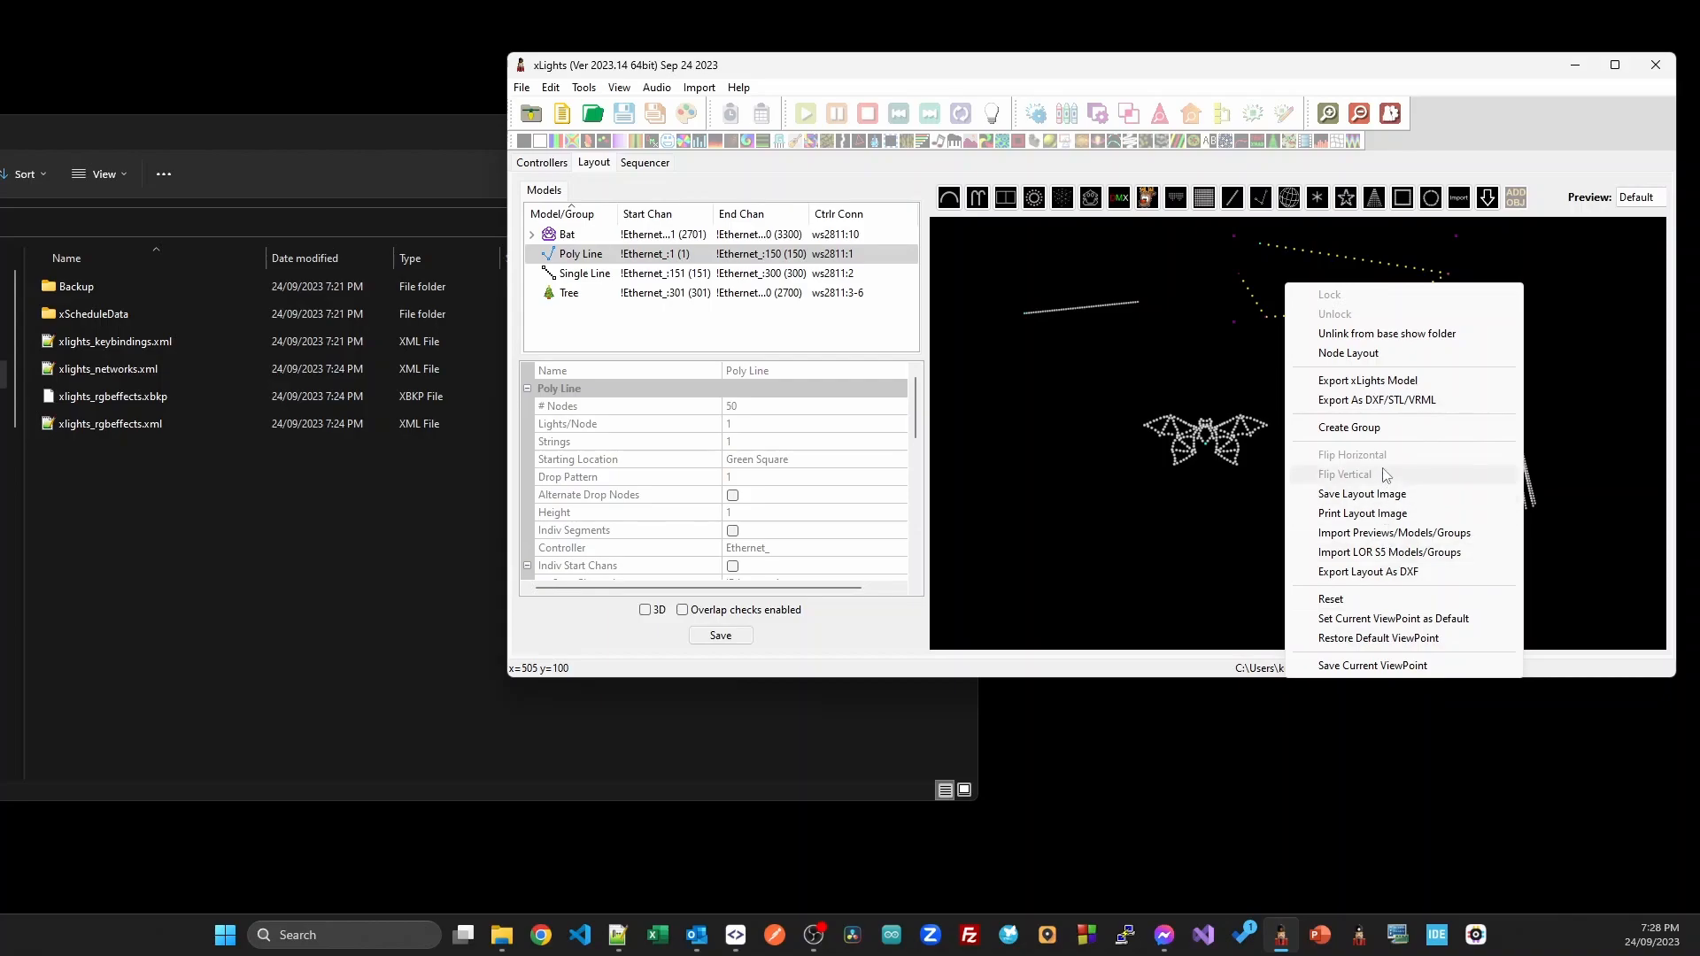
mouse_move(1415, 334)
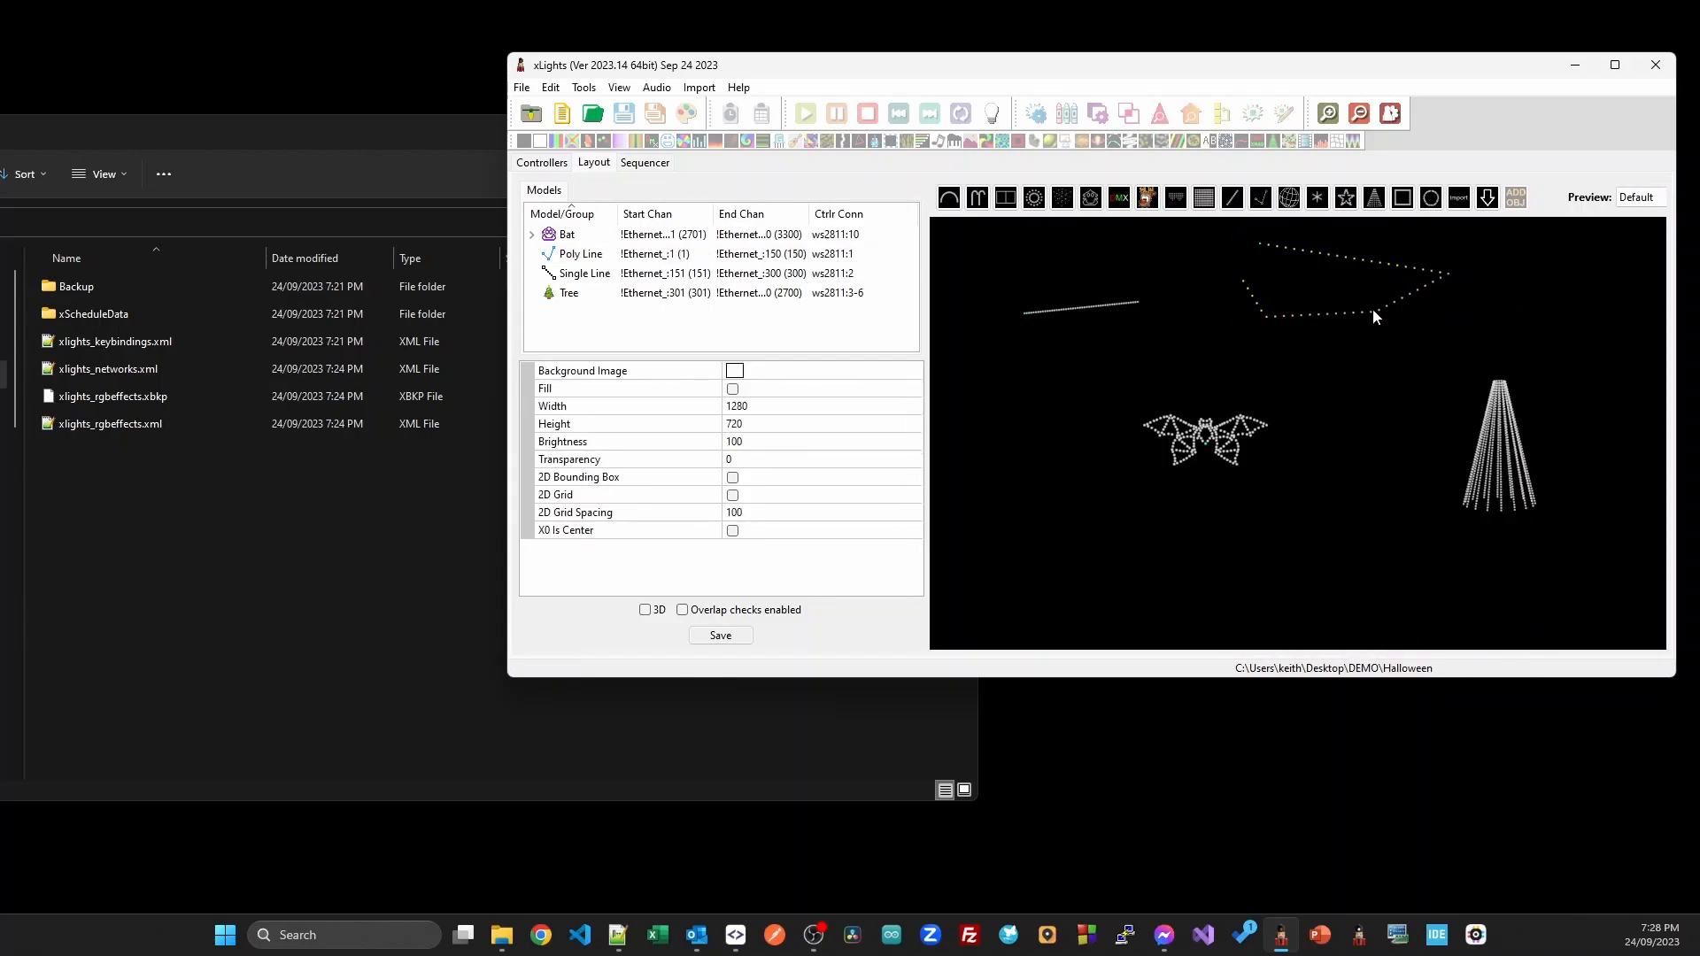
mouse_move(1368, 316)
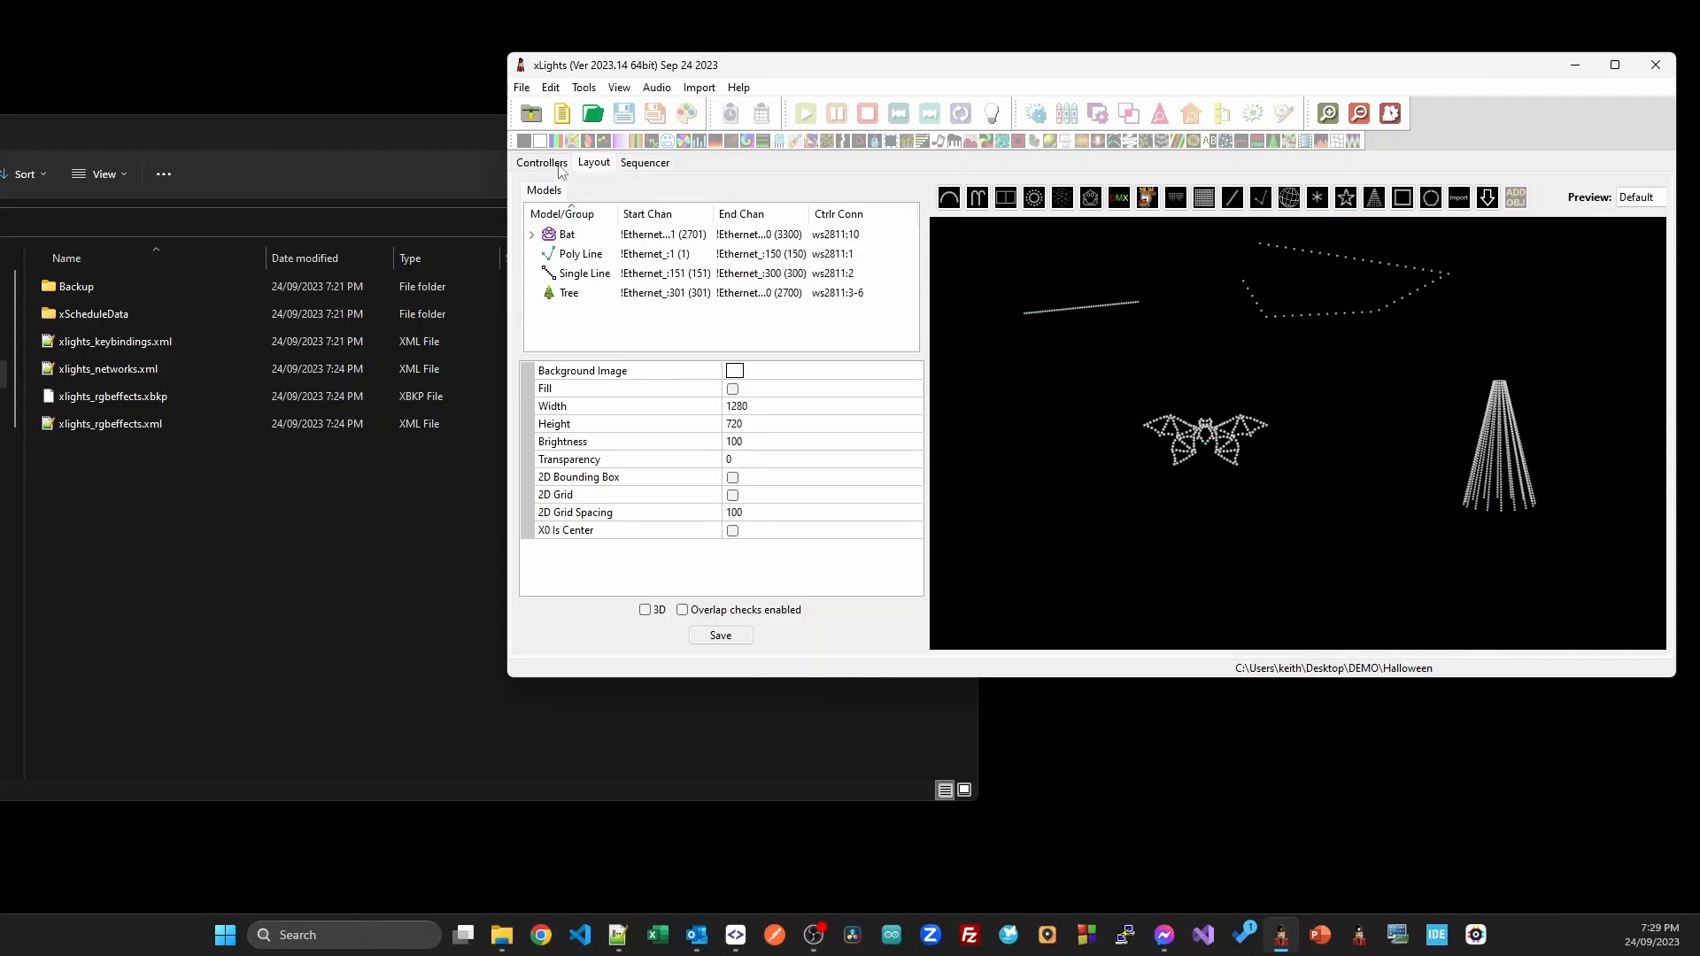
Enable Auto Update On Load for the Base folder link and save it.
left_click(541, 163)
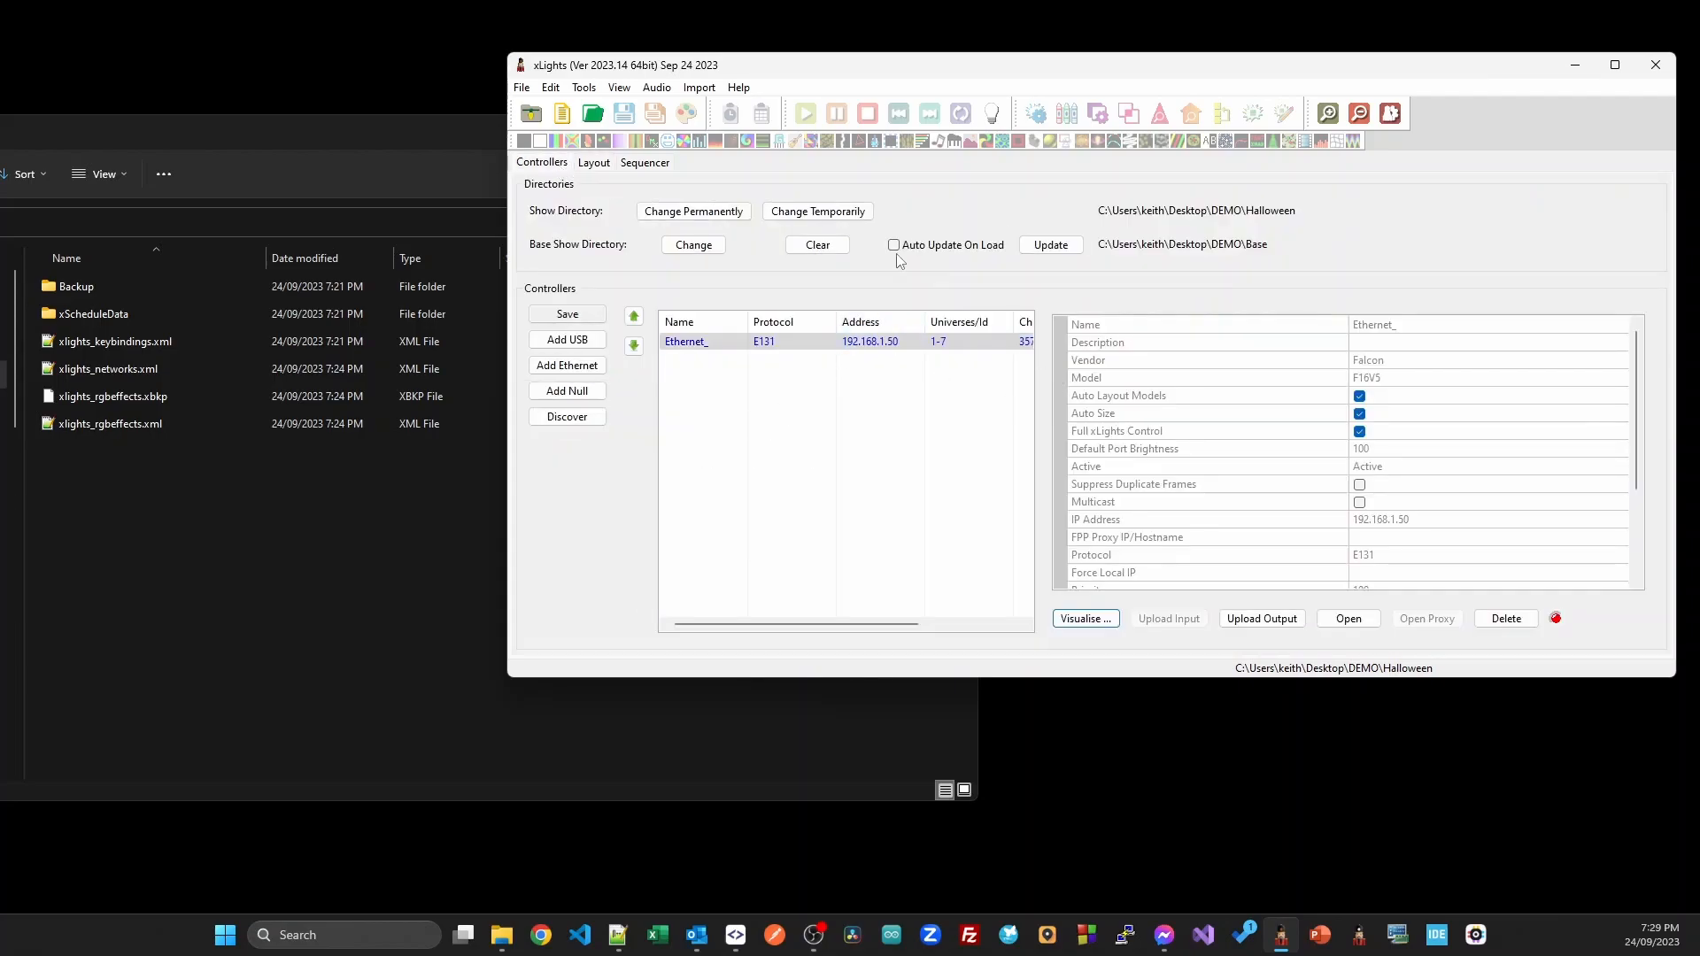
left_click(893, 245)
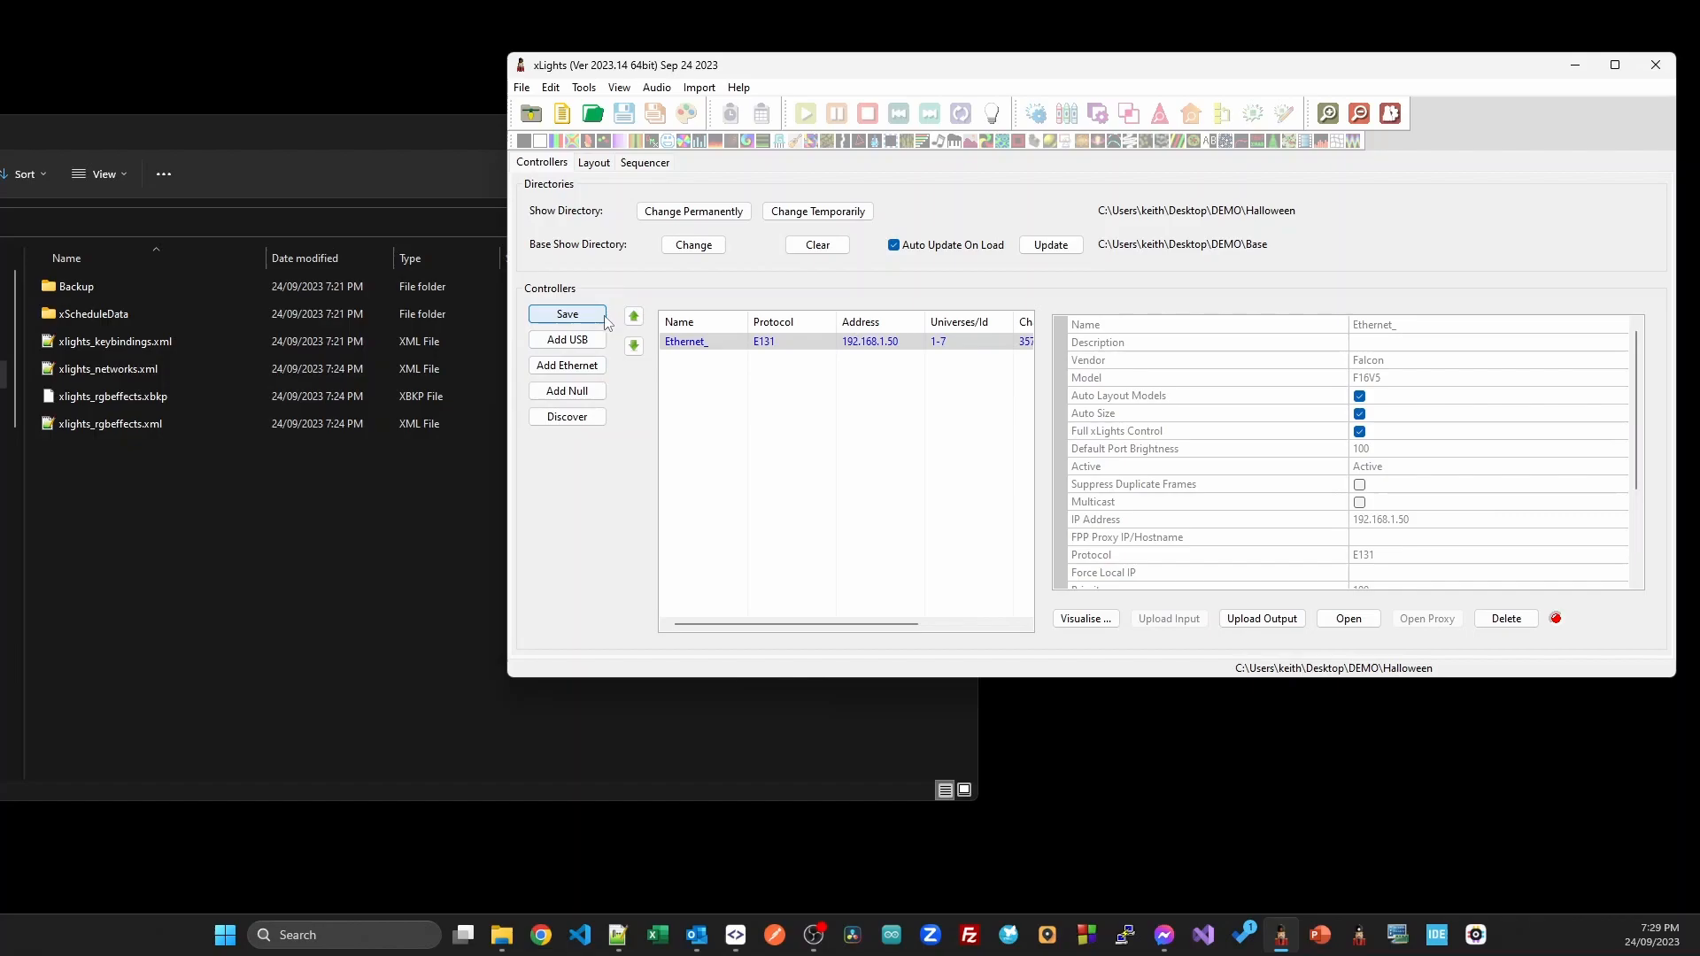
left_click(565, 313)
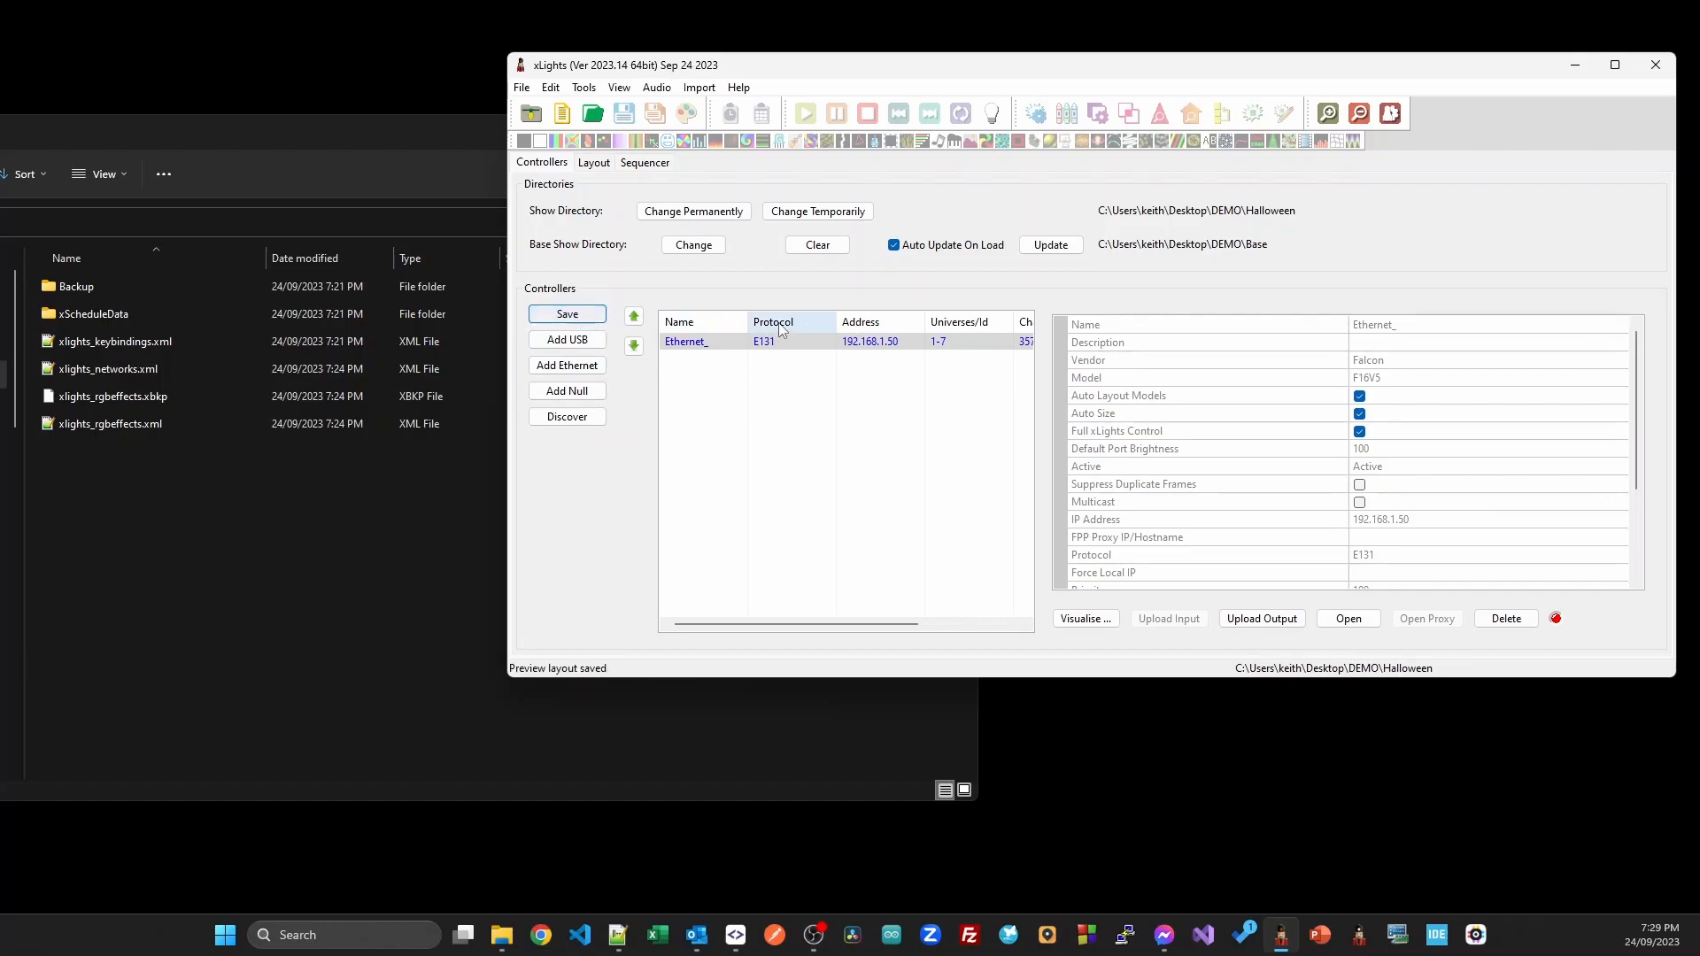
left_click(593, 163)
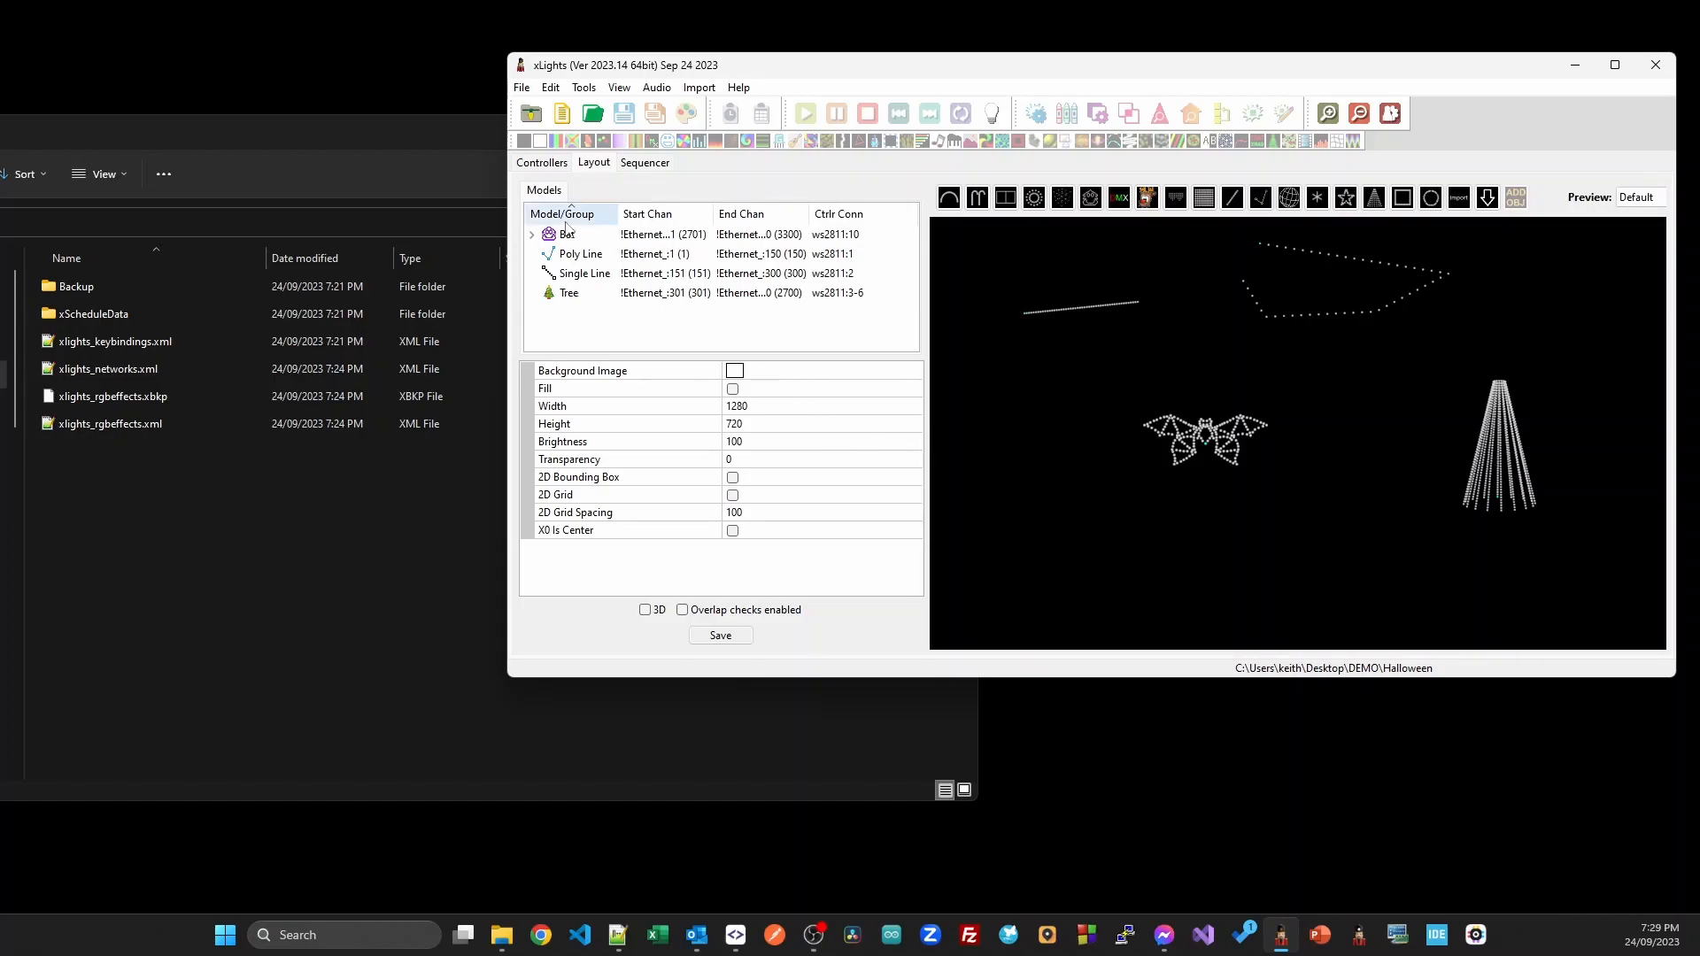
left_click(522, 87)
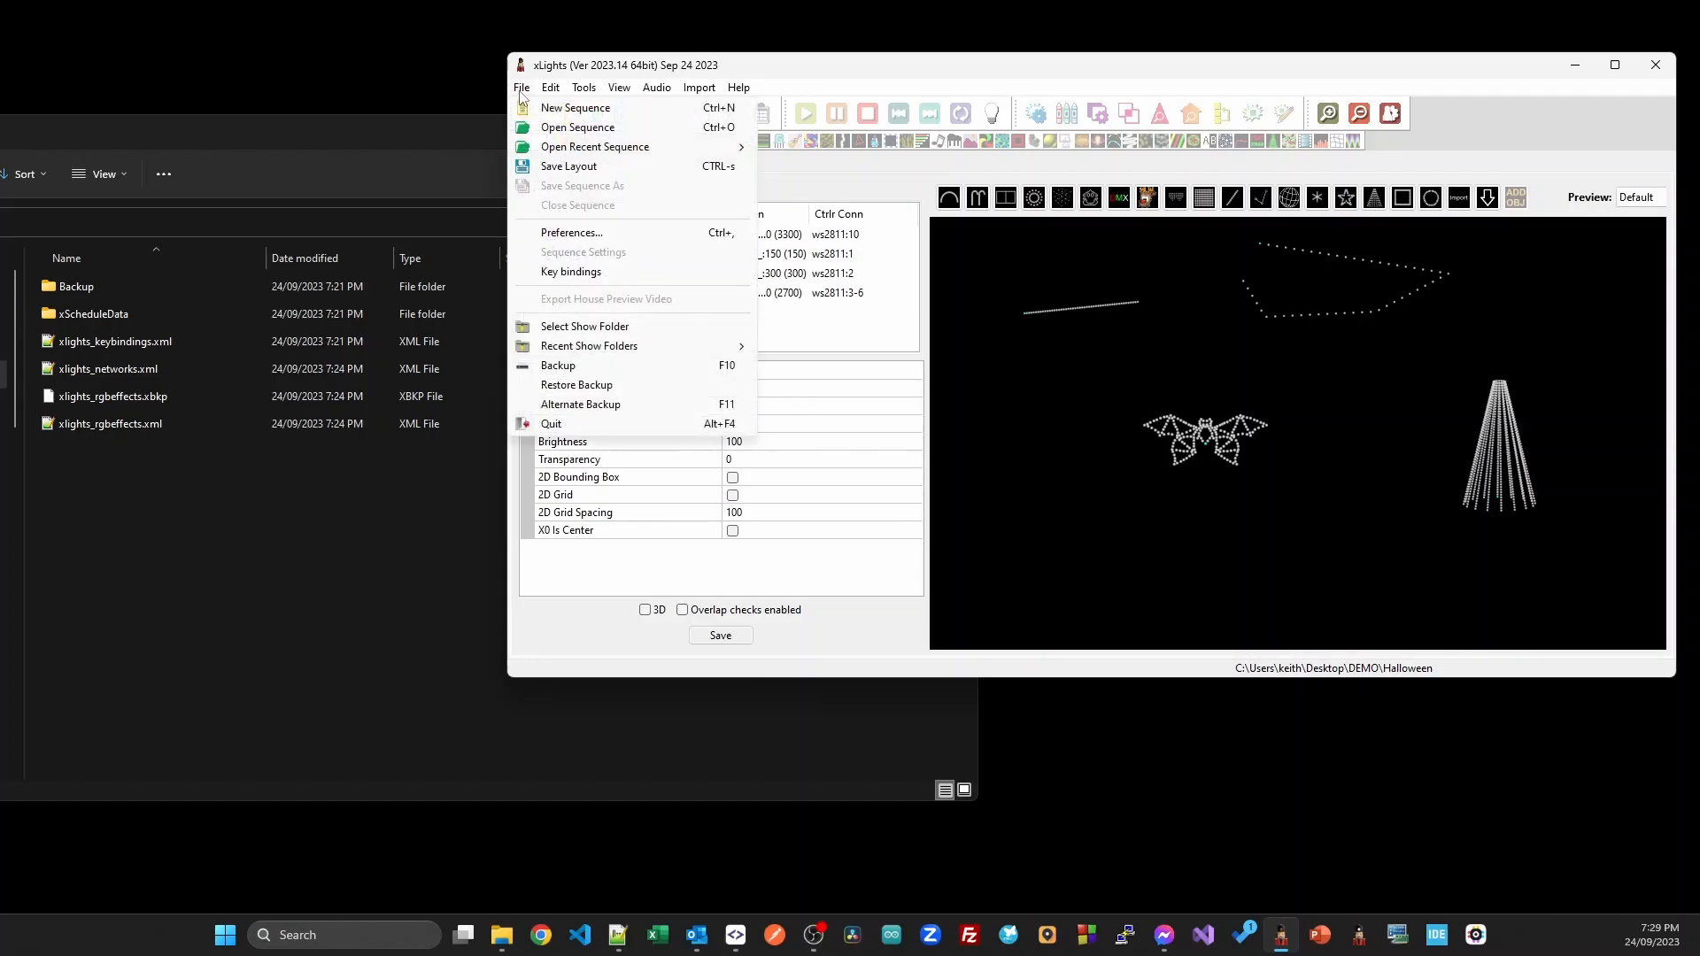
mouse_move(608, 371)
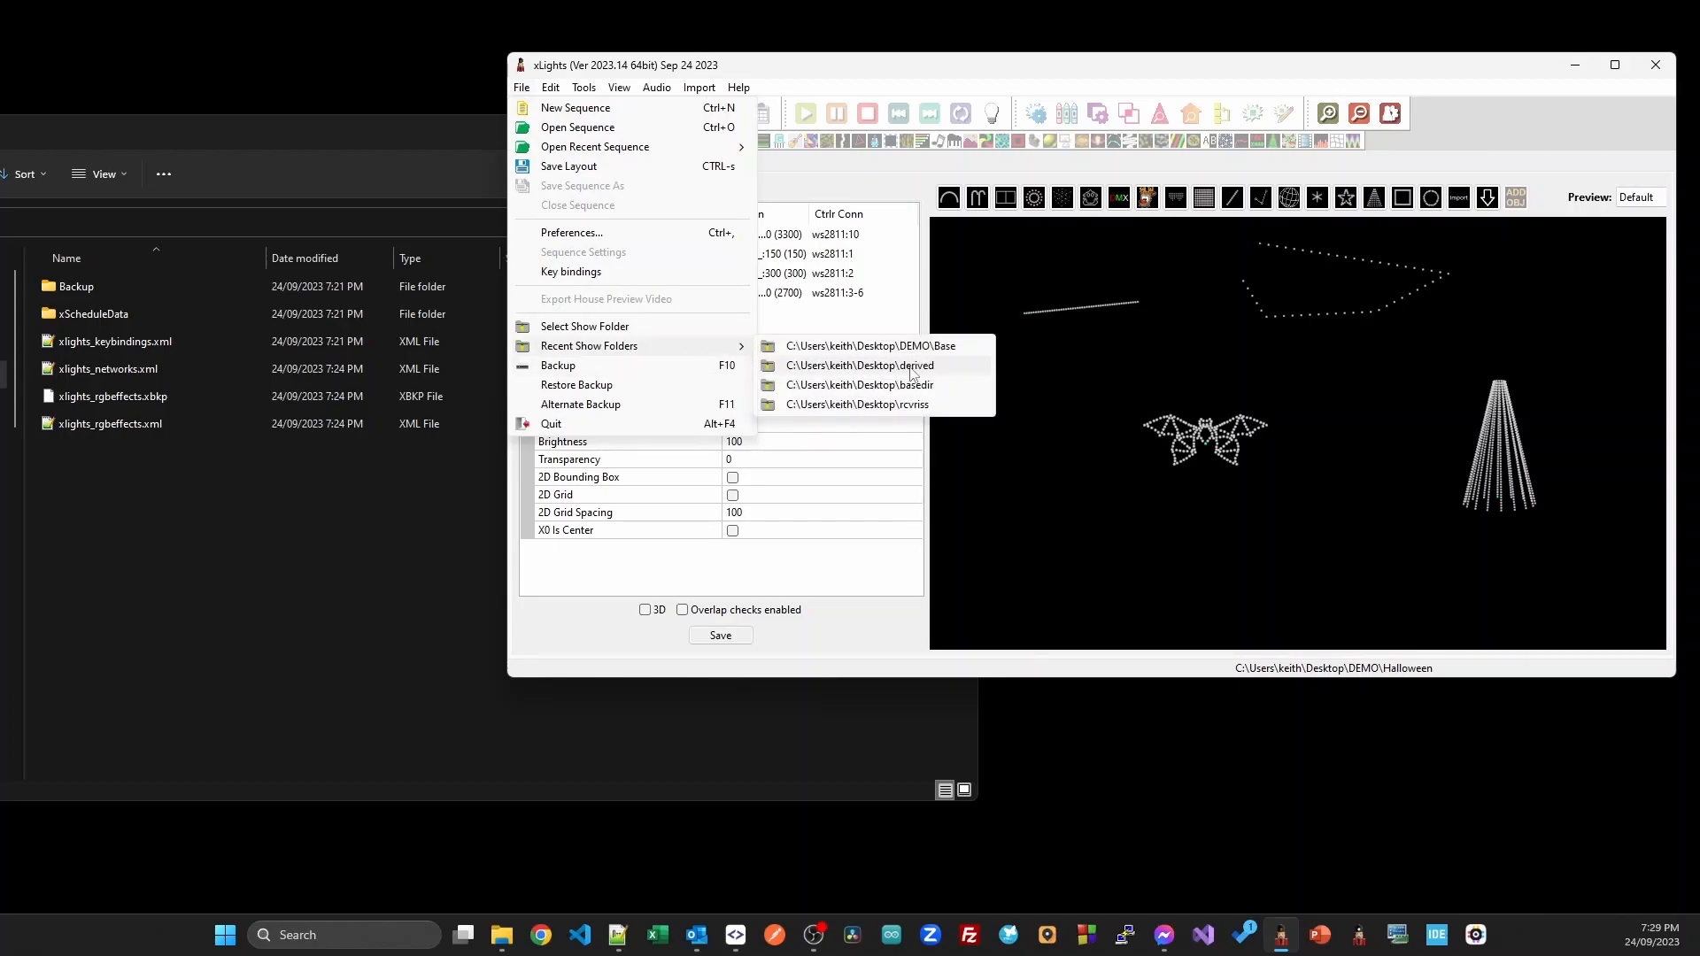
Switch to the DEMO Base show and save its layout with the moved tree.
left_click(870, 344)
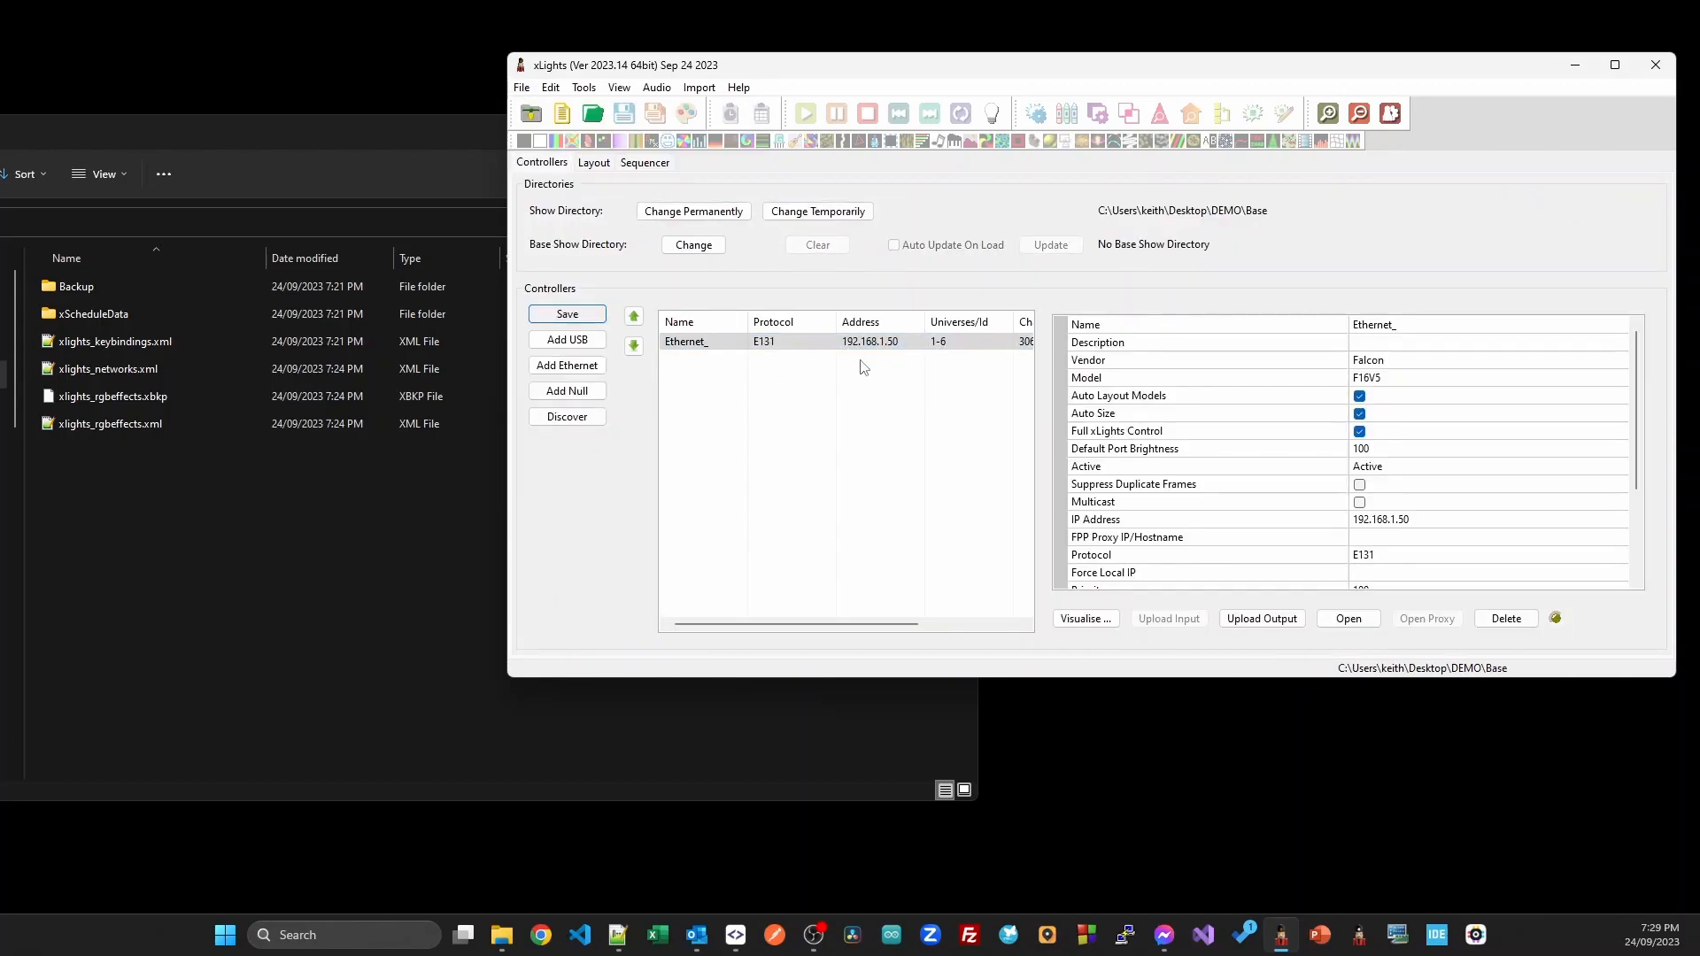
left_click(593, 163)
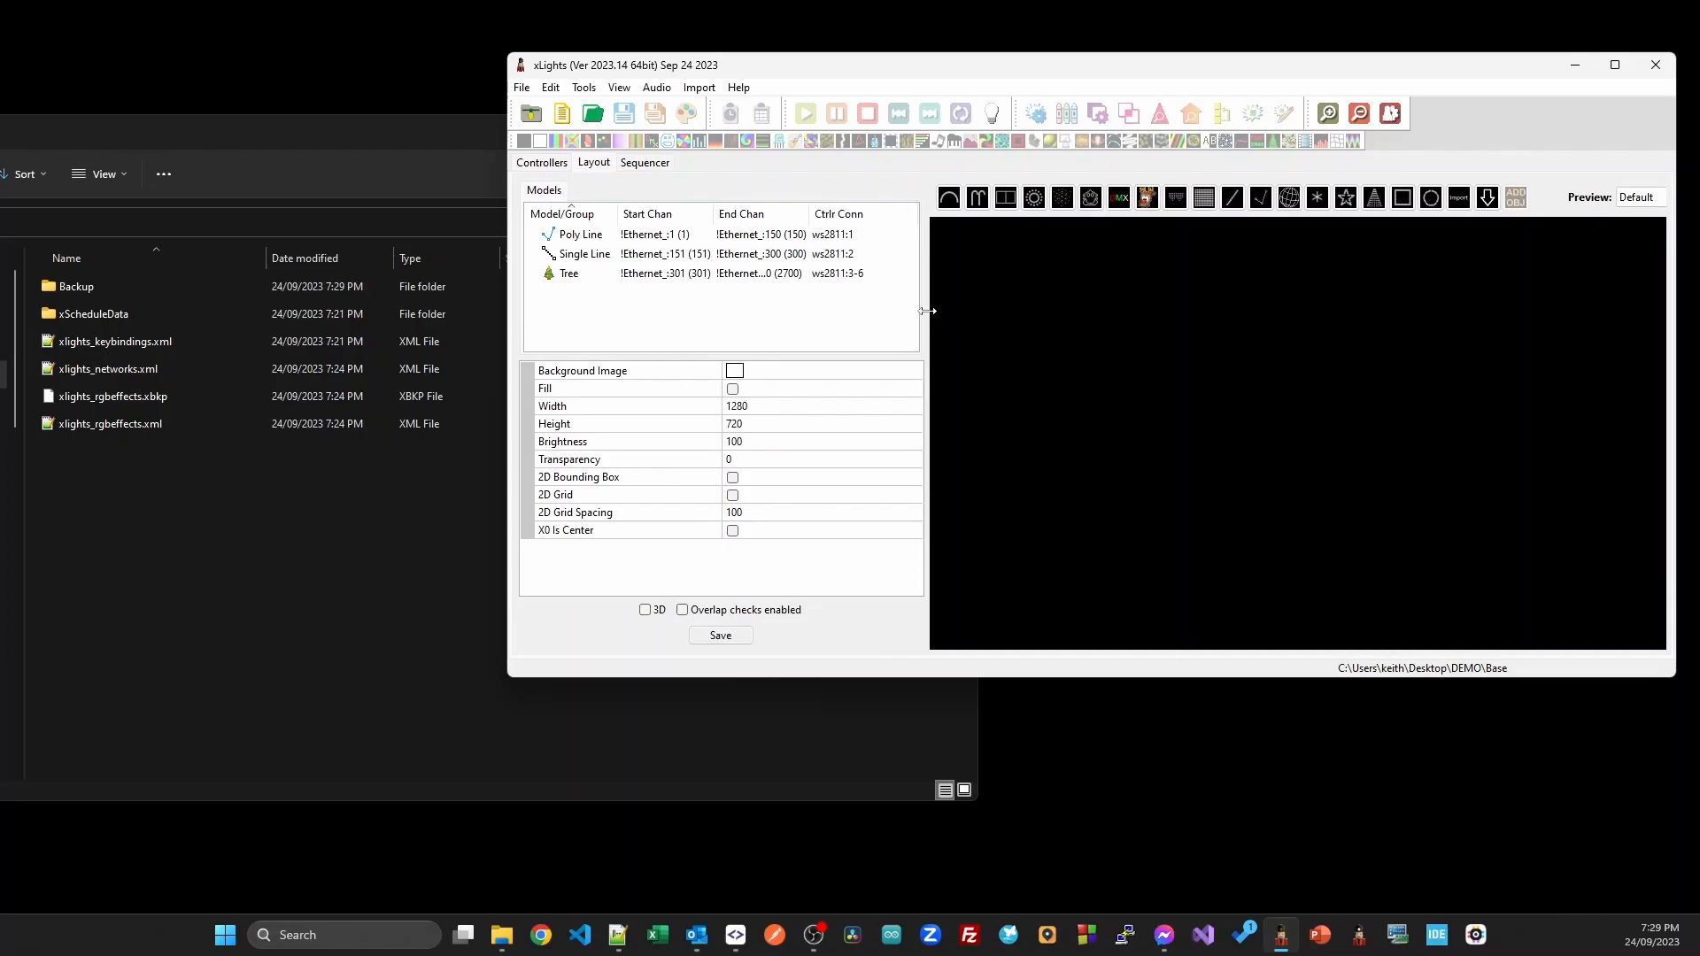
mouse_move(1197, 478)
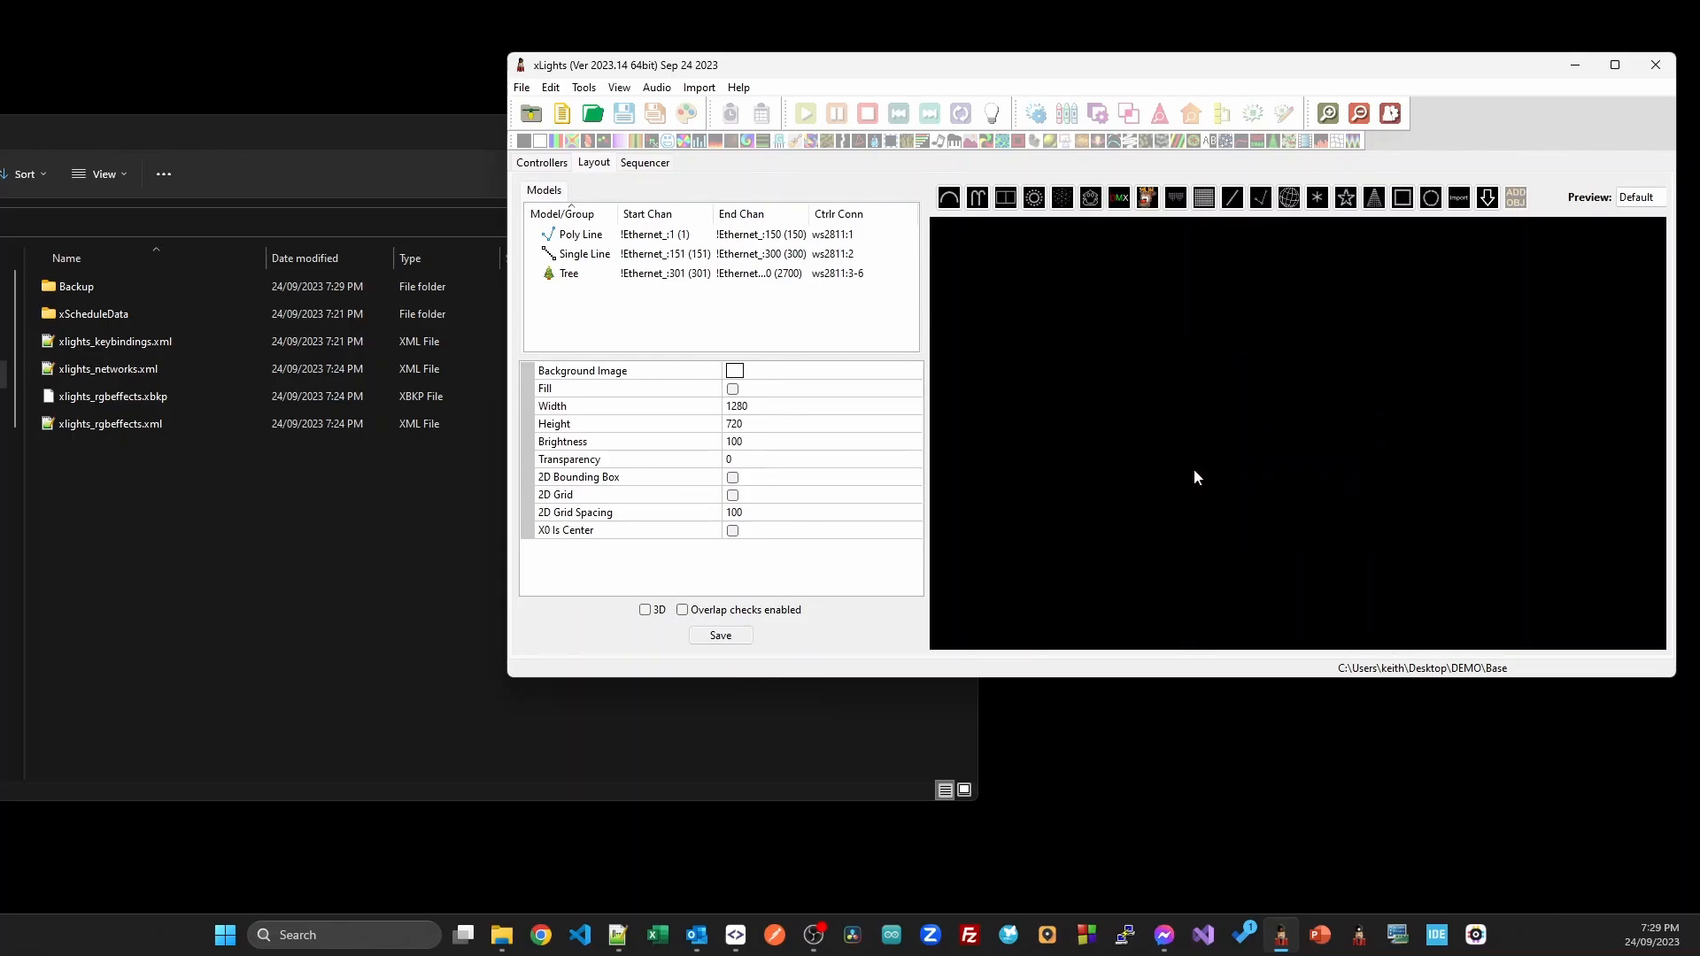
left_click(569, 272)
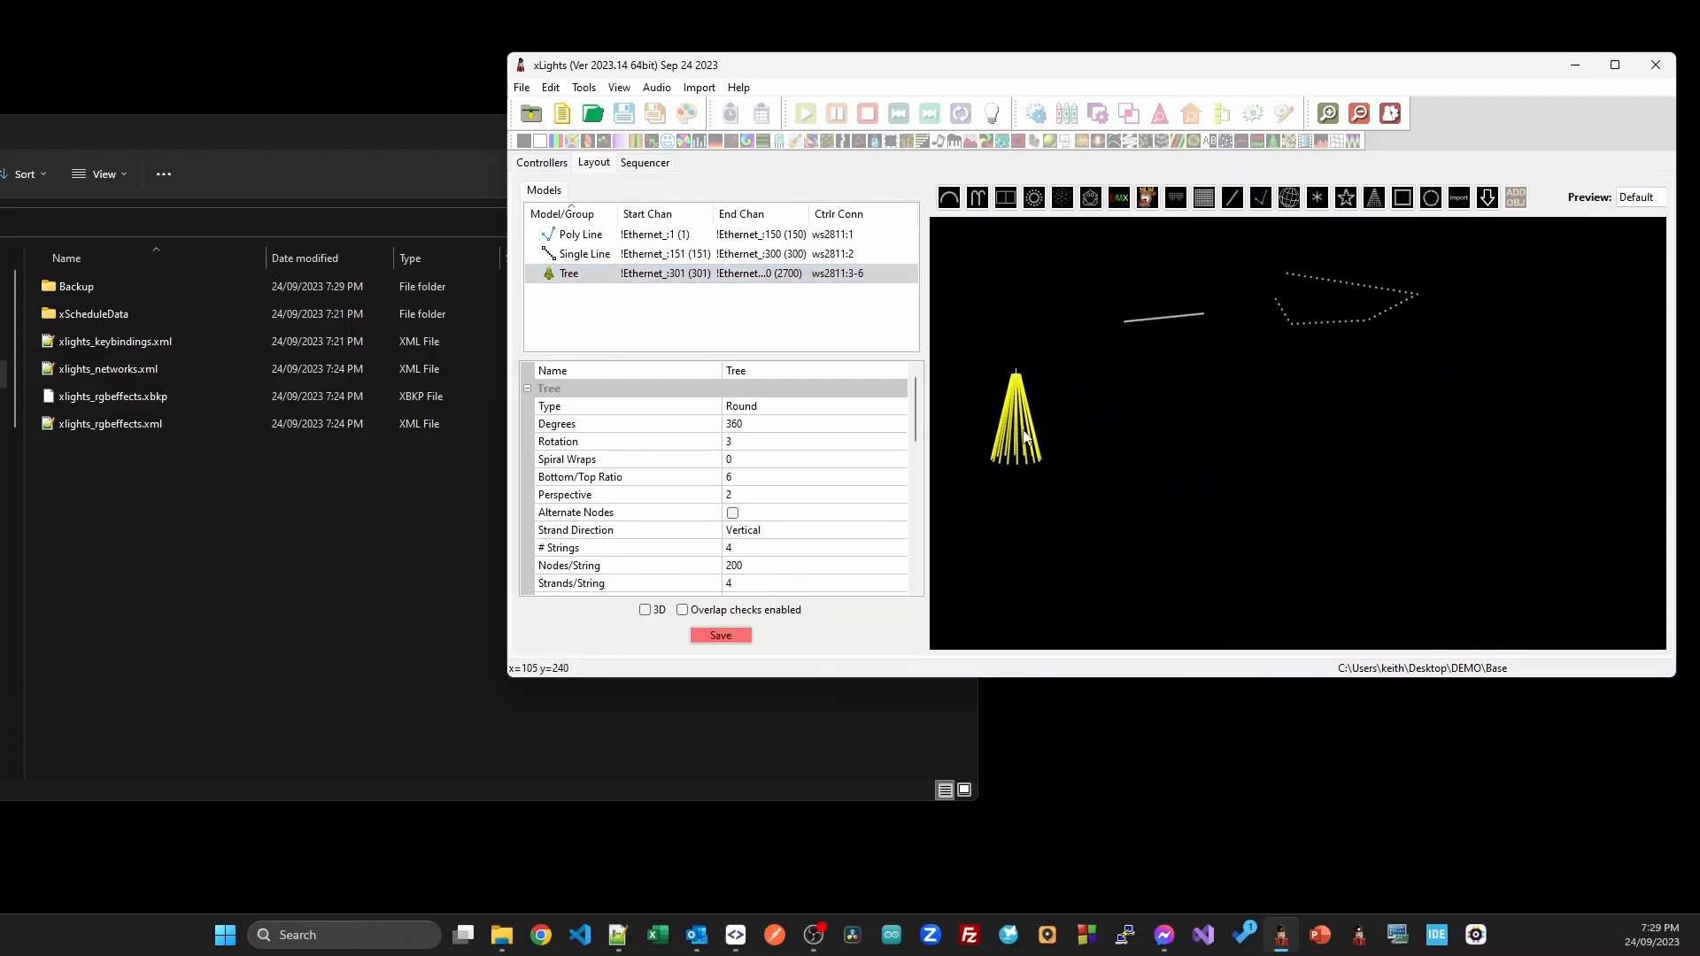
left_click(720, 636)
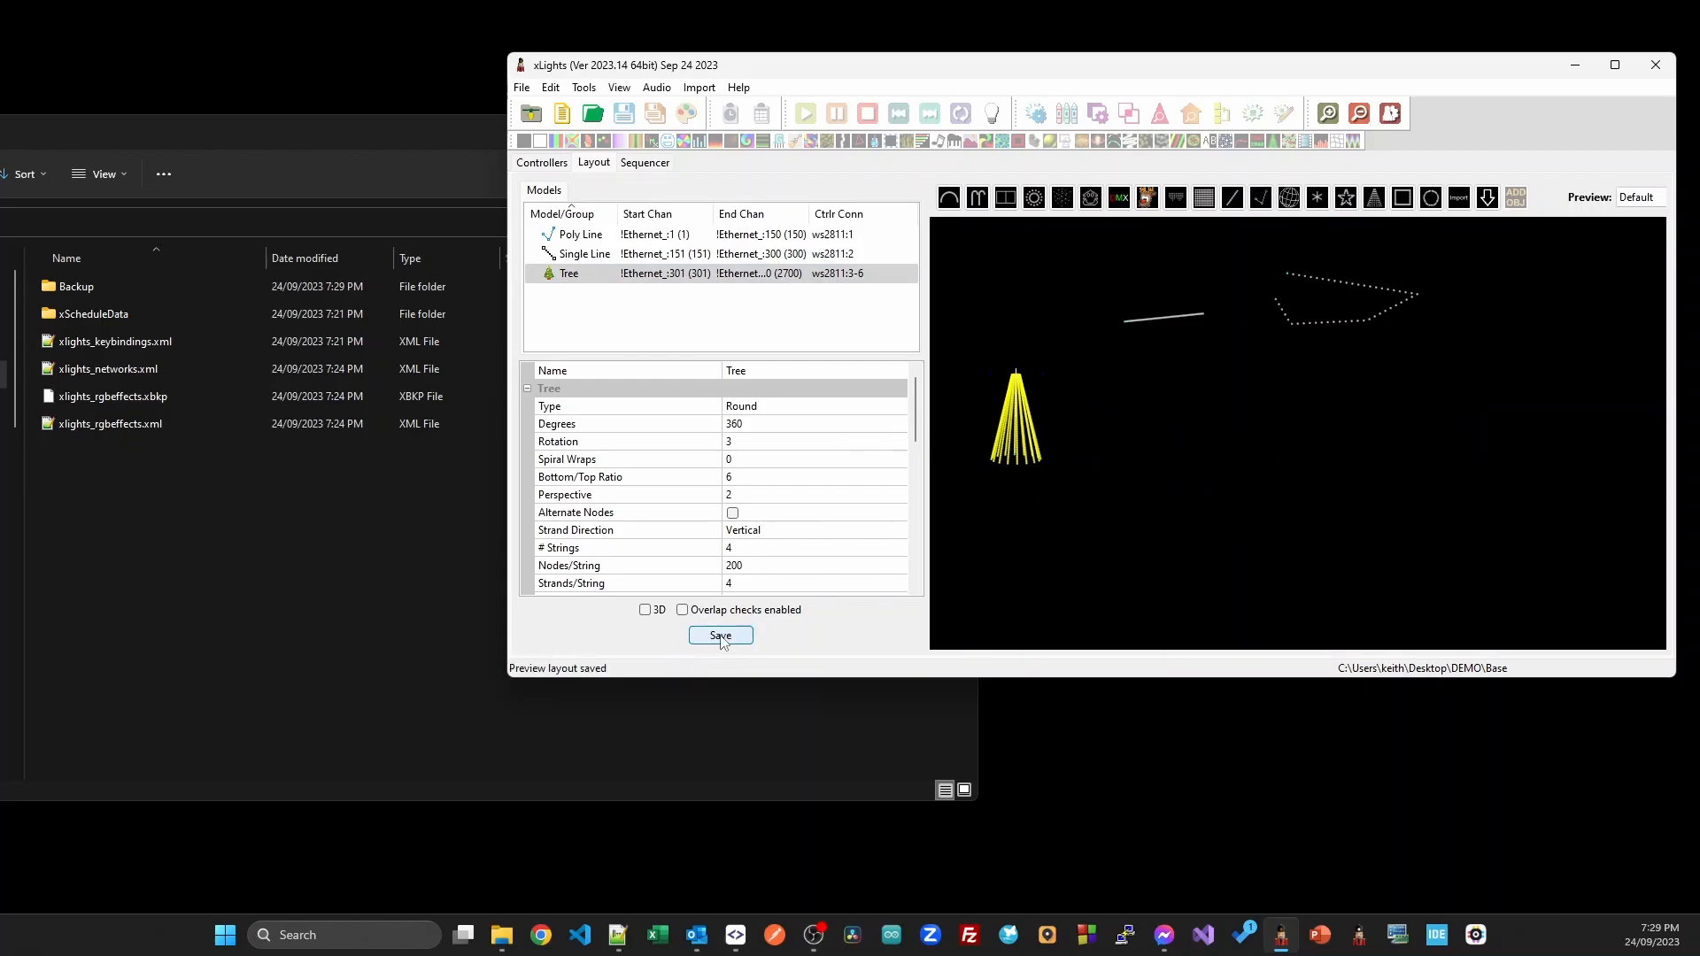
left_click(522, 88)
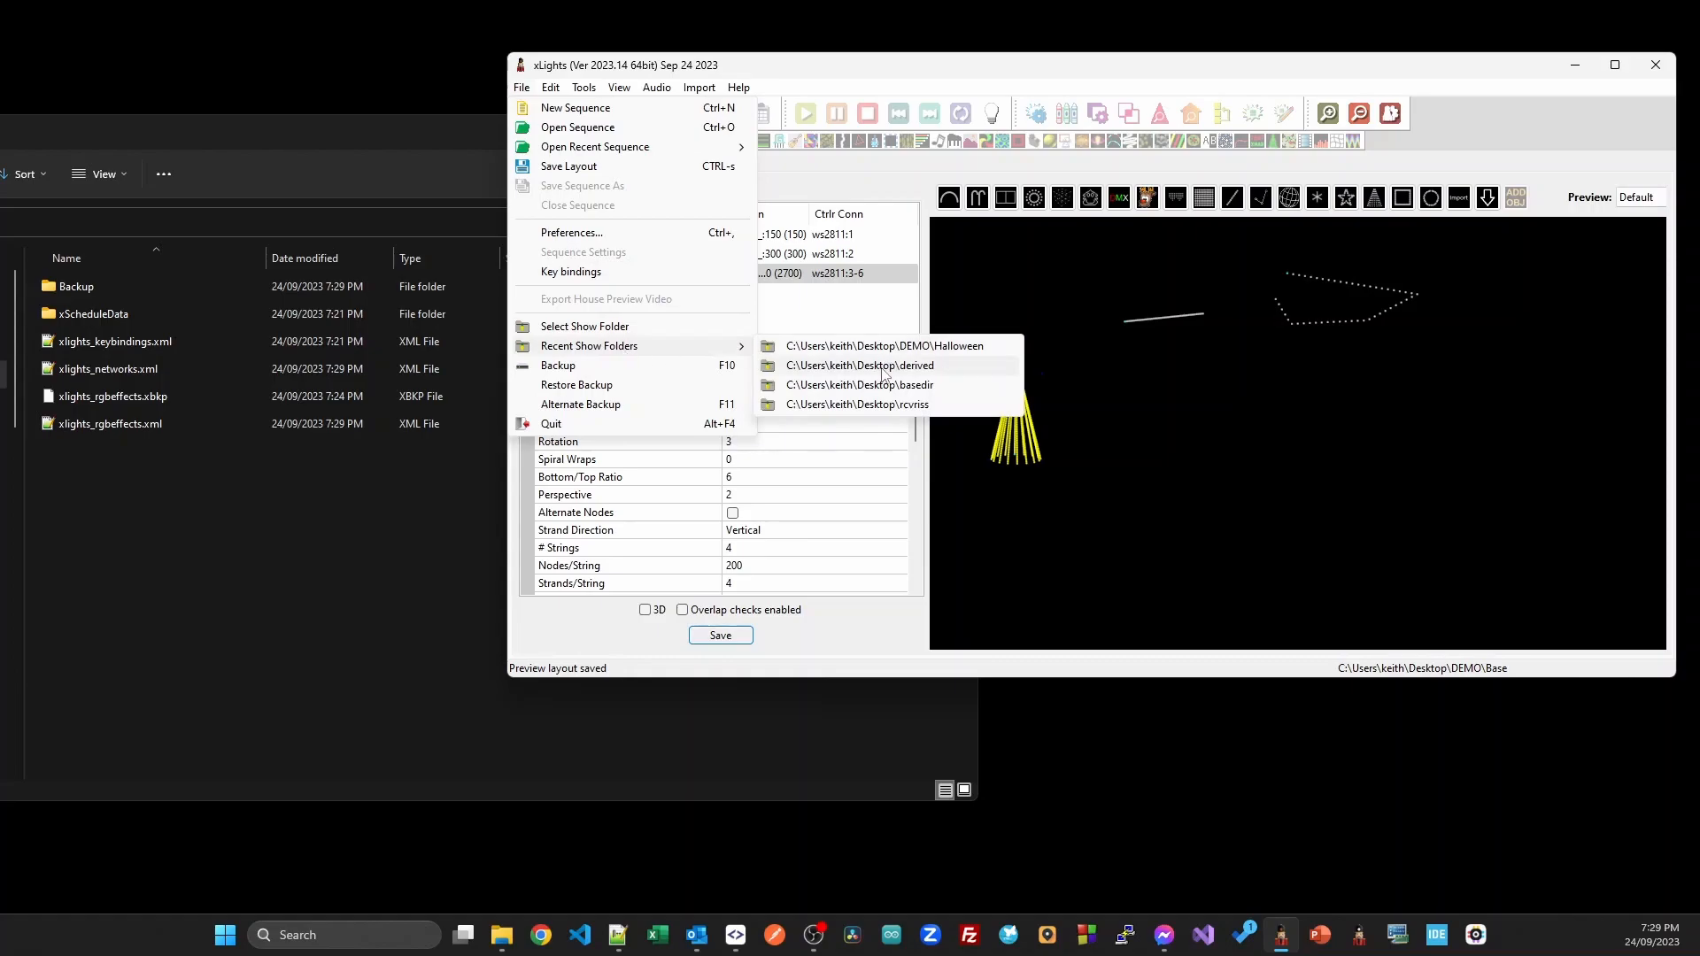
Reopen the Halloween show folder and save its layout containing the bat and updated tree.
left_click(859, 365)
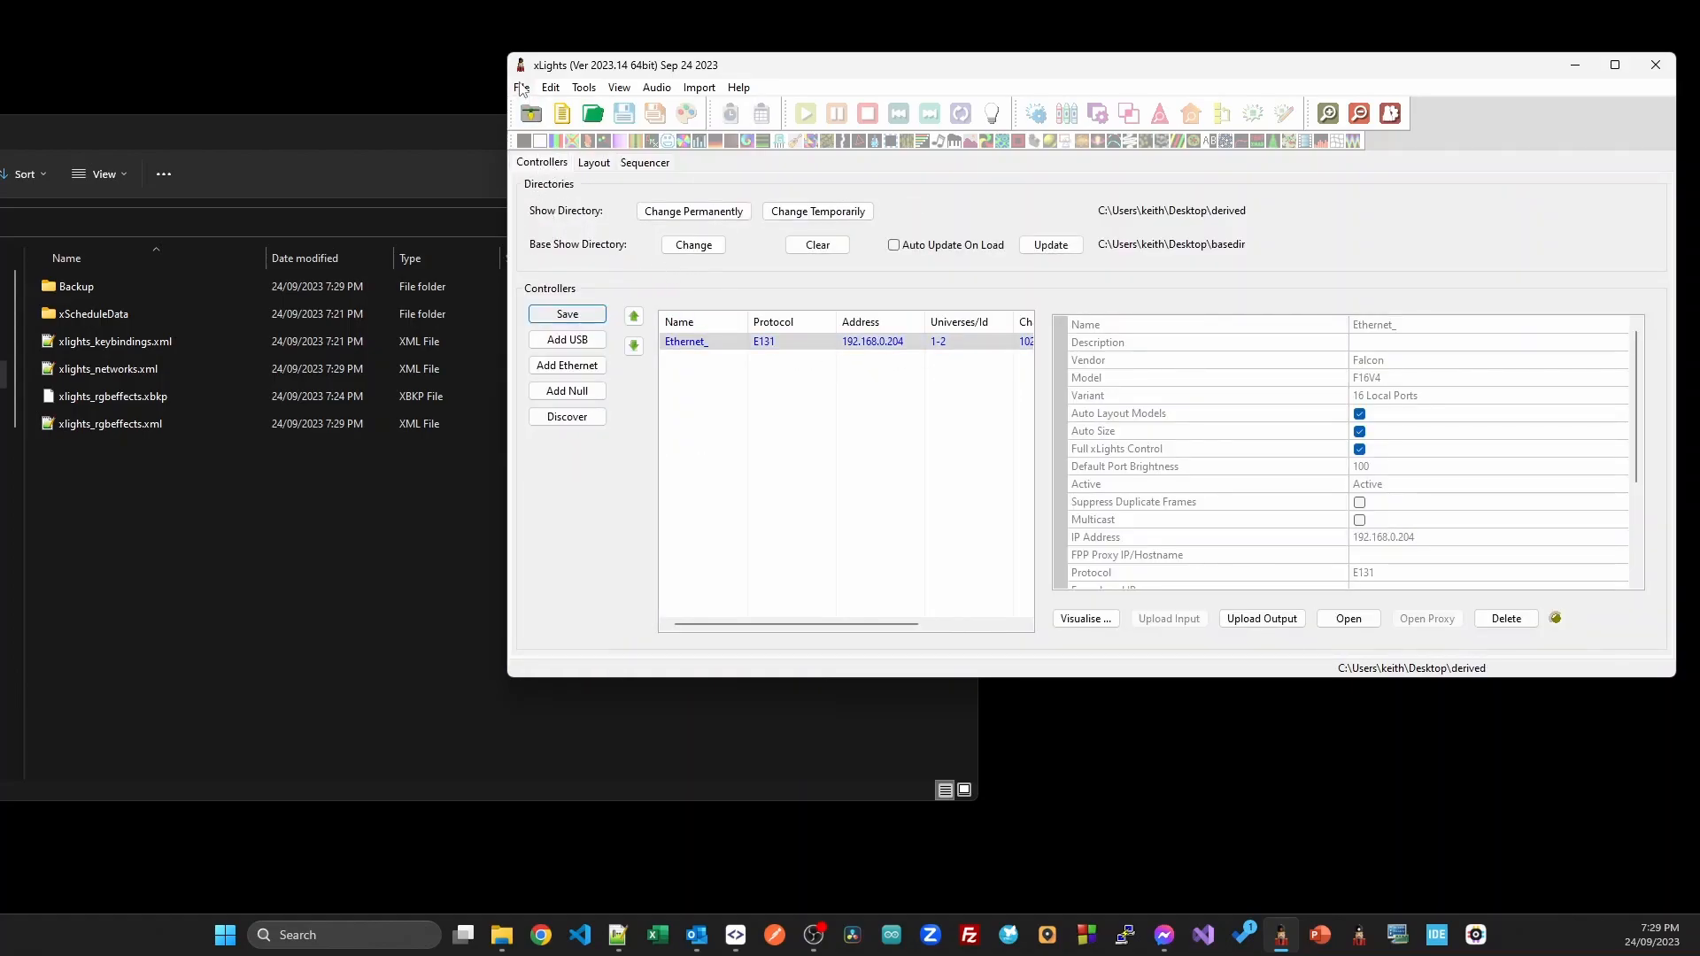
left_click(522, 87)
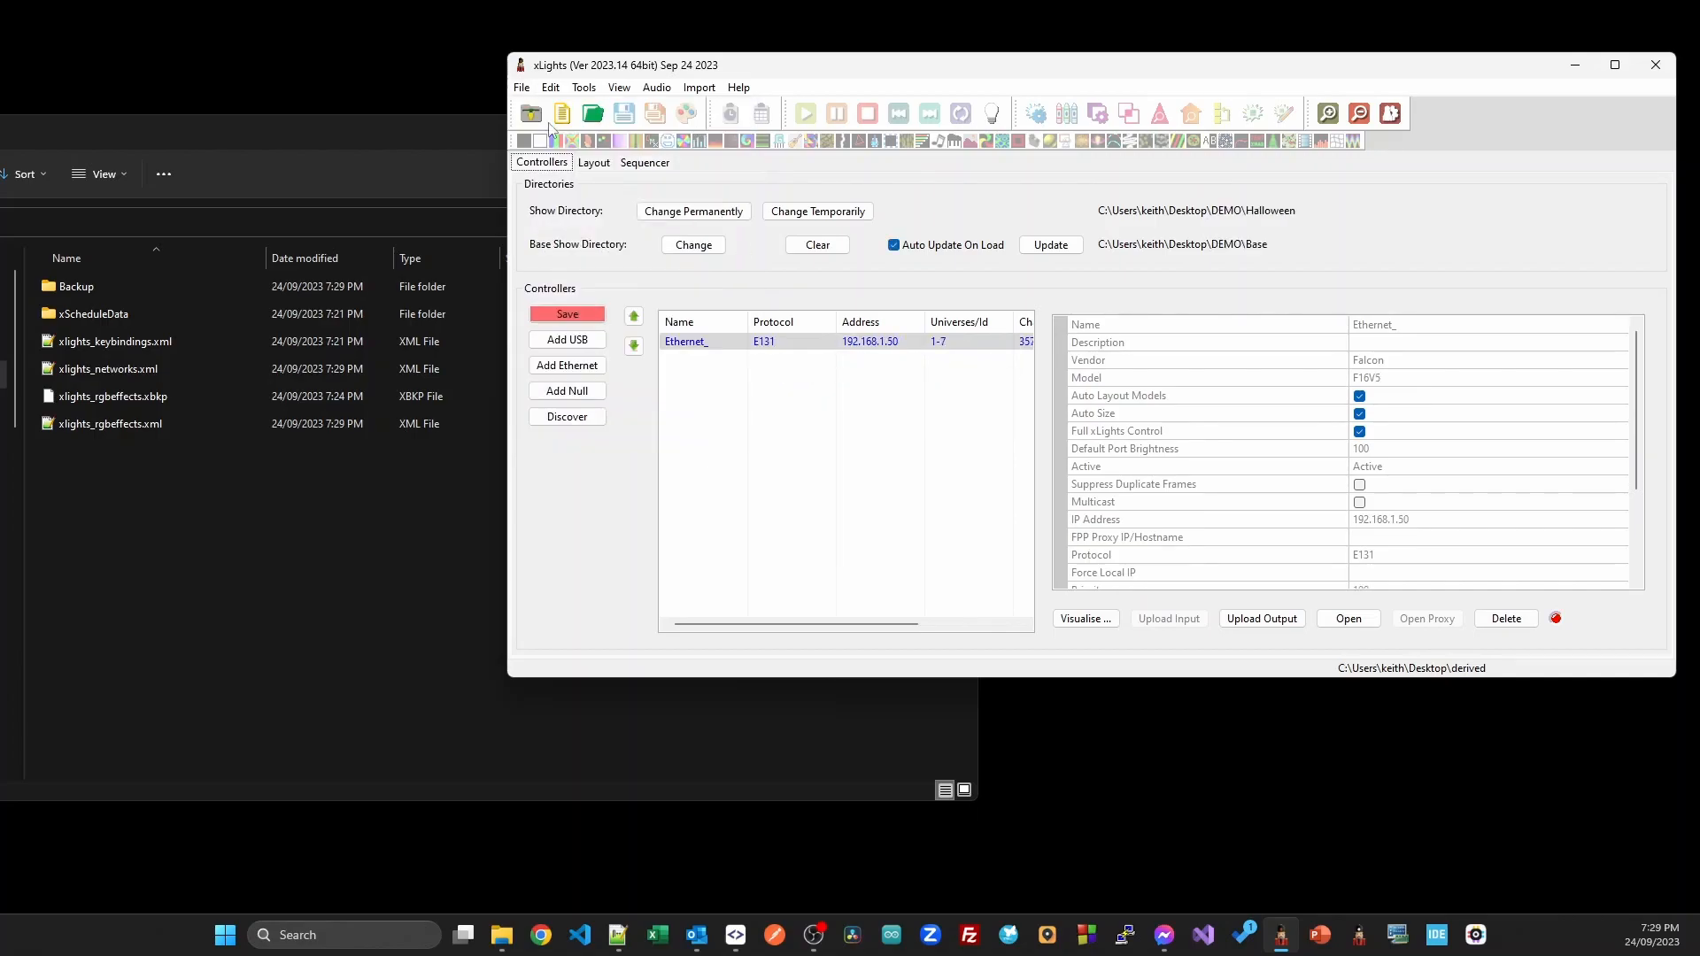
left_click(593, 162)
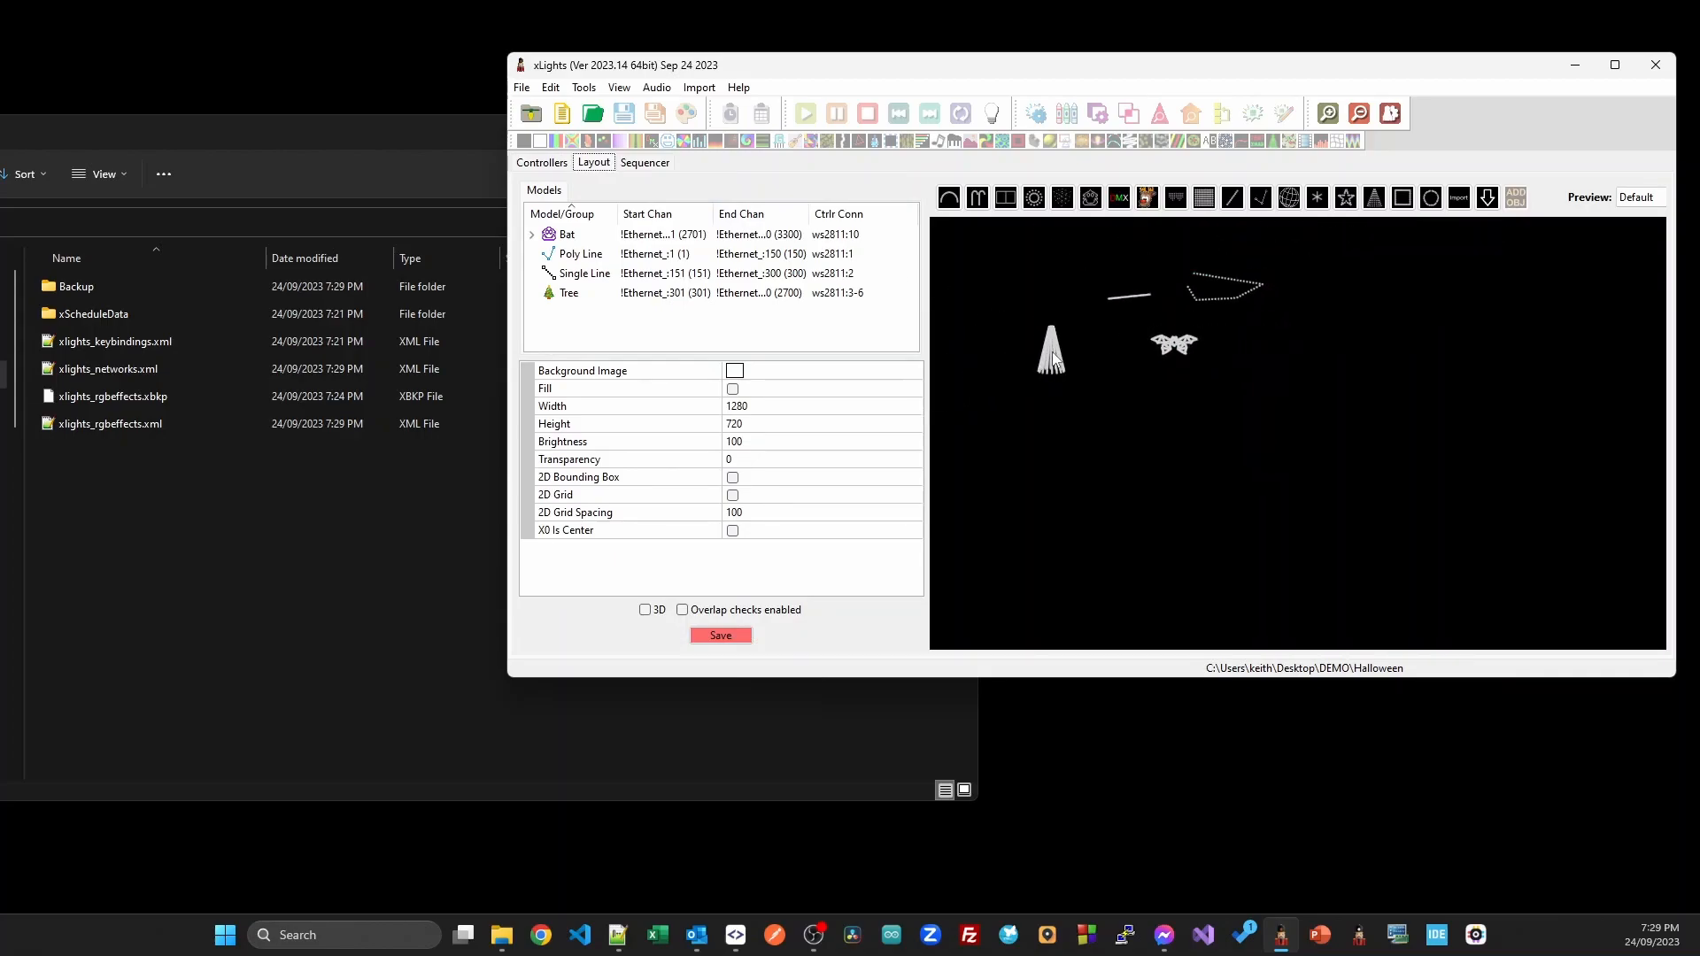
mouse_move(1052, 373)
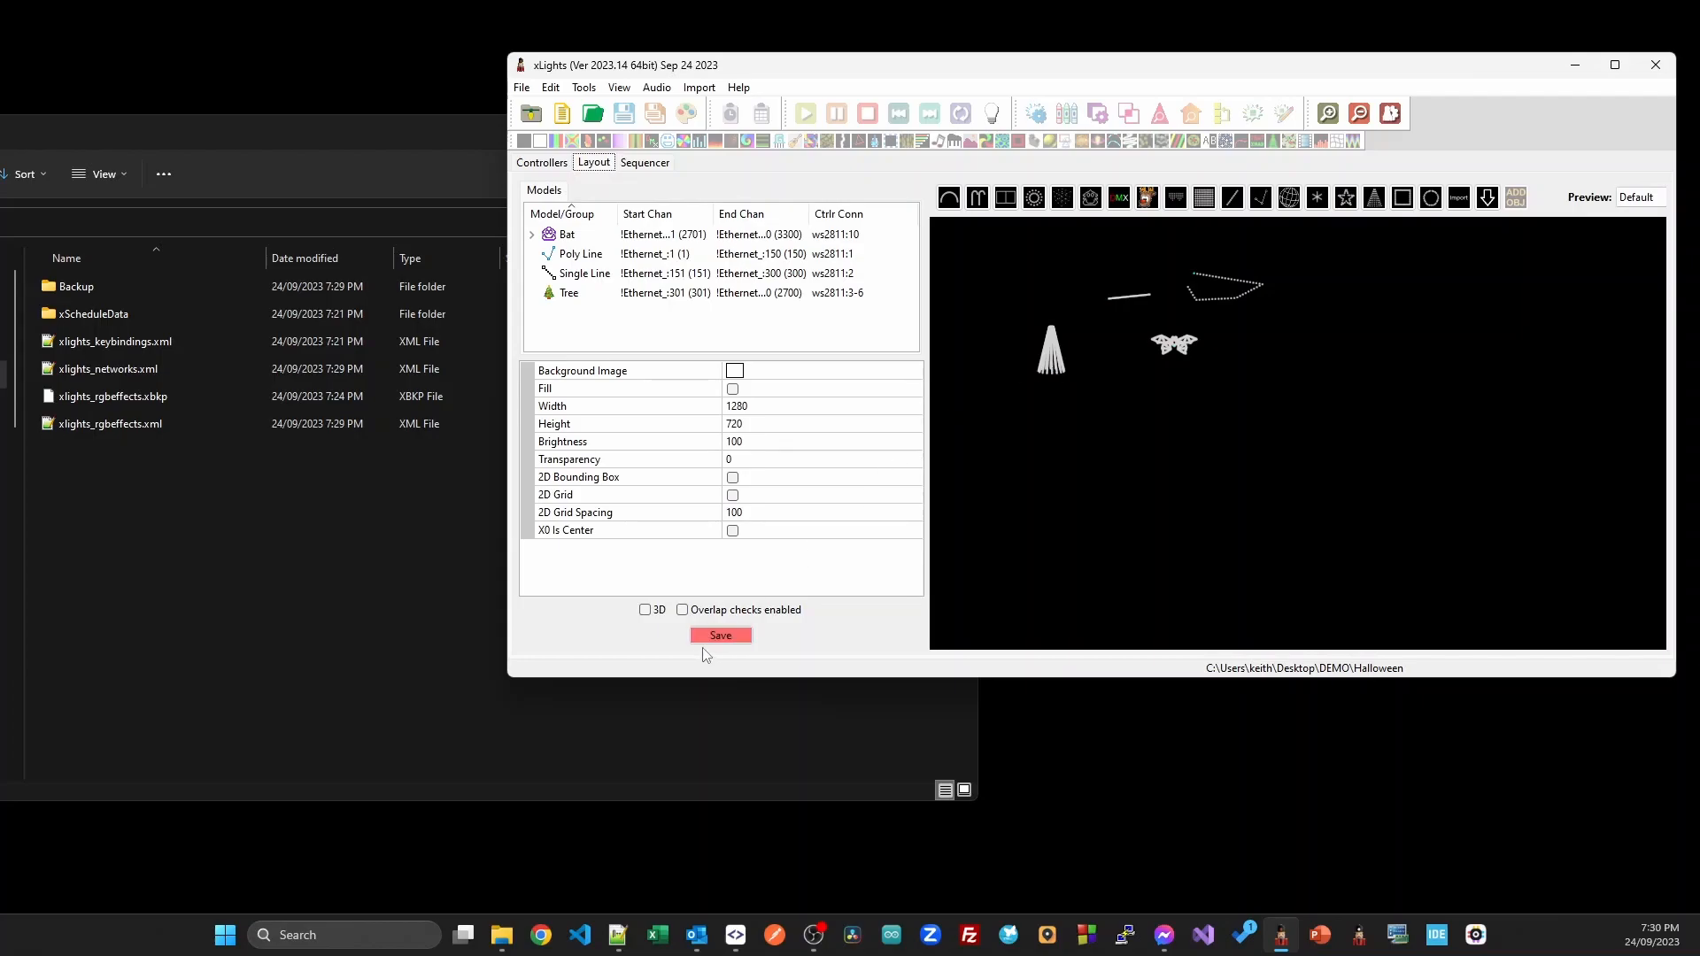
left_click(720, 636)
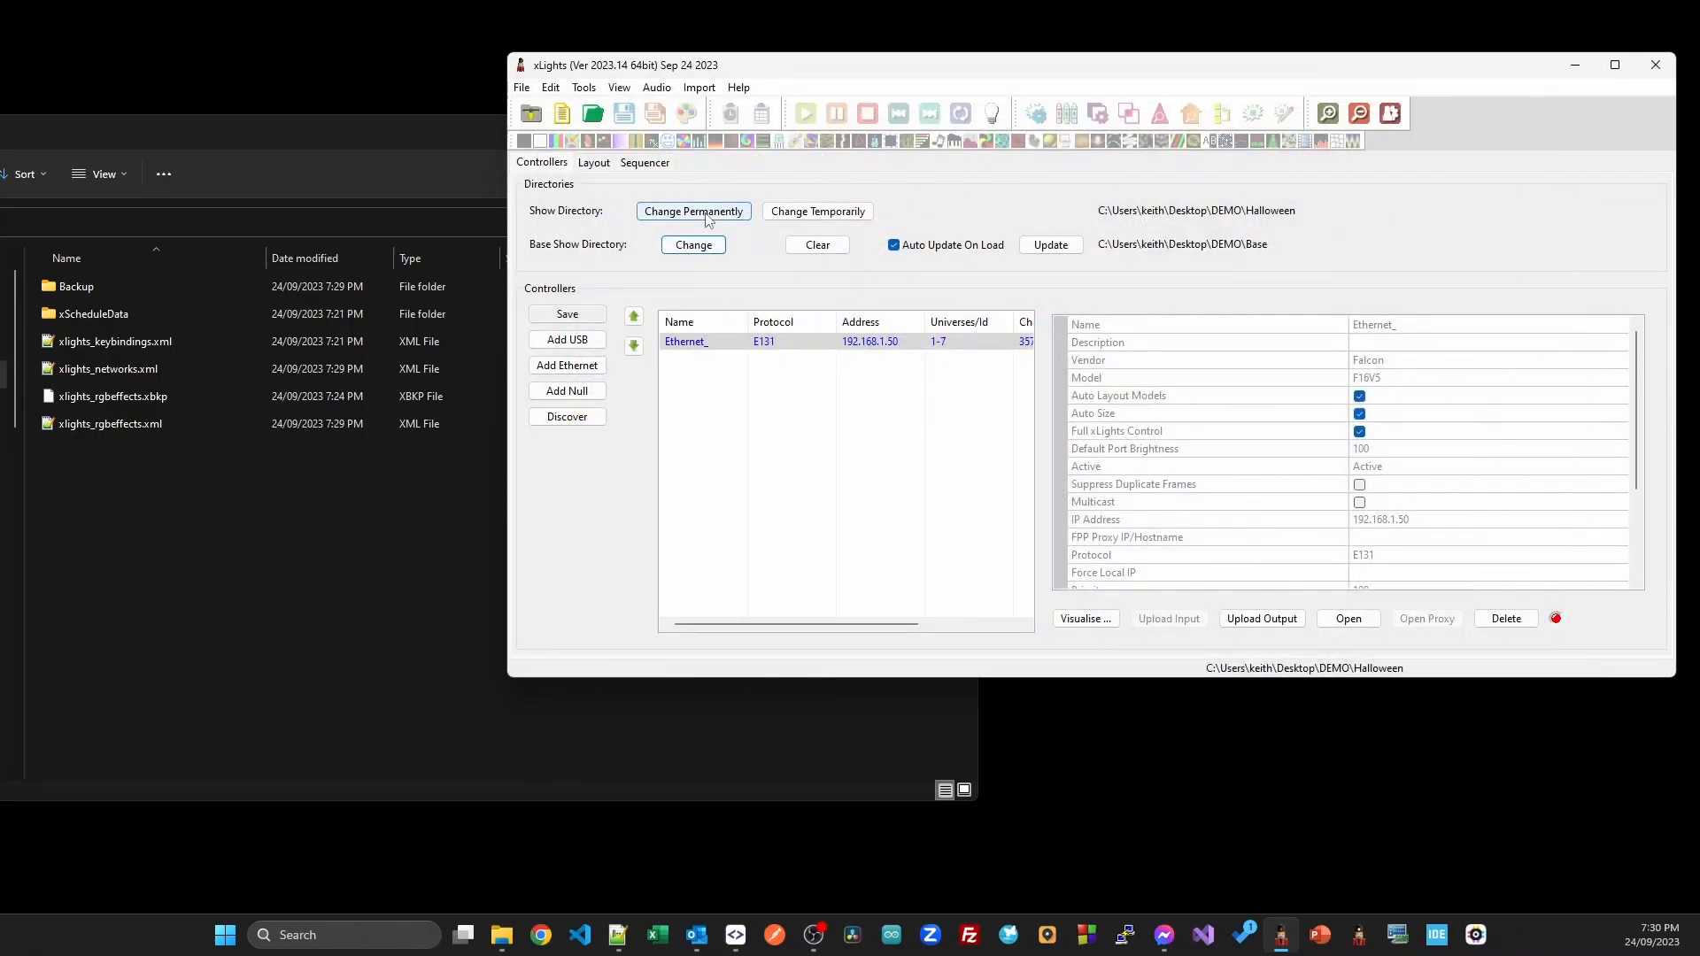
Permanently switch the show folder to DEMO\Christmas and view its inherited layout.
left_click(691, 212)
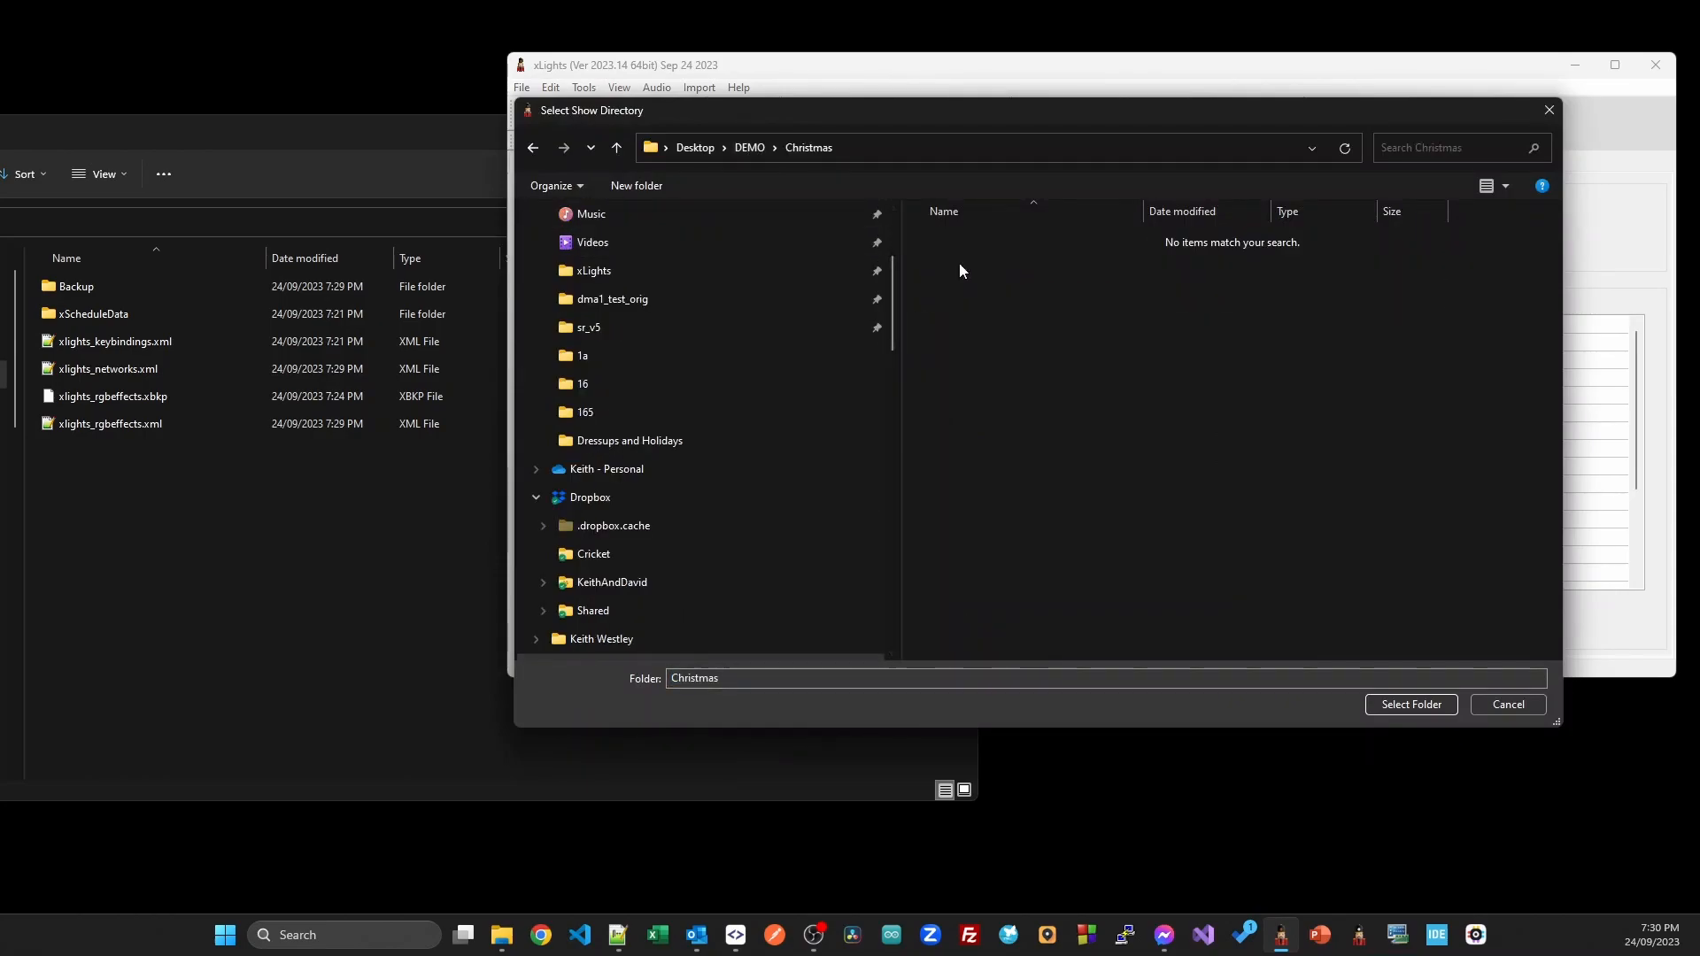
left_click(1409, 704)
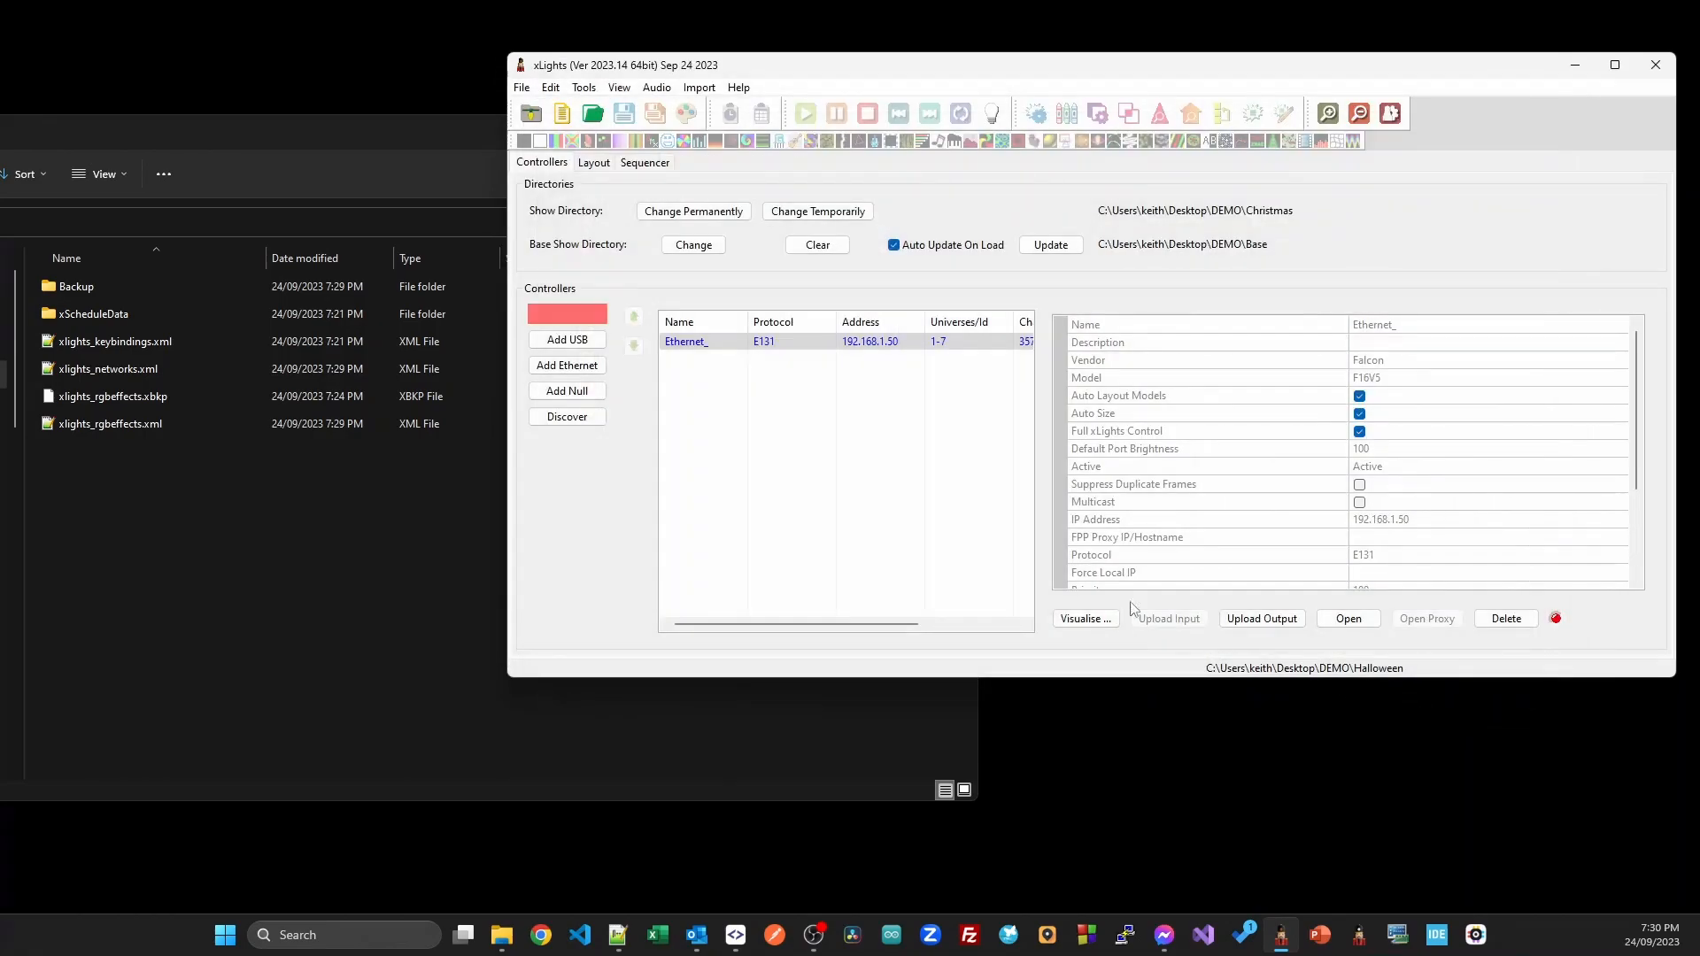
left_click(845, 488)
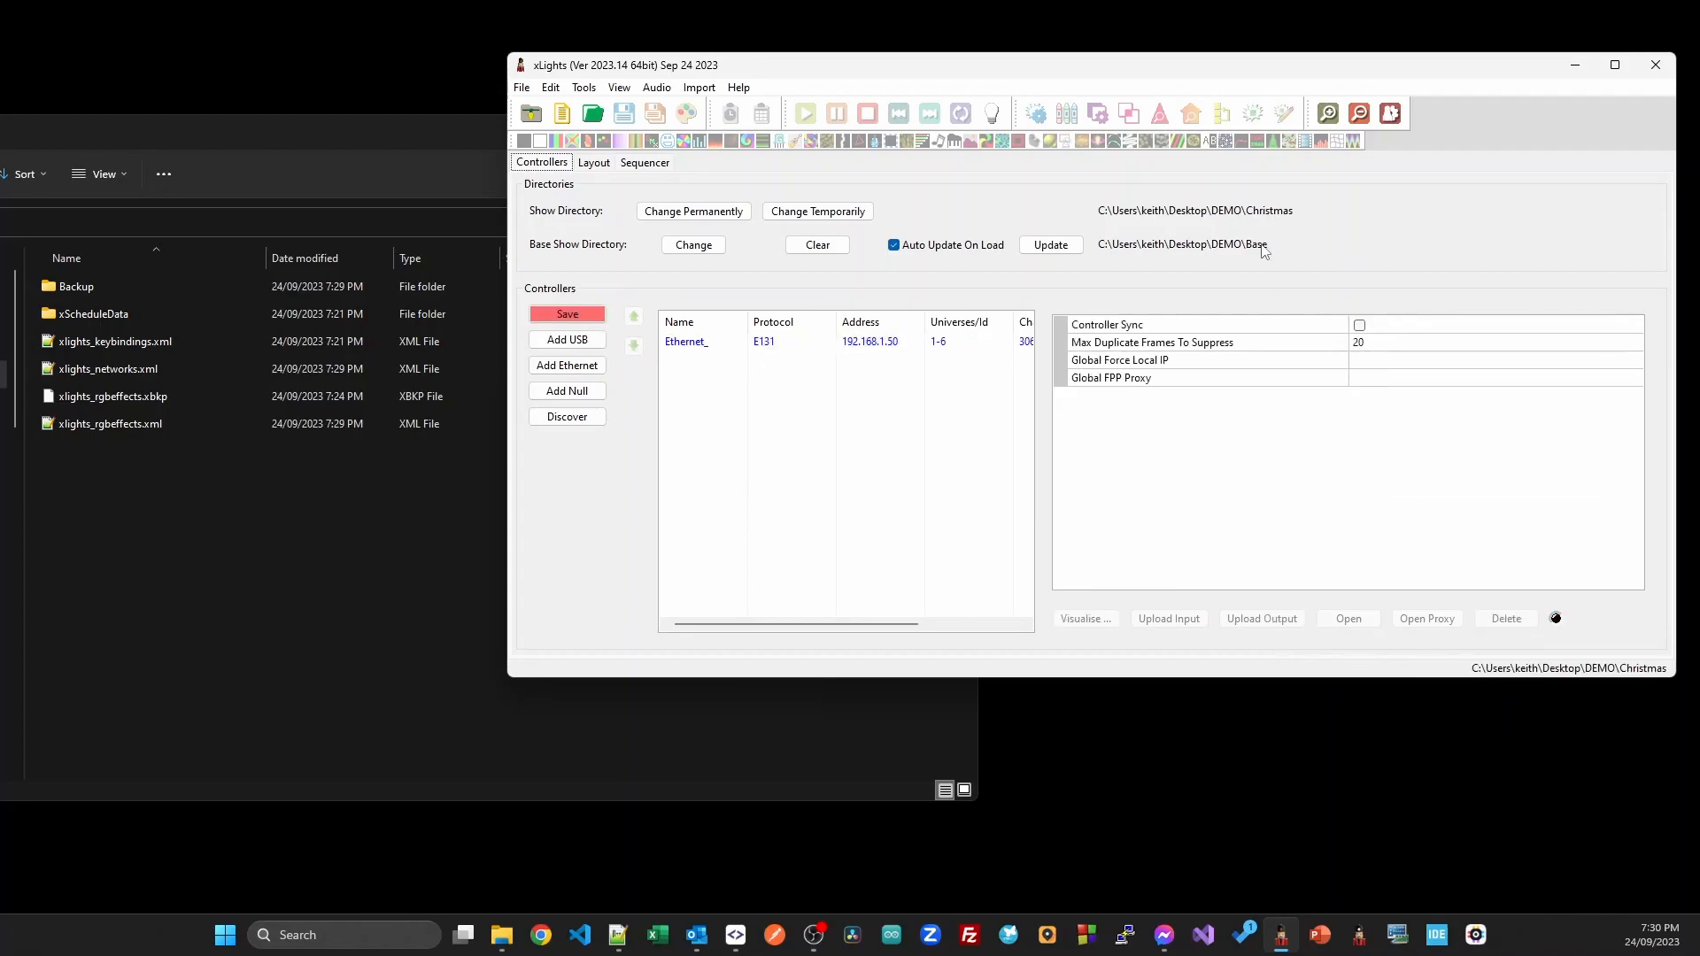
mouse_move(736, 284)
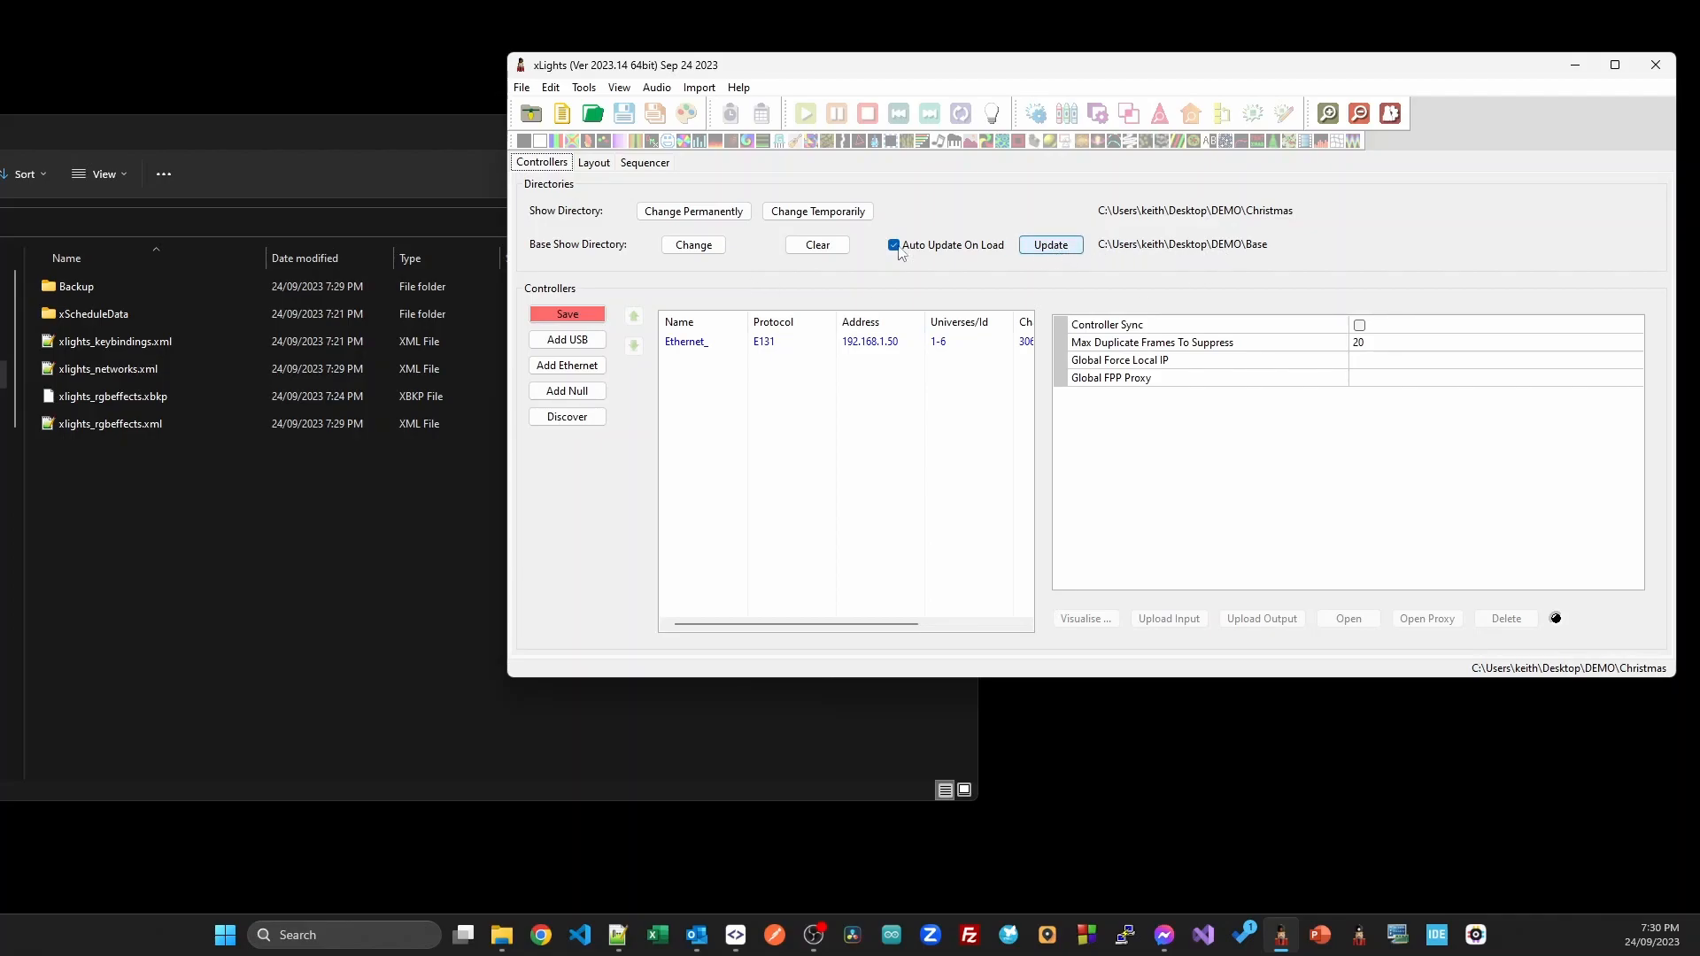
left_click(593, 163)
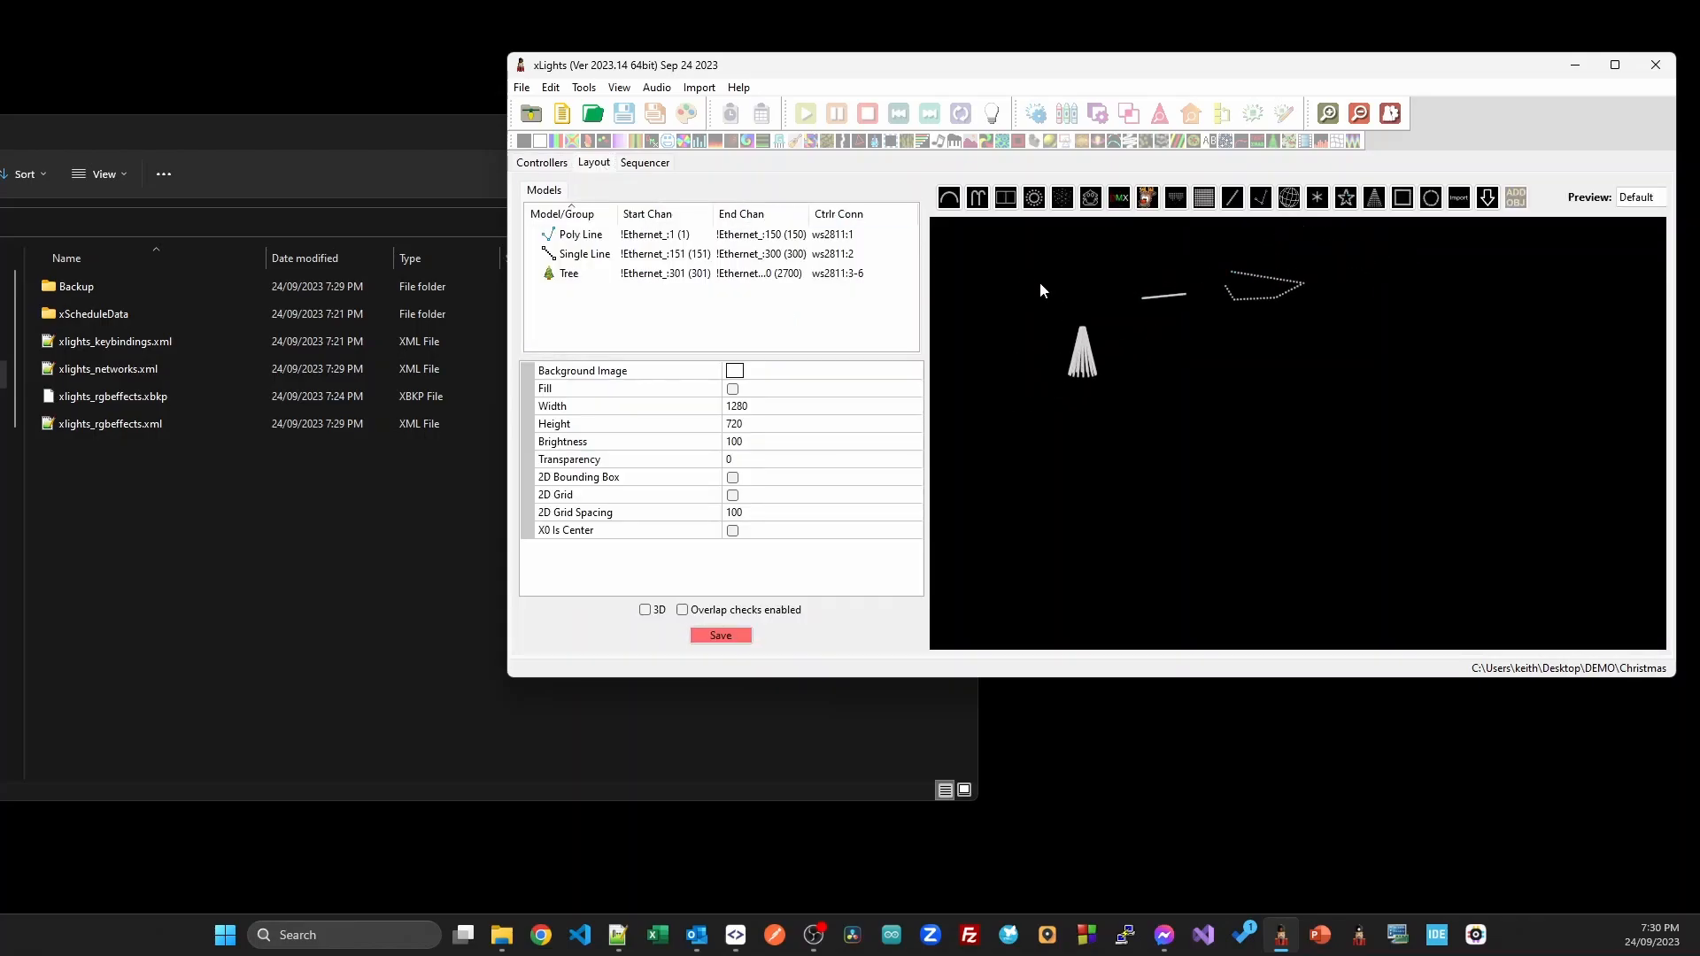
mouse_move(1076, 434)
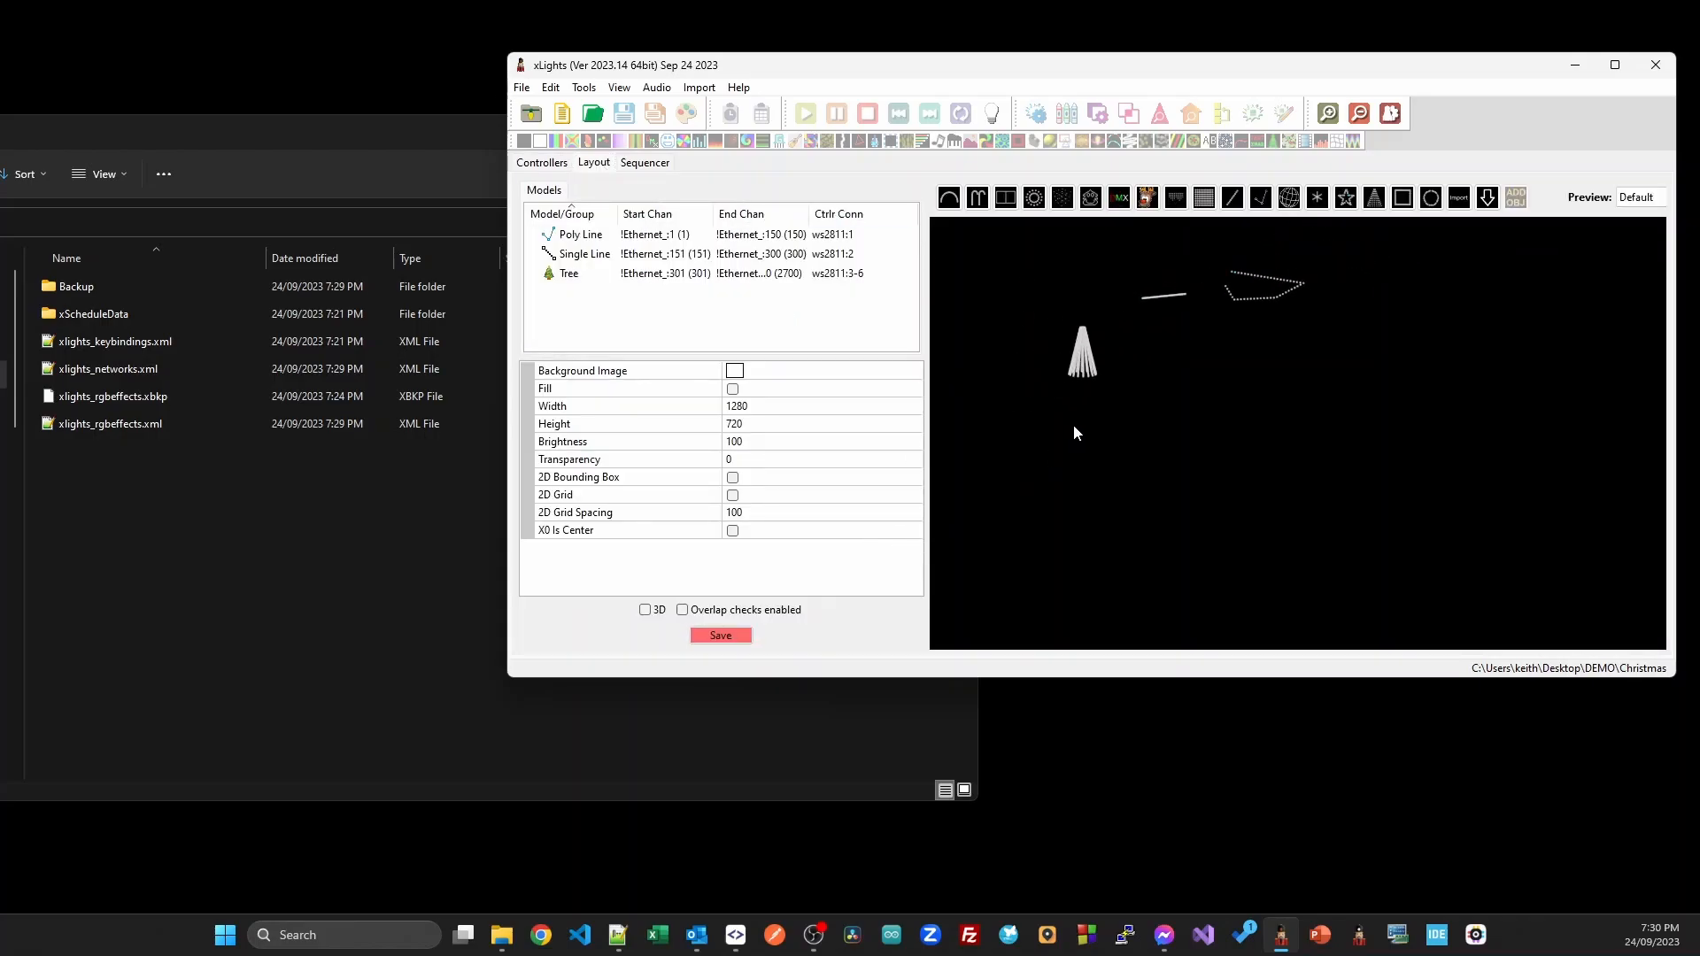
mouse_move(1170, 150)
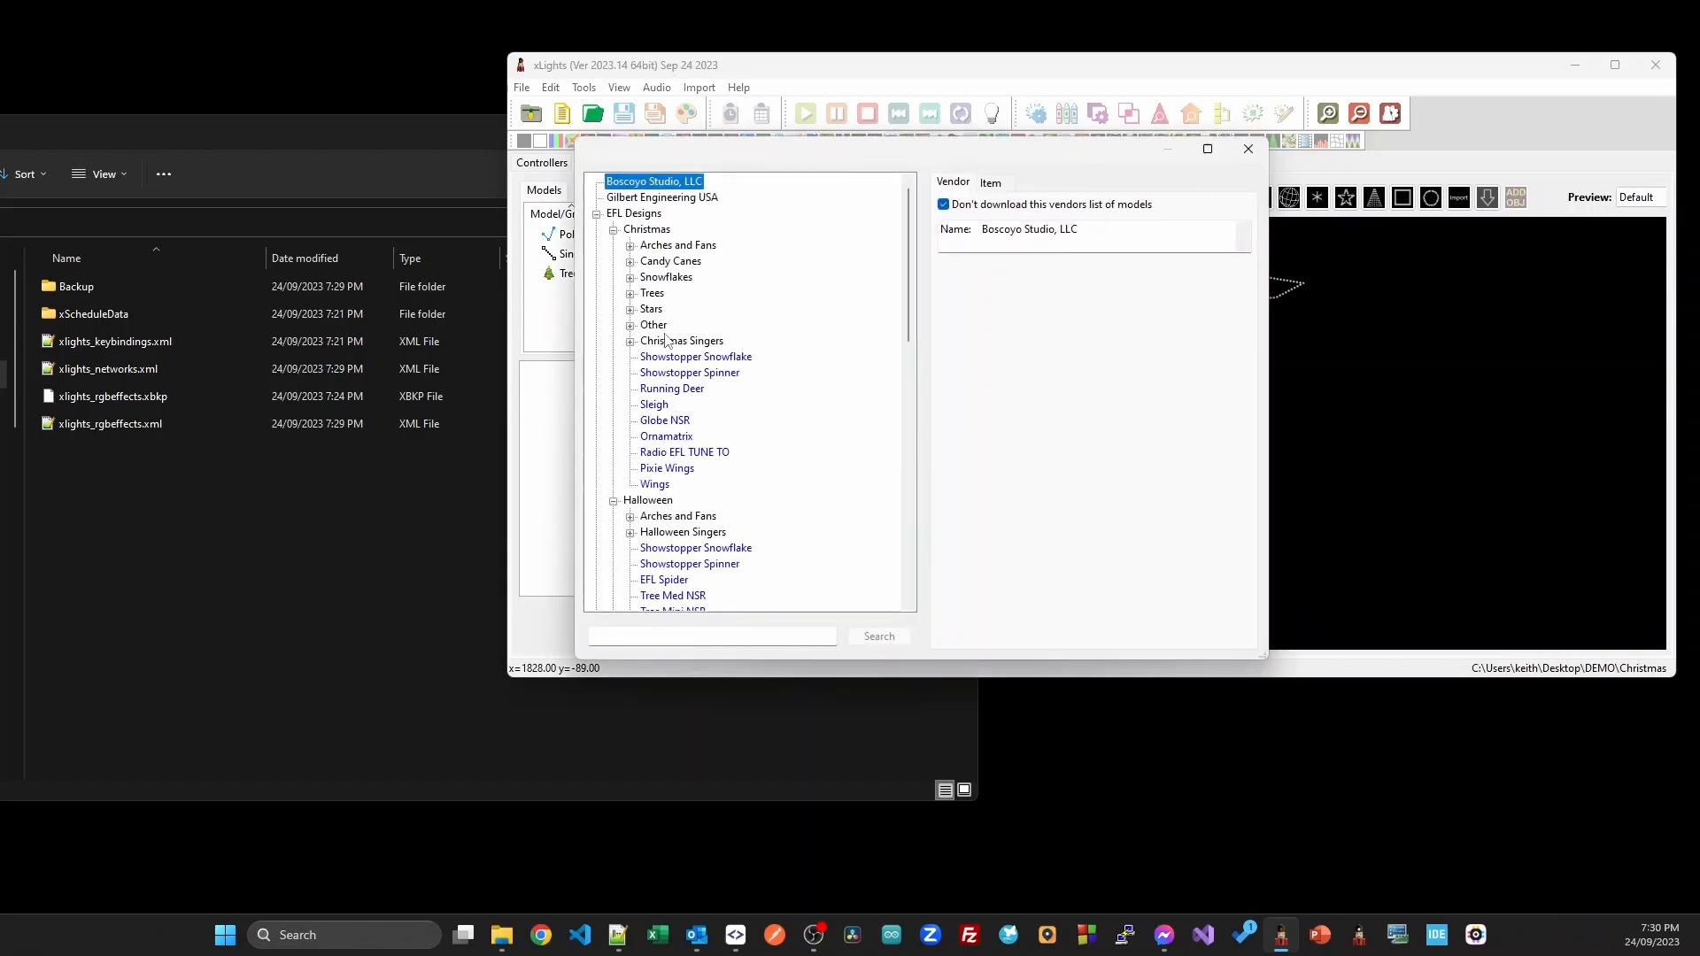
Search 'snowflak', insert the 36" EFLake snowflake, and save the Christmas layout.
left_click(710, 637)
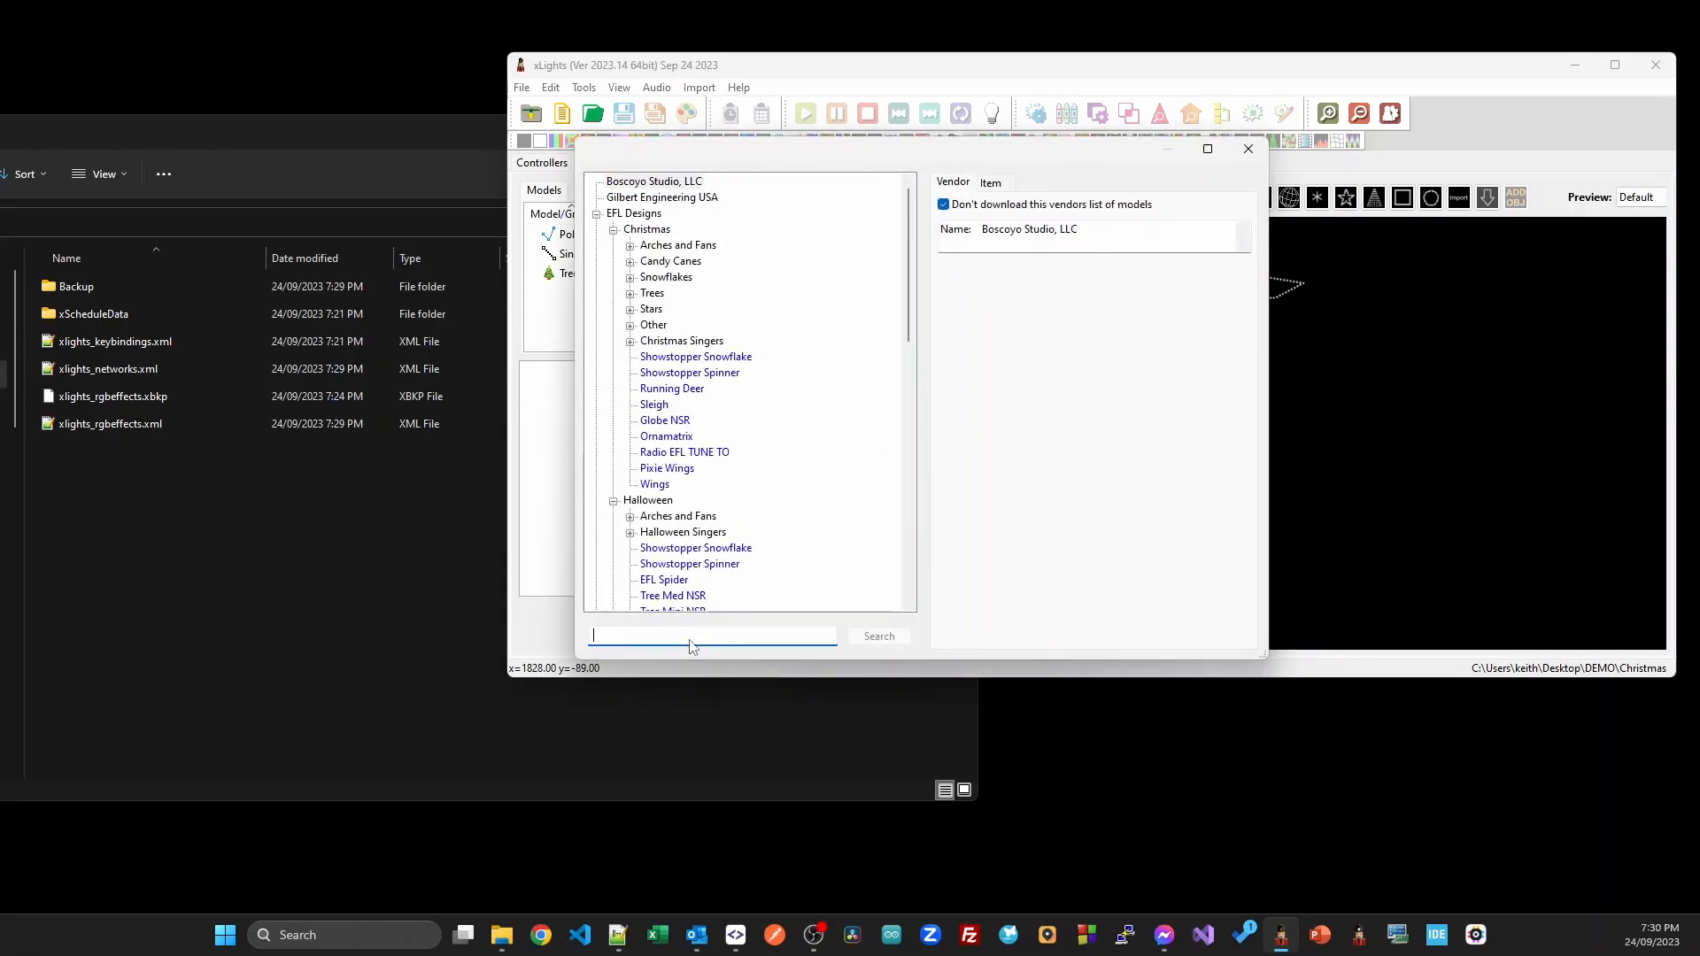
type("snowflak")
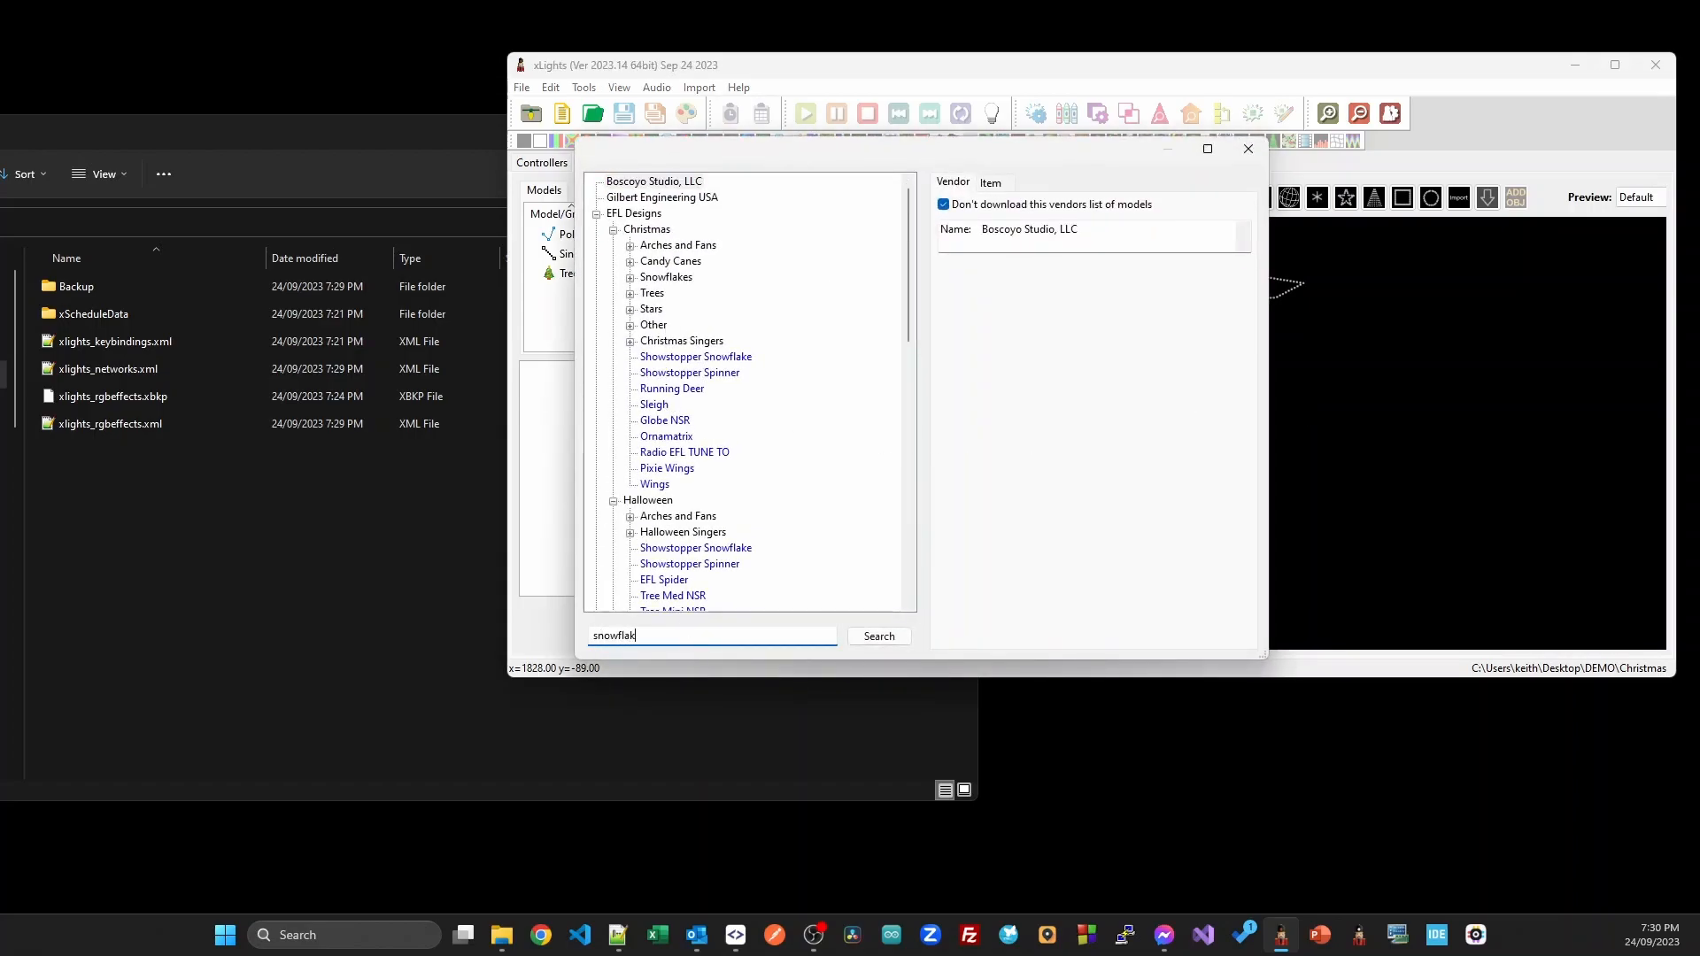
left_click(666, 276)
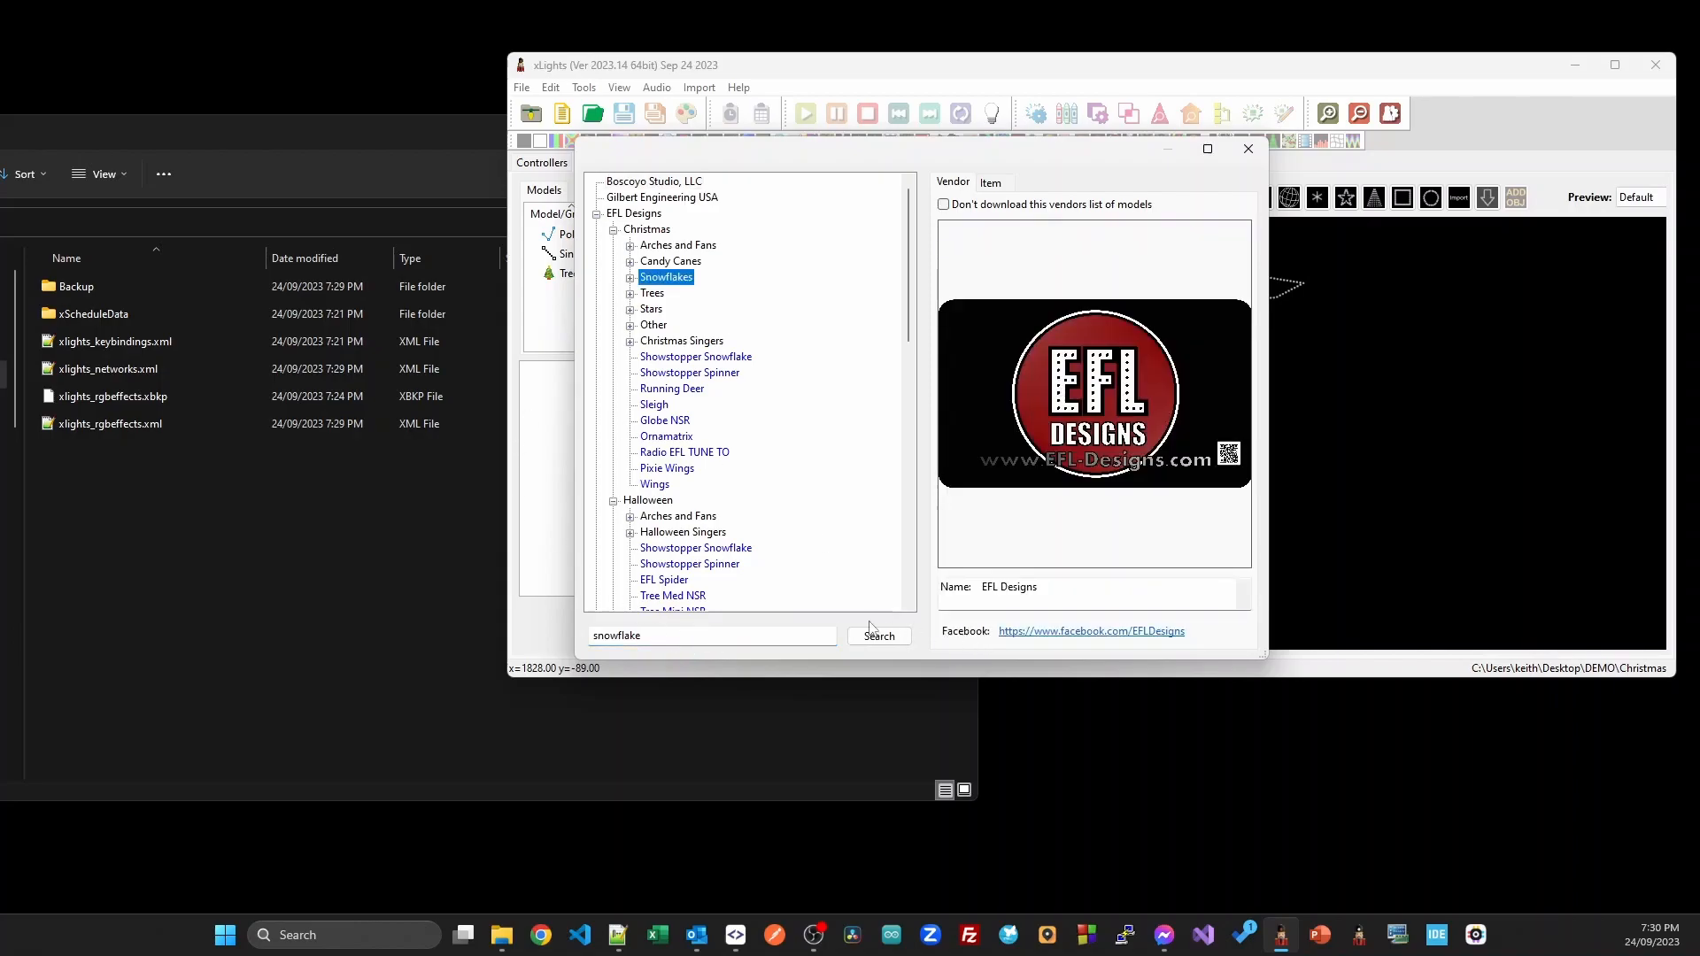
left_click(630, 276)
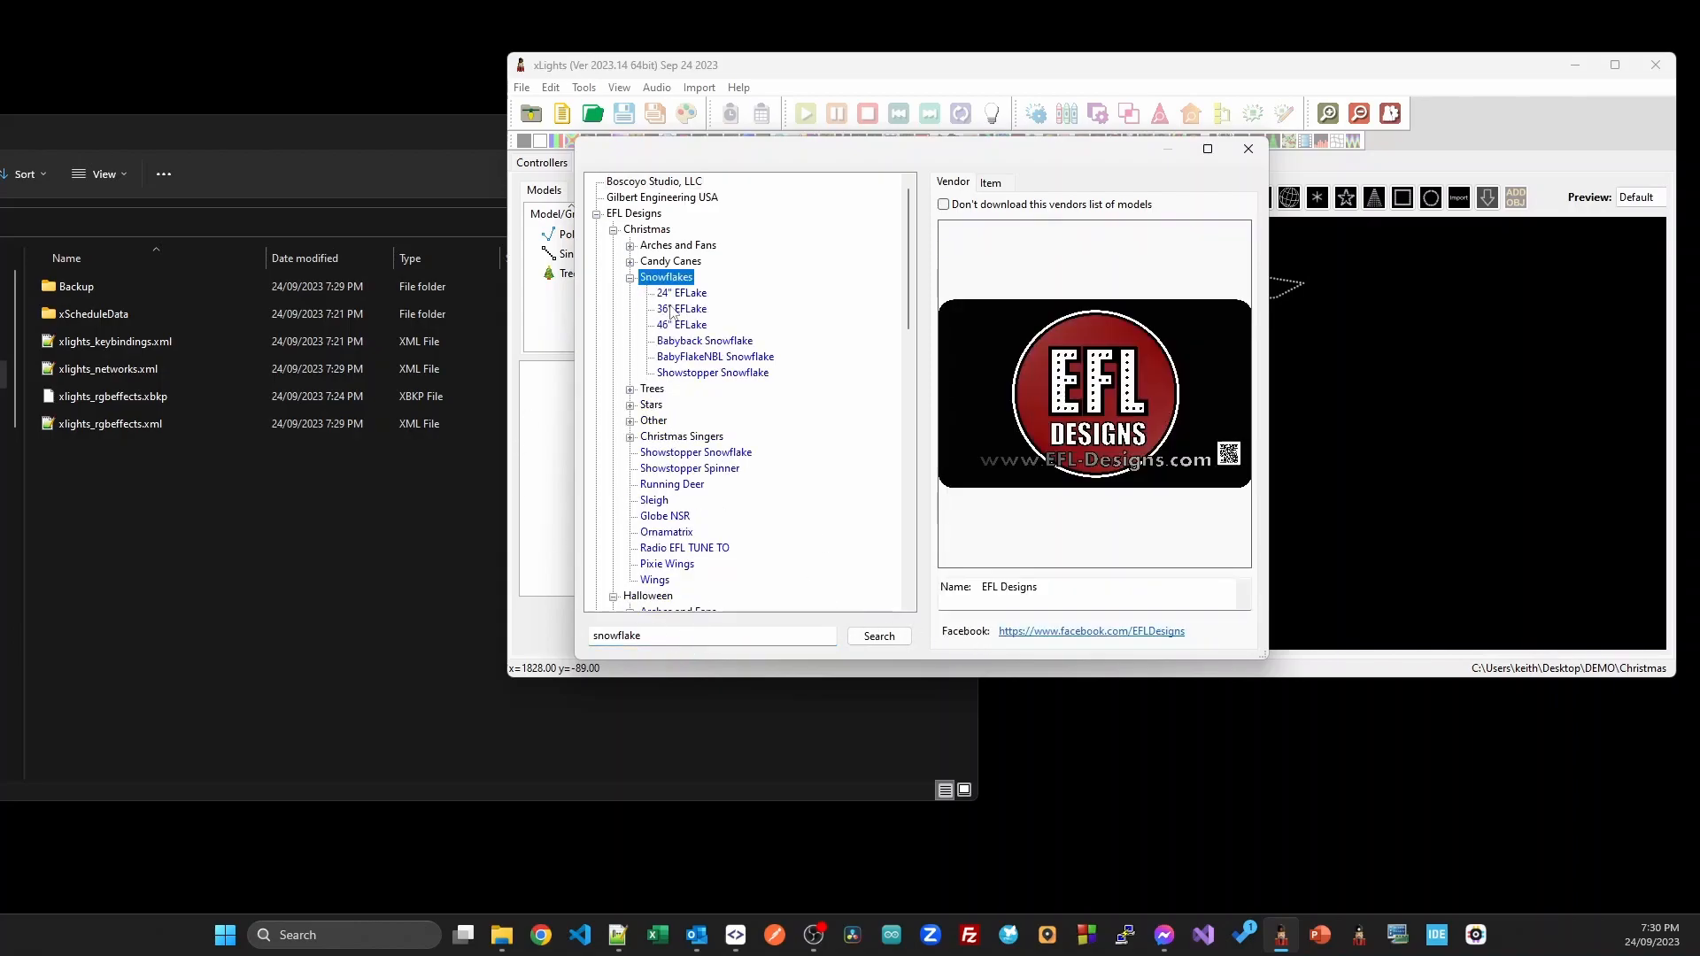
left_click(989, 181)
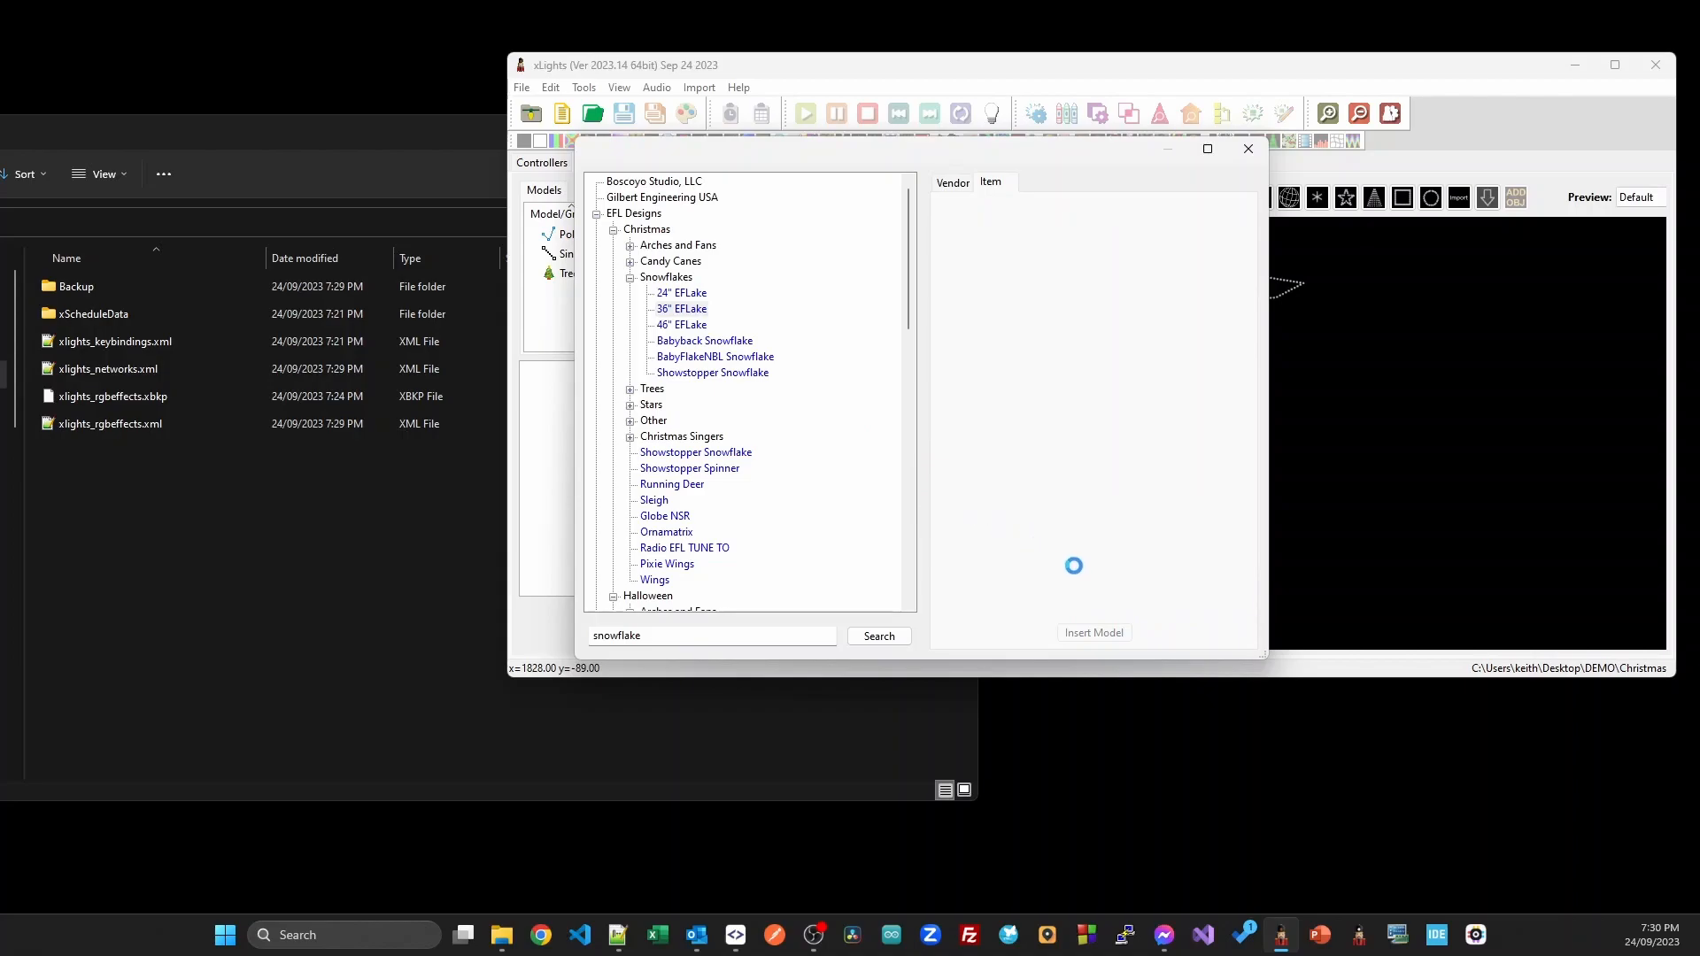
left_click(681, 309)
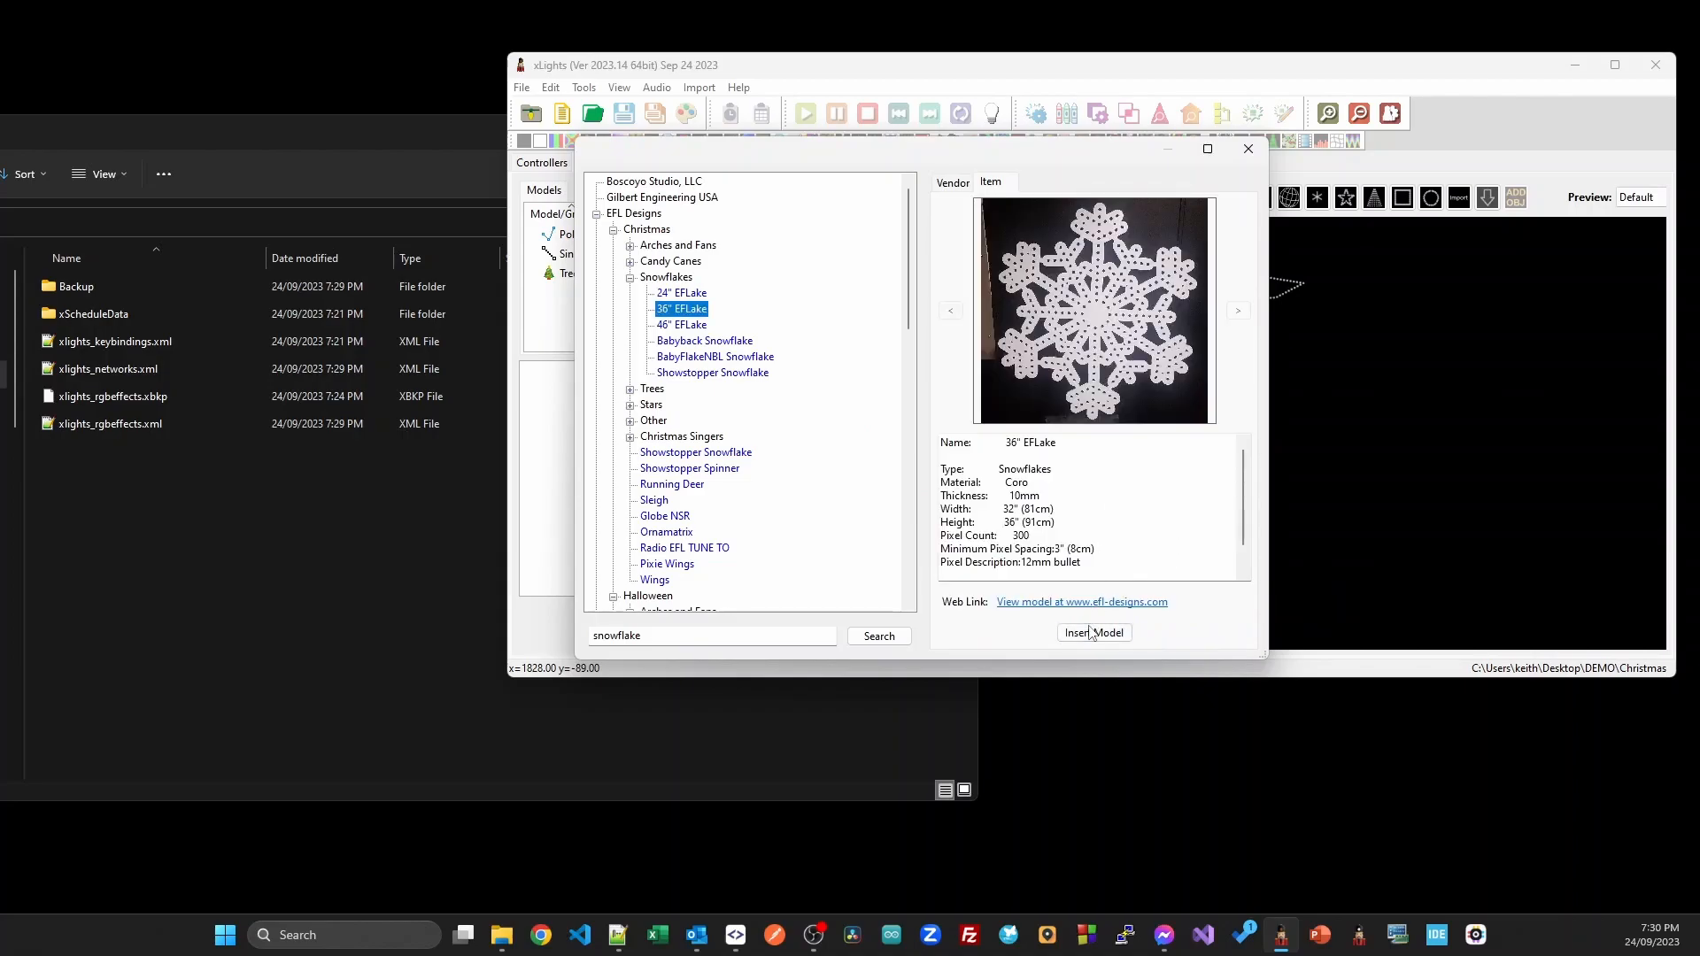
left_click(1093, 633)
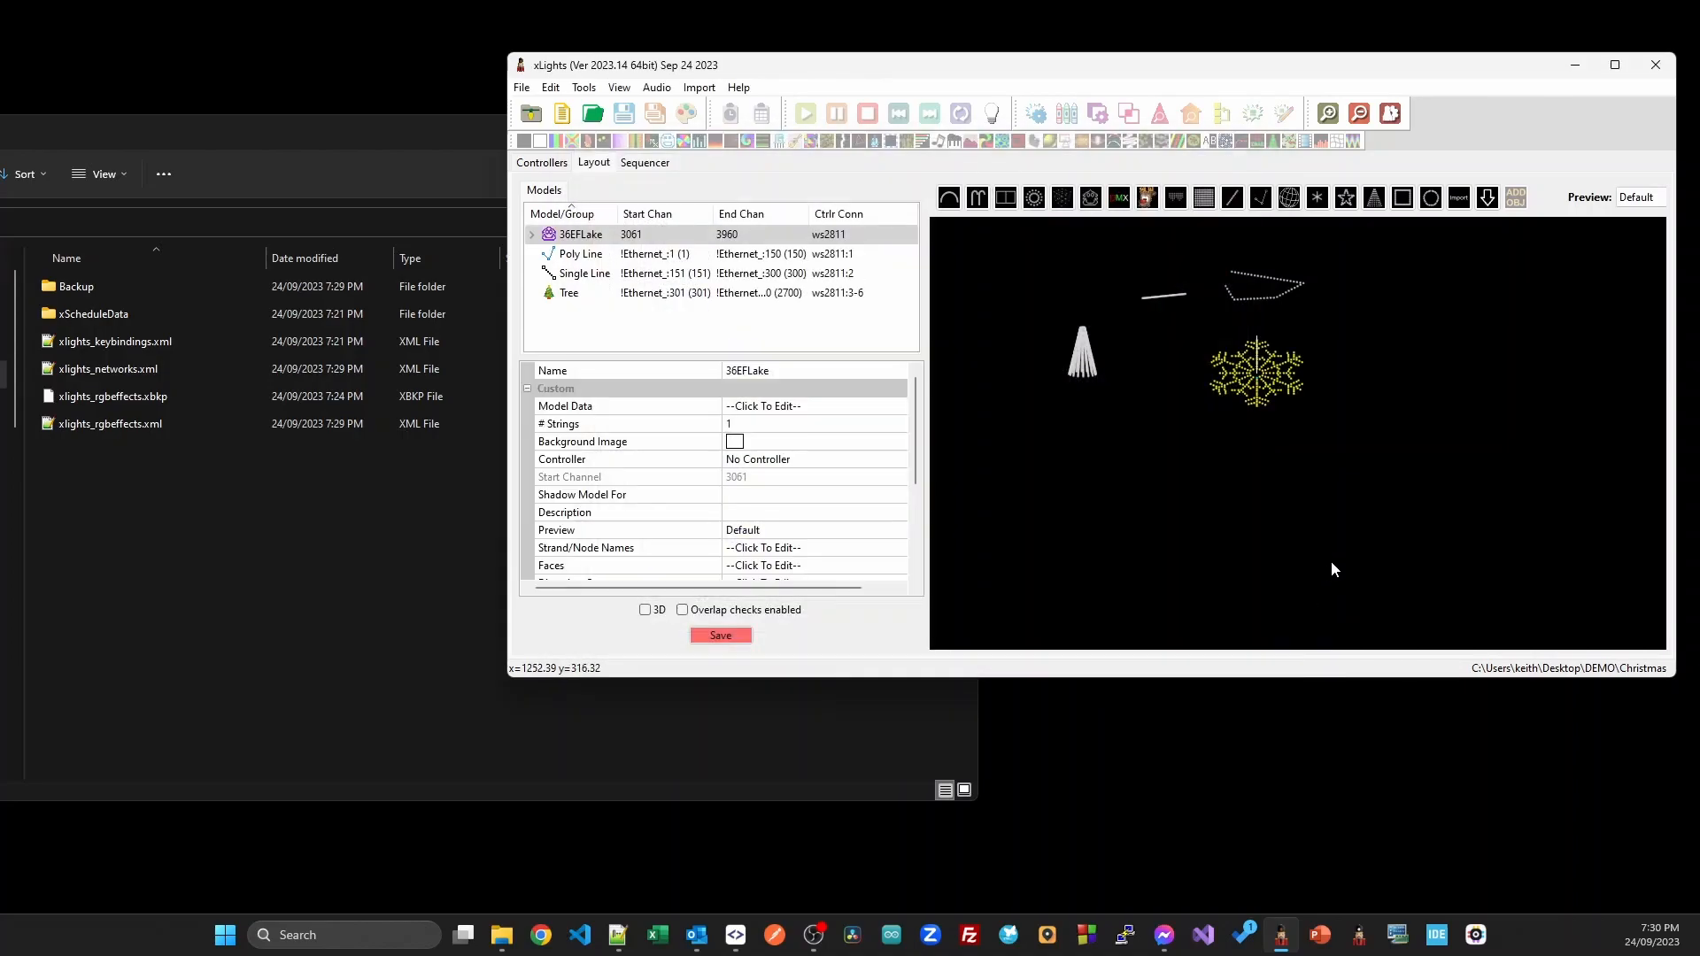
left_click(719, 636)
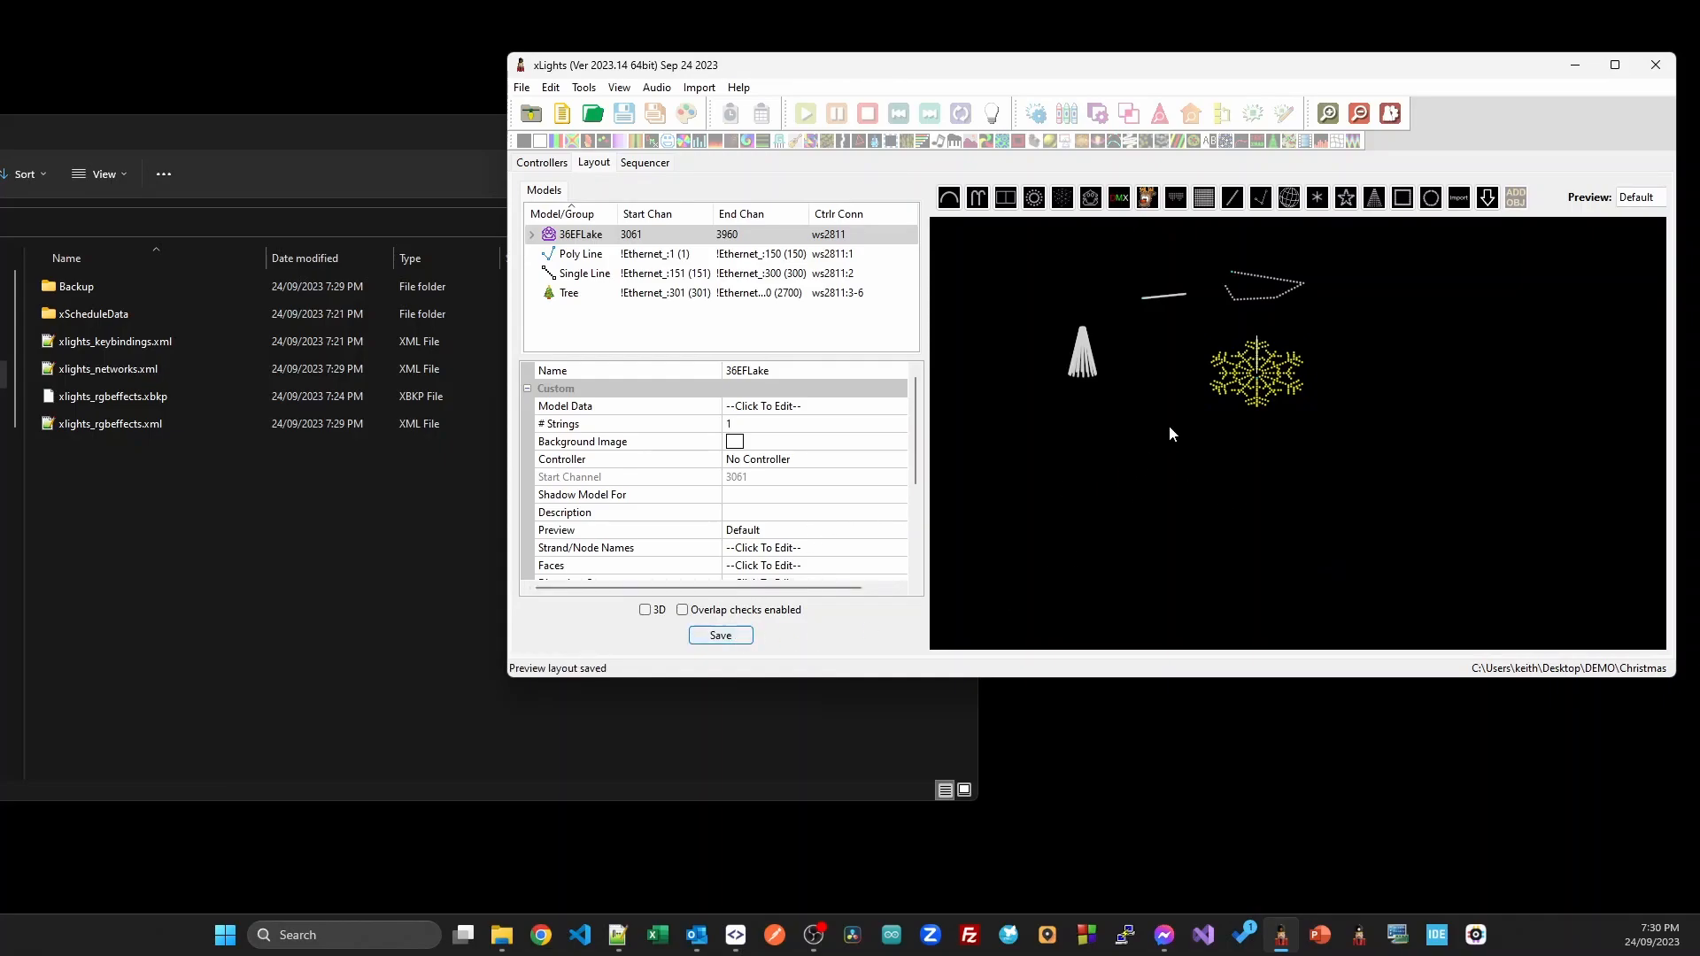
left_click(541, 163)
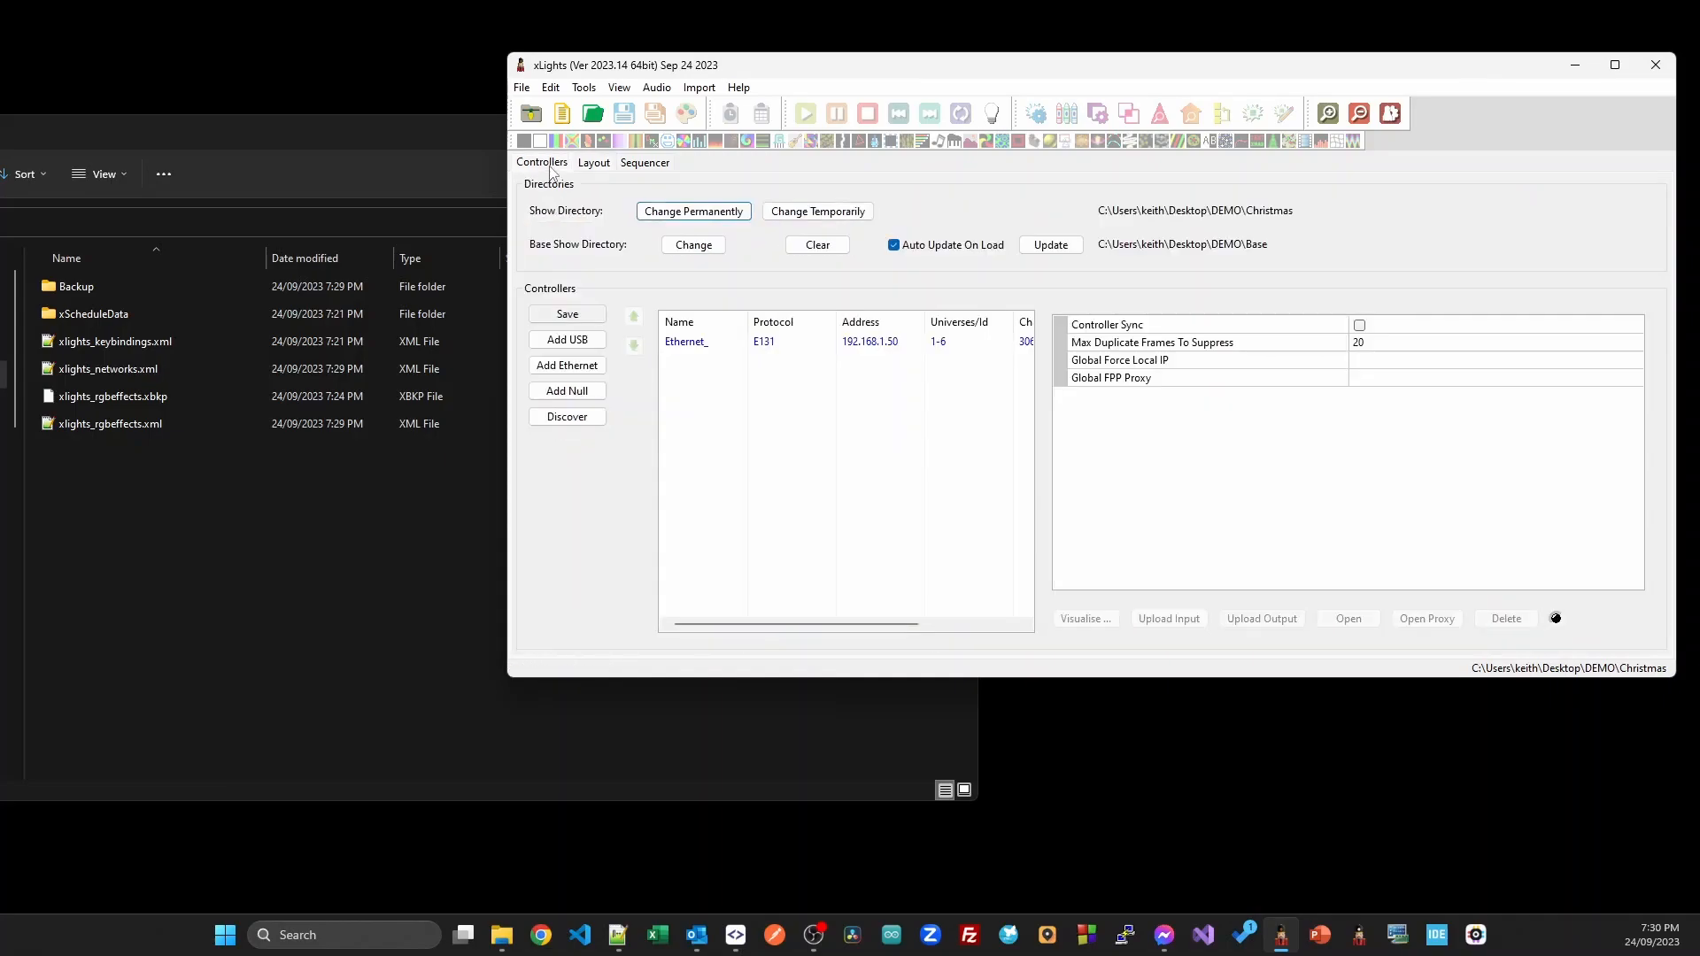
left_click(687, 342)
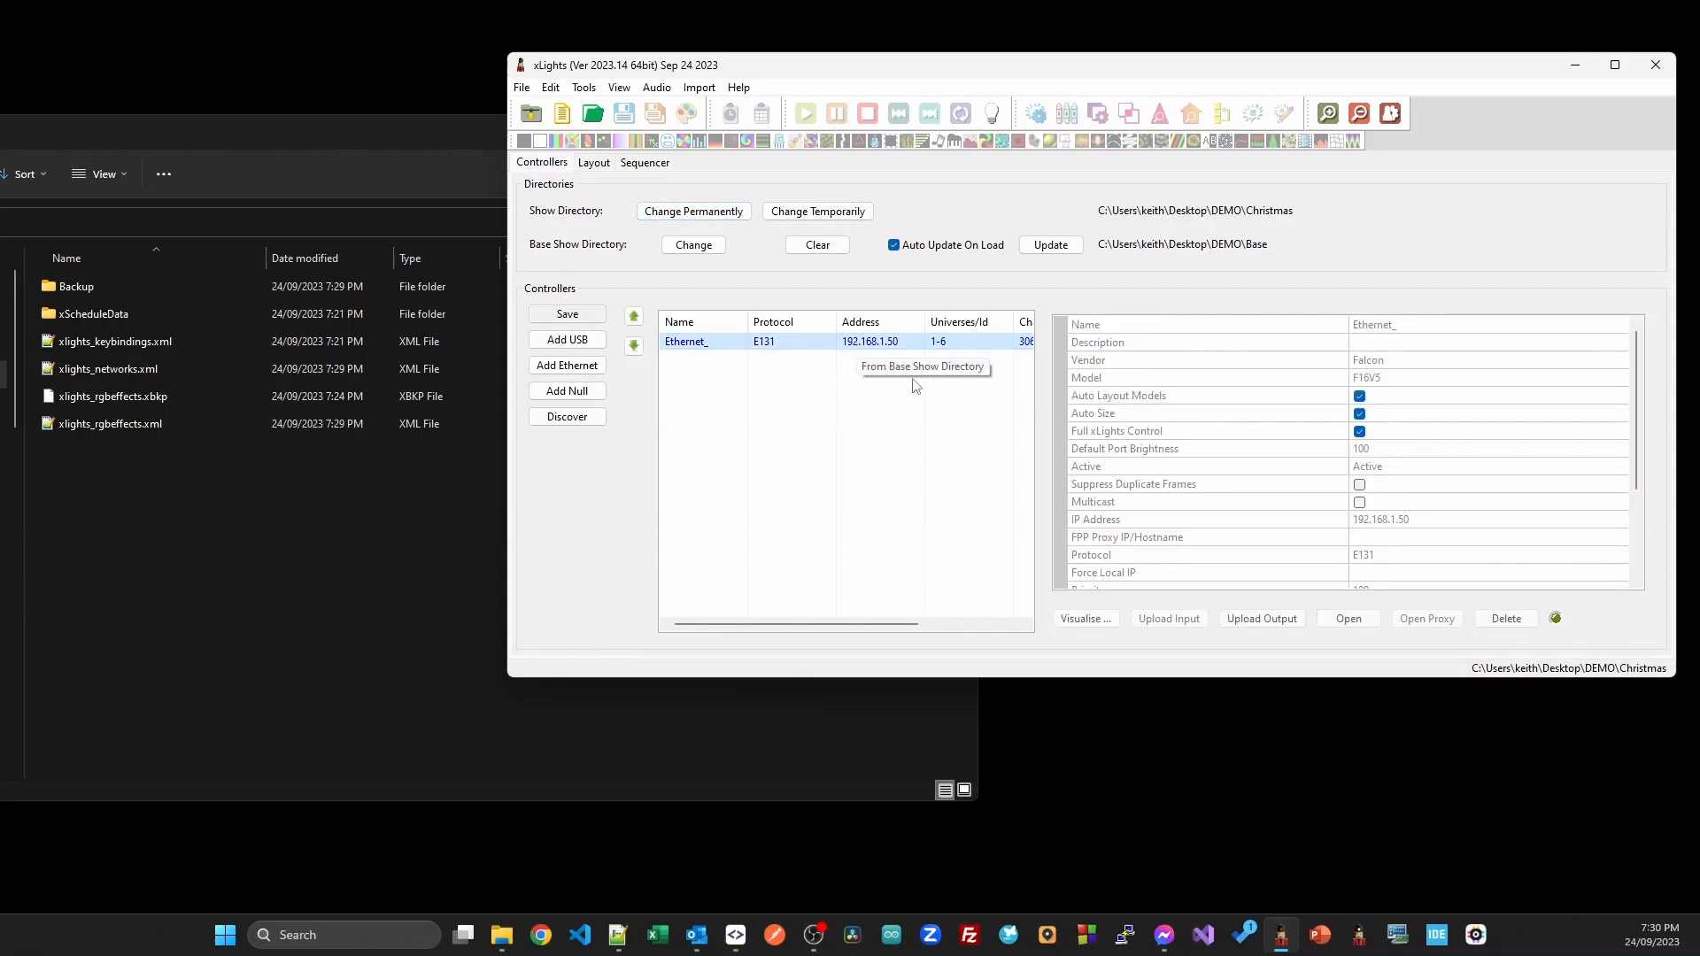
left_click(1084, 618)
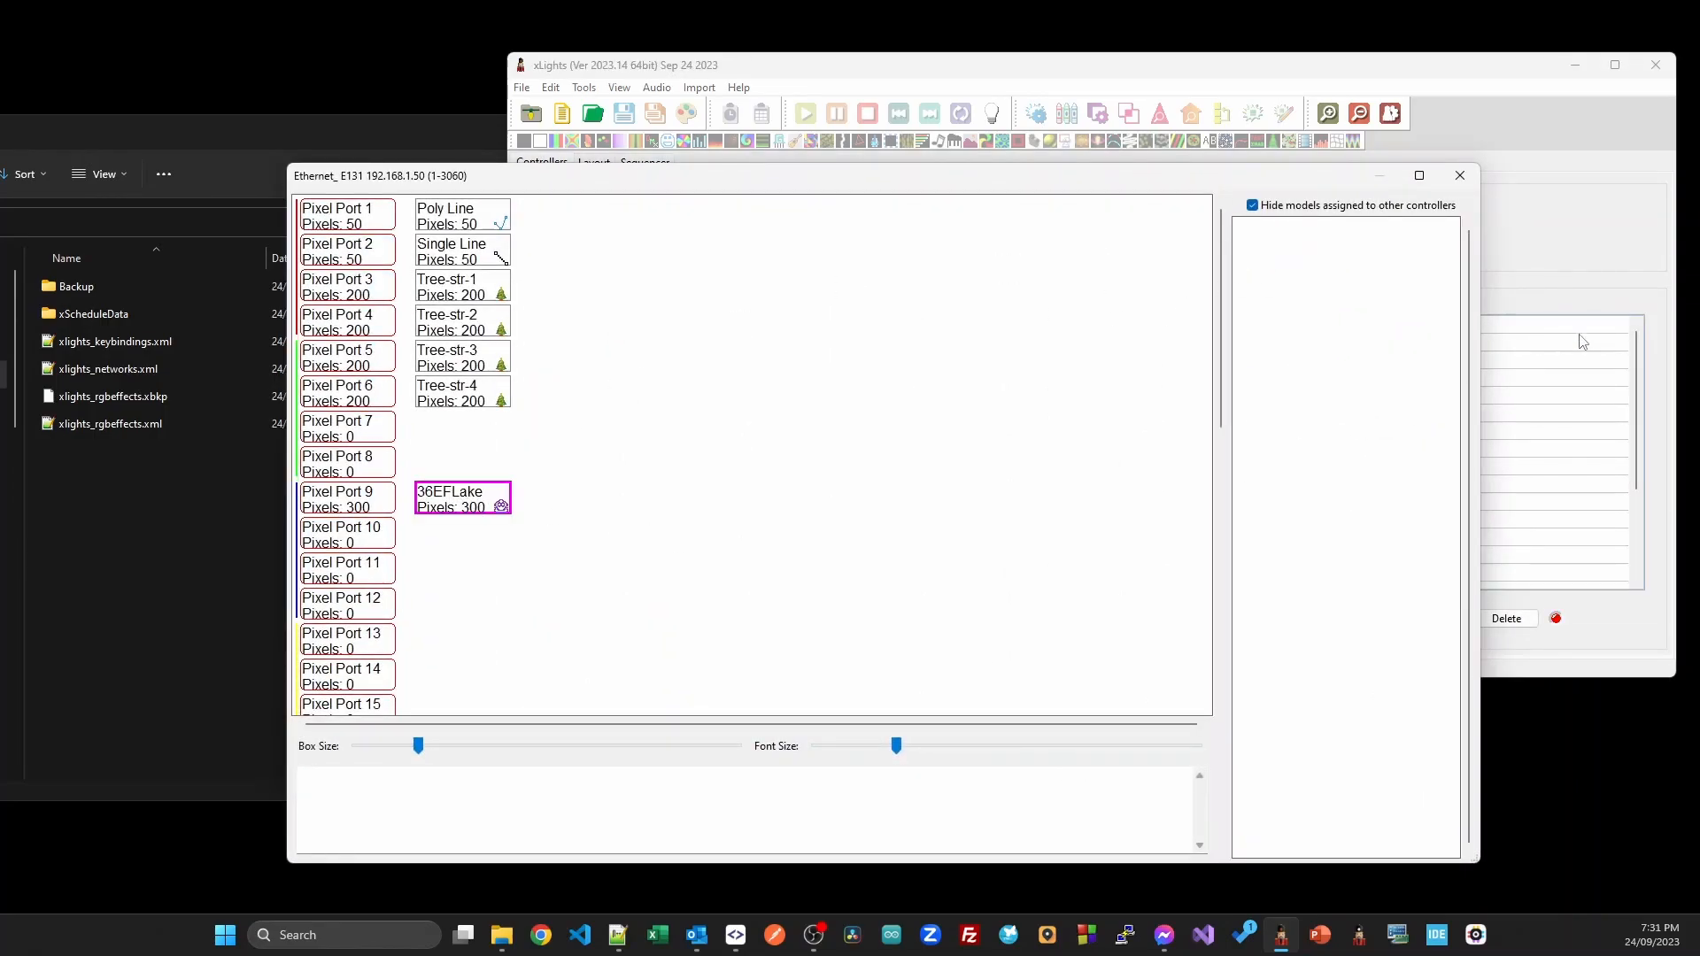
left_click(1459, 174)
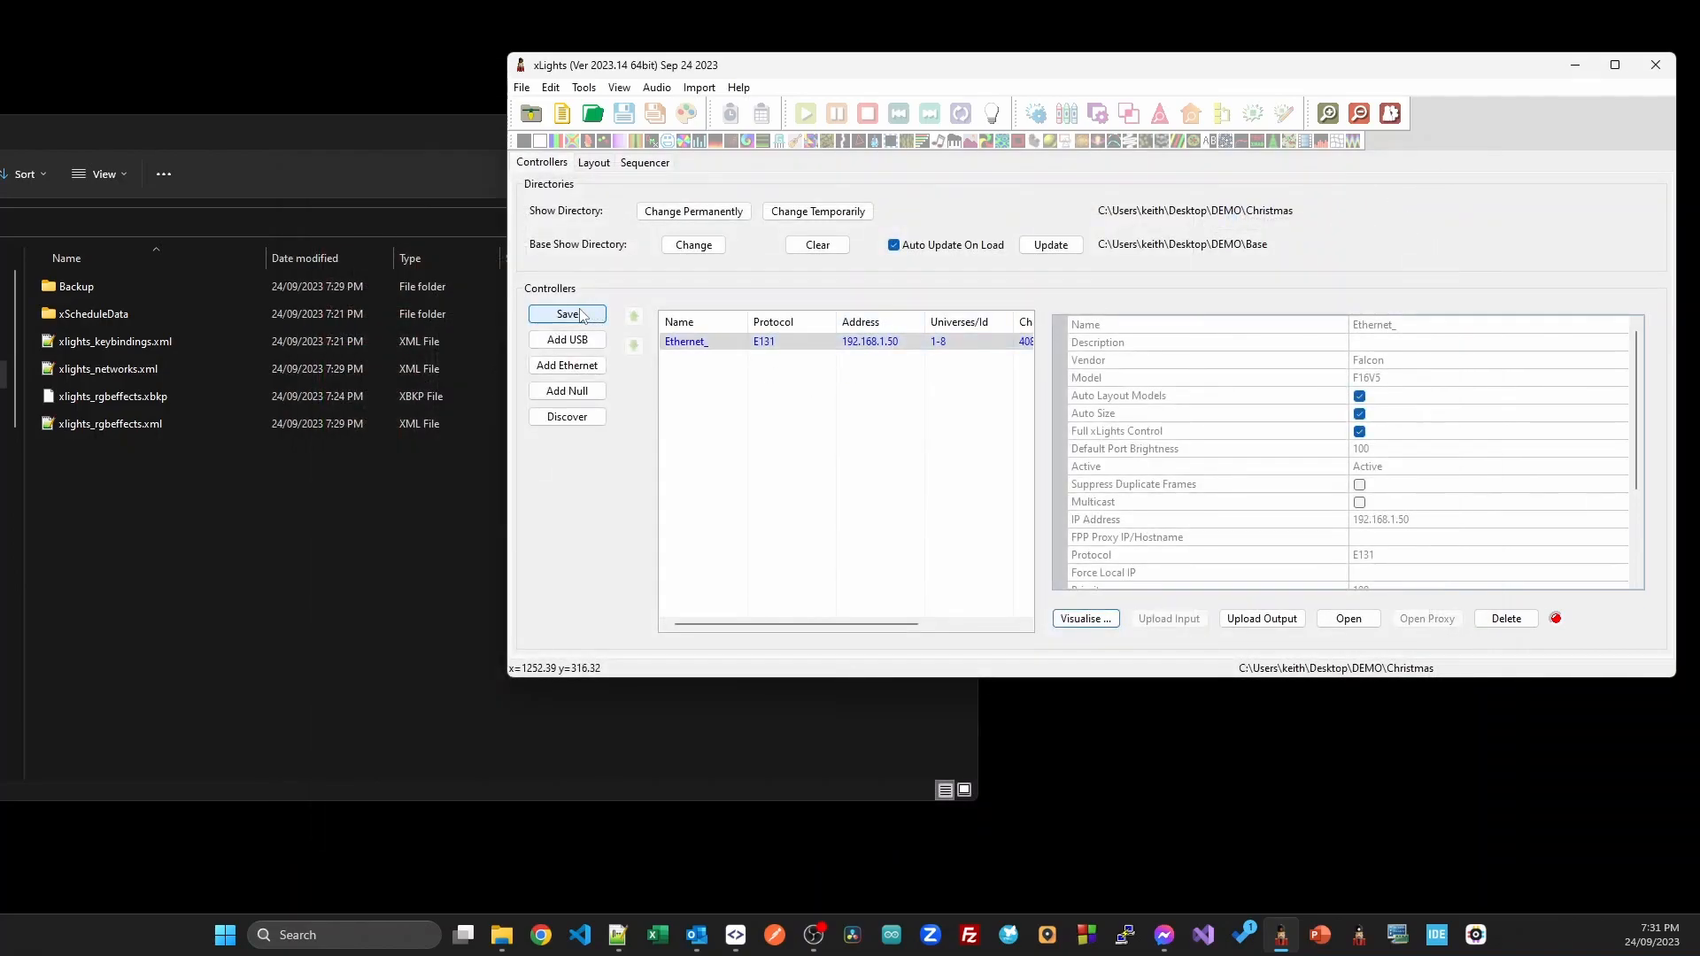
left_click(566, 315)
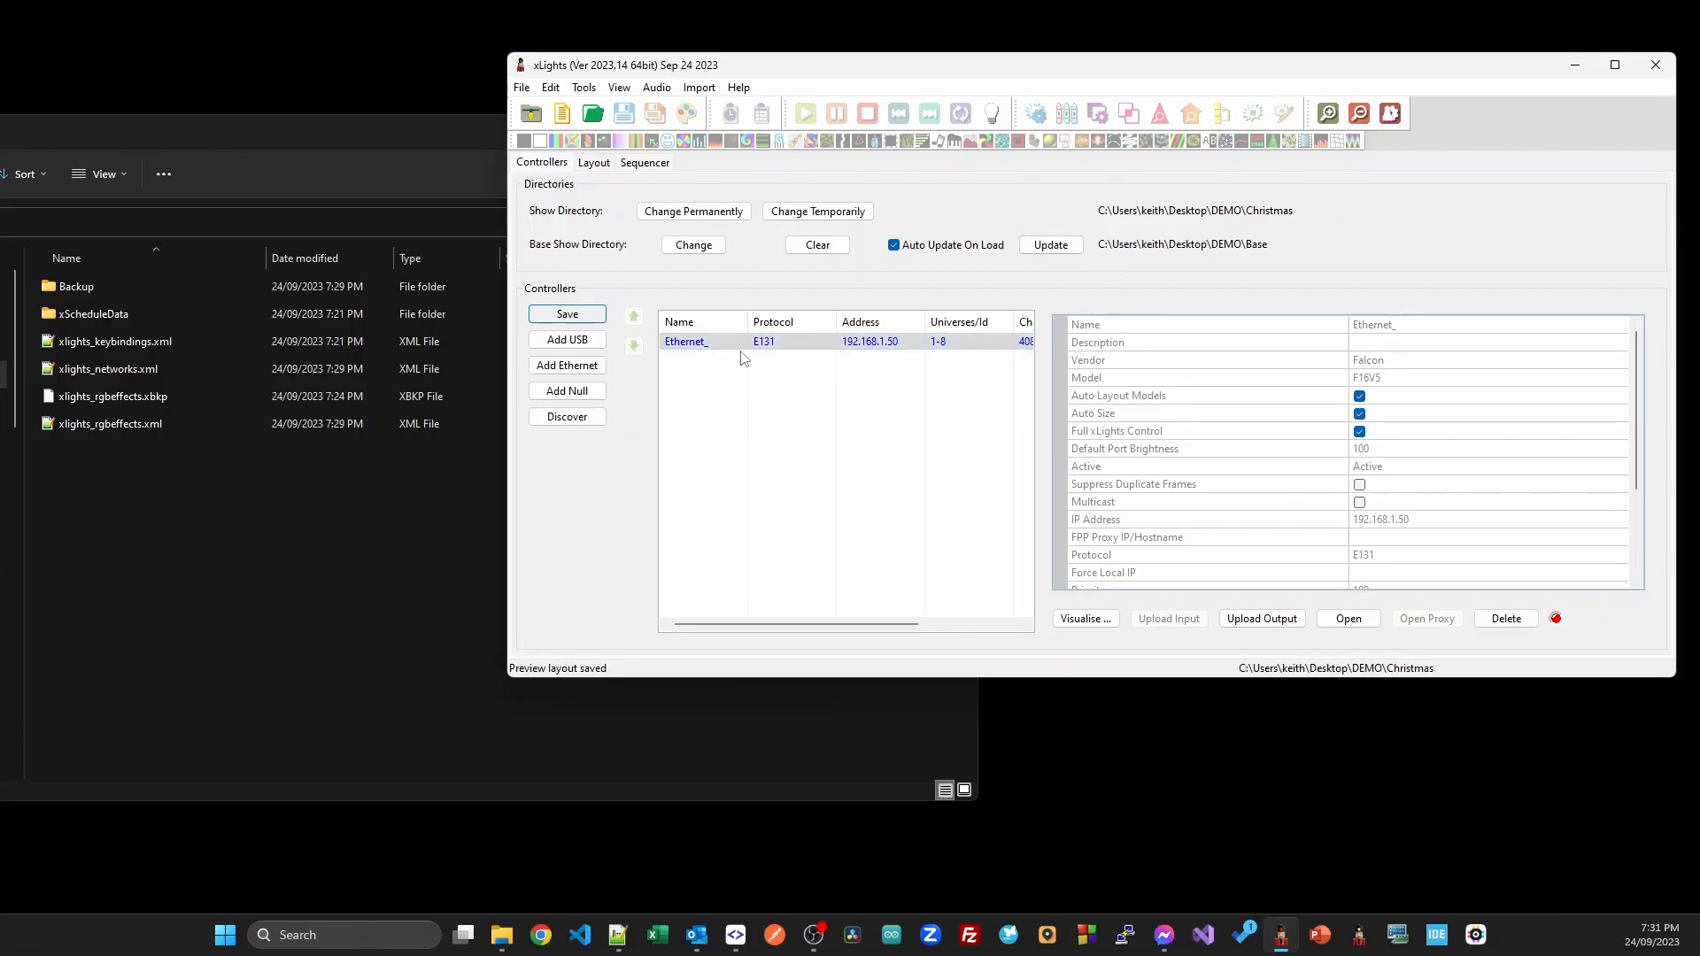
mouse_move(602, 180)
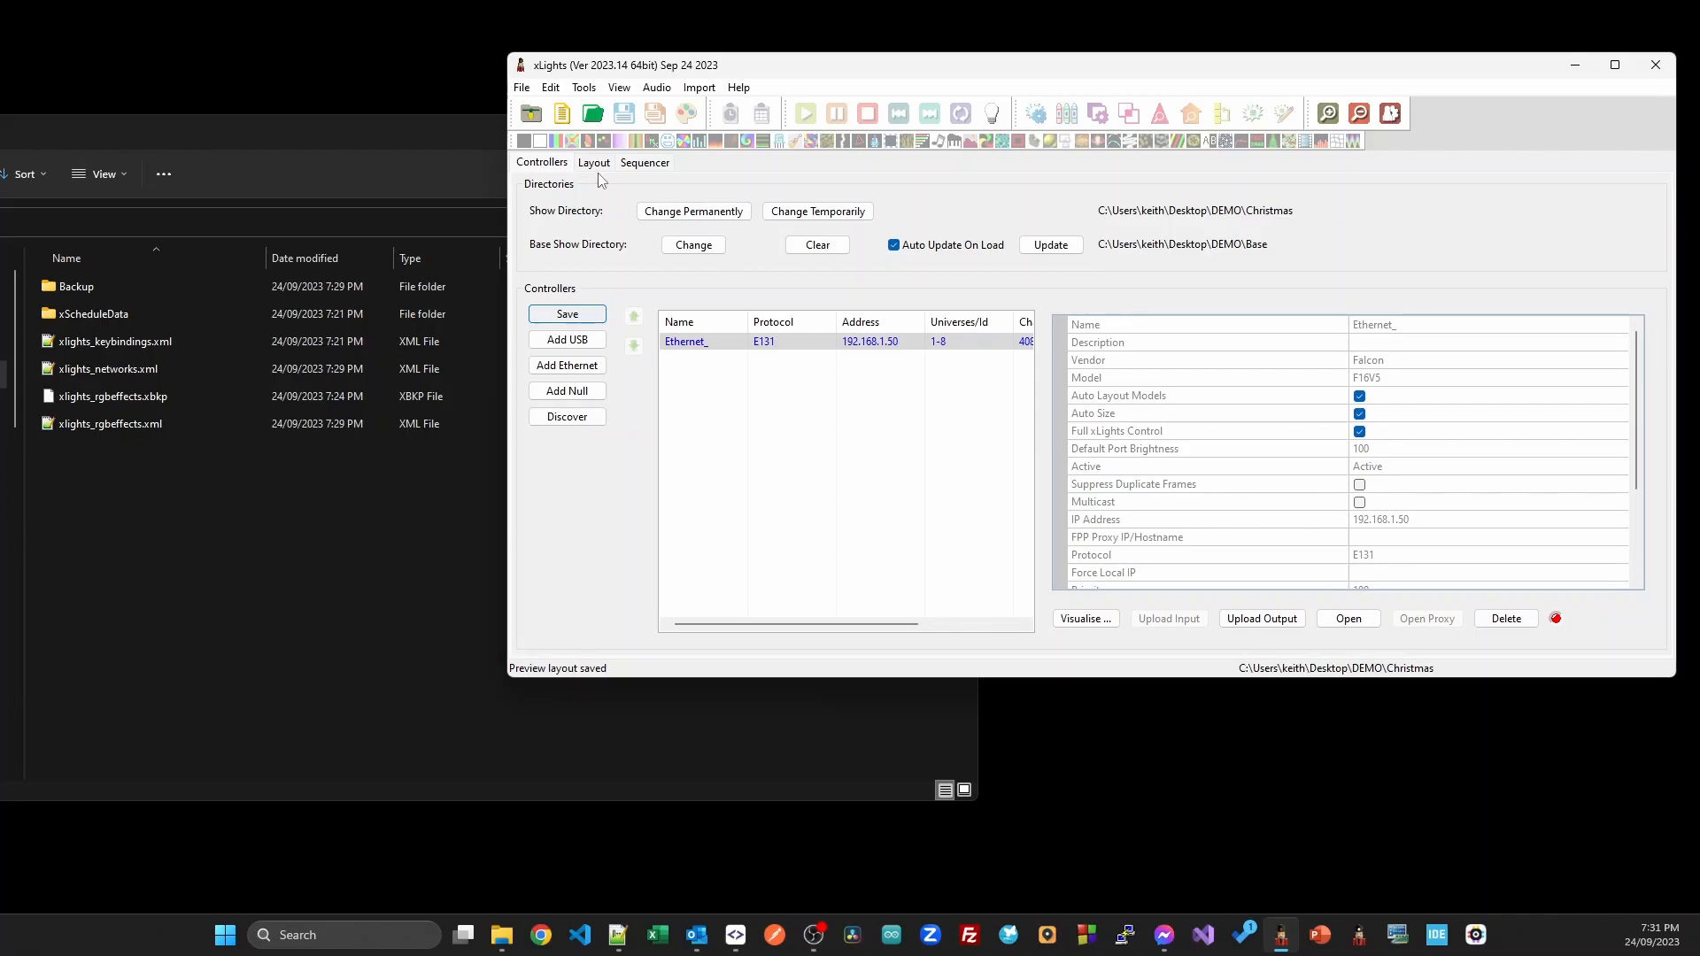
mouse_move(1293, 260)
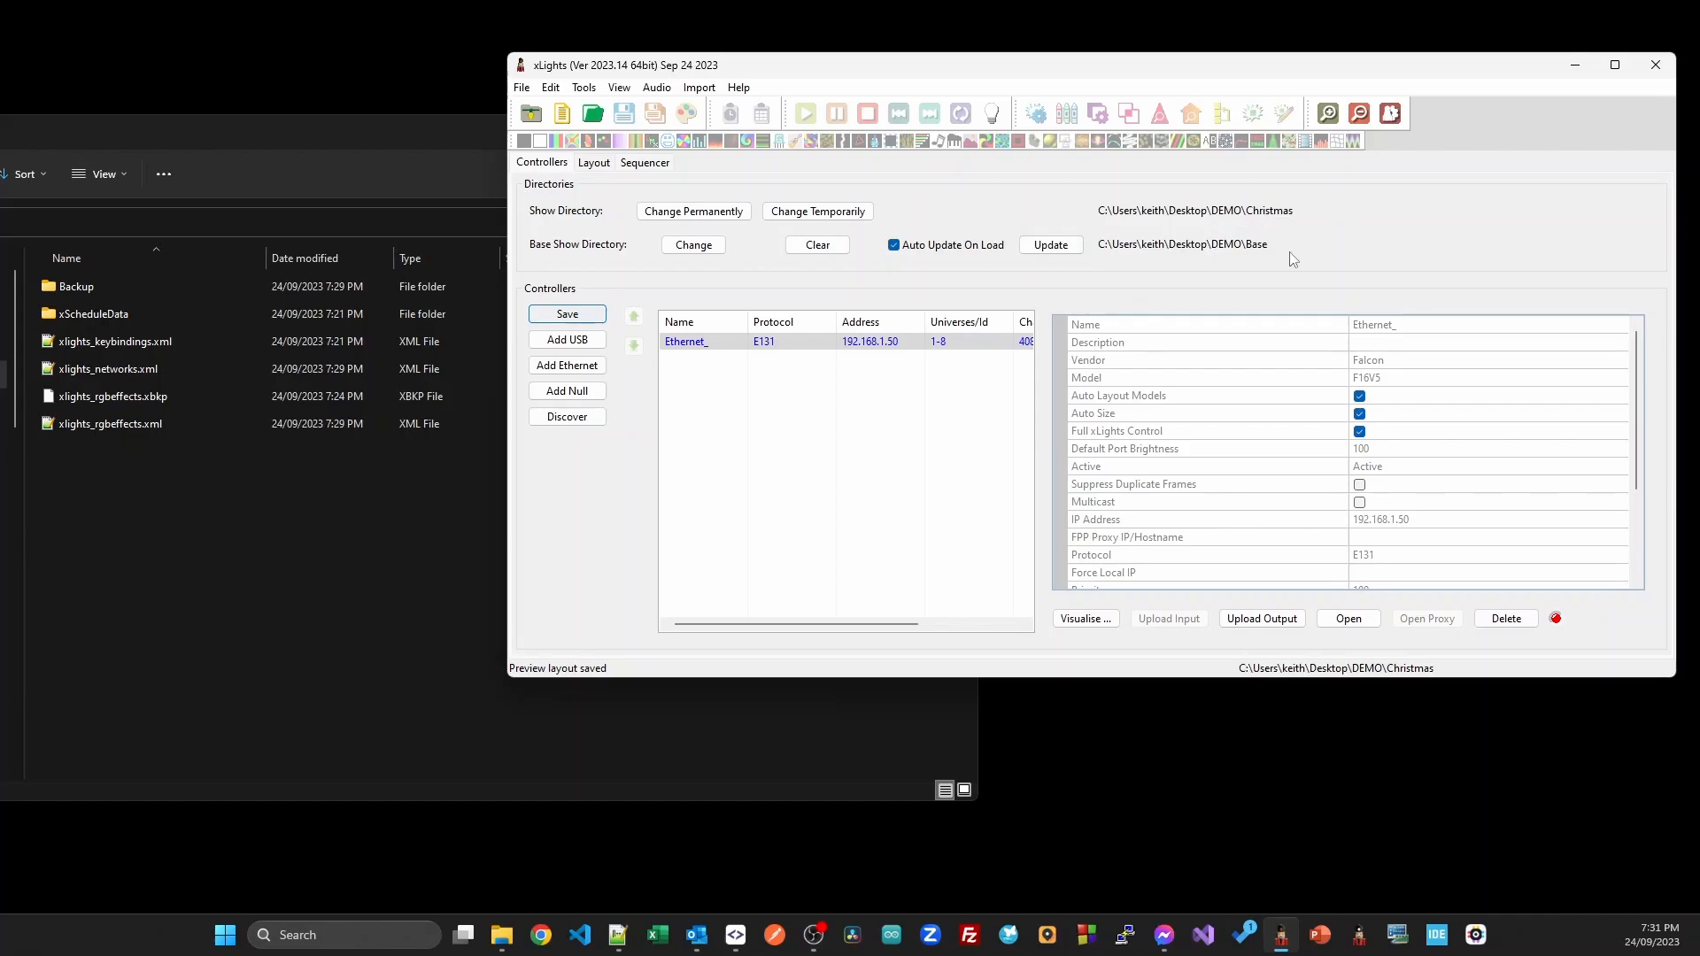
mouse_move(1204, 241)
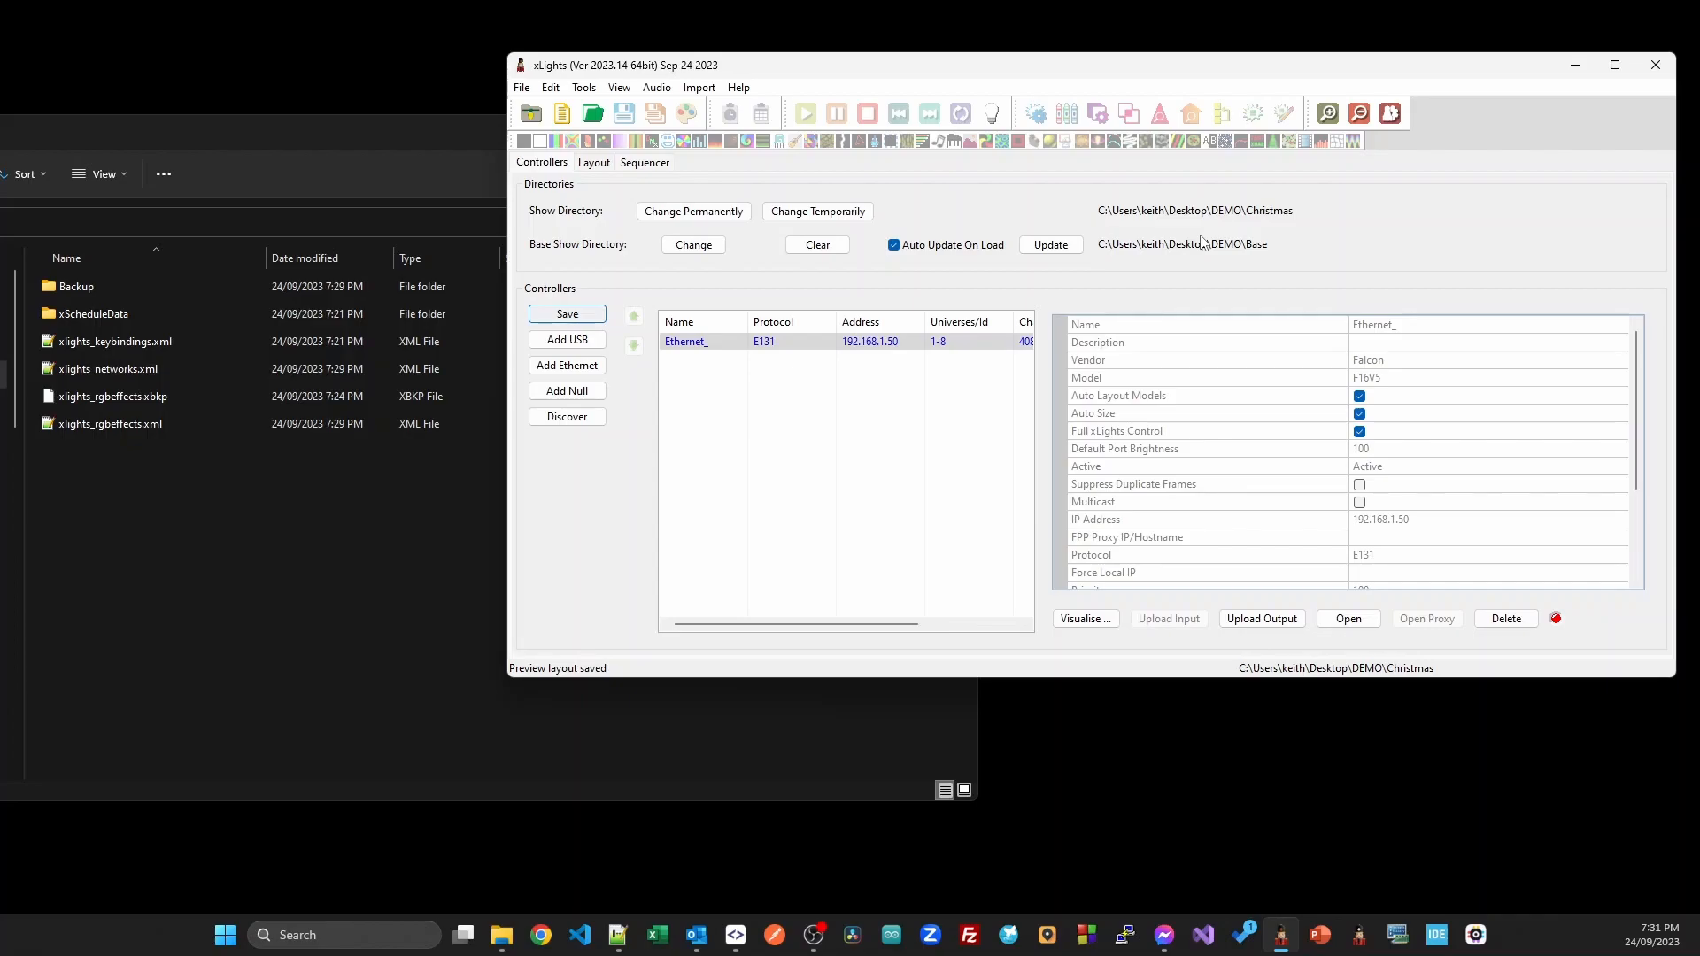
mouse_move(1177, 262)
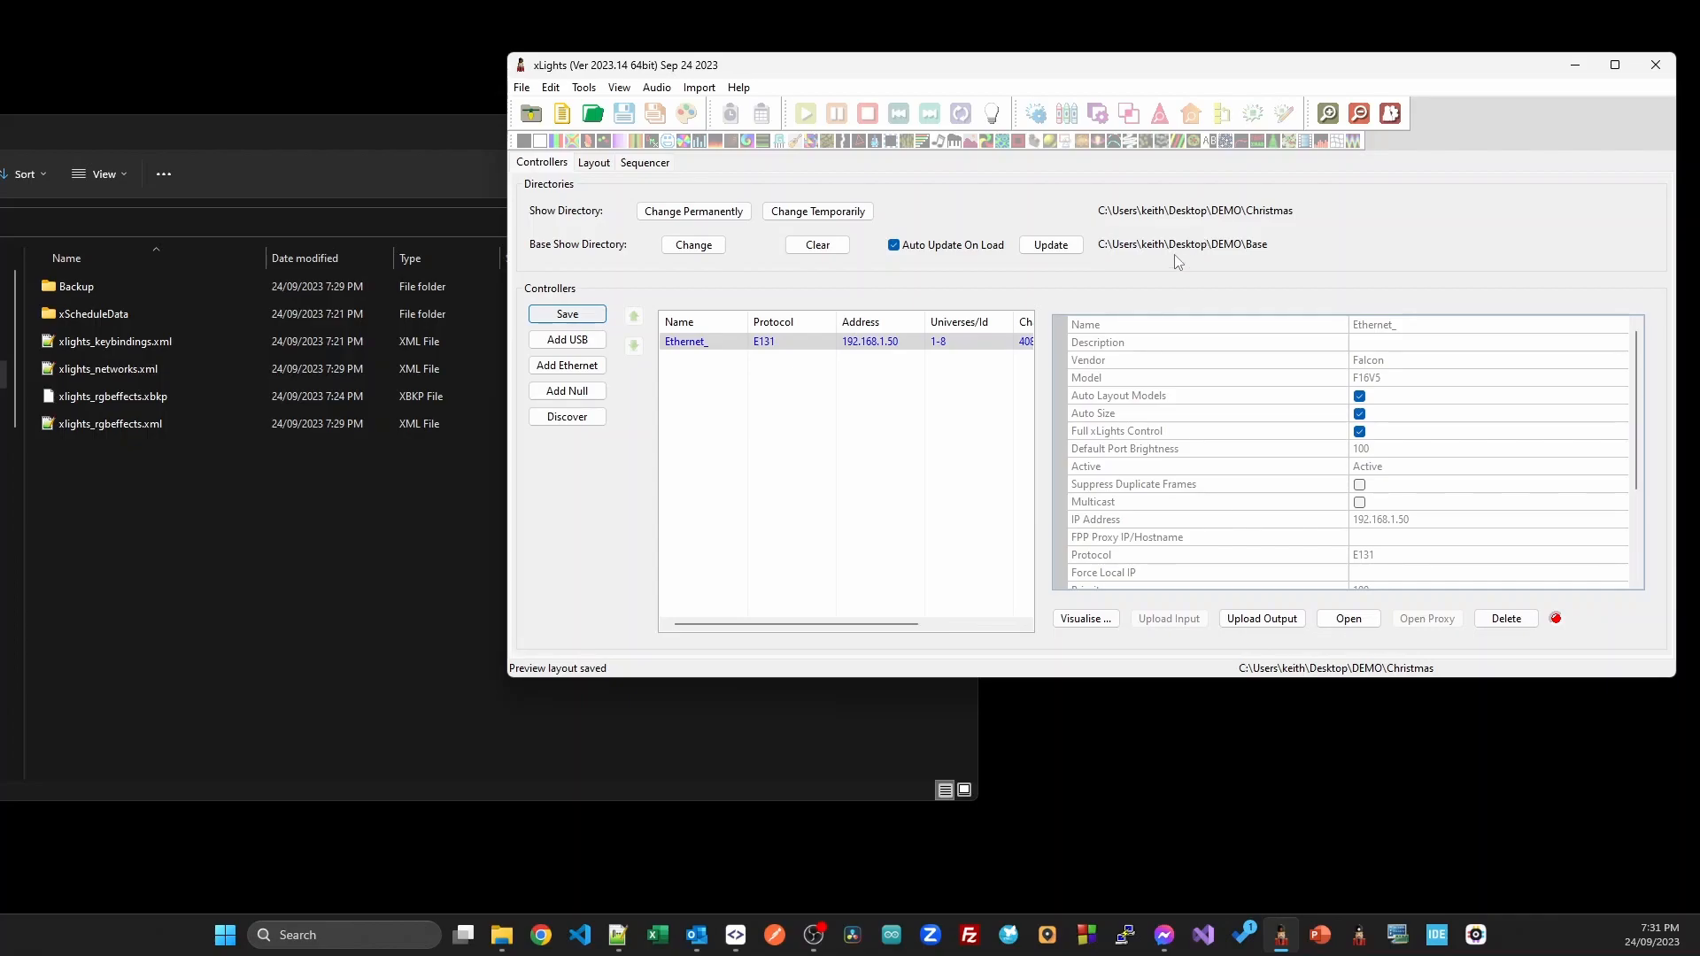
mouse_move(1102, 275)
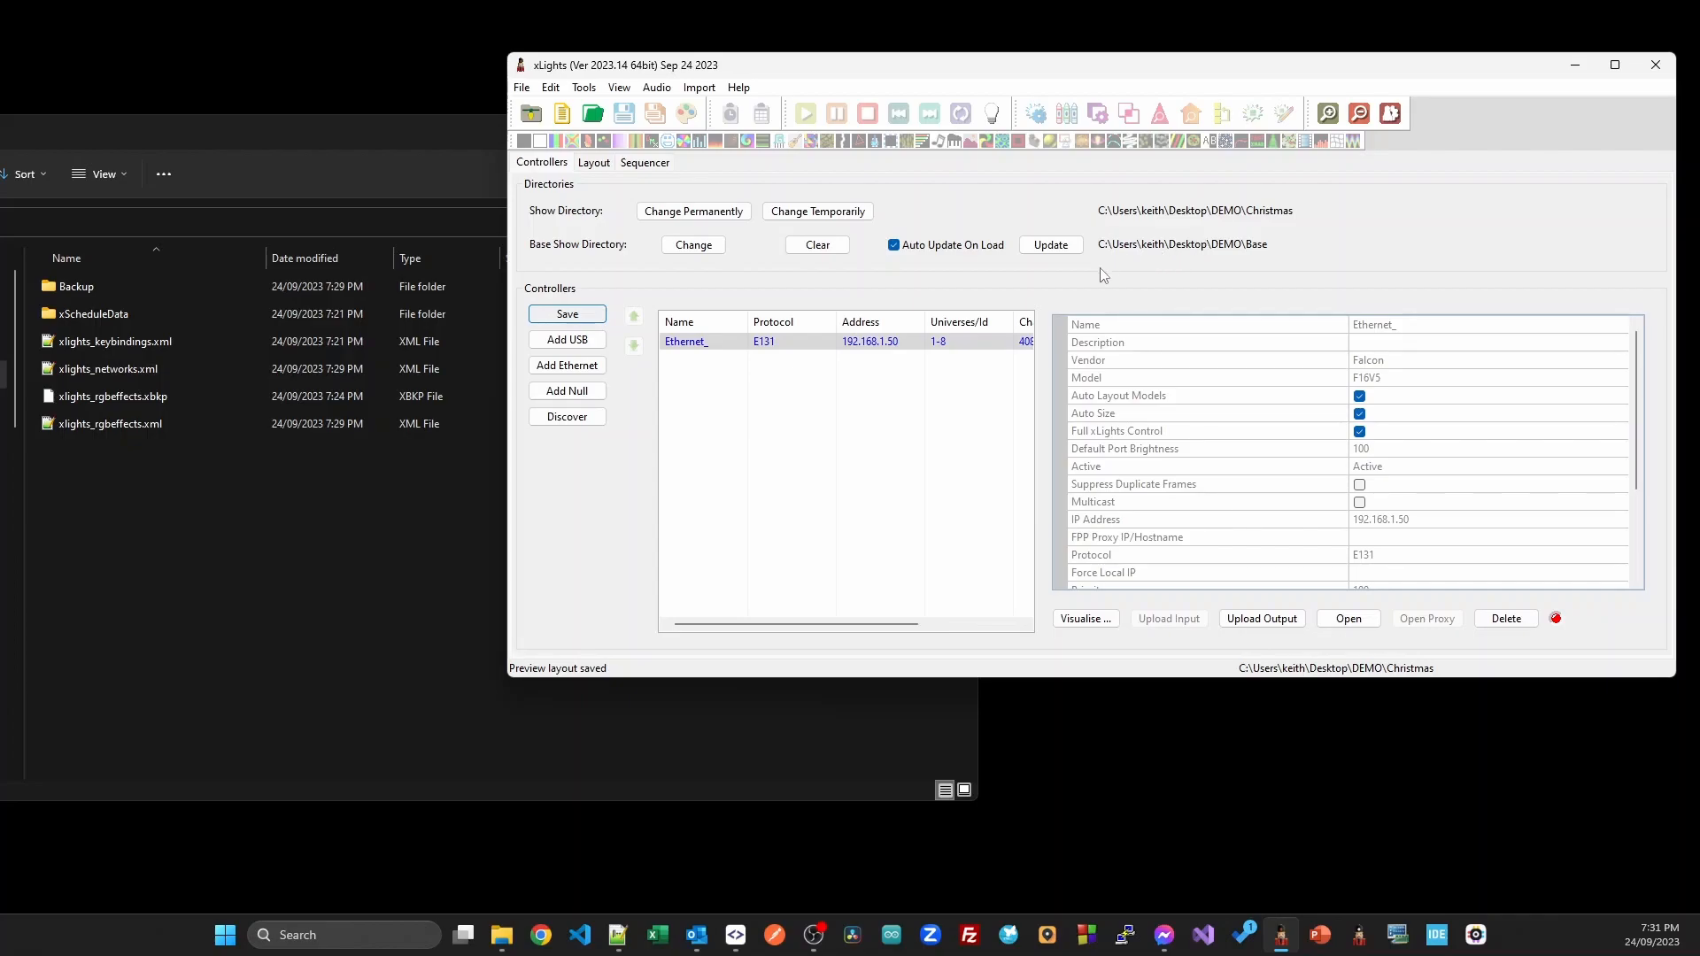
mouse_move(1193, 228)
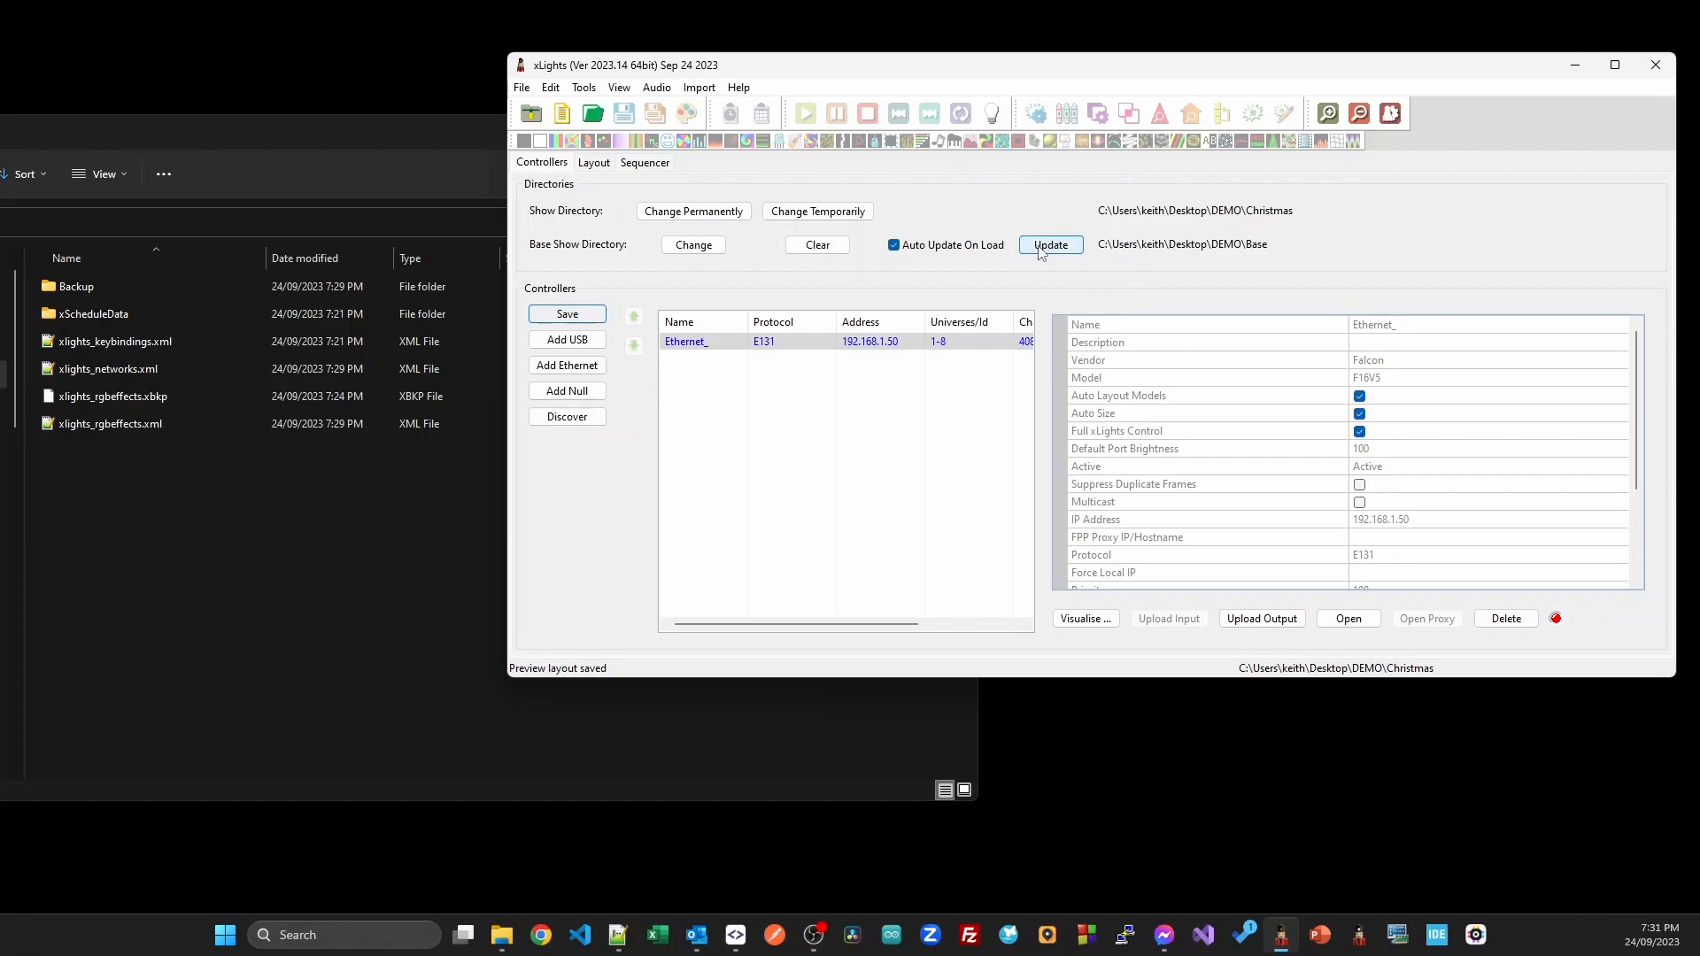
Check the tree, run Update from Base, and accept Base's Tree and Gridlines versions.
left_click(594, 163)
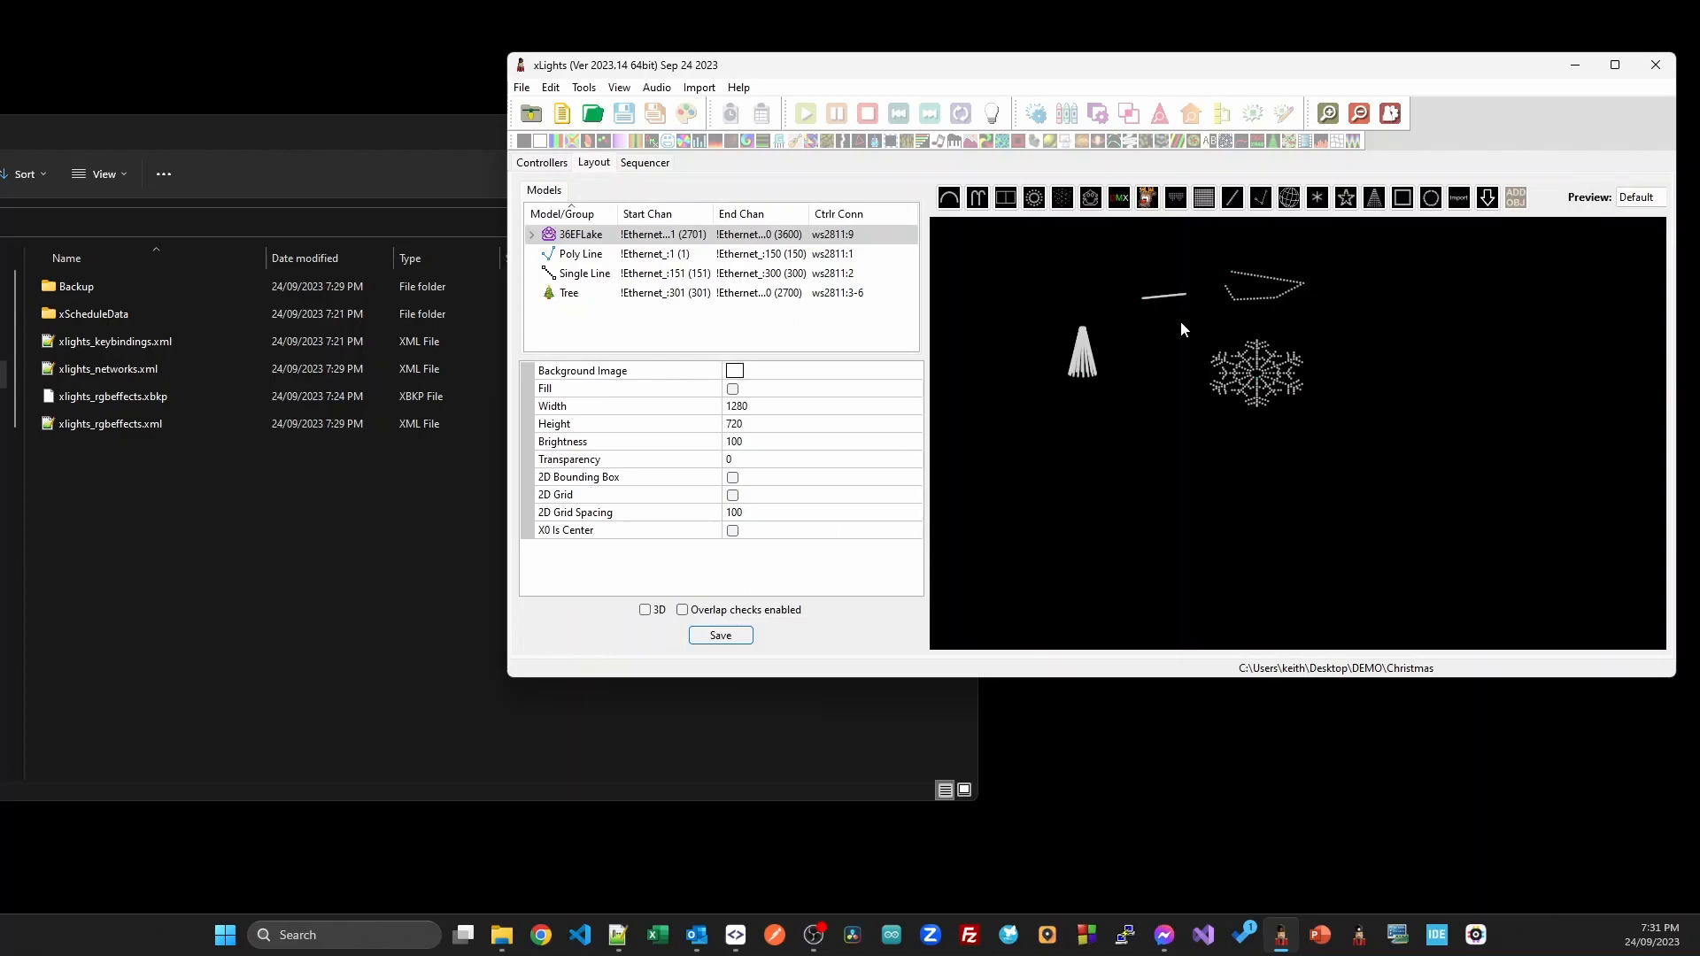
right_click(1081, 349)
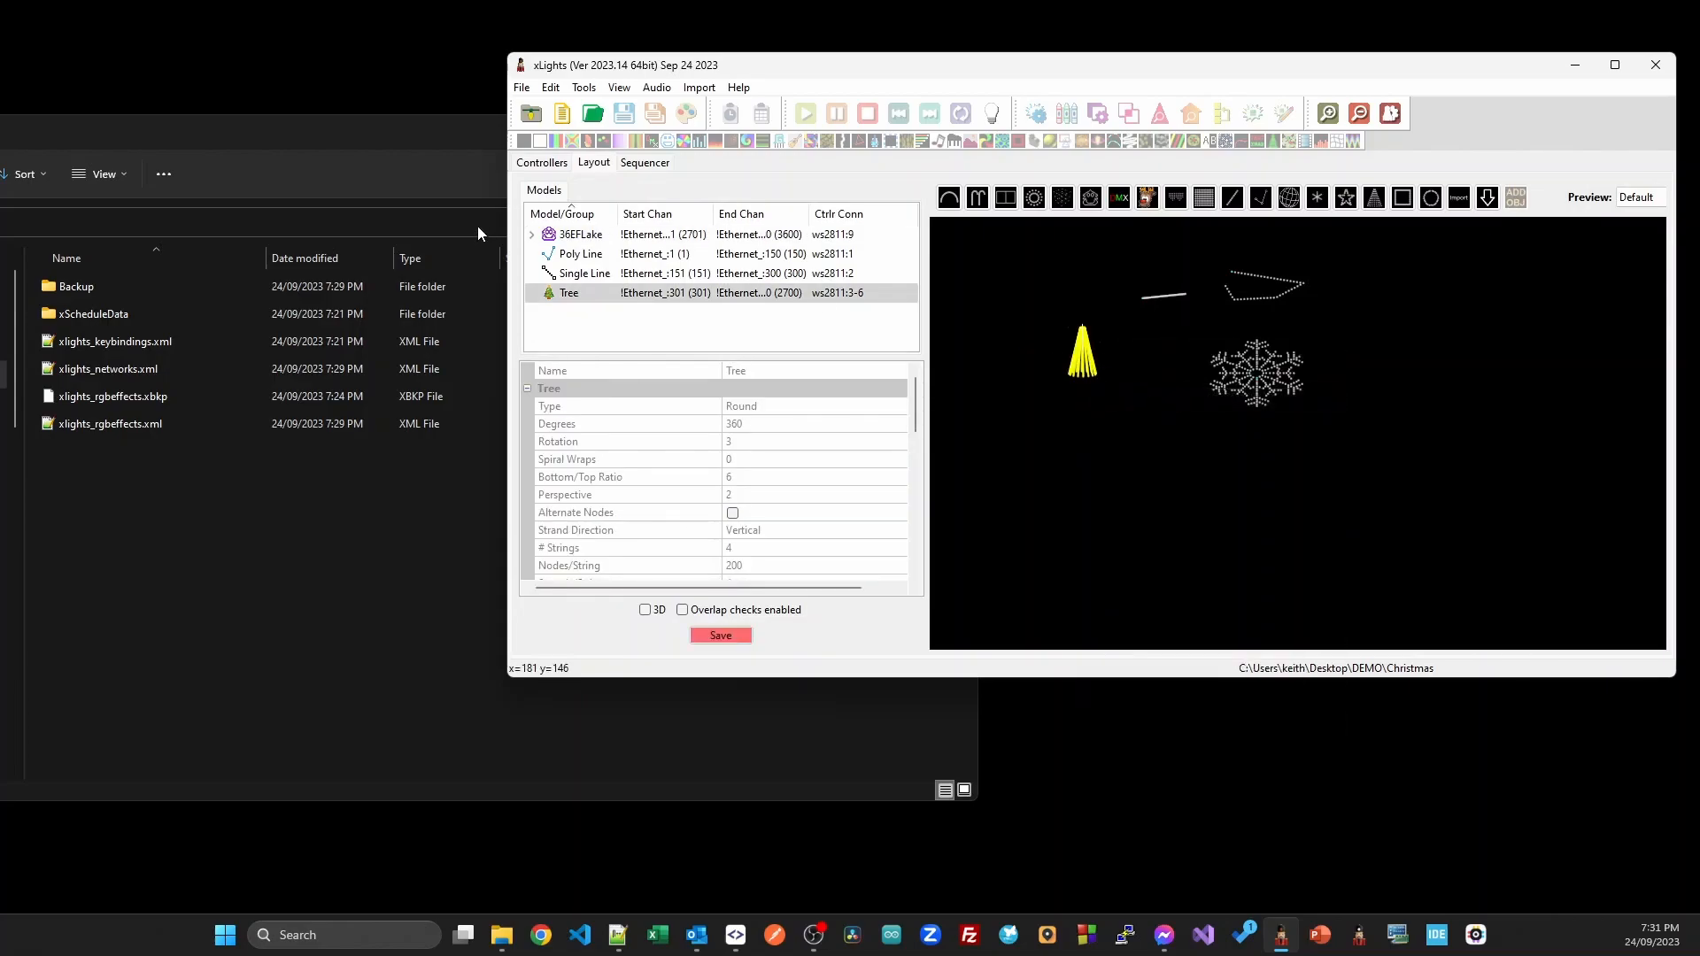
left_click(541, 163)
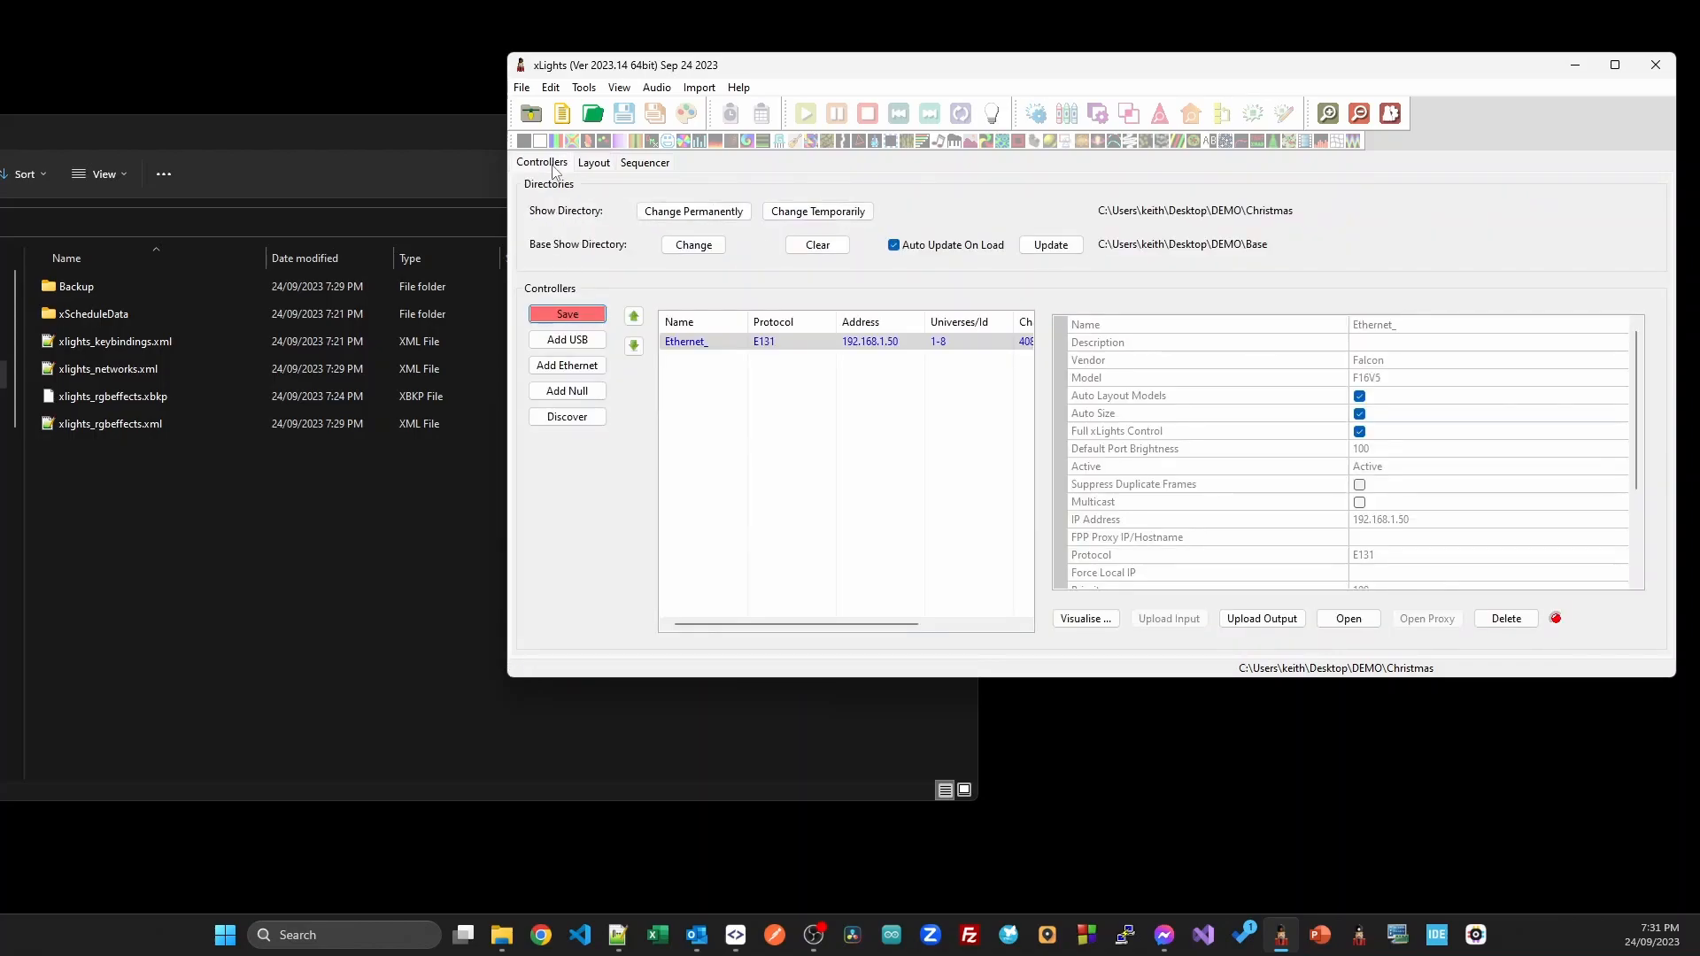
mouse_move(882, 267)
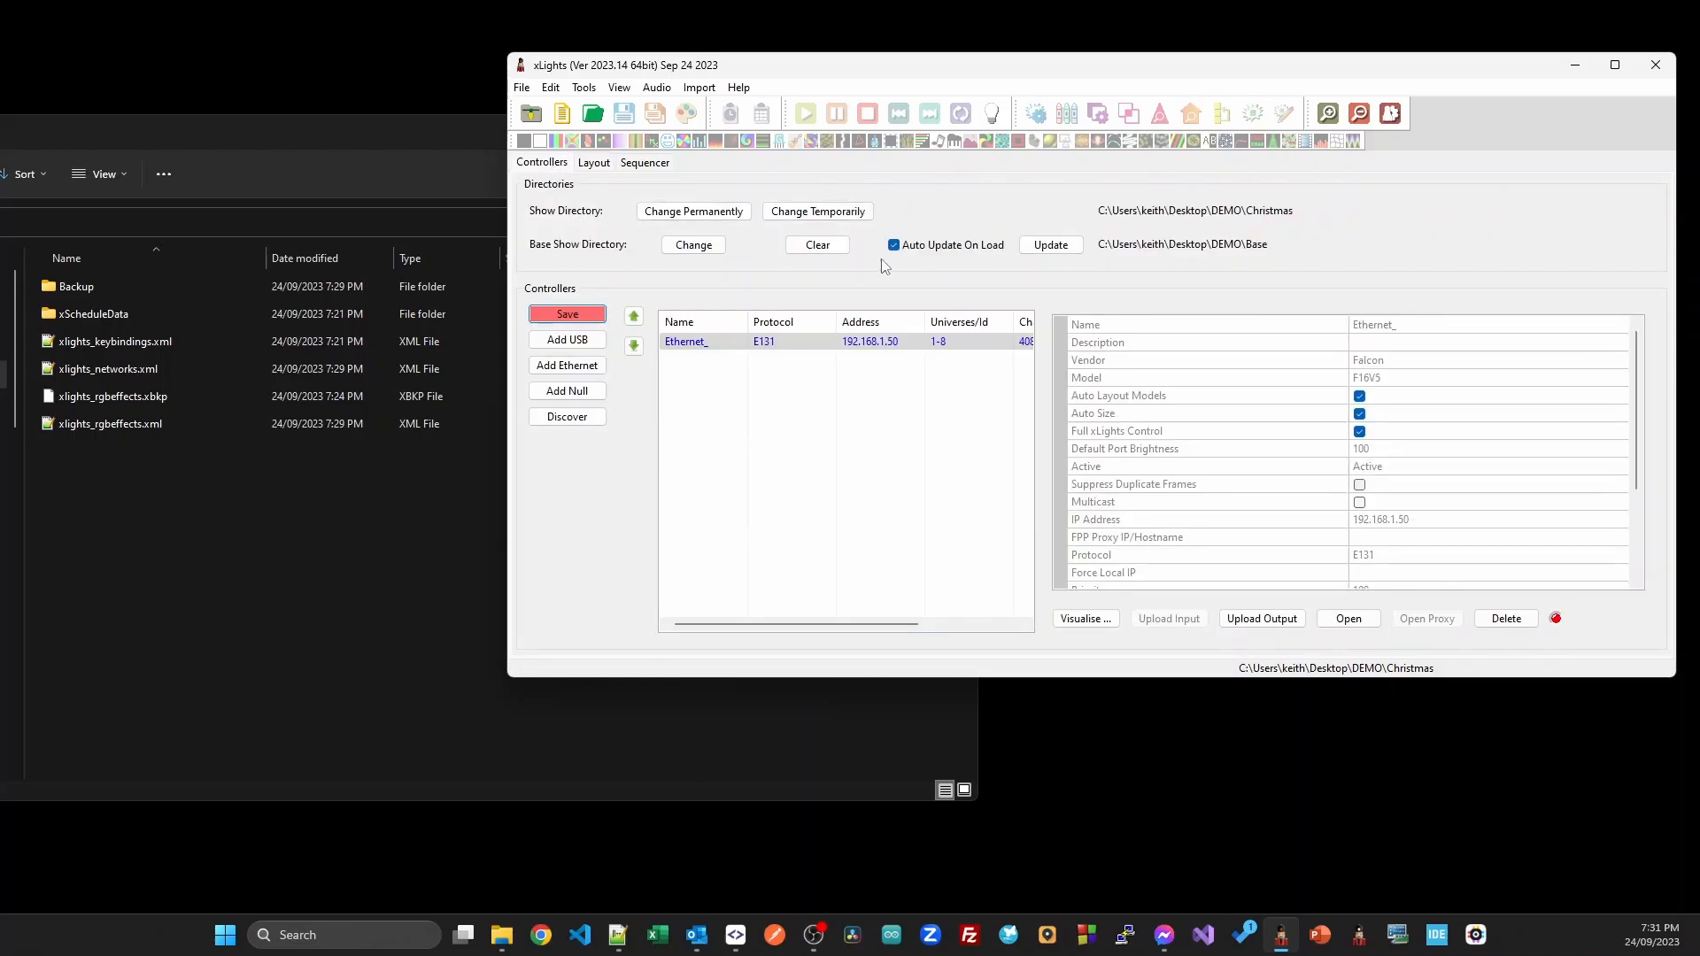
left_click(1049, 245)
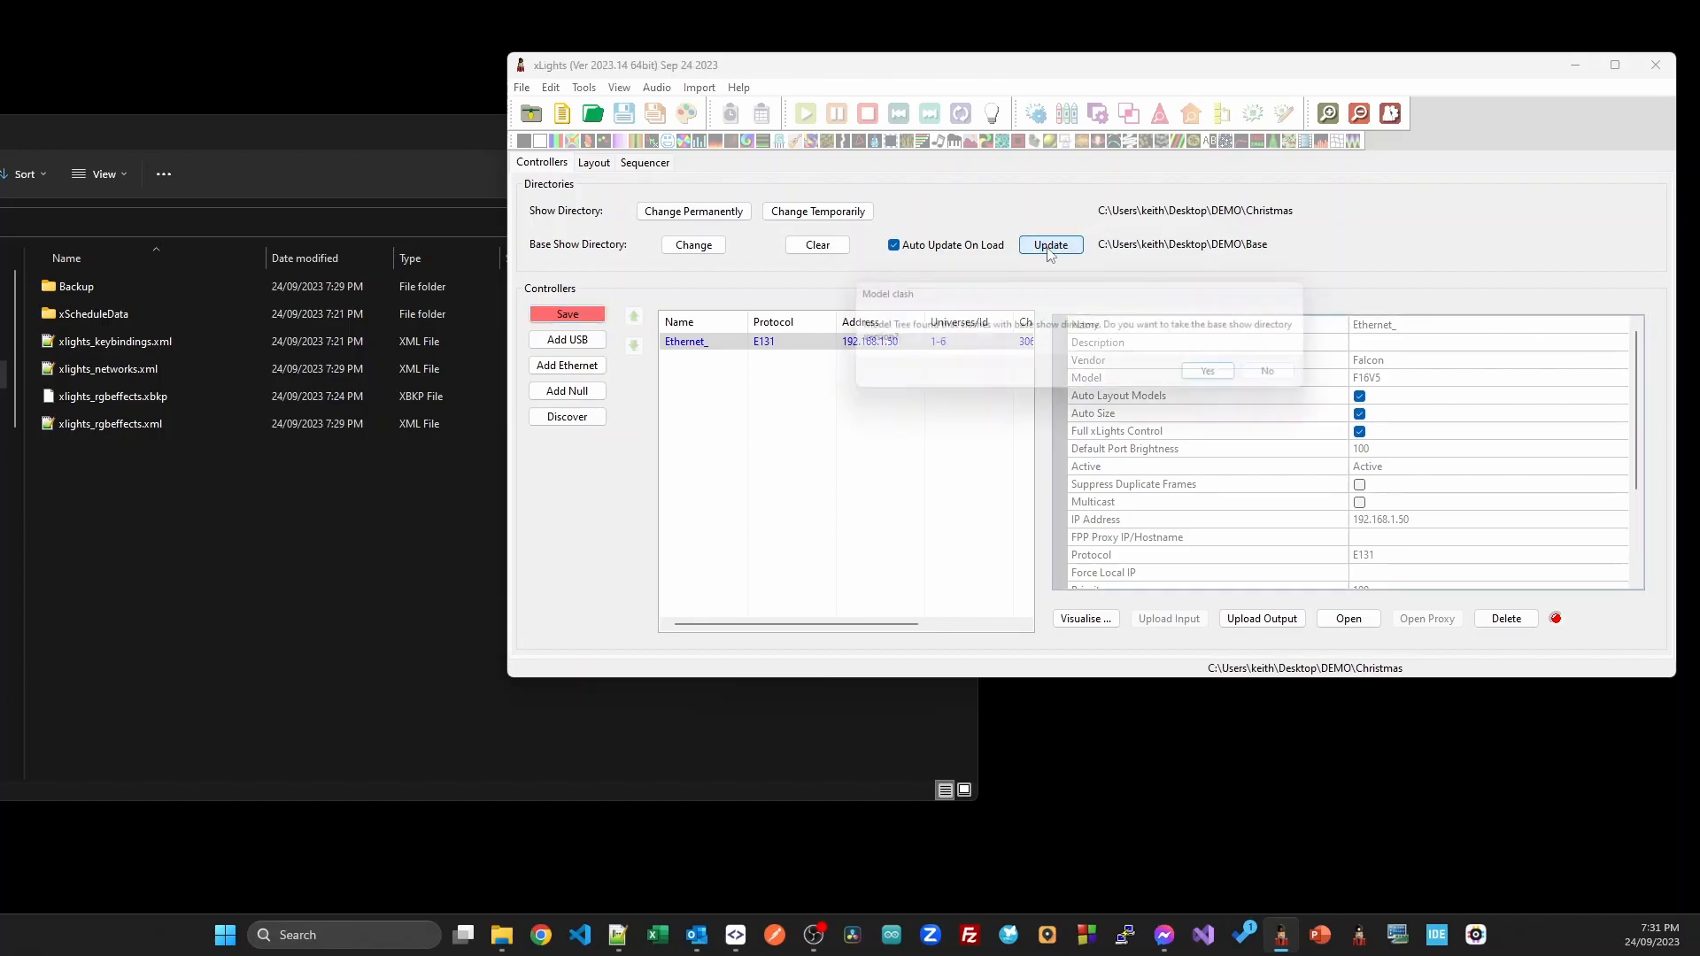
left_click(1049, 245)
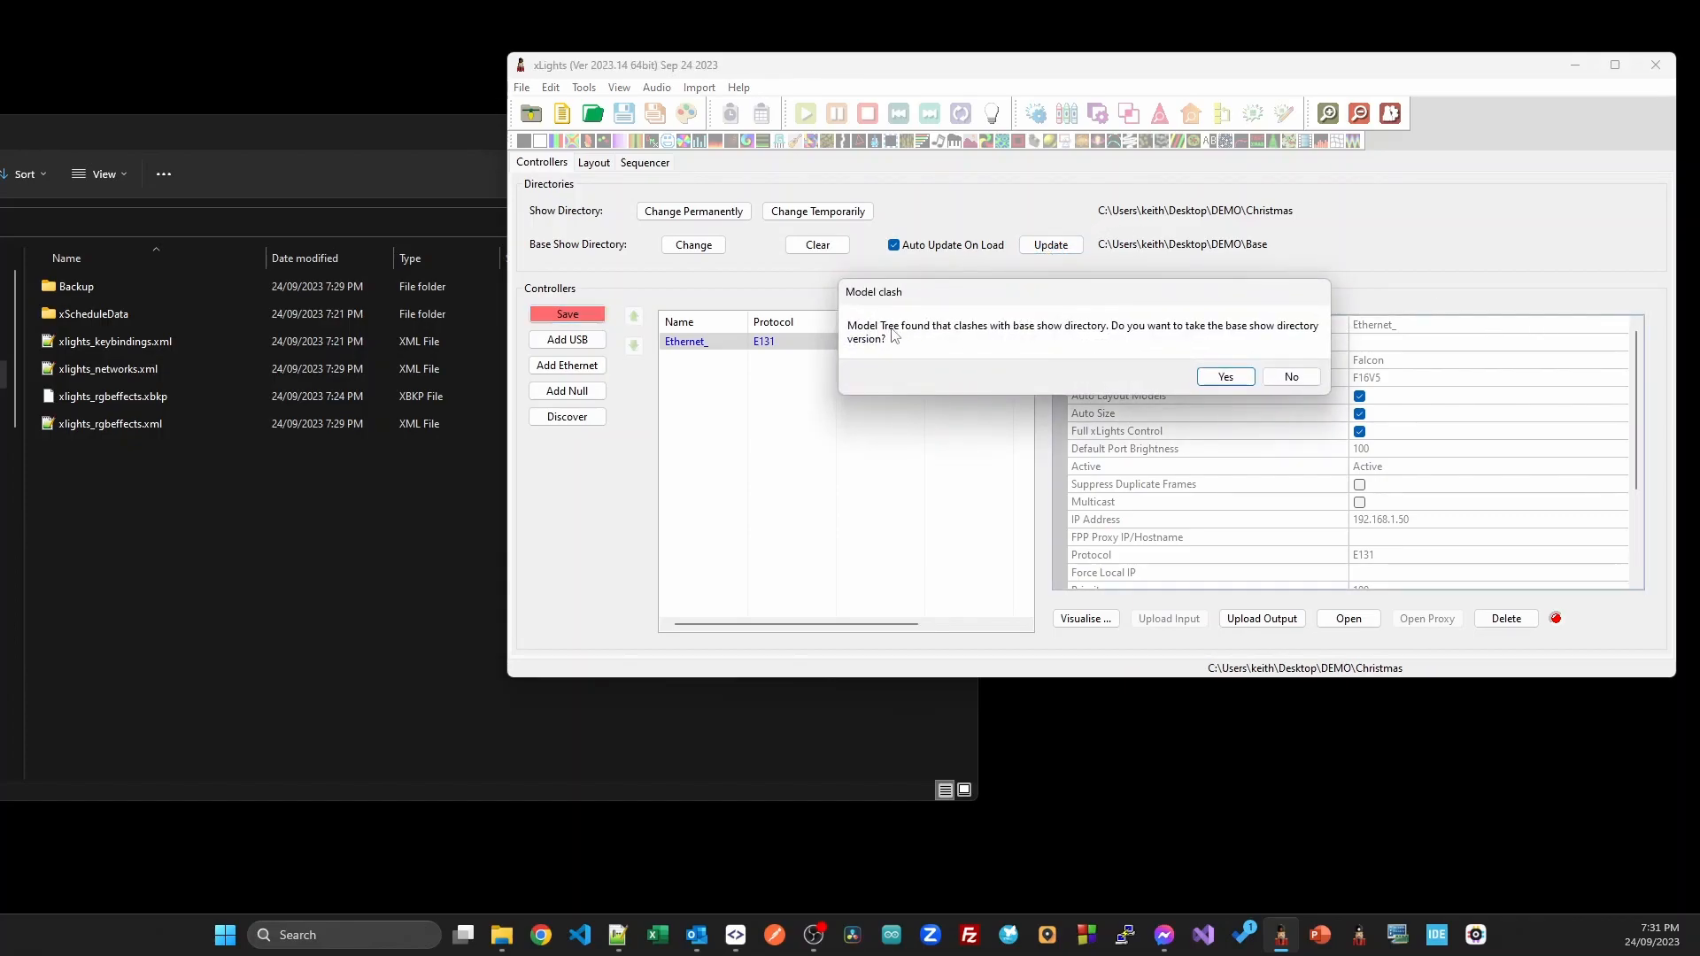
mouse_move(869, 354)
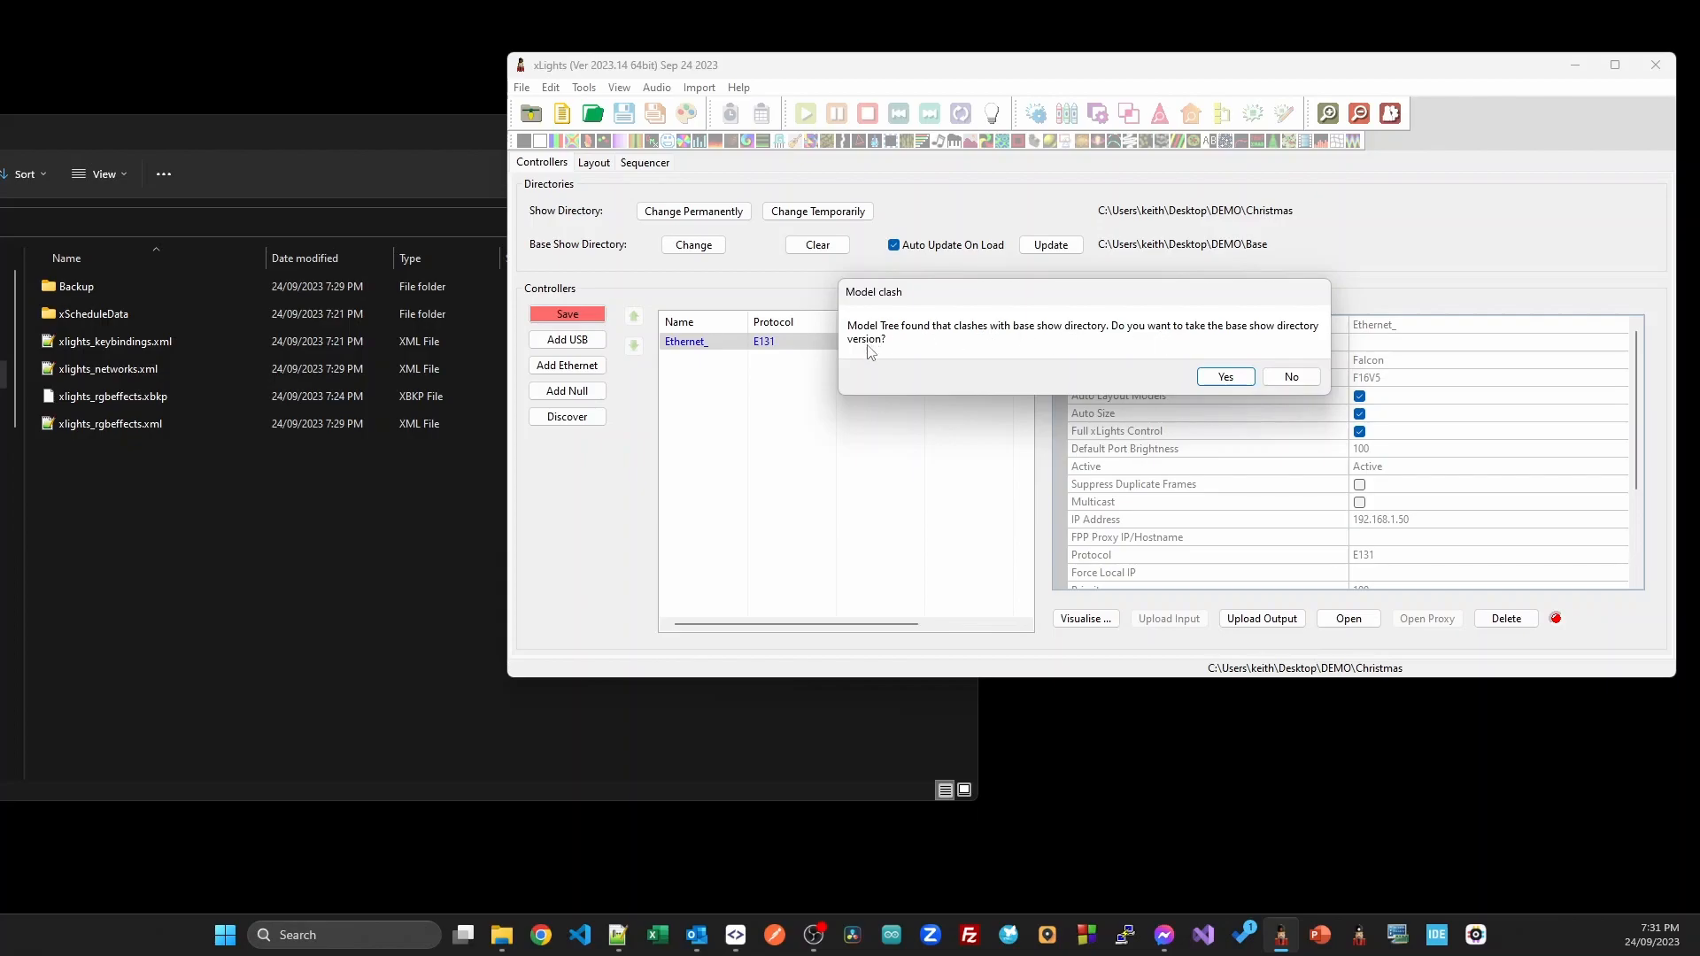
mouse_move(1190, 386)
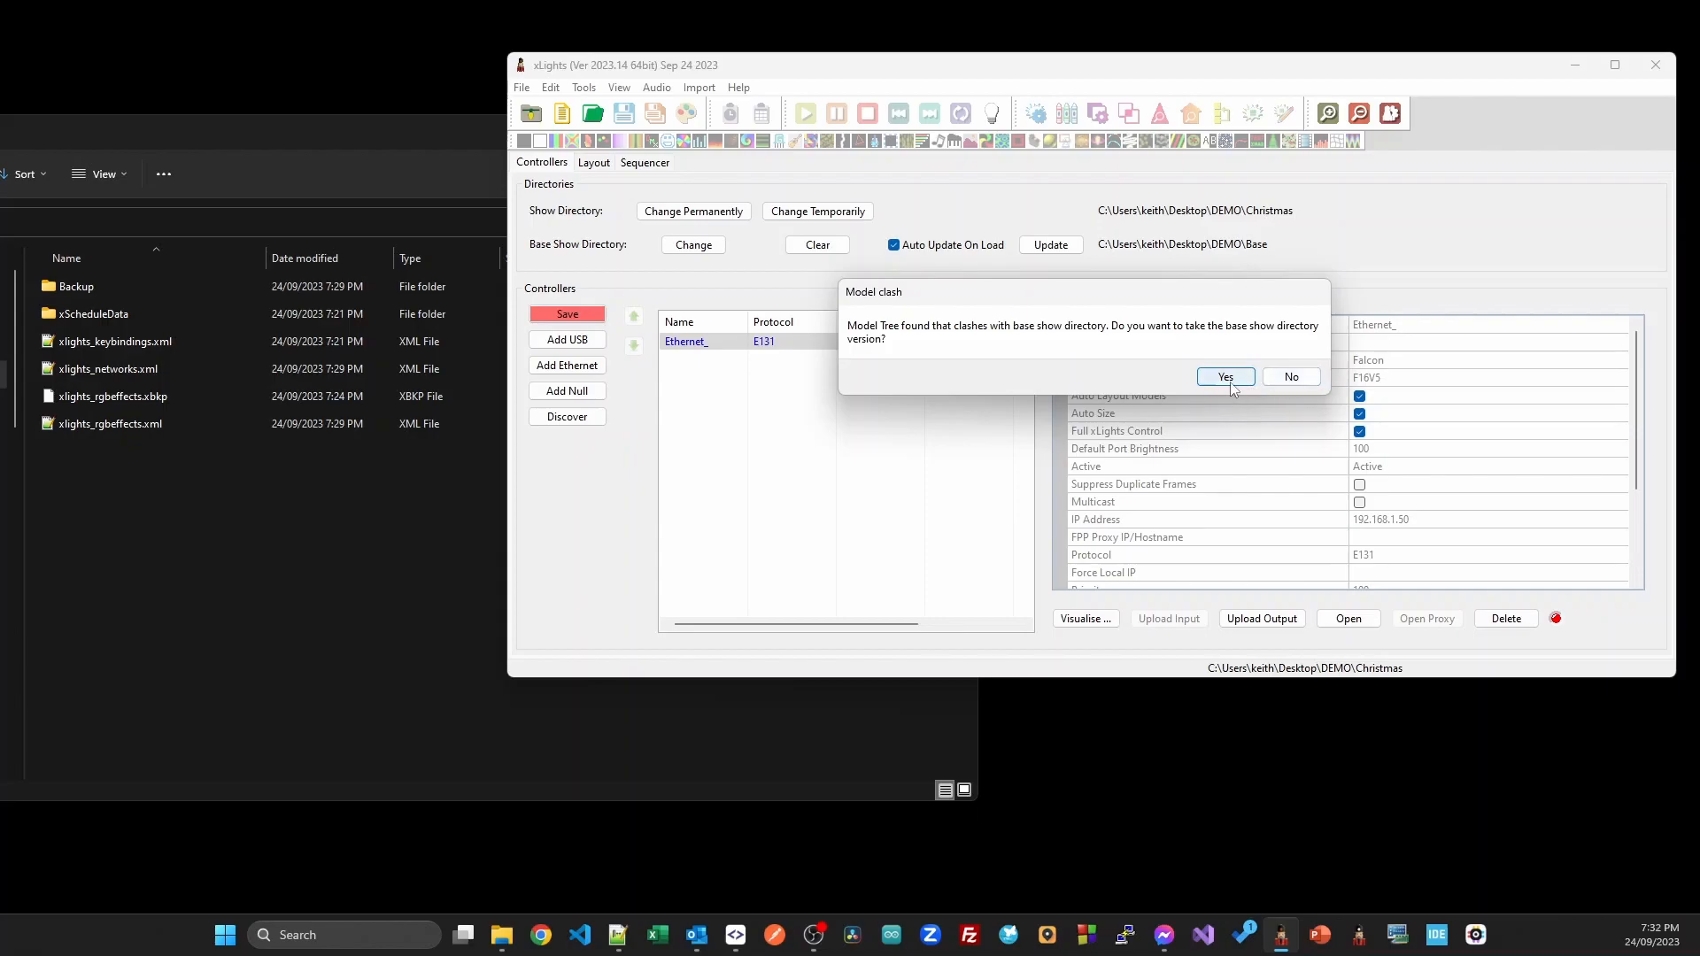
left_click(1224, 377)
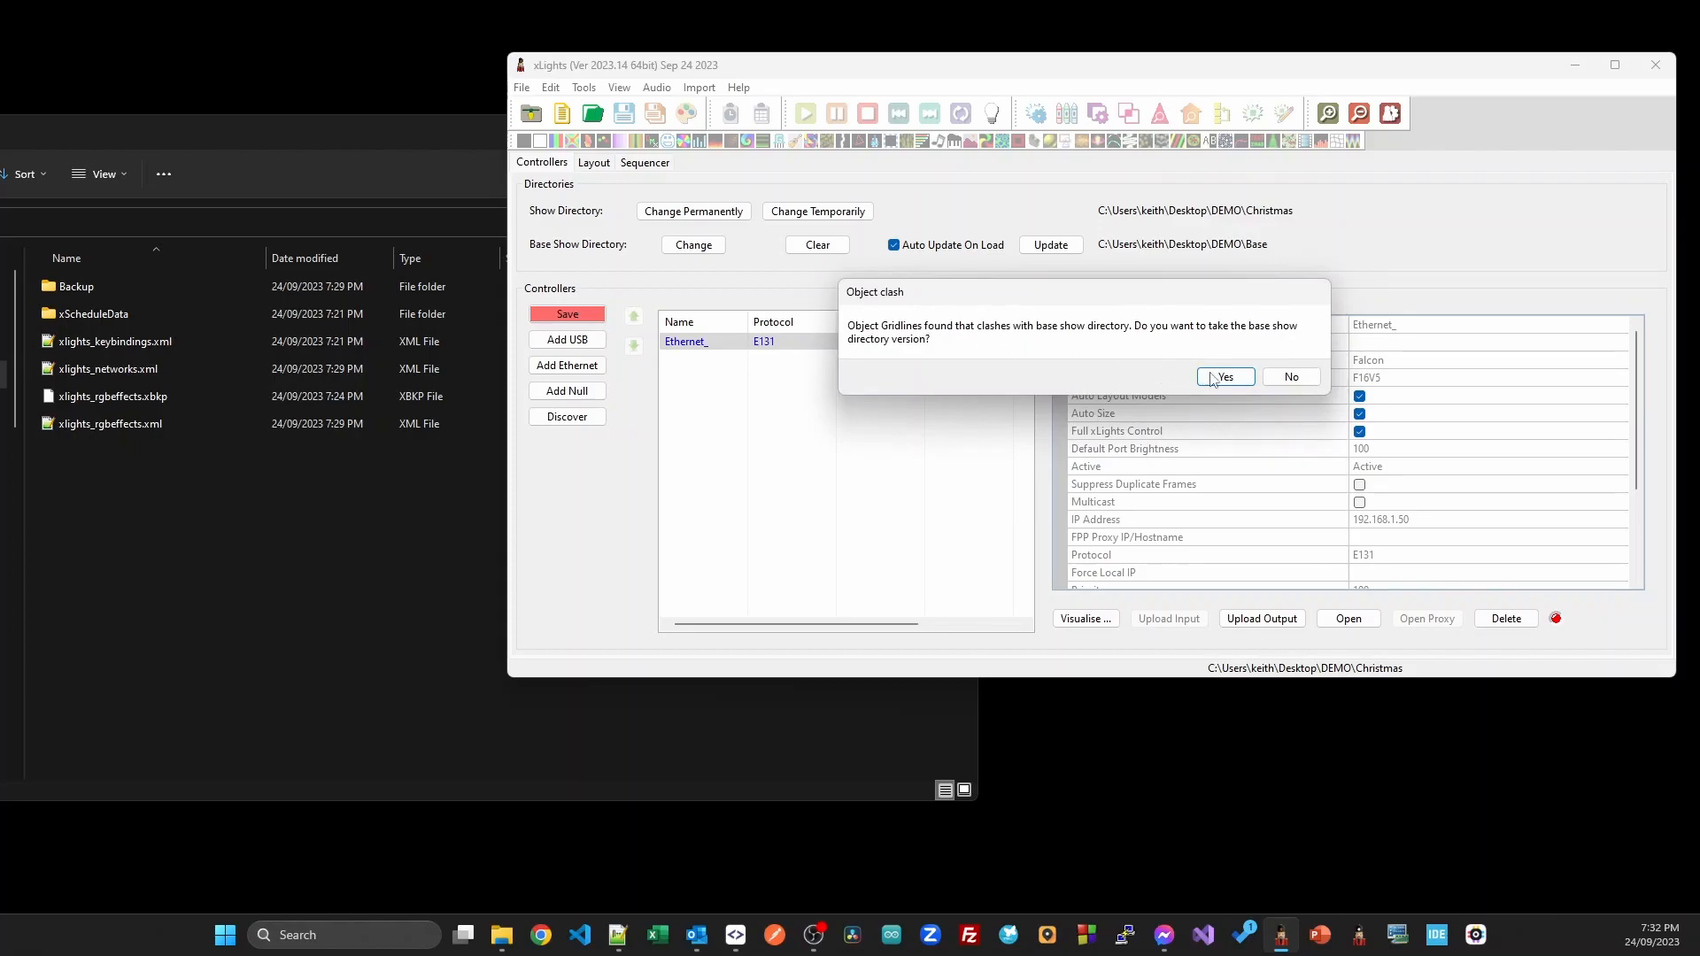
left_click(1222, 377)
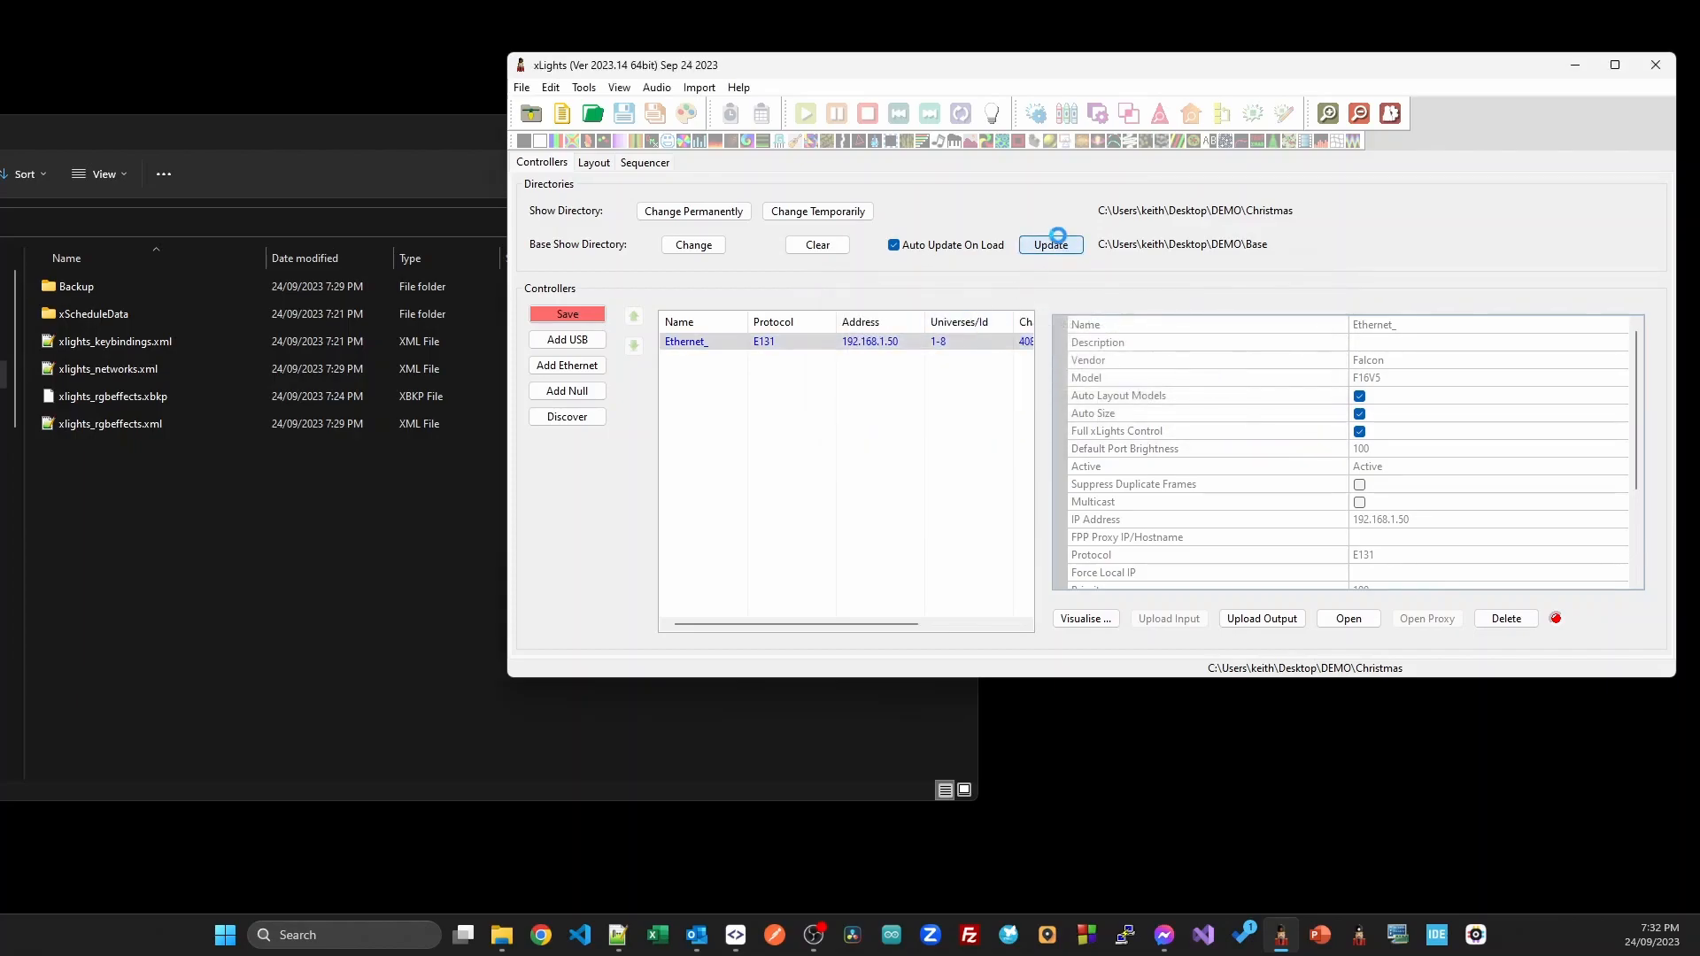
Let the Base update complete so Save is no longer flagged red.
left_click(1049, 244)
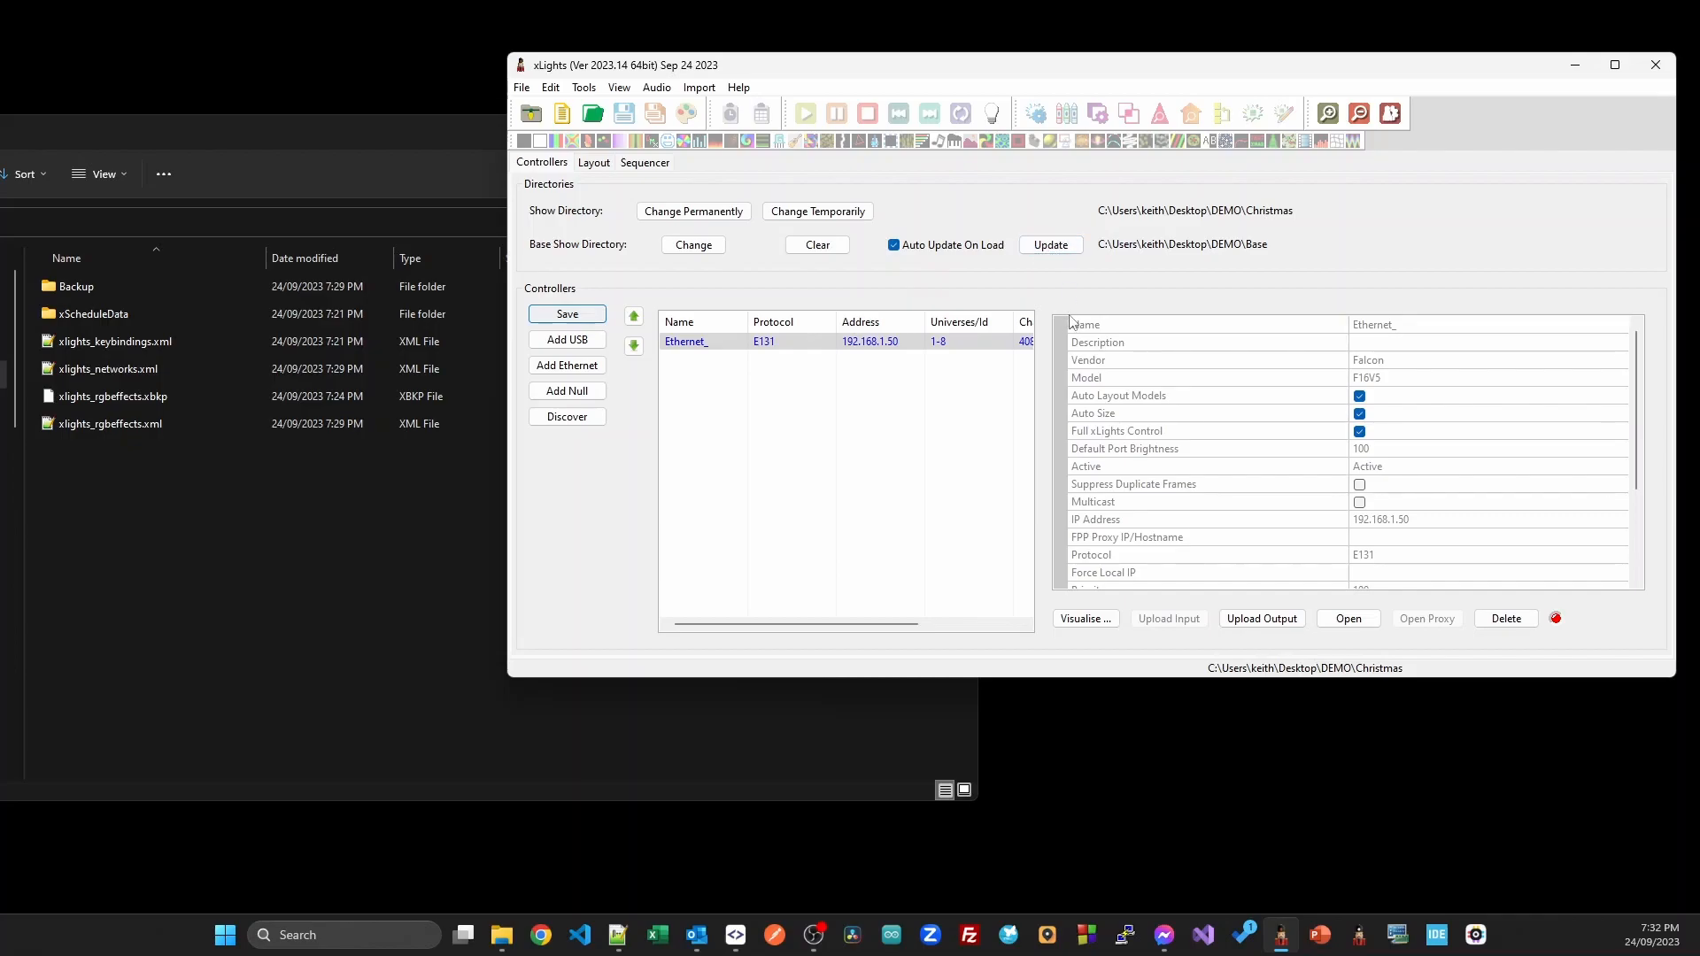
mouse_move(1017, 266)
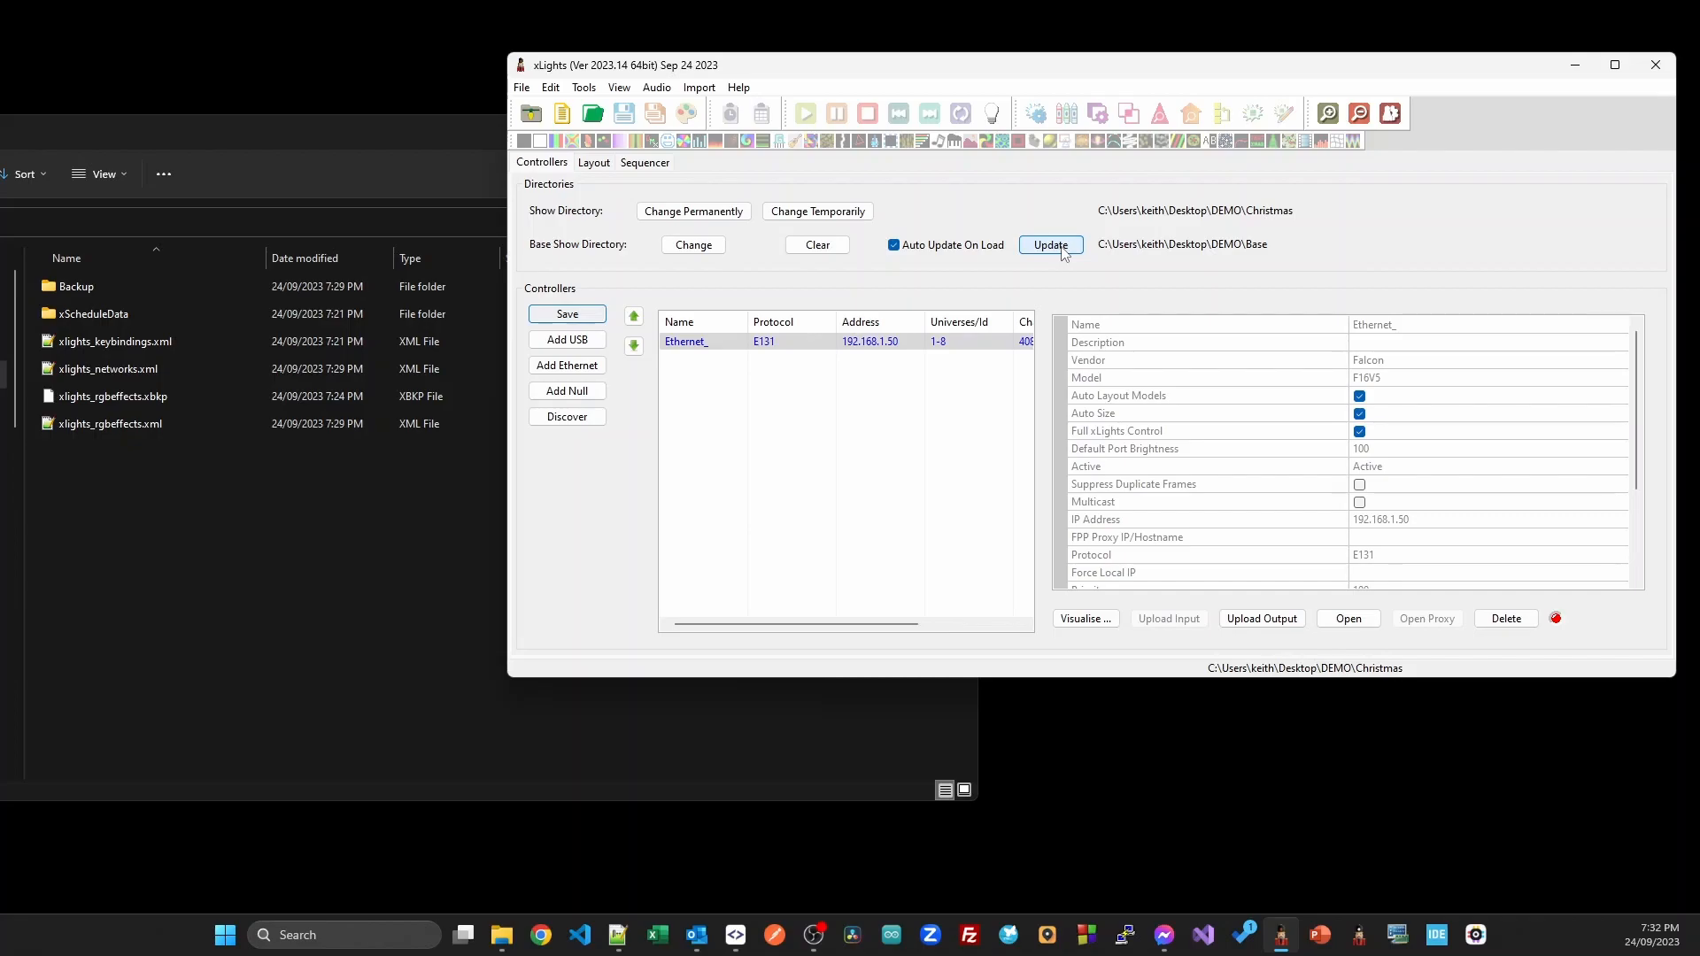
mouse_move(594, 171)
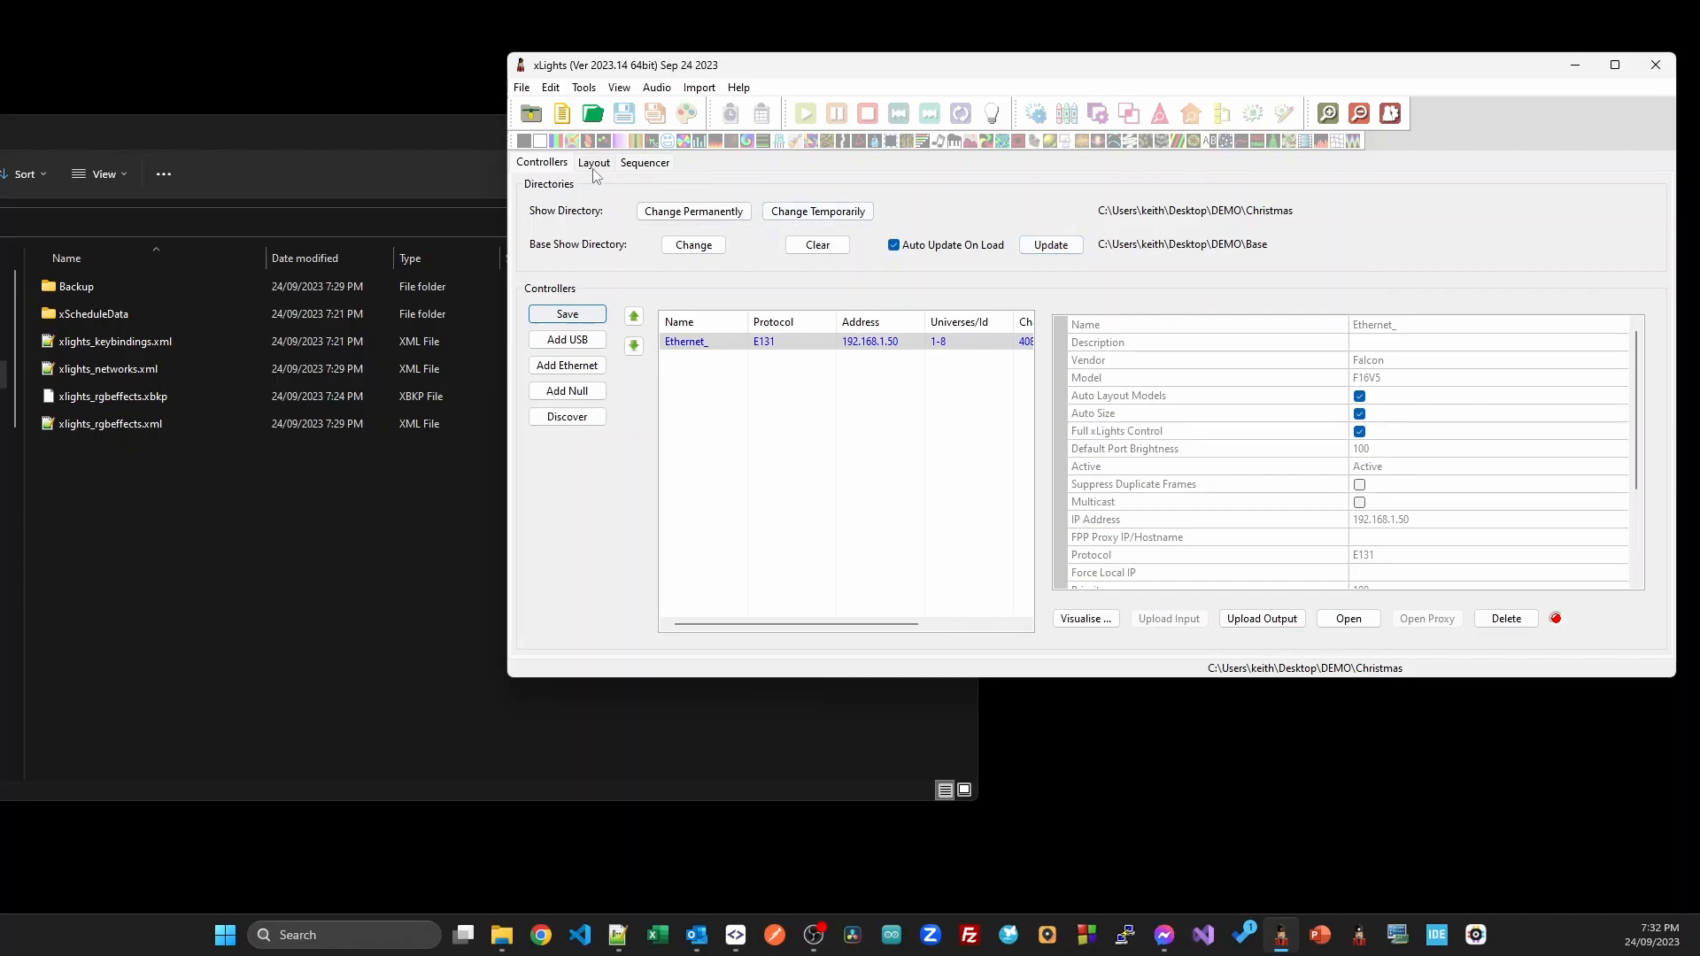
Move the Tree model to the upper right of the layout, then return to Controllers.
left_click(593, 163)
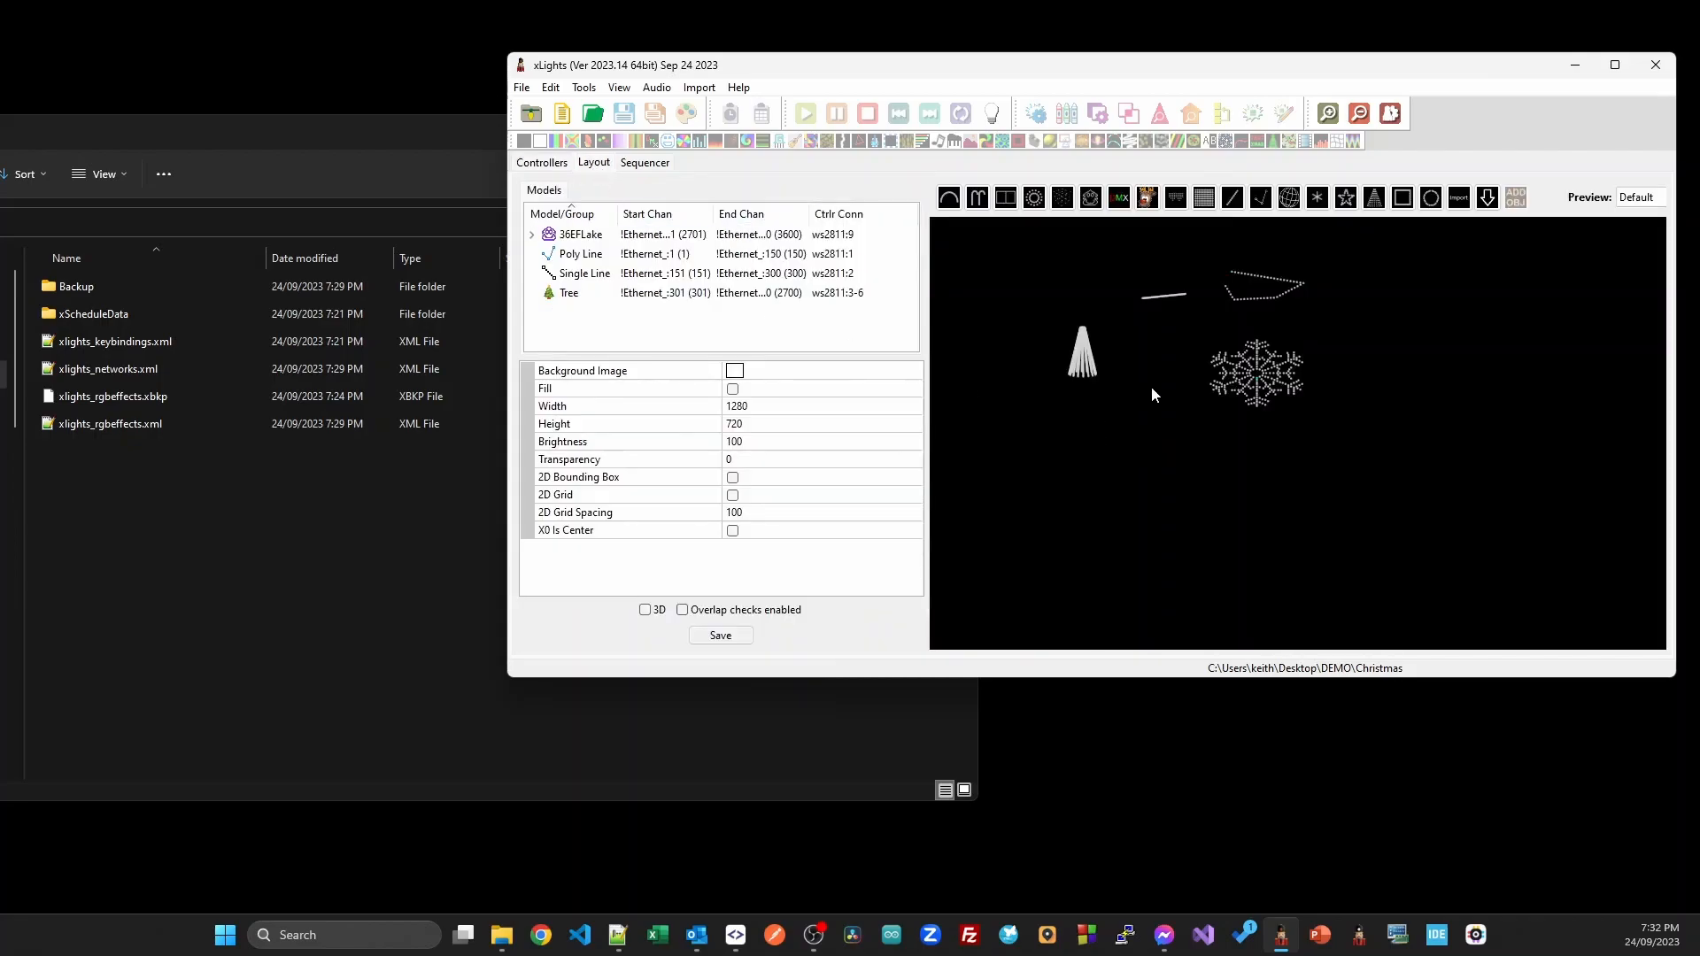
left_click(569, 293)
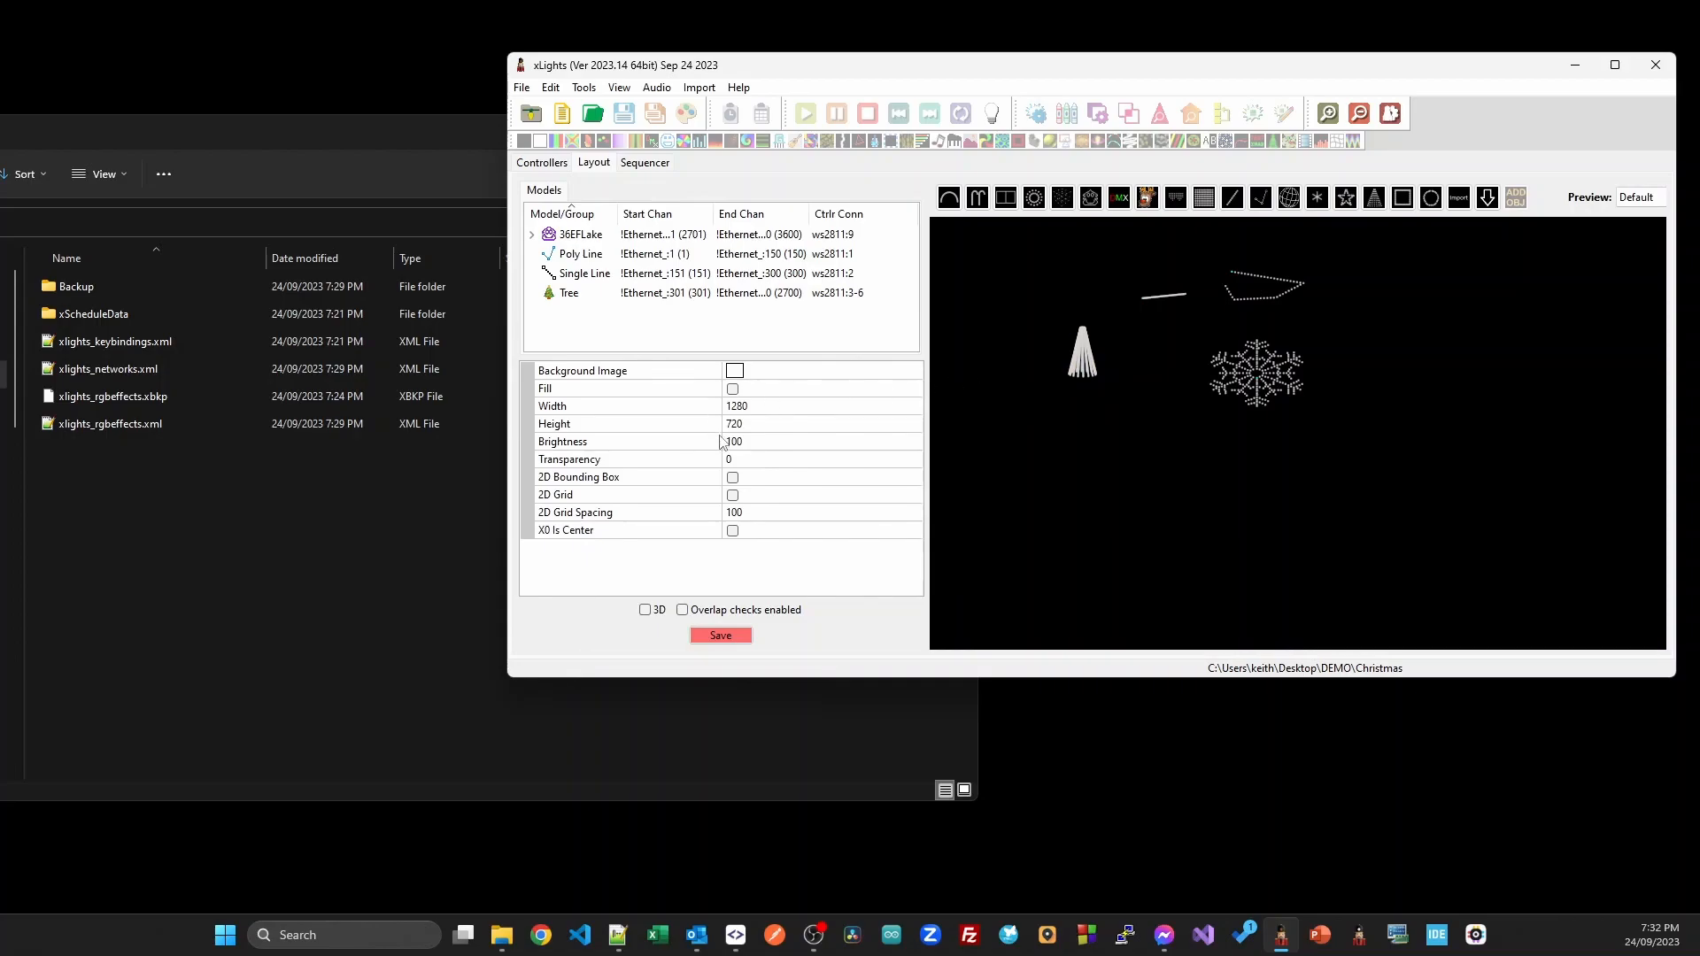
right_click(1081, 349)
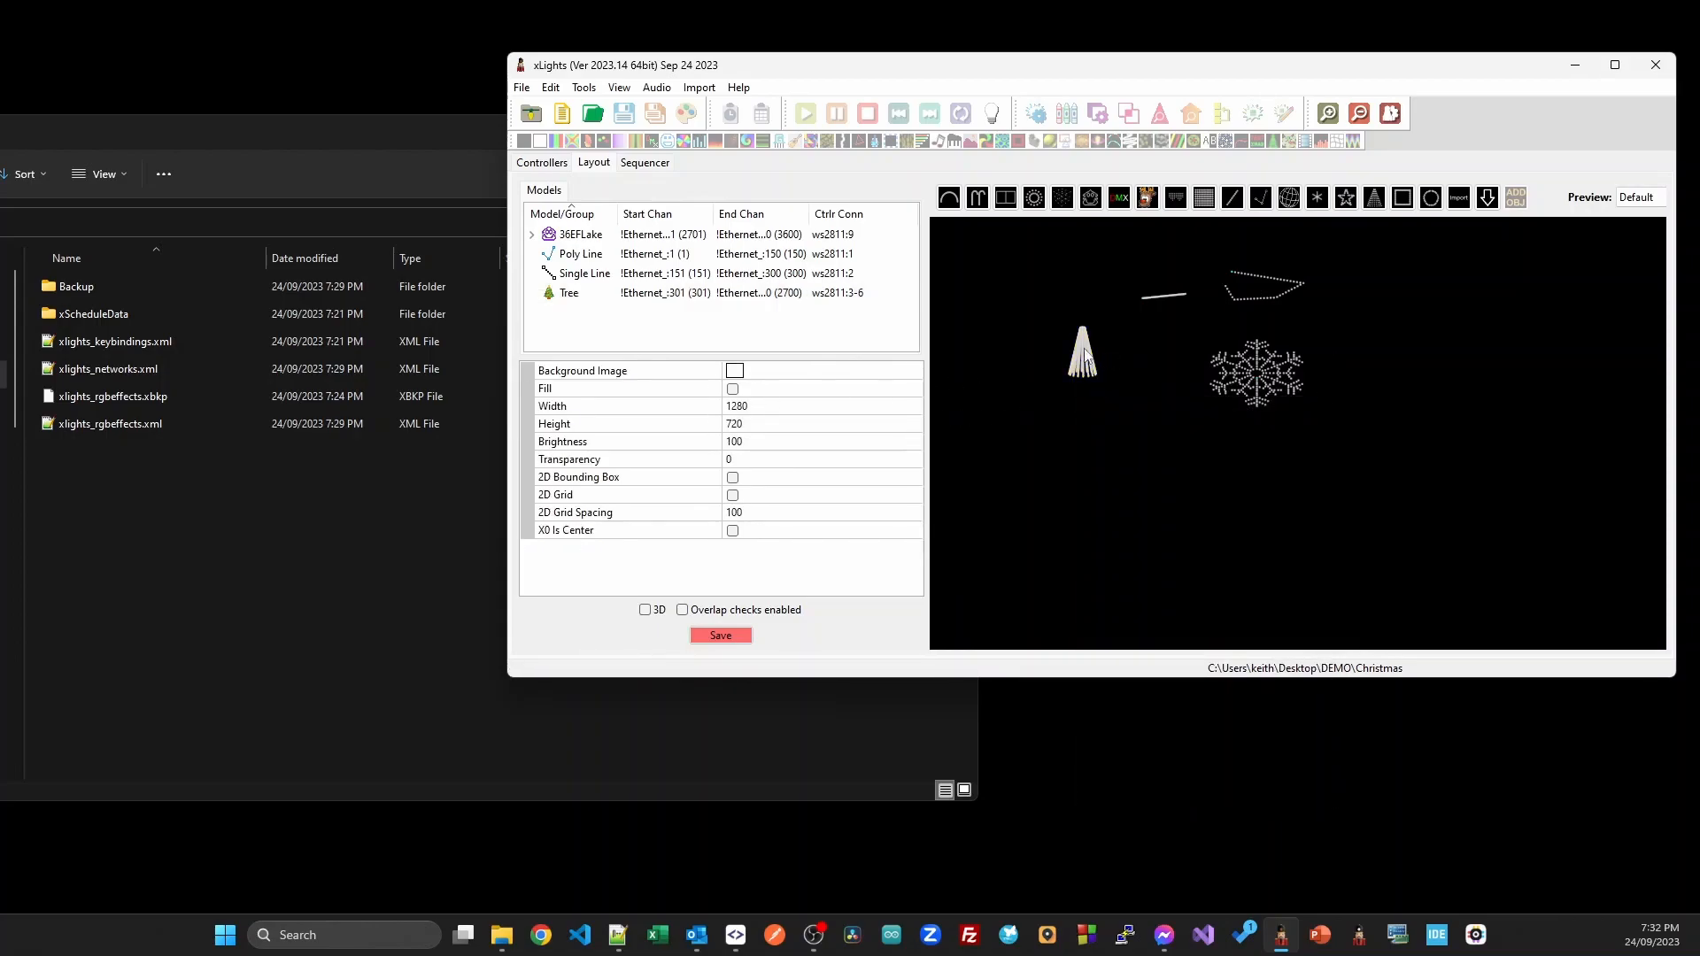
left_click(569, 293)
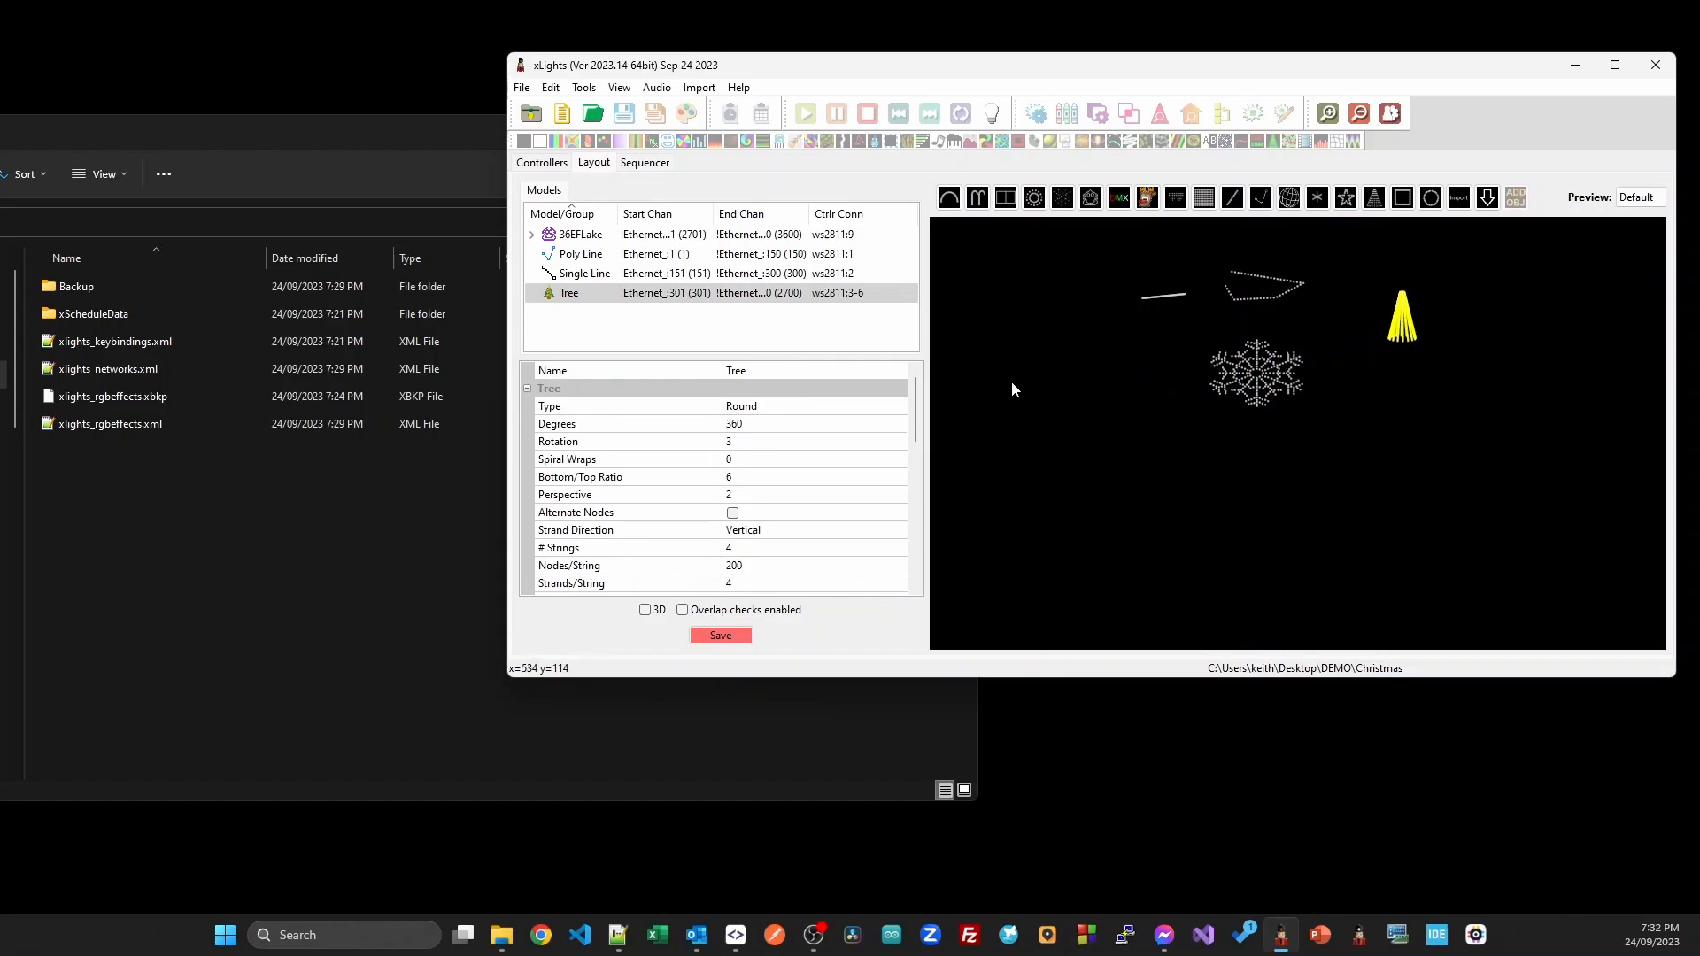
mouse_move(1348, 330)
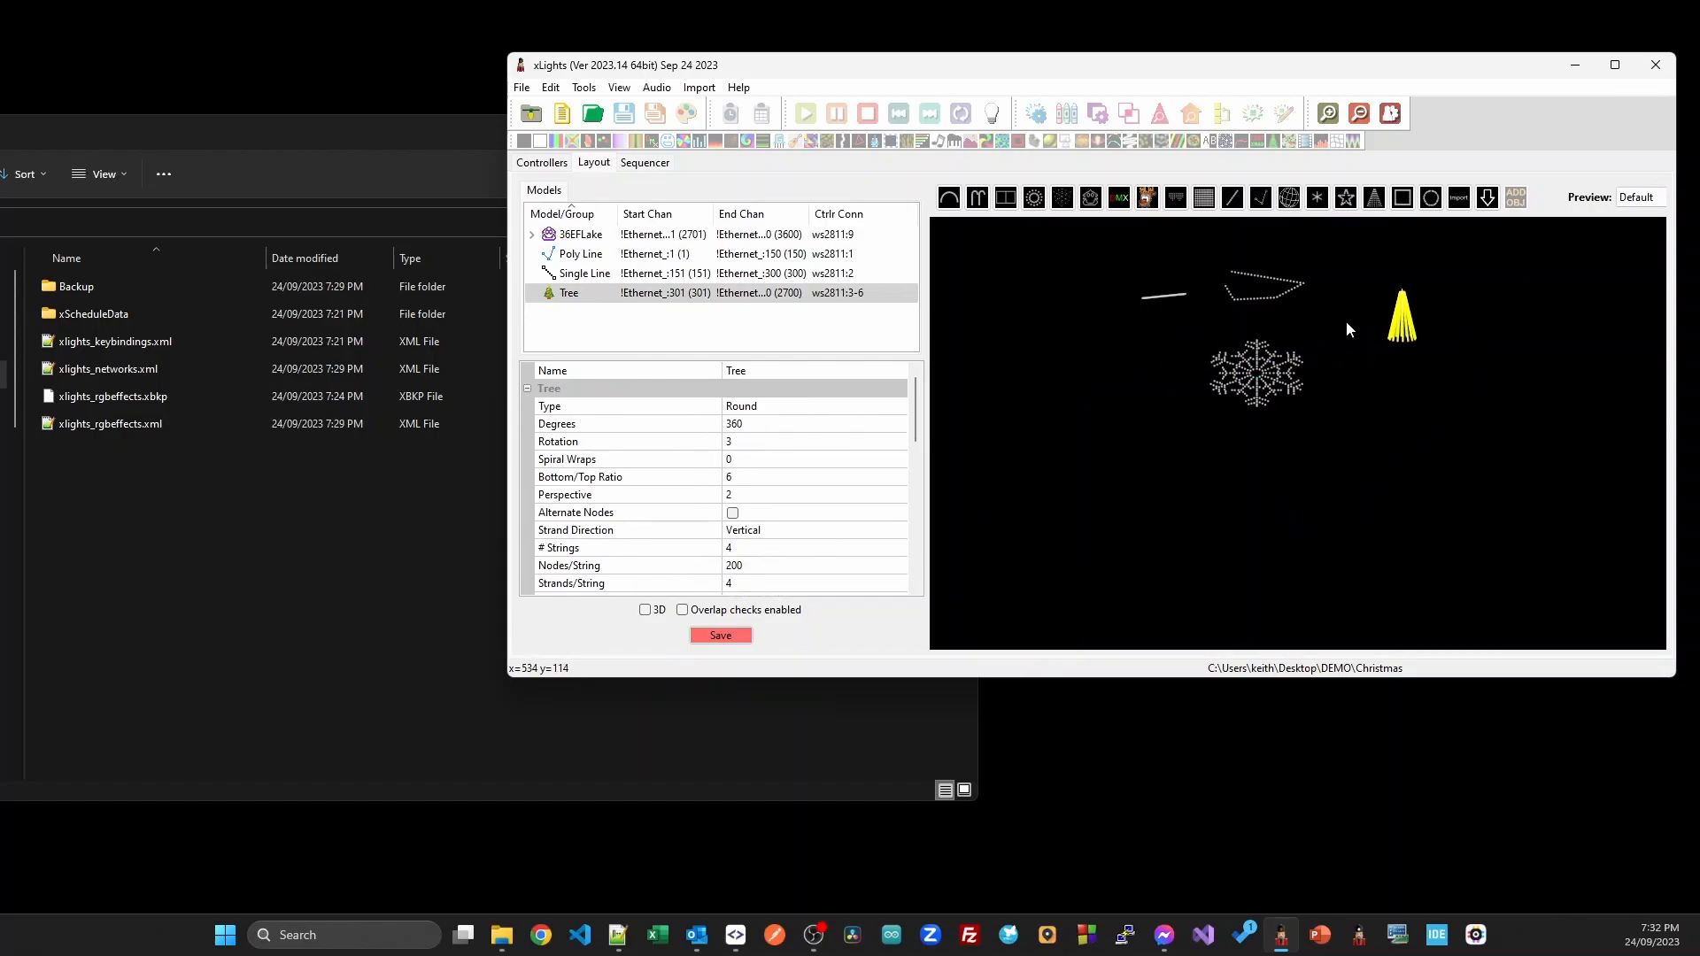
mouse_move(1347, 346)
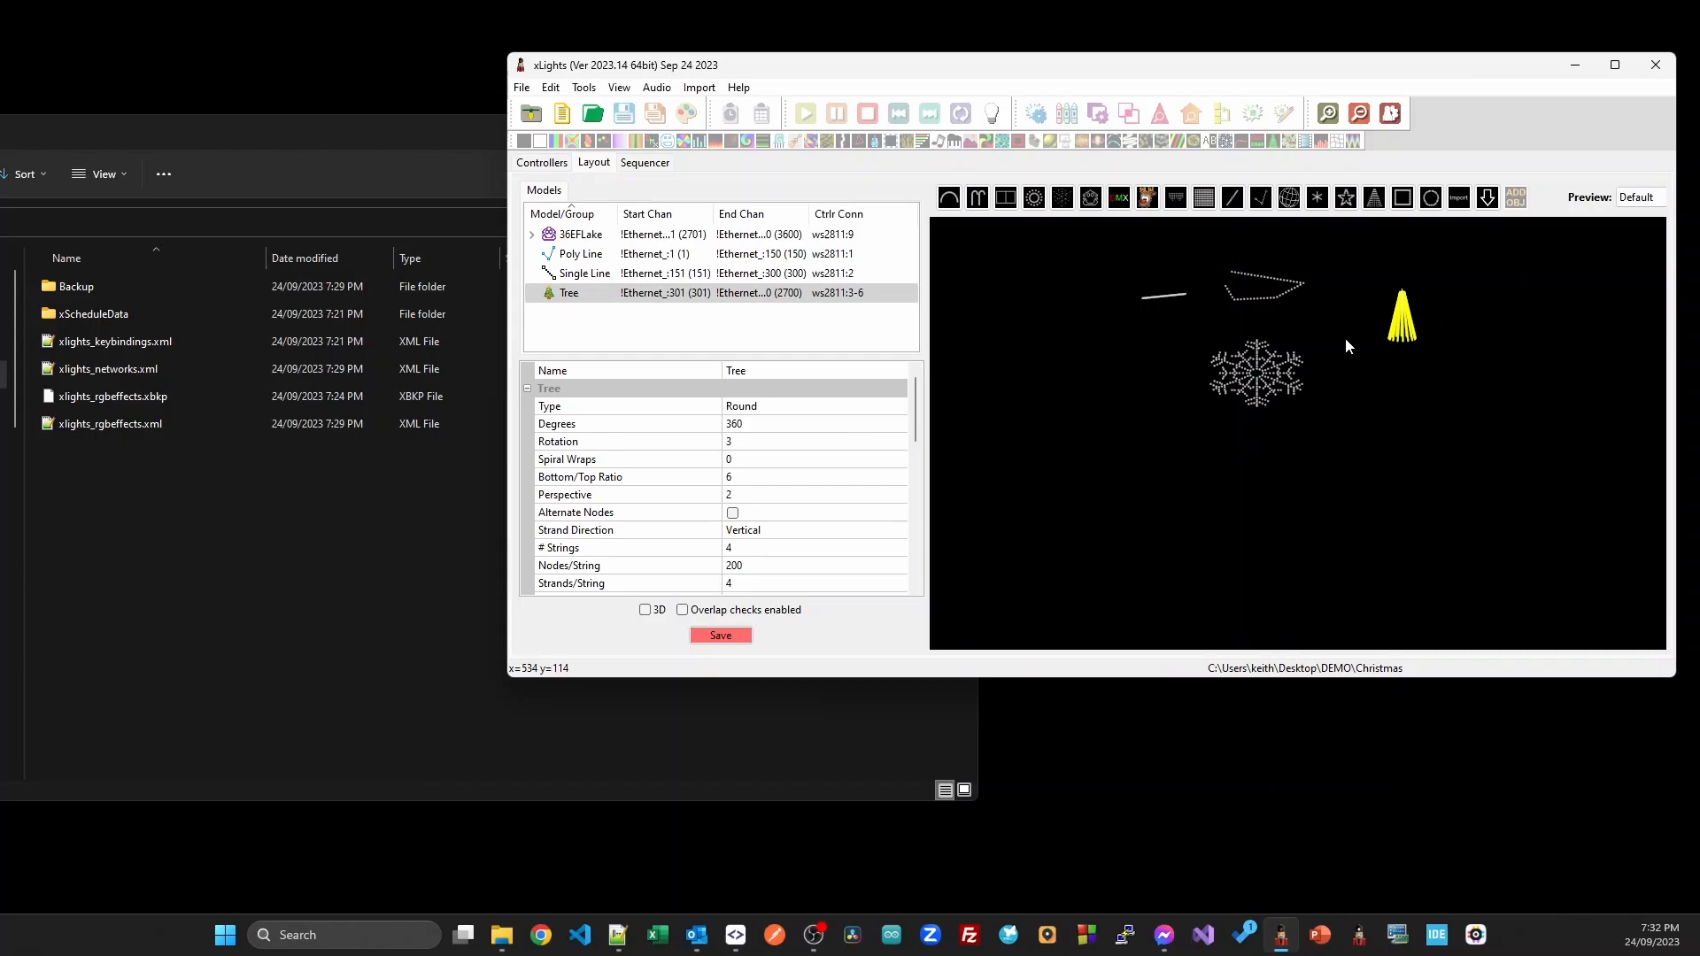
mouse_move(594, 254)
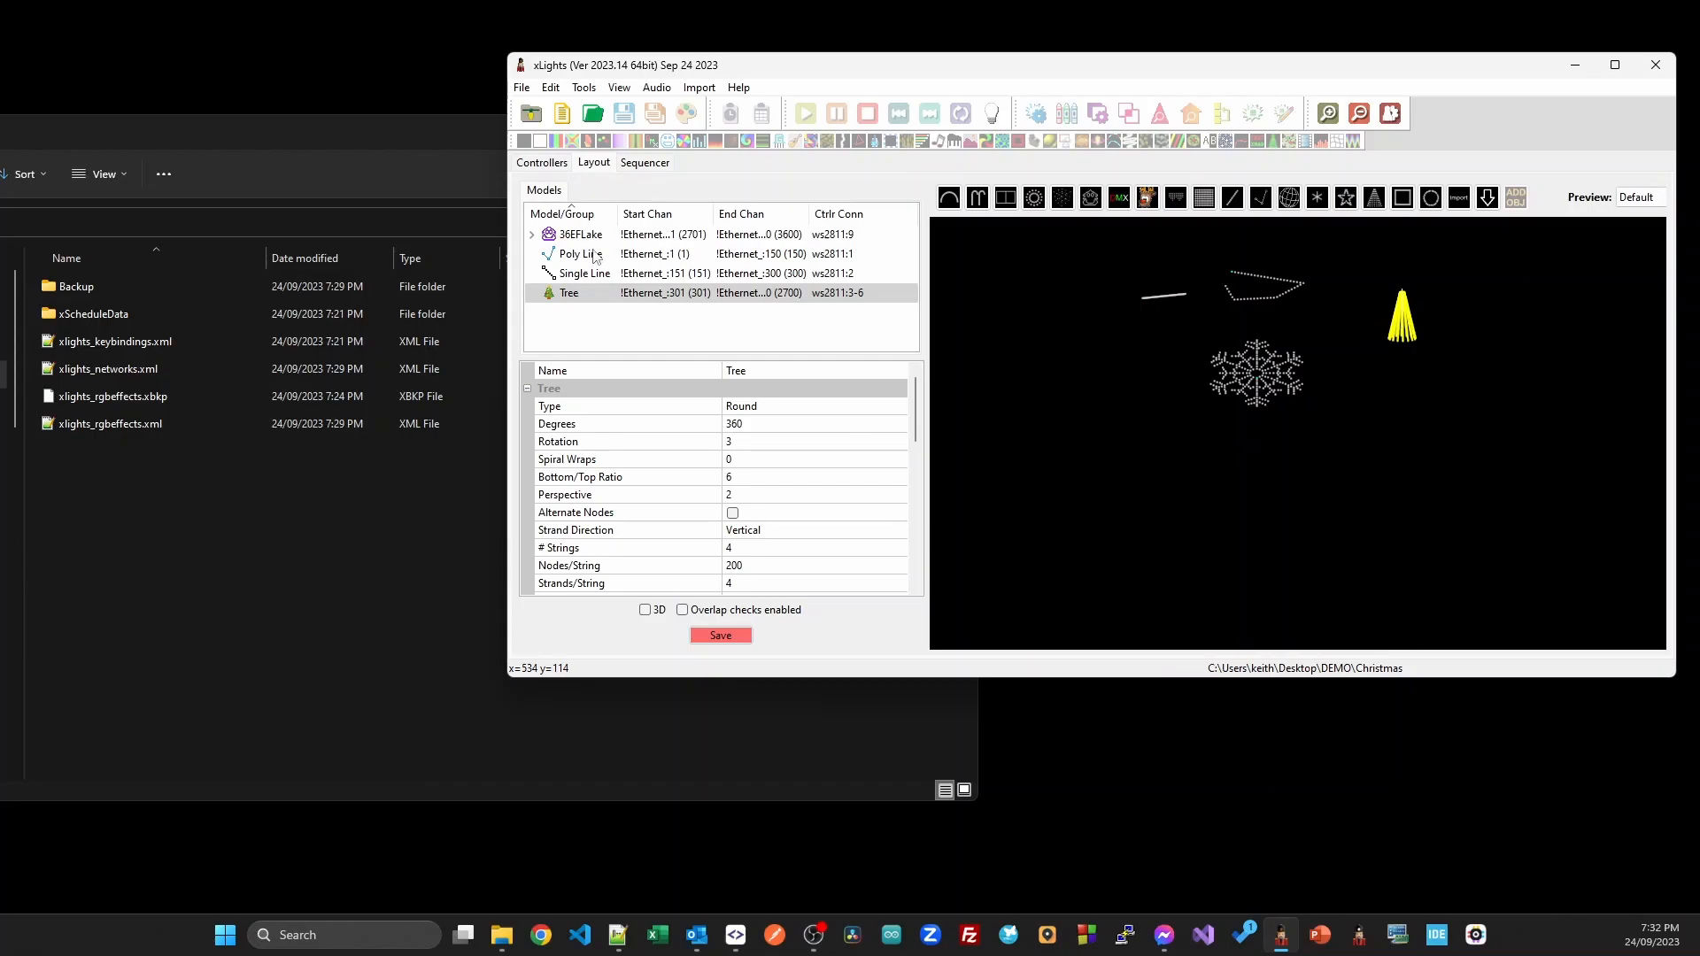
left_click(541, 163)
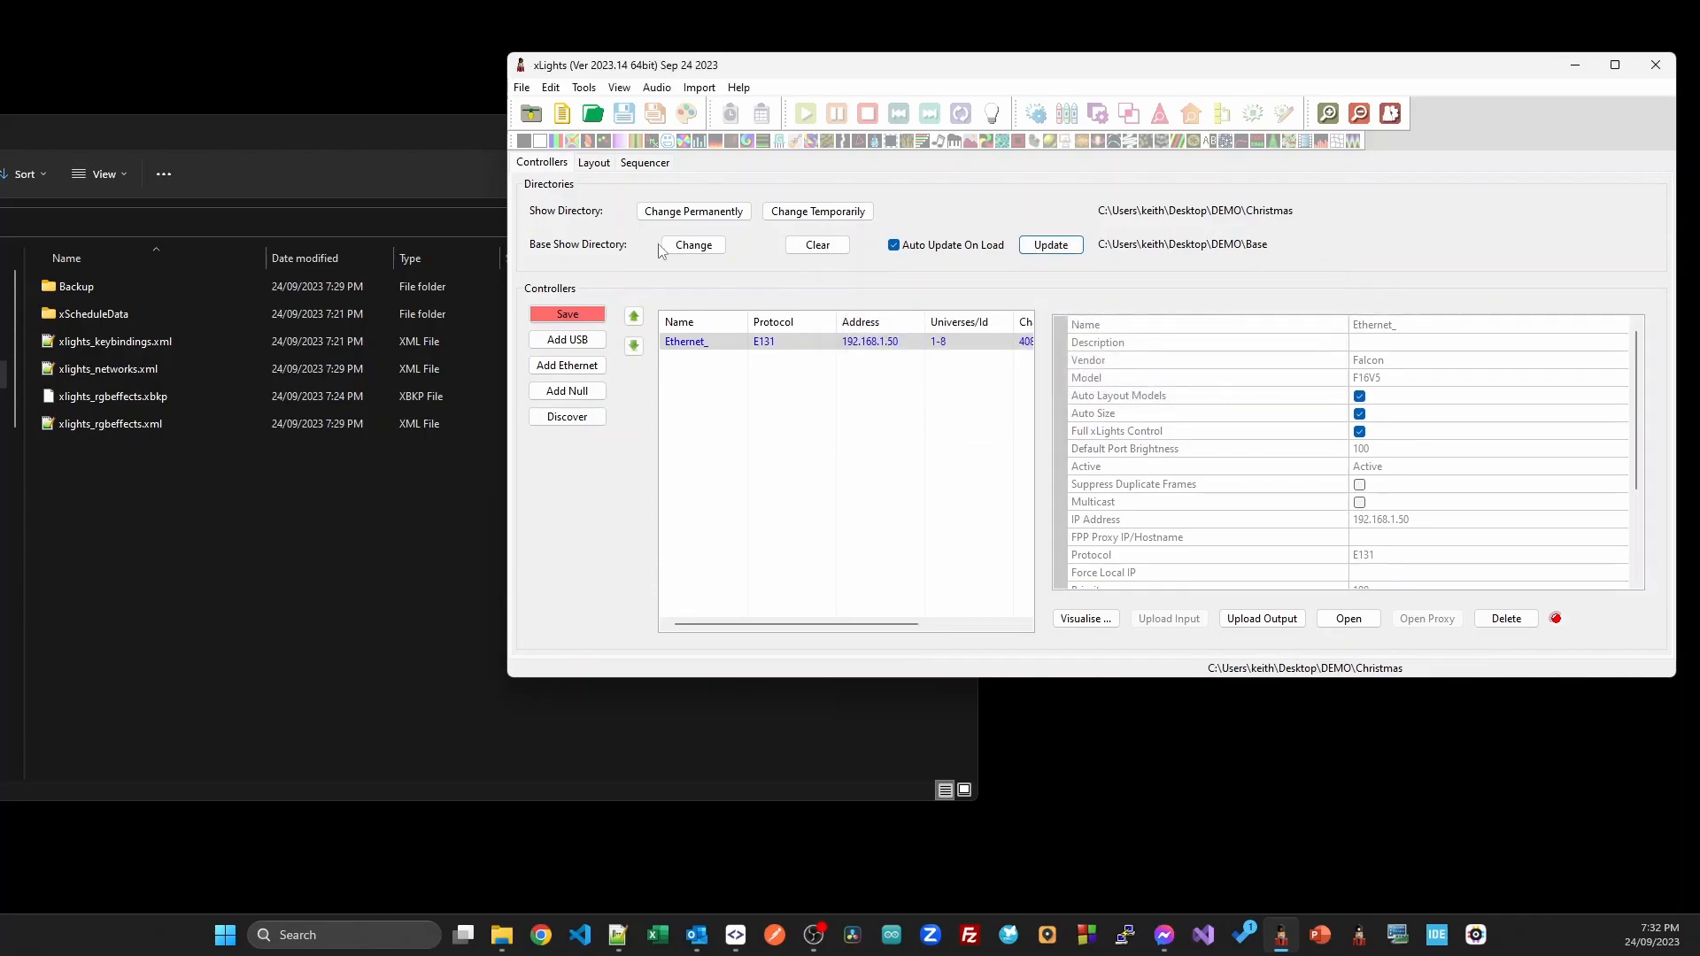
Check the tree's new position in the Layout, then go back to the Controllers settings.
left_click(594, 163)
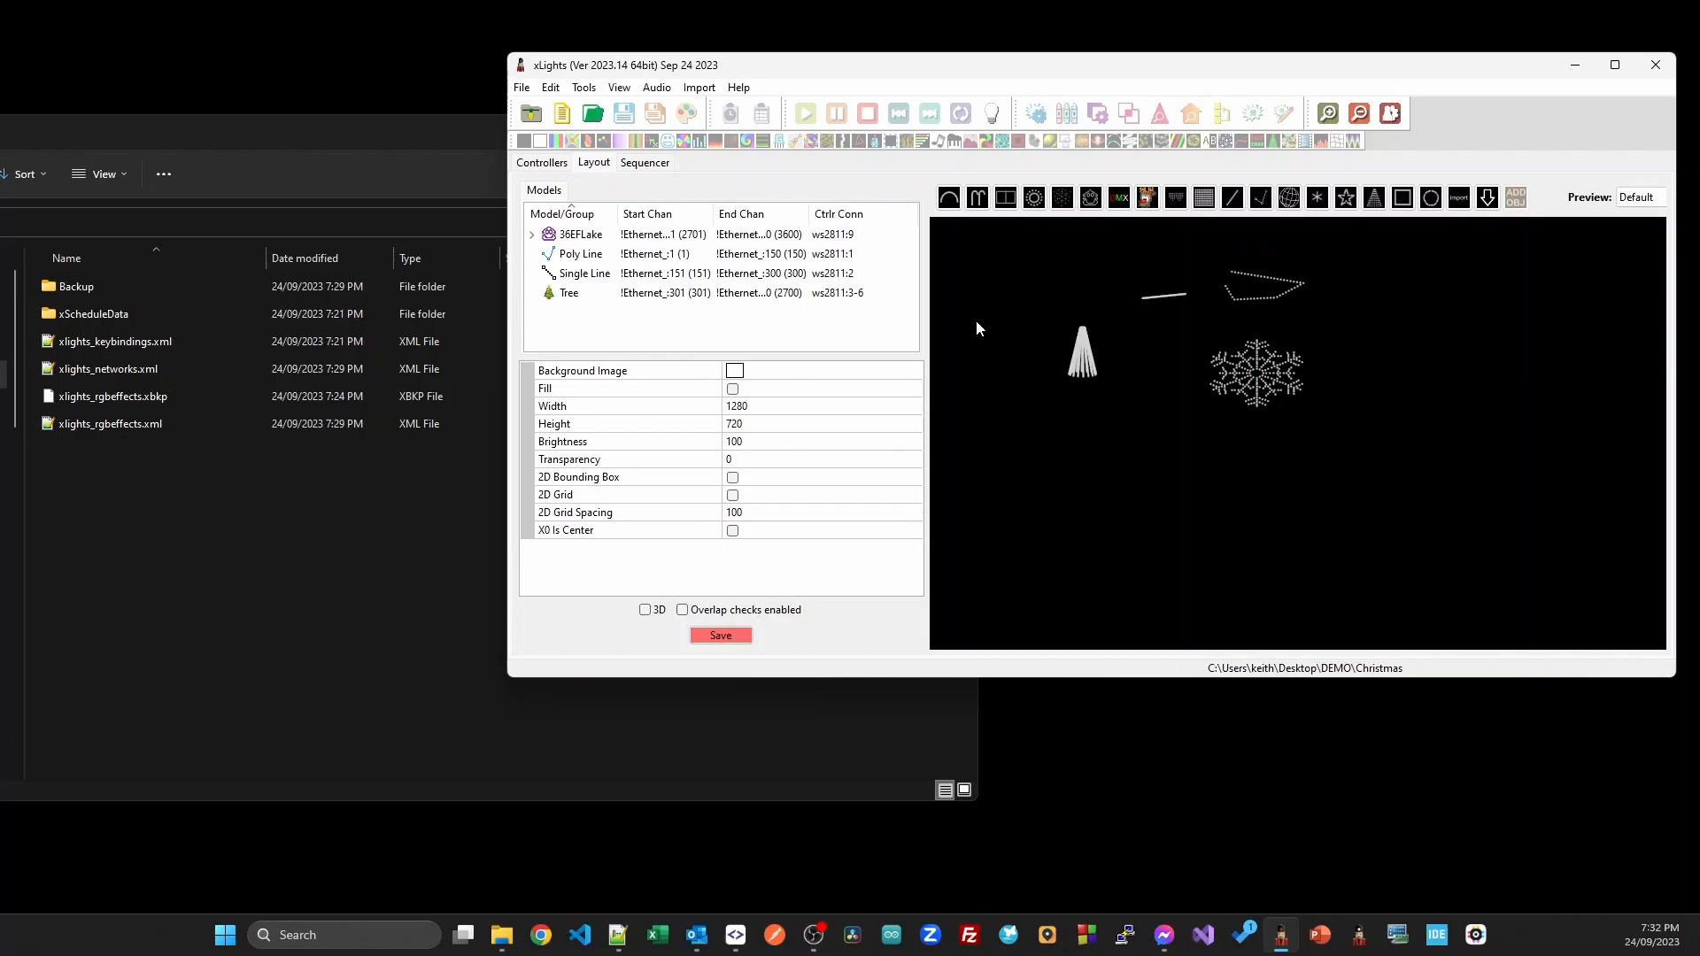
mouse_move(998, 348)
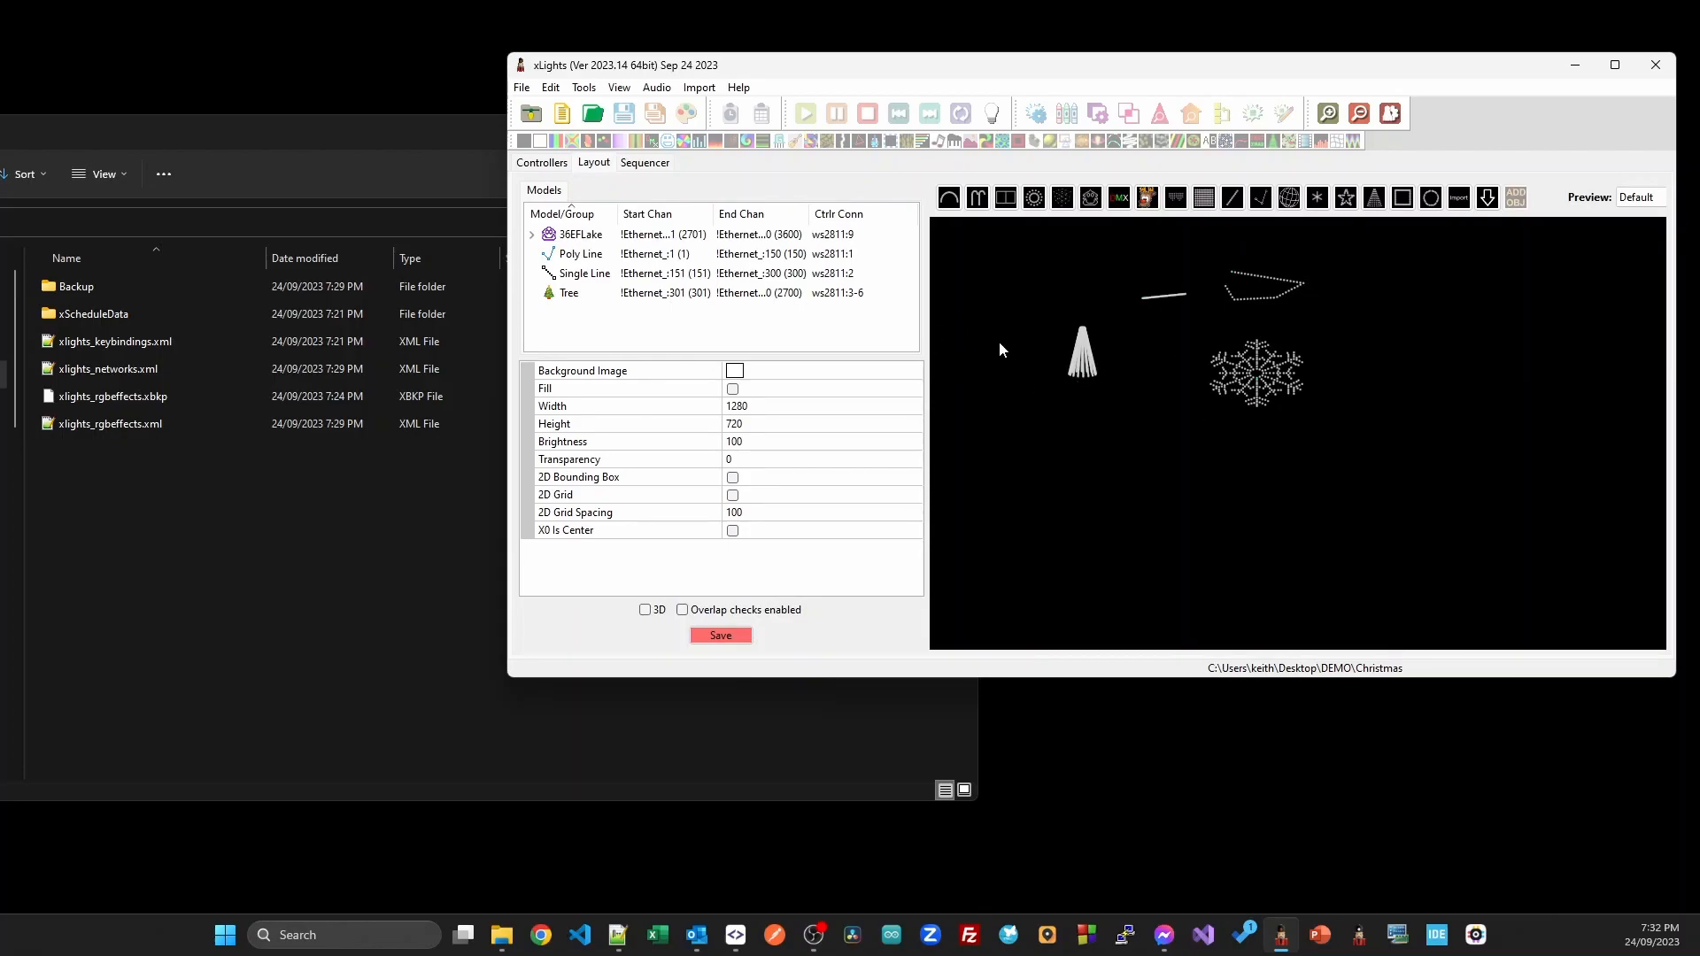
mouse_move(1368, 325)
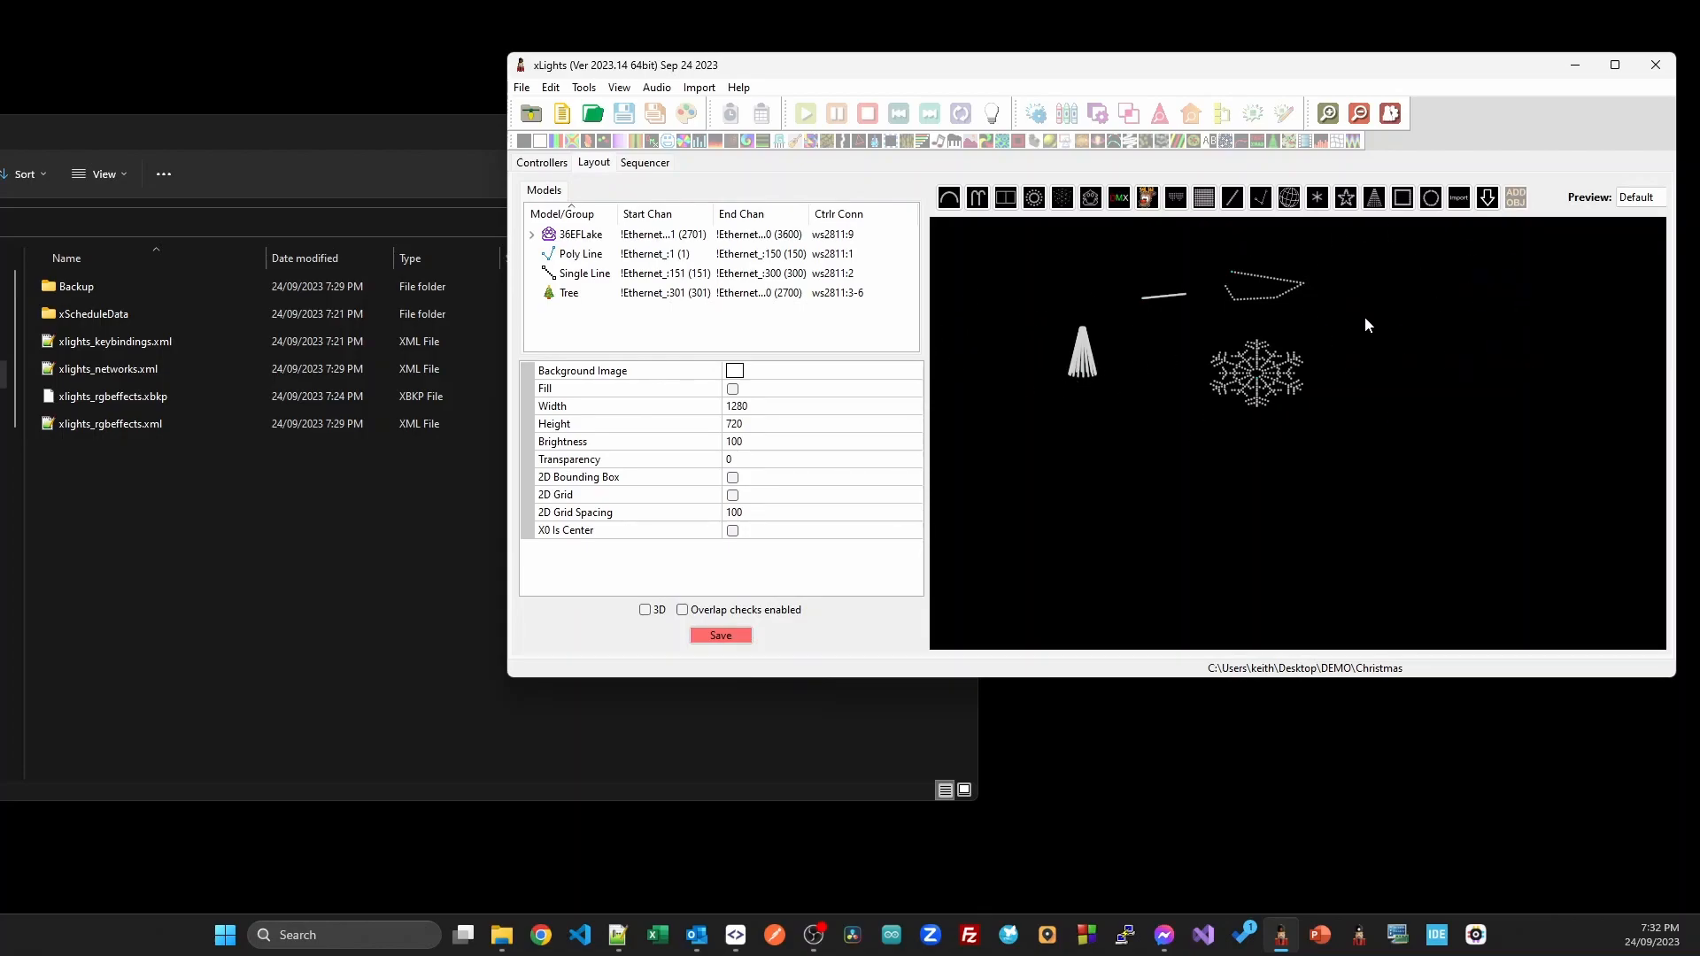
mouse_move(1353, 304)
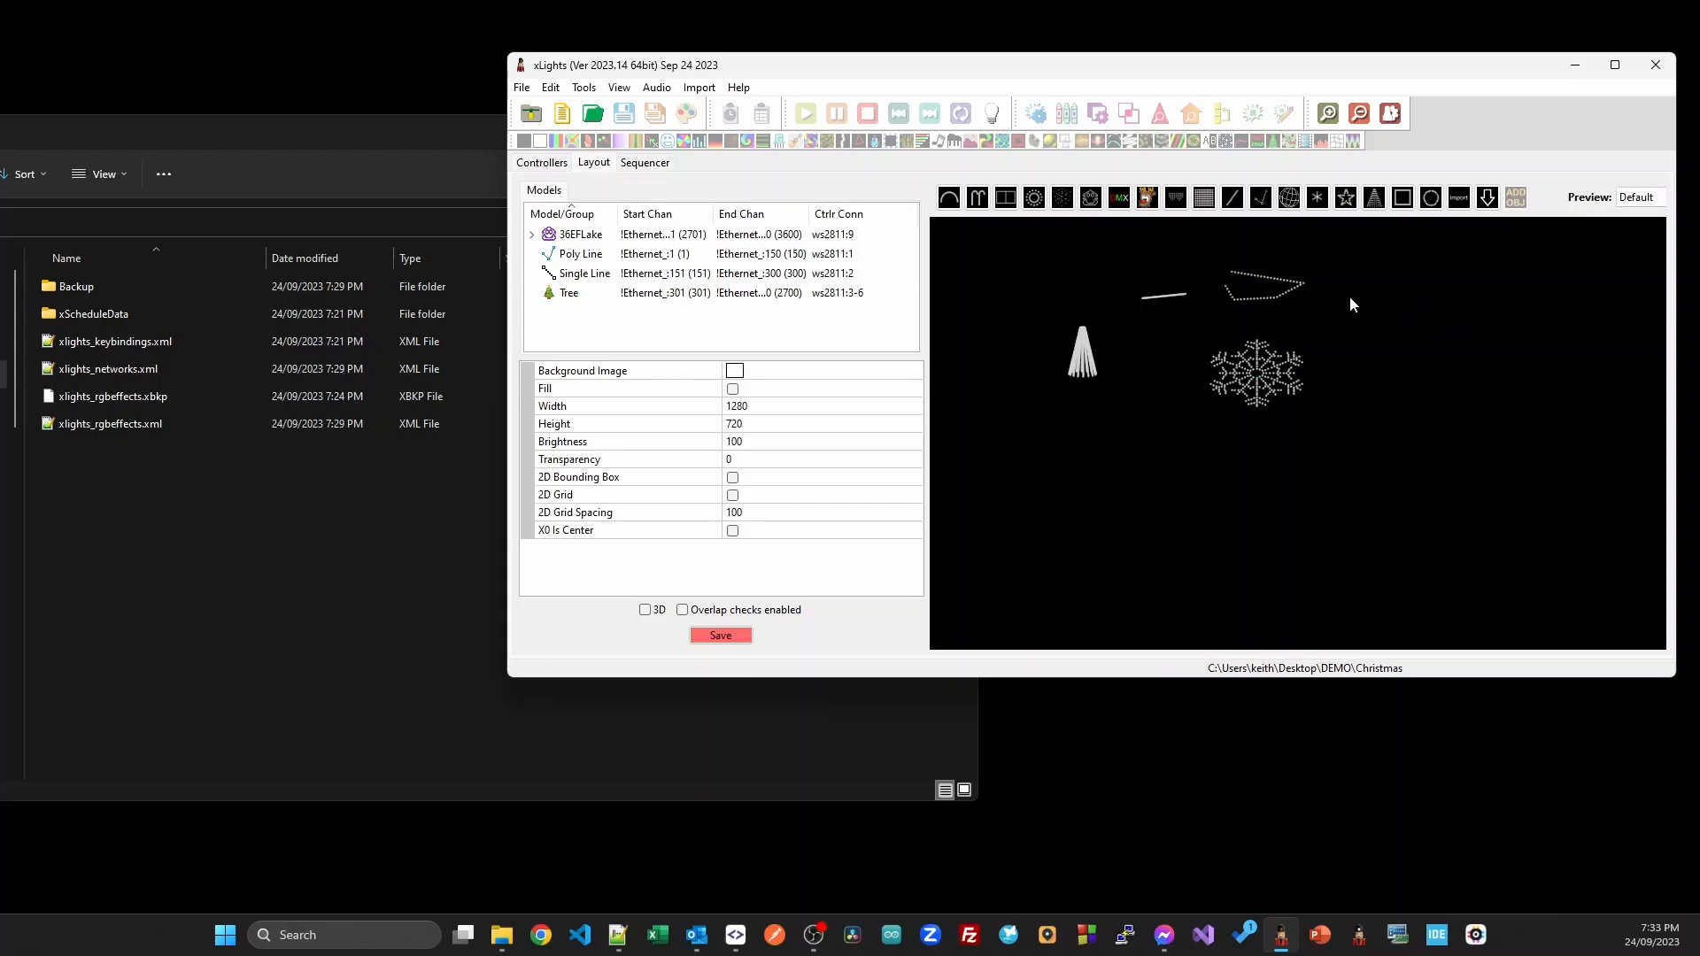
mouse_move(1264, 339)
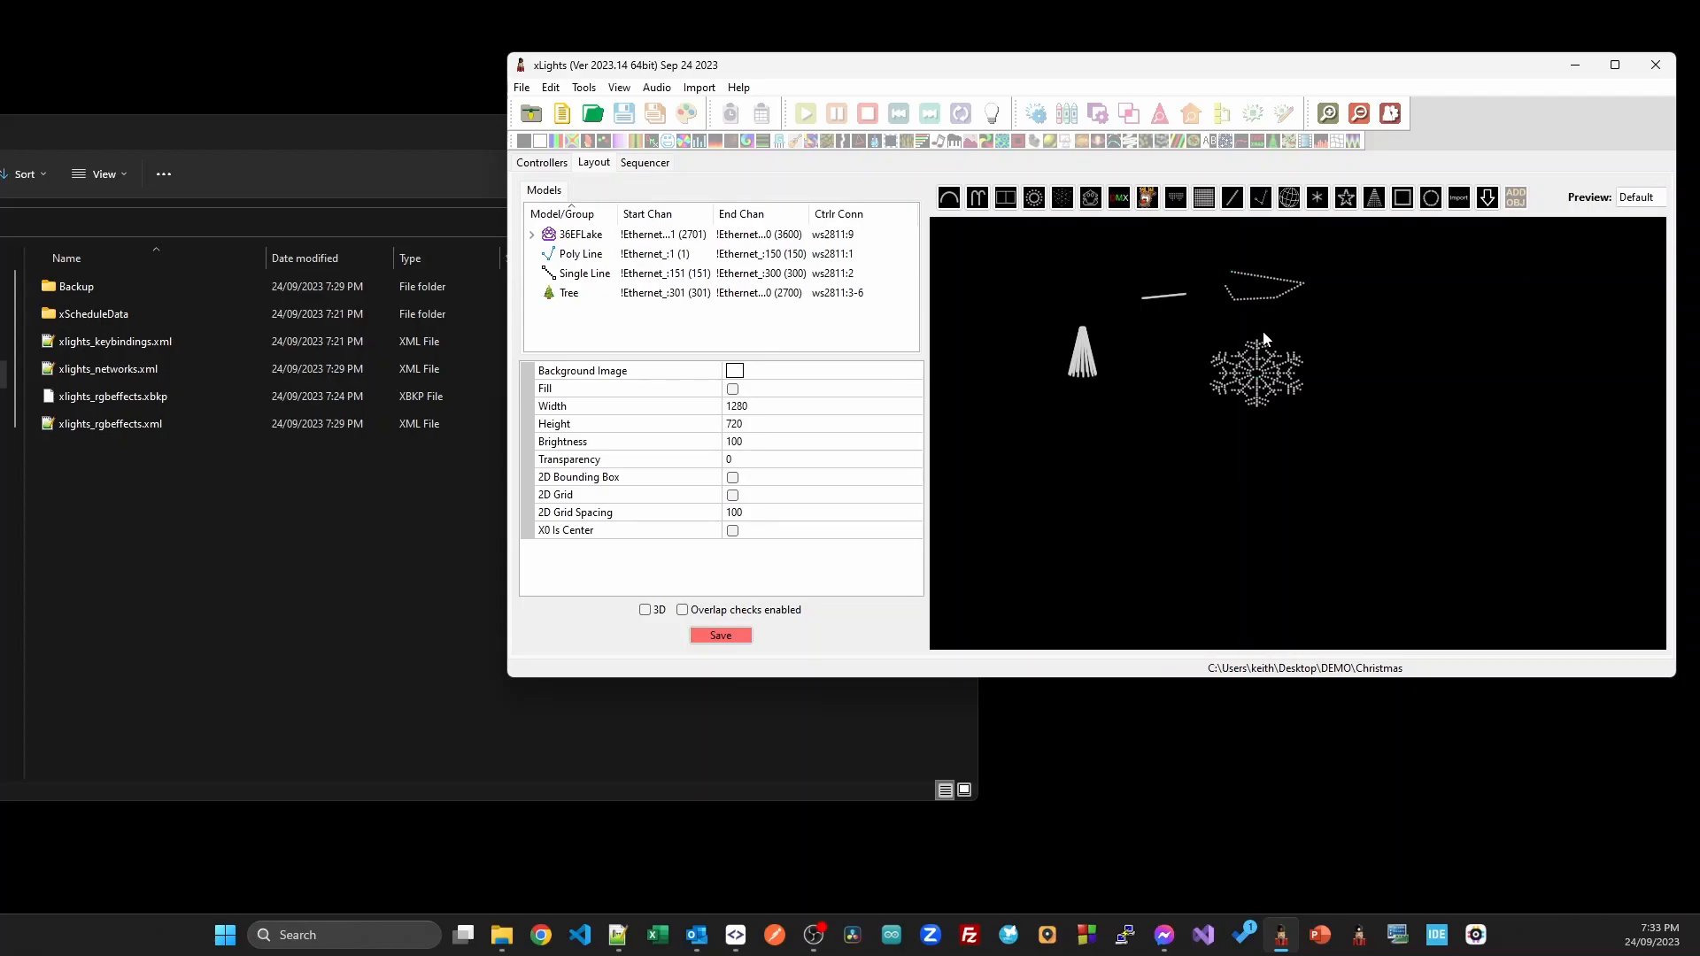
left_click(541, 163)
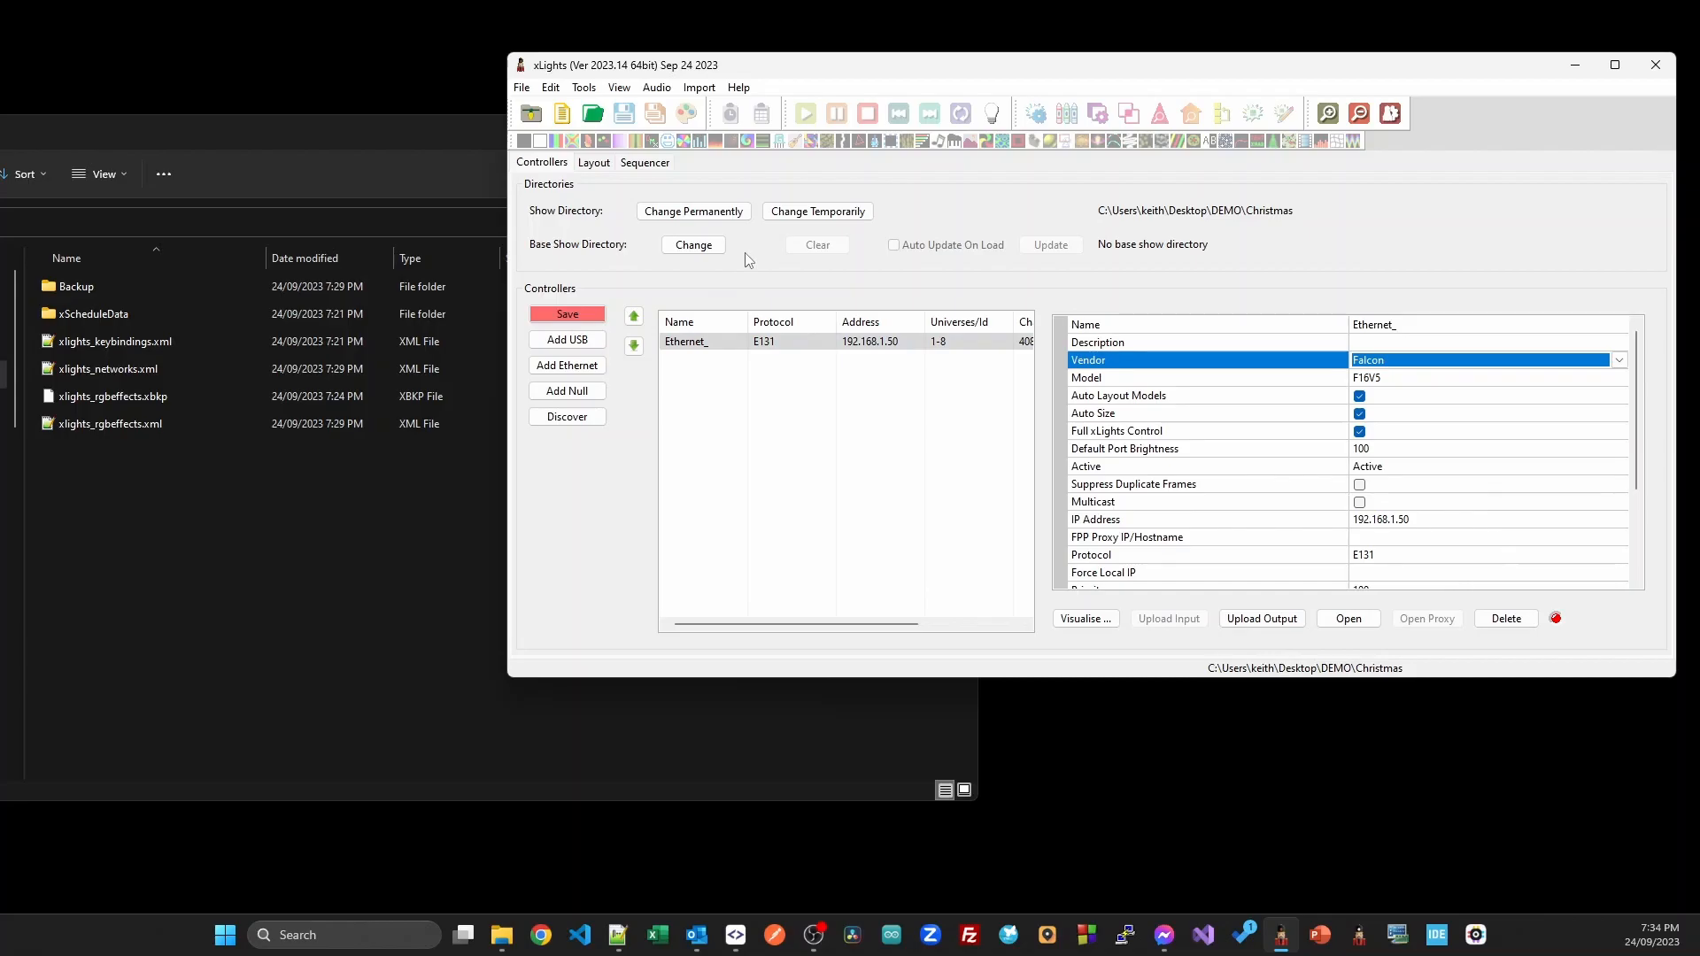